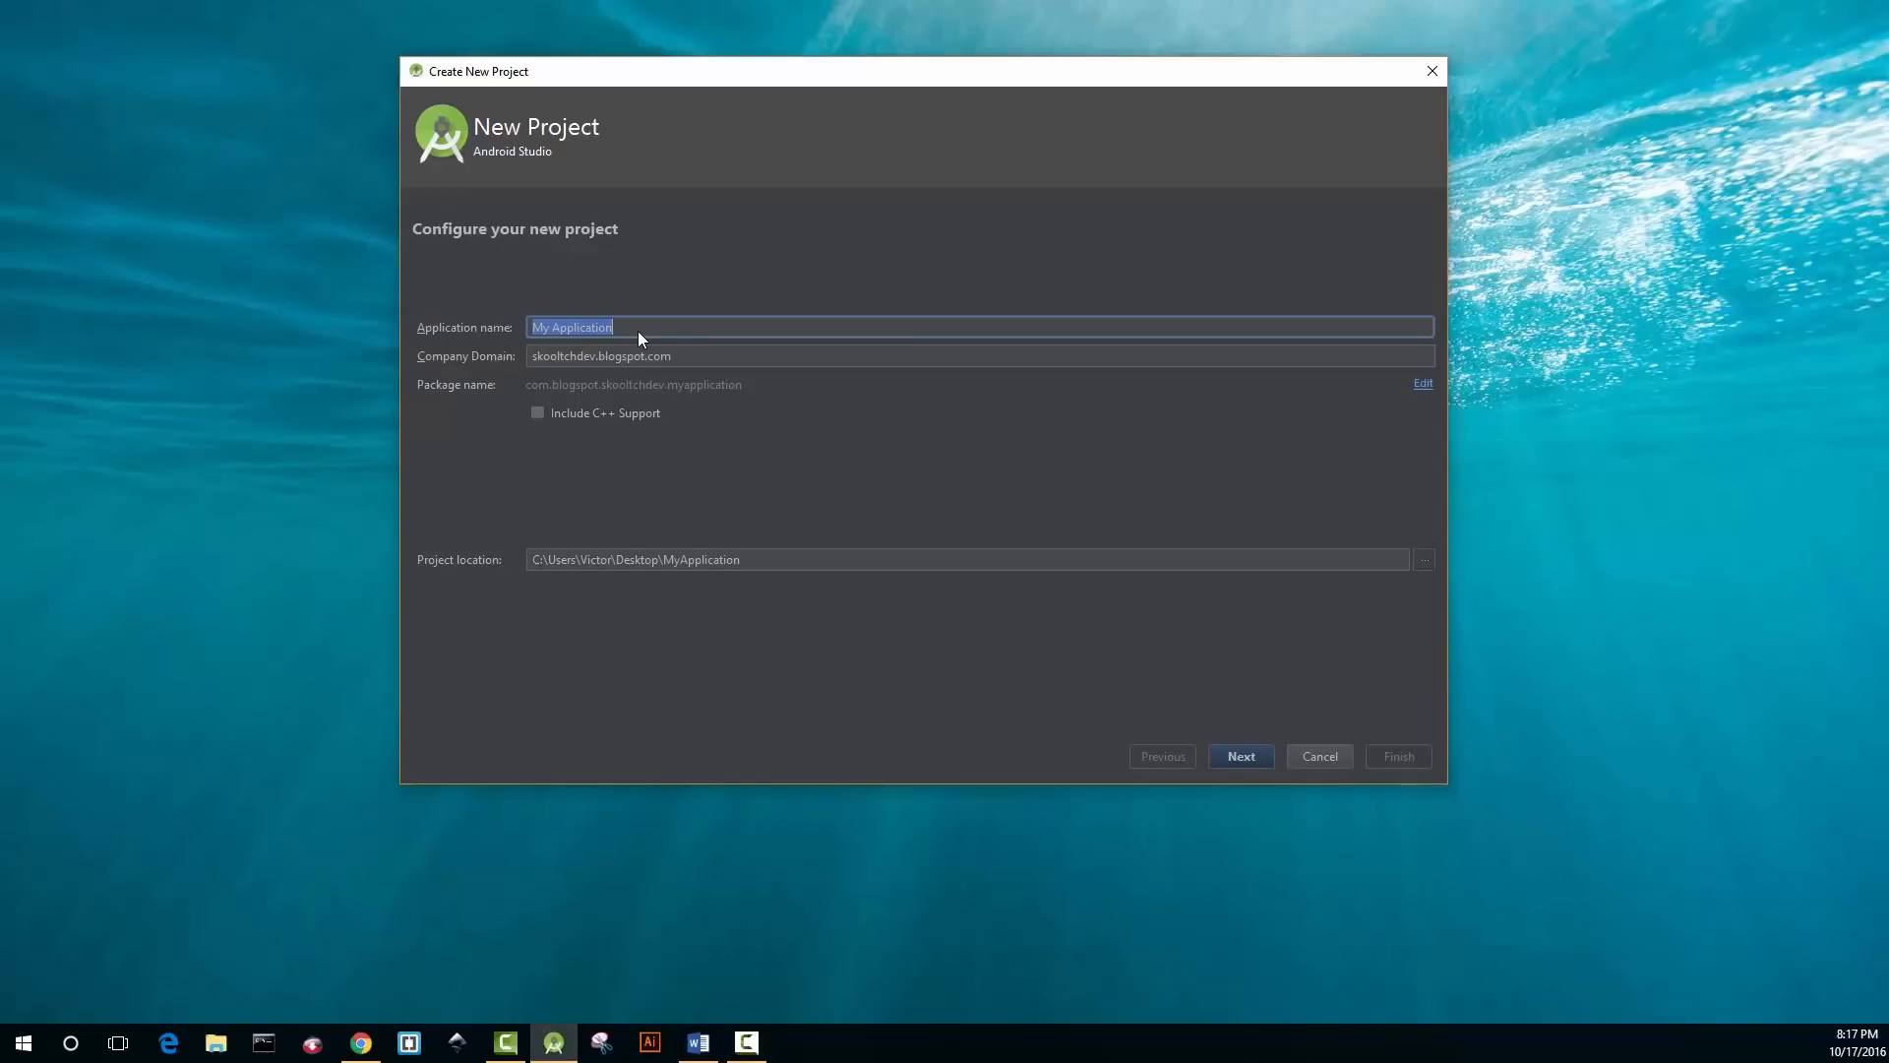
Name the app Highlight Calendar, keep phone/tablet targets and finish with an empty MainActivity
text(M)
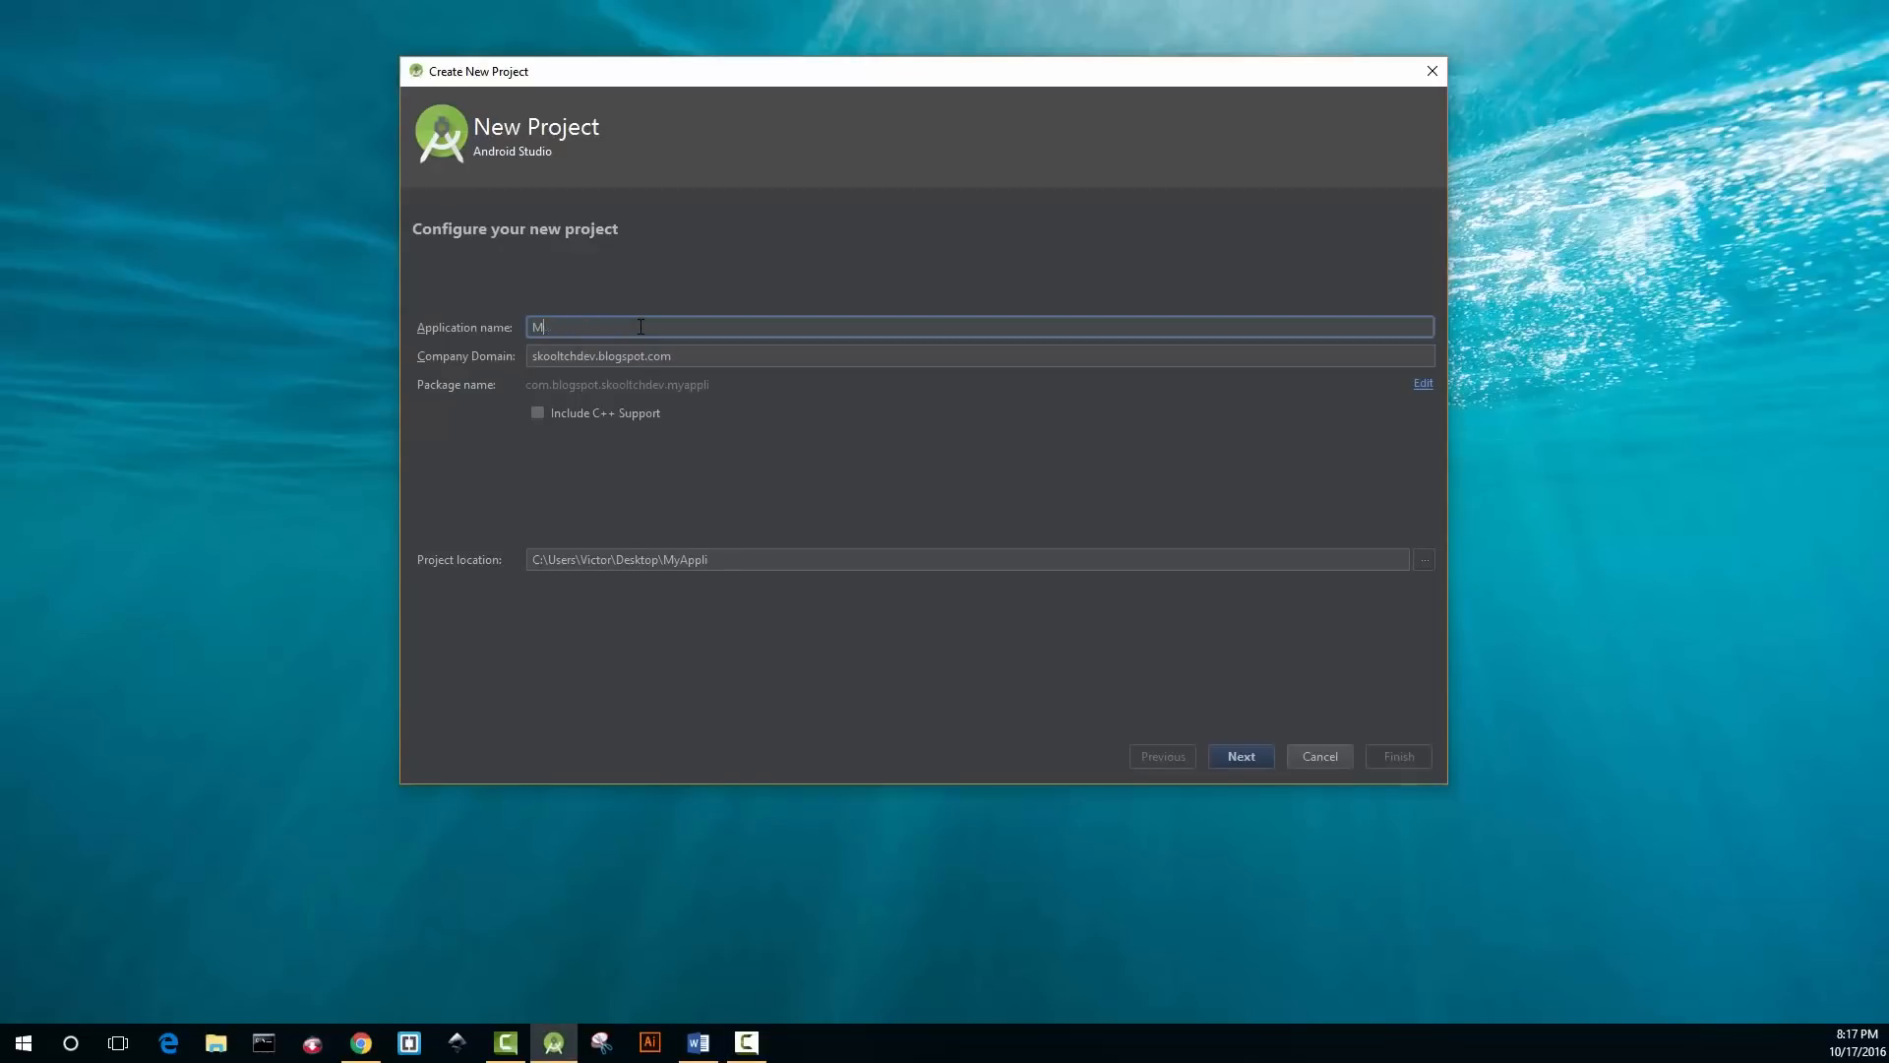
text(Highlight Calendar)
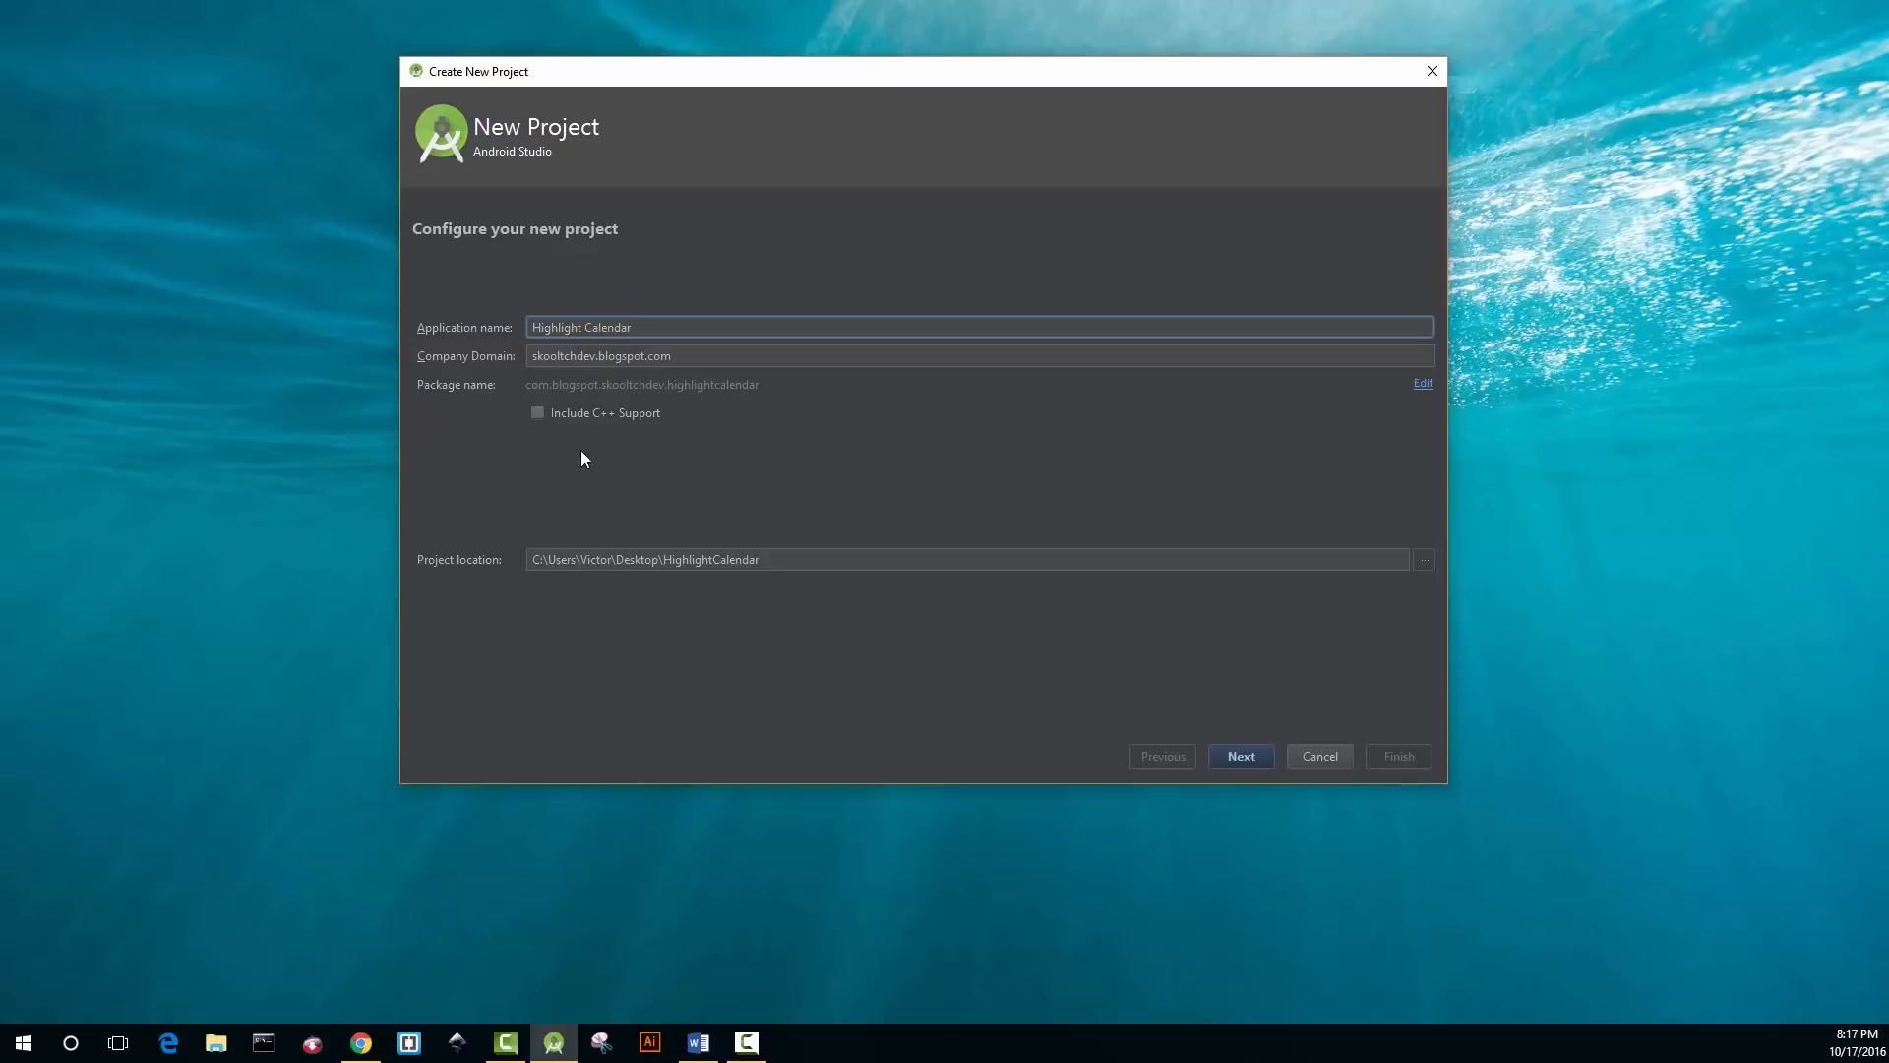
mouse_move(1156, 747)
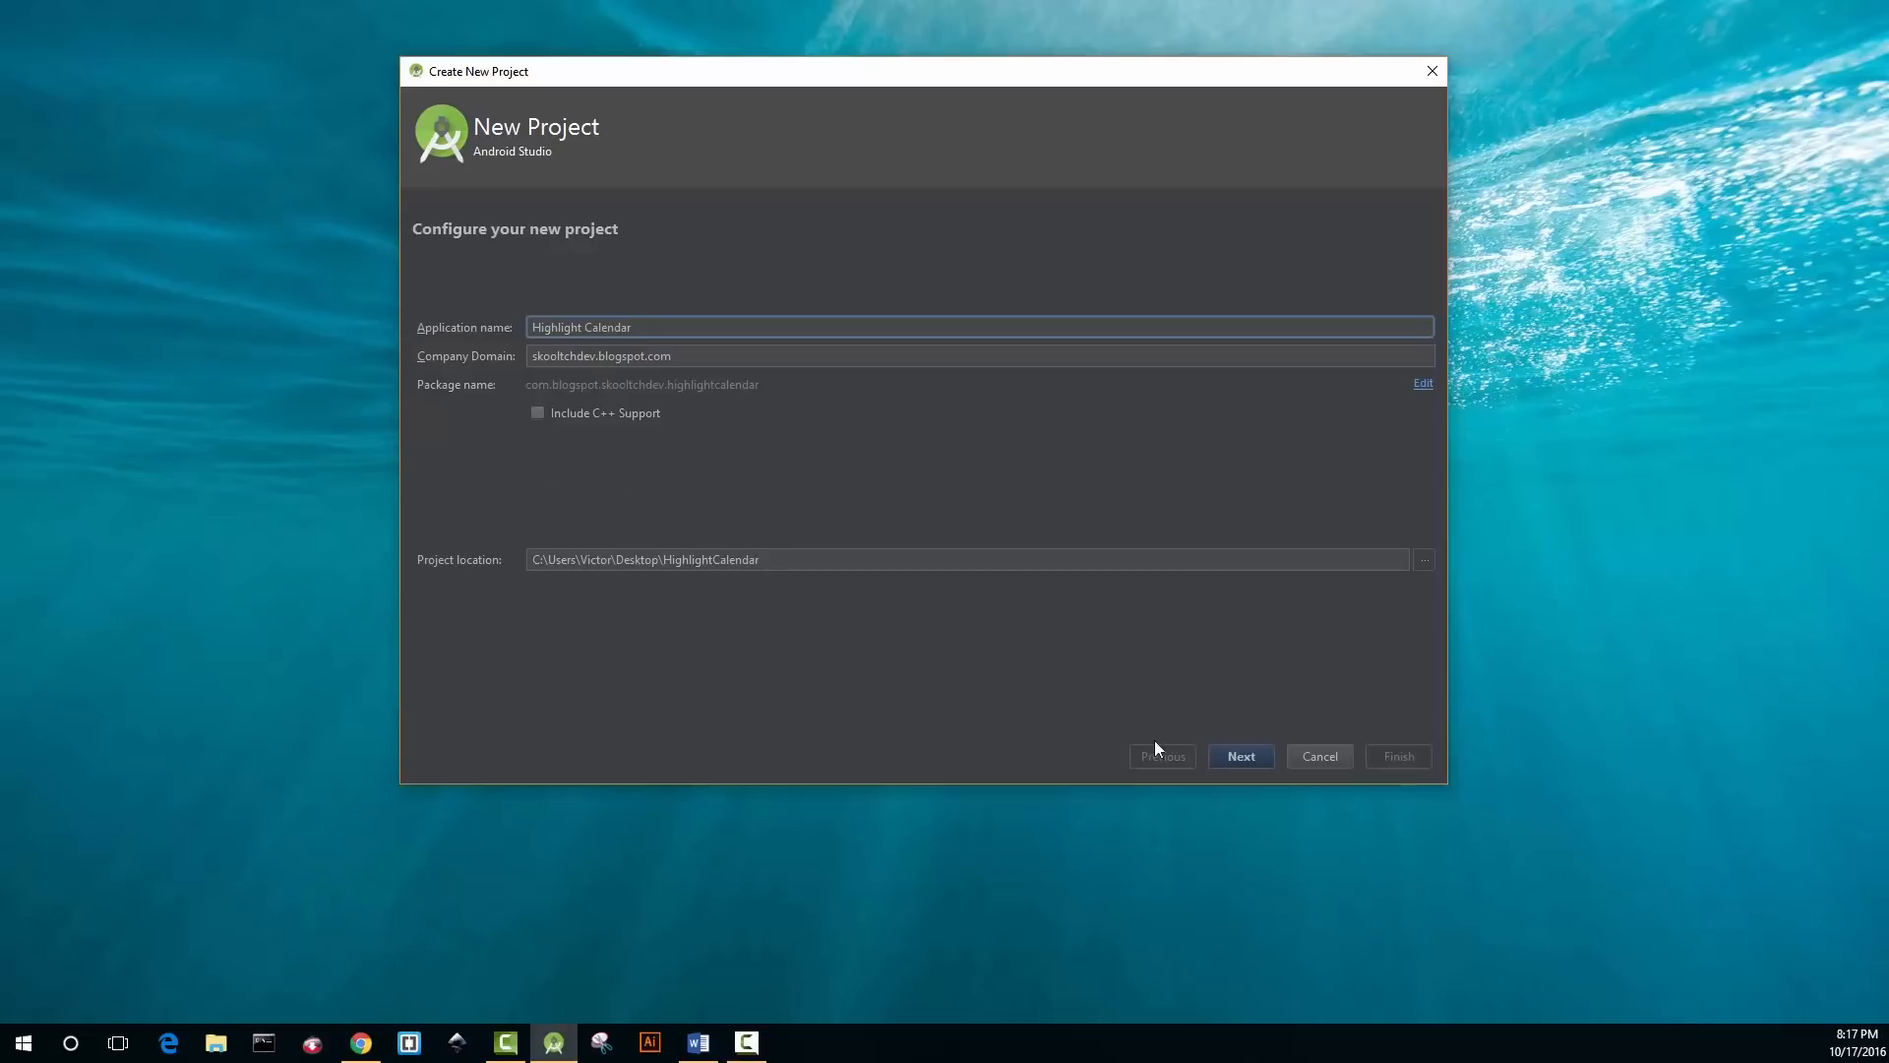
click(1241, 755)
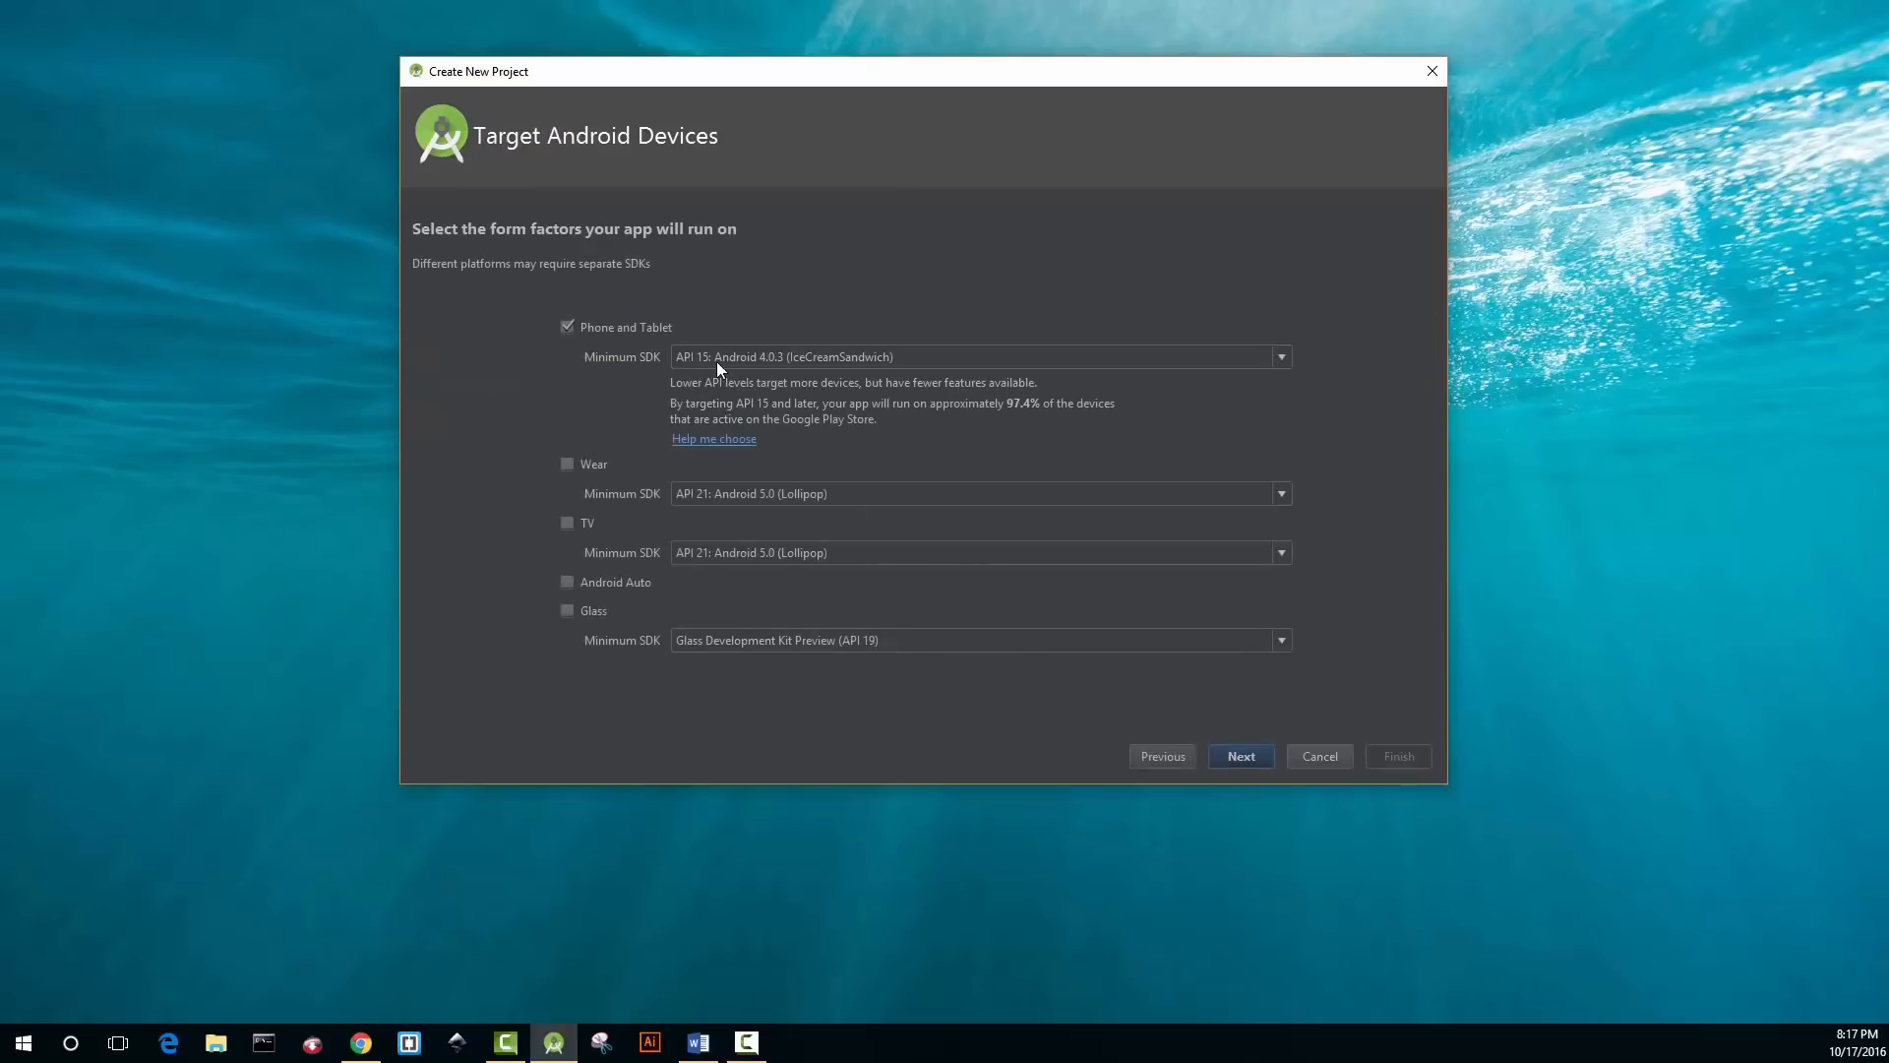
click(1240, 755)
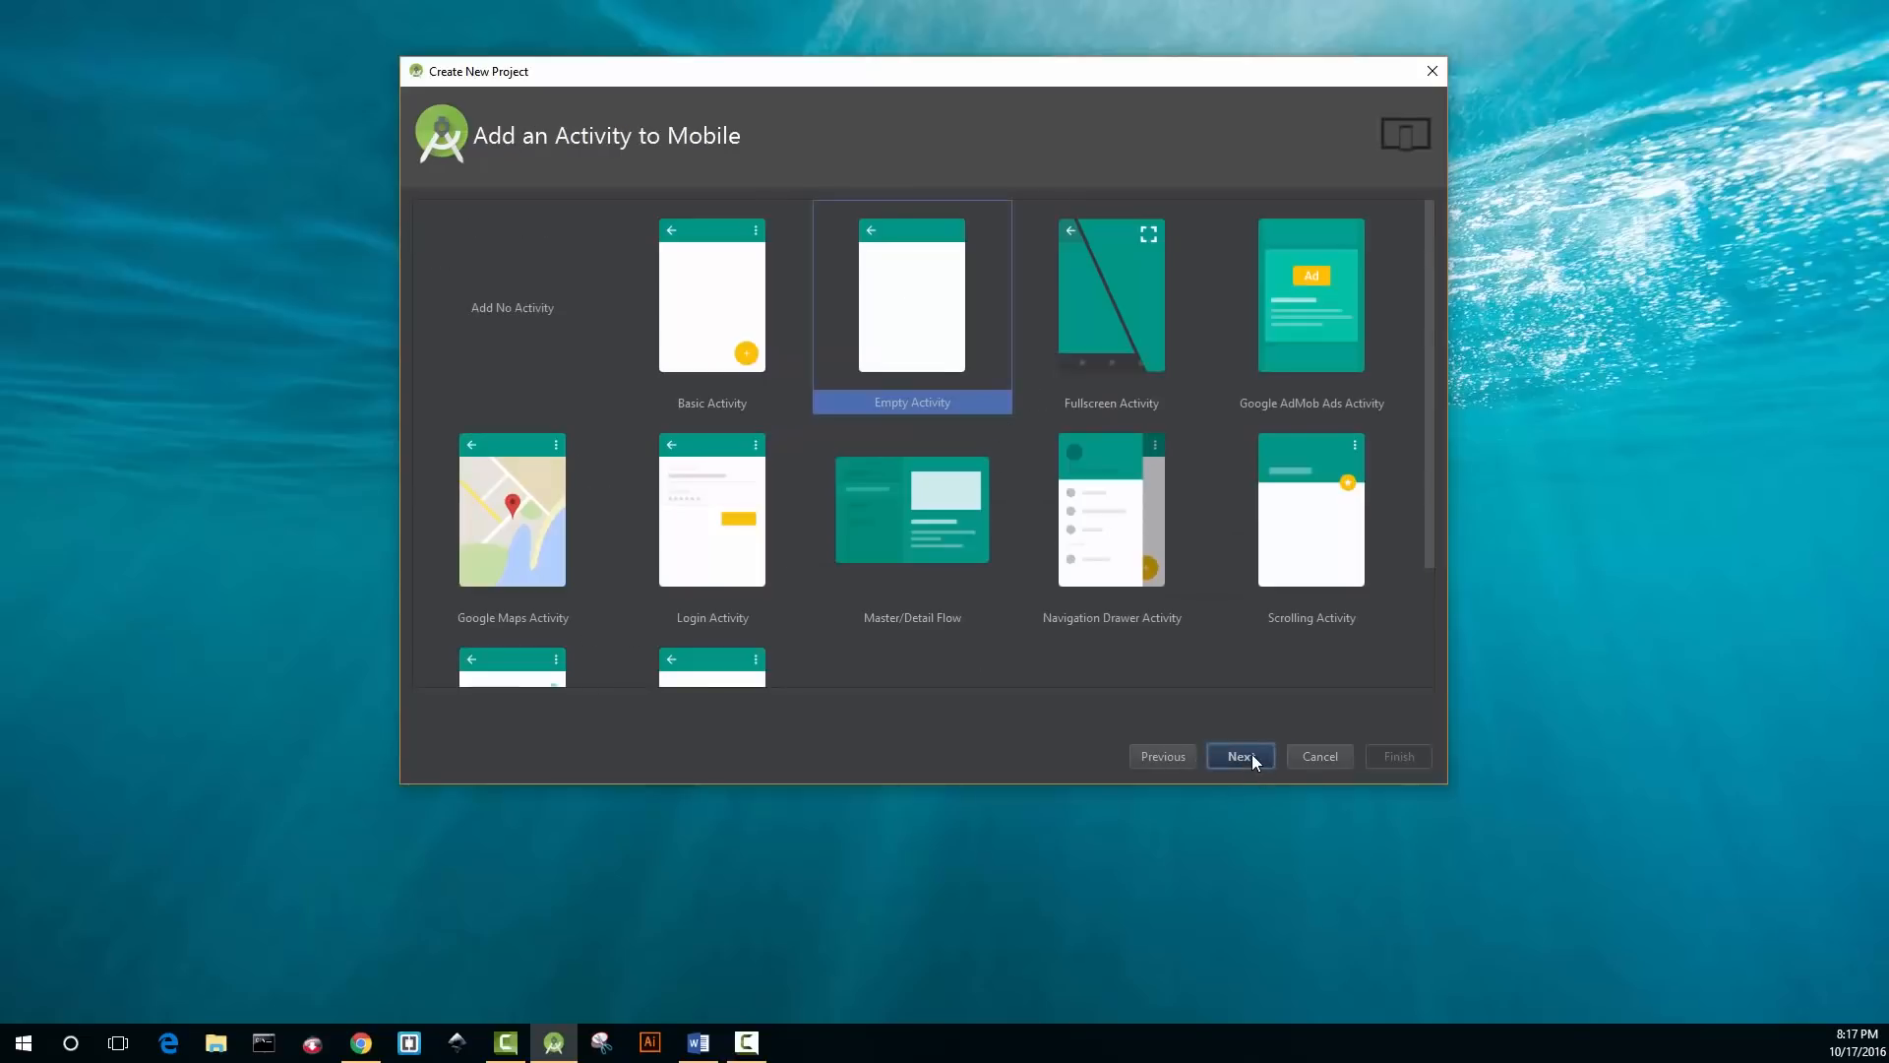
click(1240, 755)
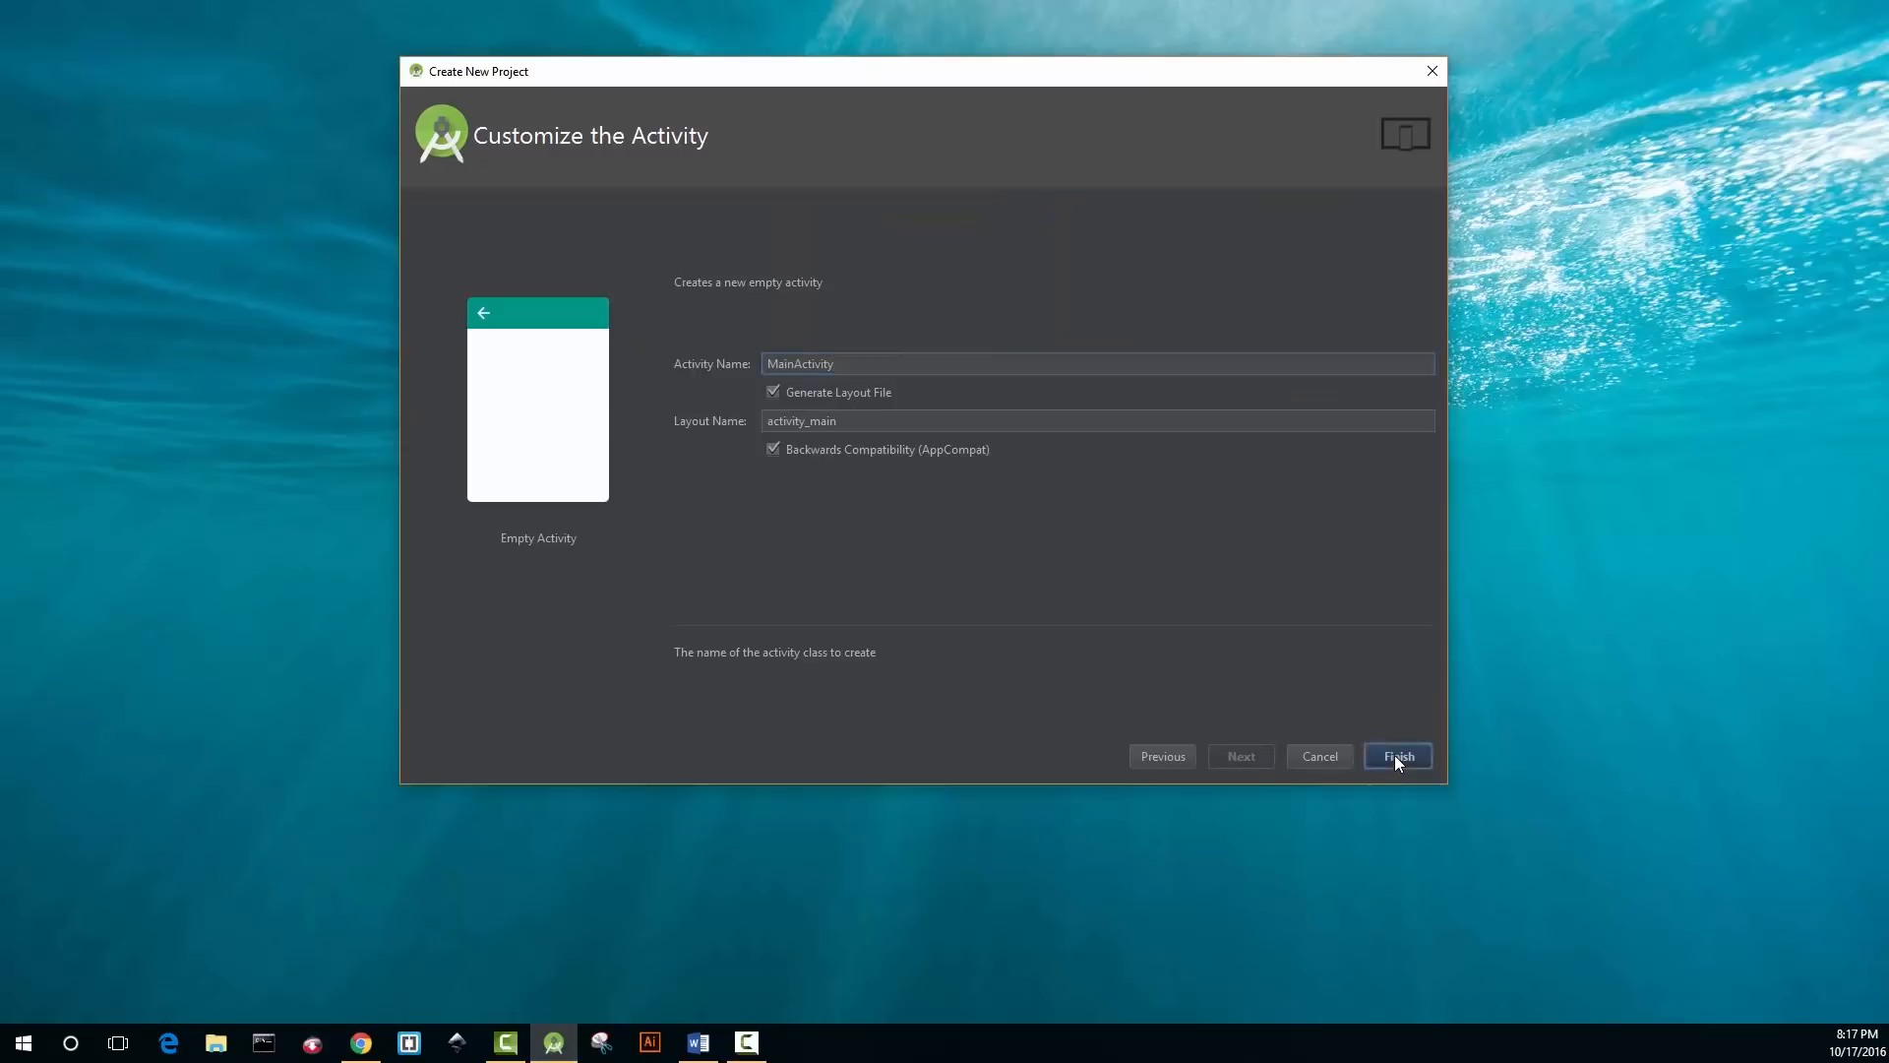
click(1397, 755)
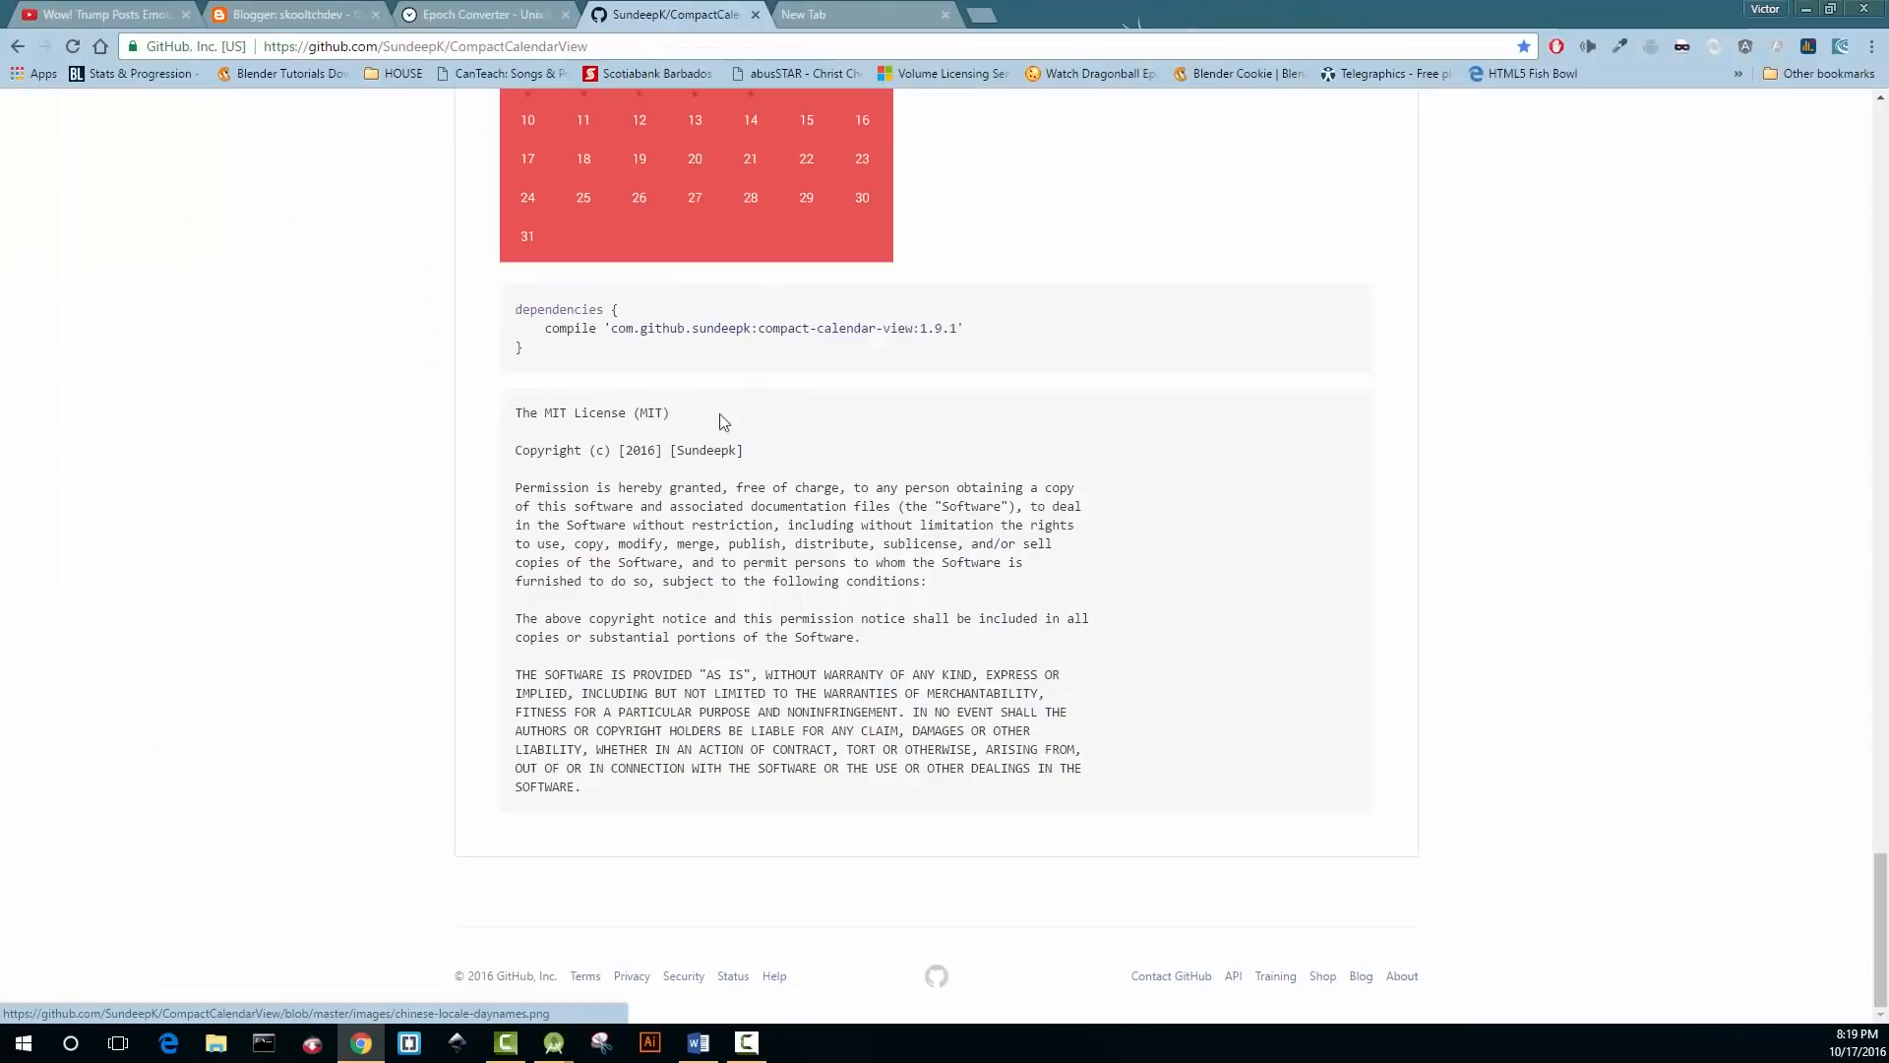
Copy the compact-calendar-view 1.9.1 compile line from the README and return to Android Studio
right_click(752, 328)
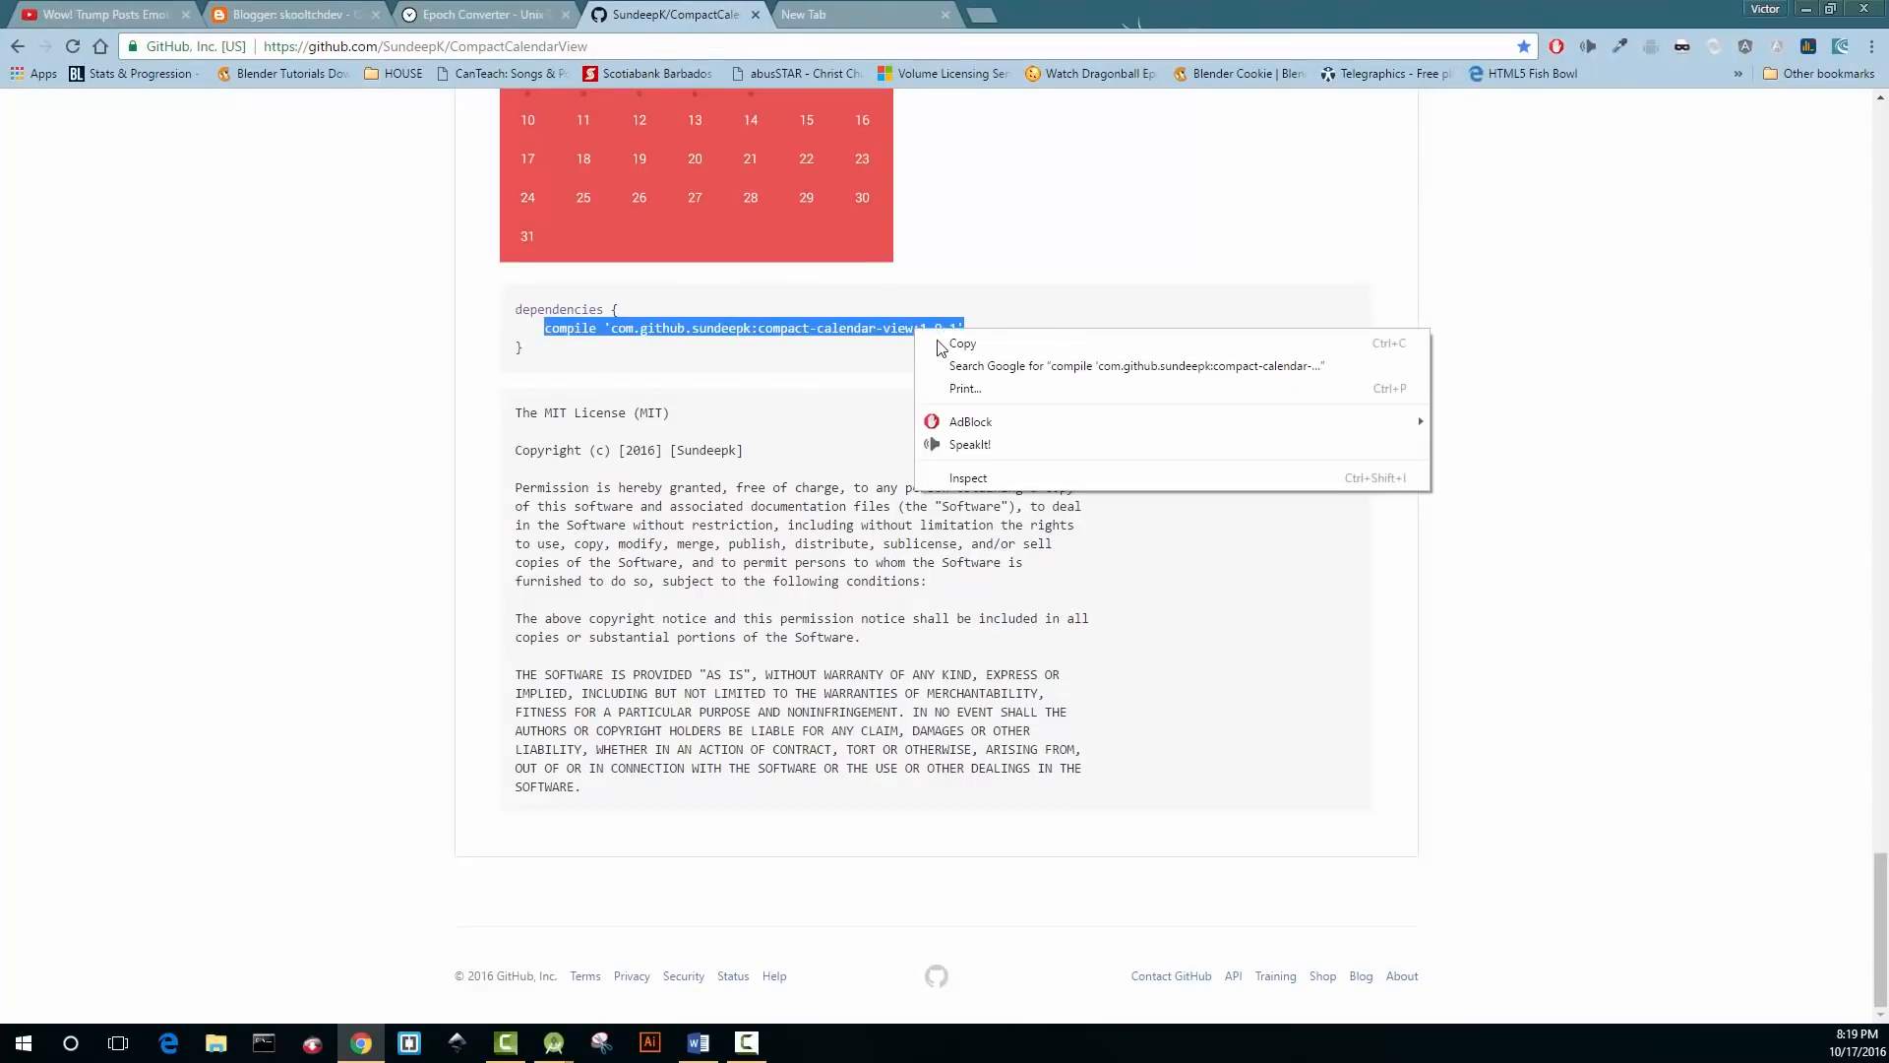
click(961, 344)
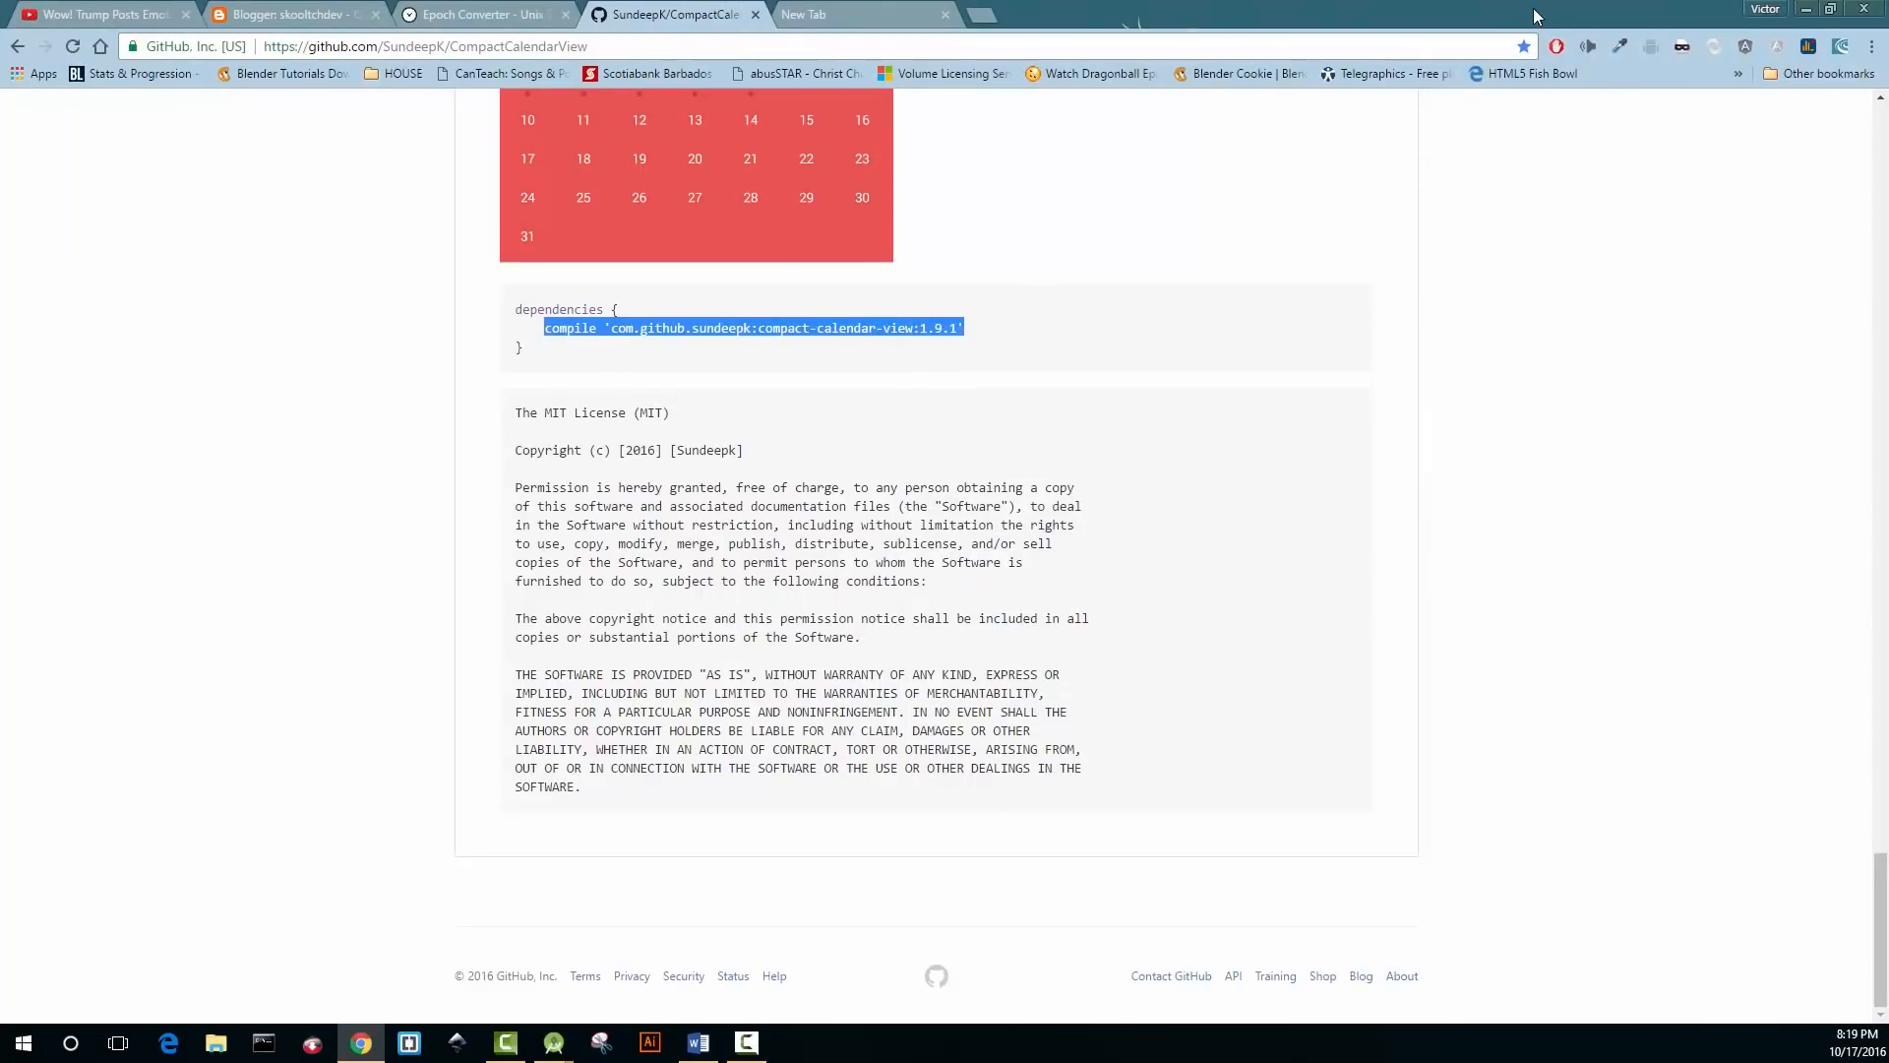
click(408, 1041)
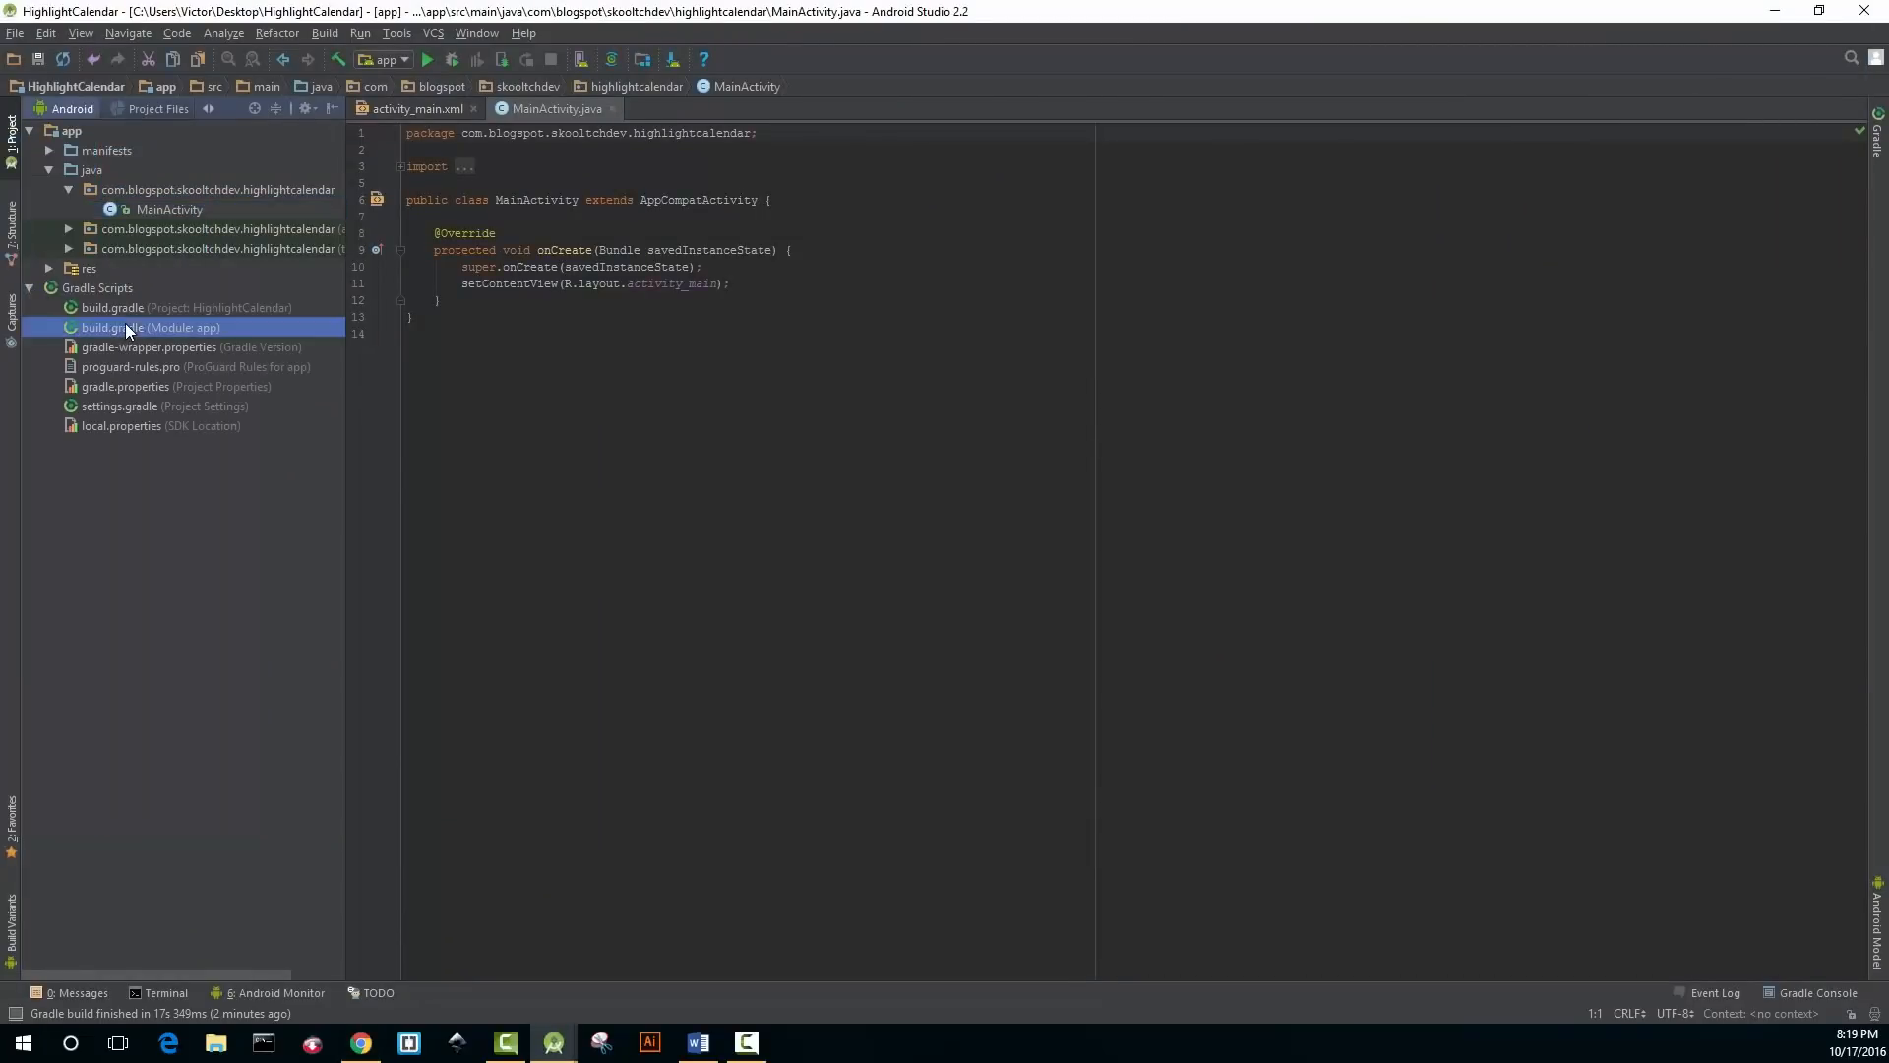
Add compile 'com.github.sundeepk:compact-calendar-view:1.9.1' to the app build.gradle and sync
double_click(111, 327)
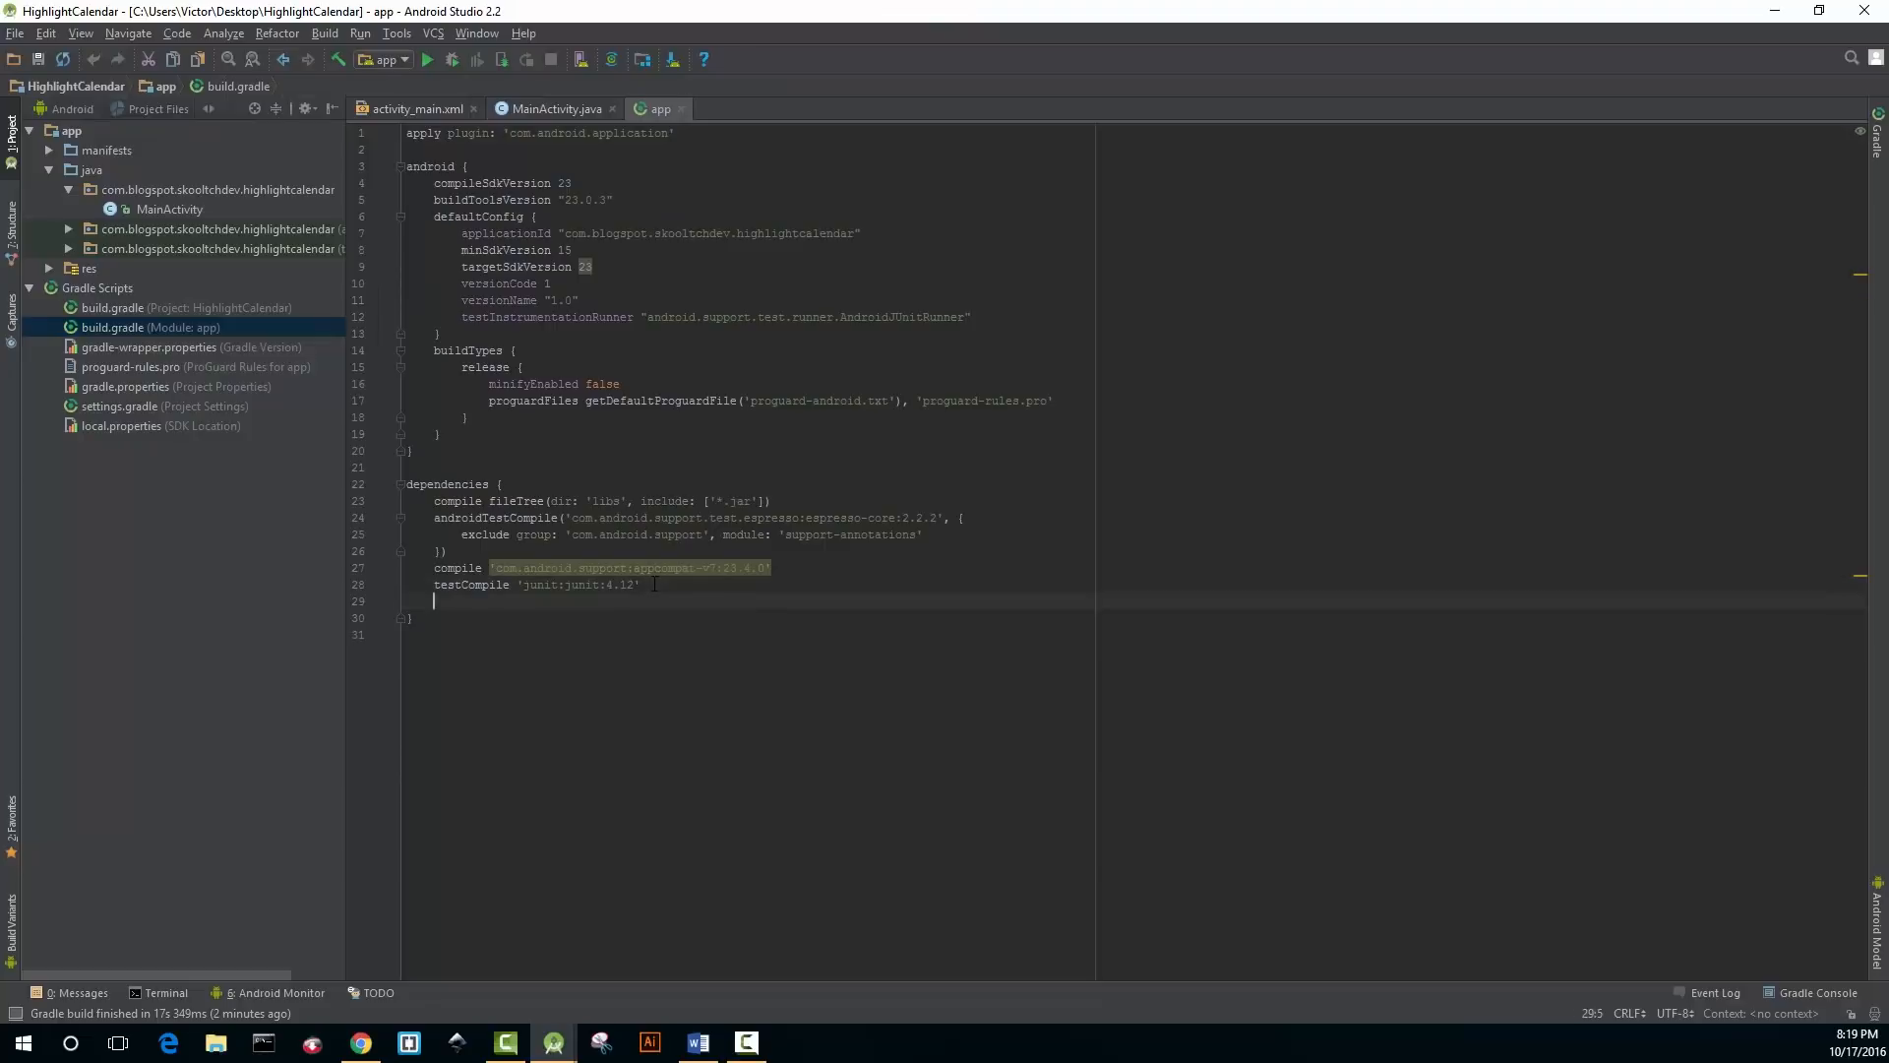
text(compile 'com.github.sundeepk:compact-calendar-view:1.9.1')
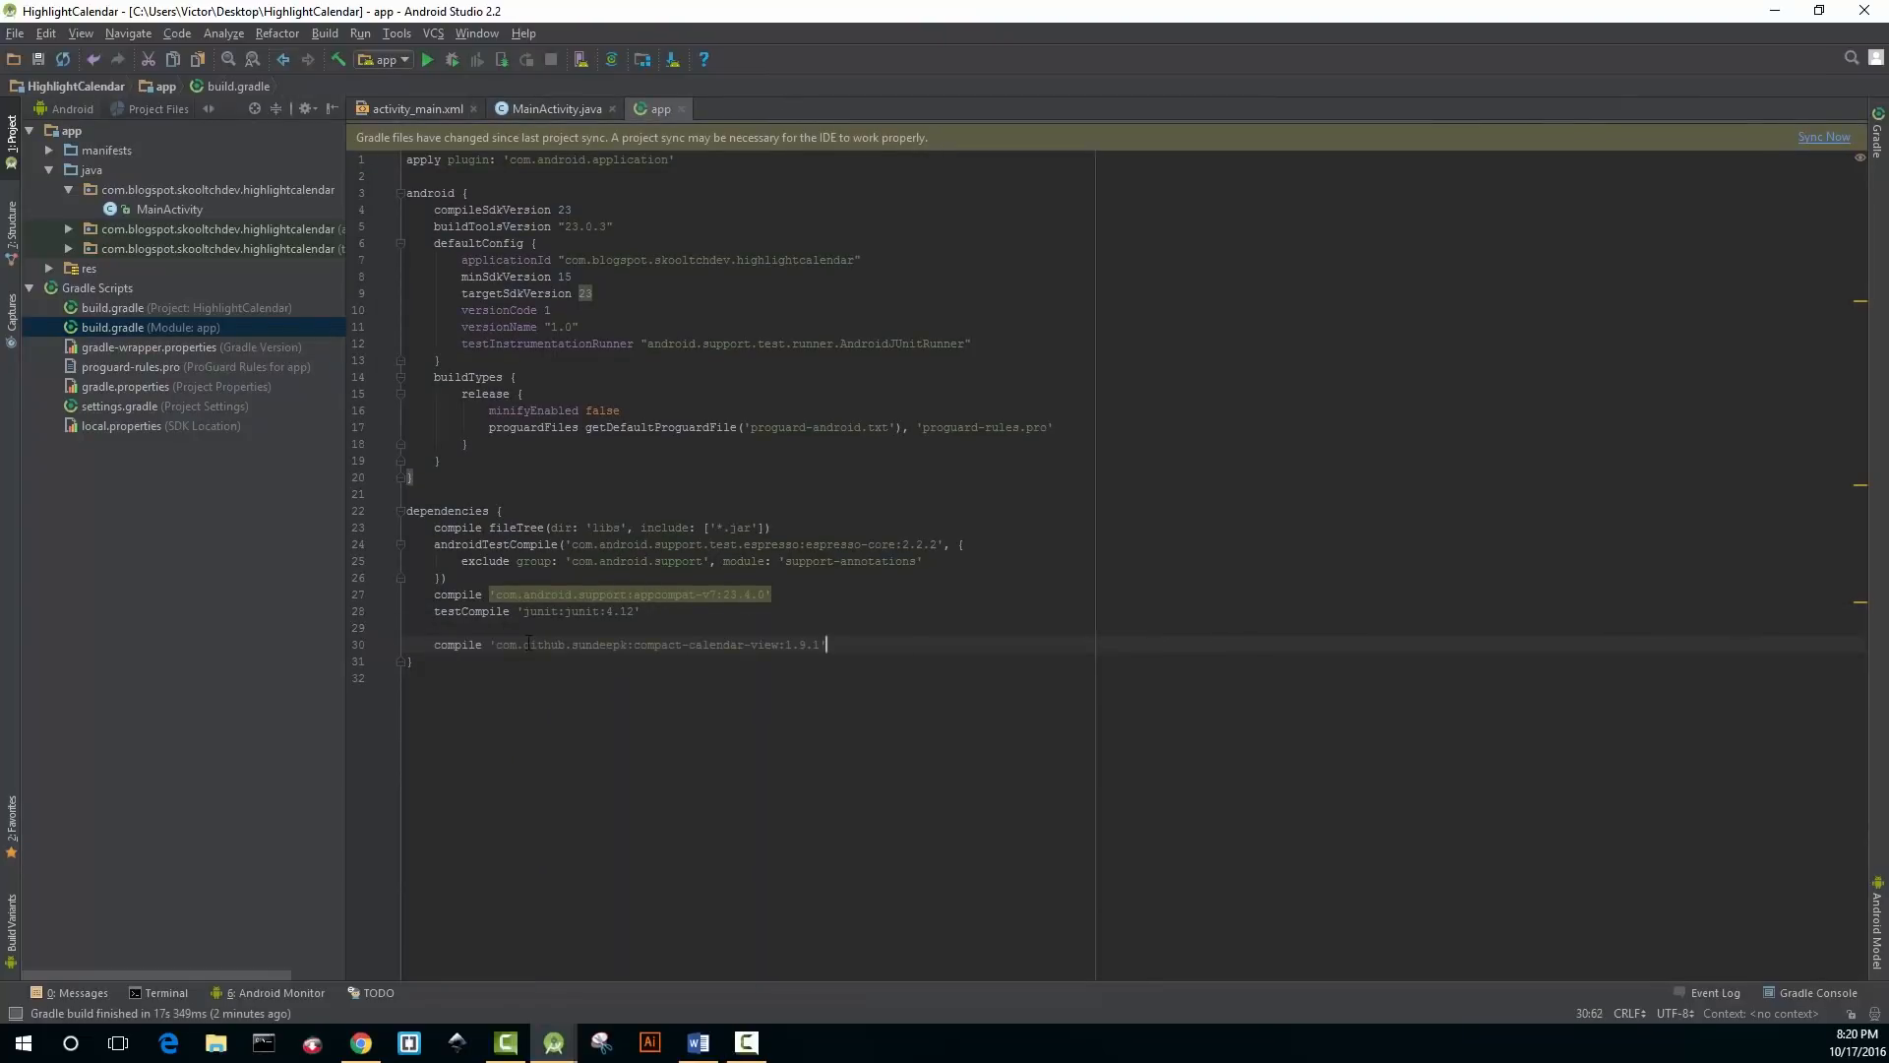
click(1823, 136)
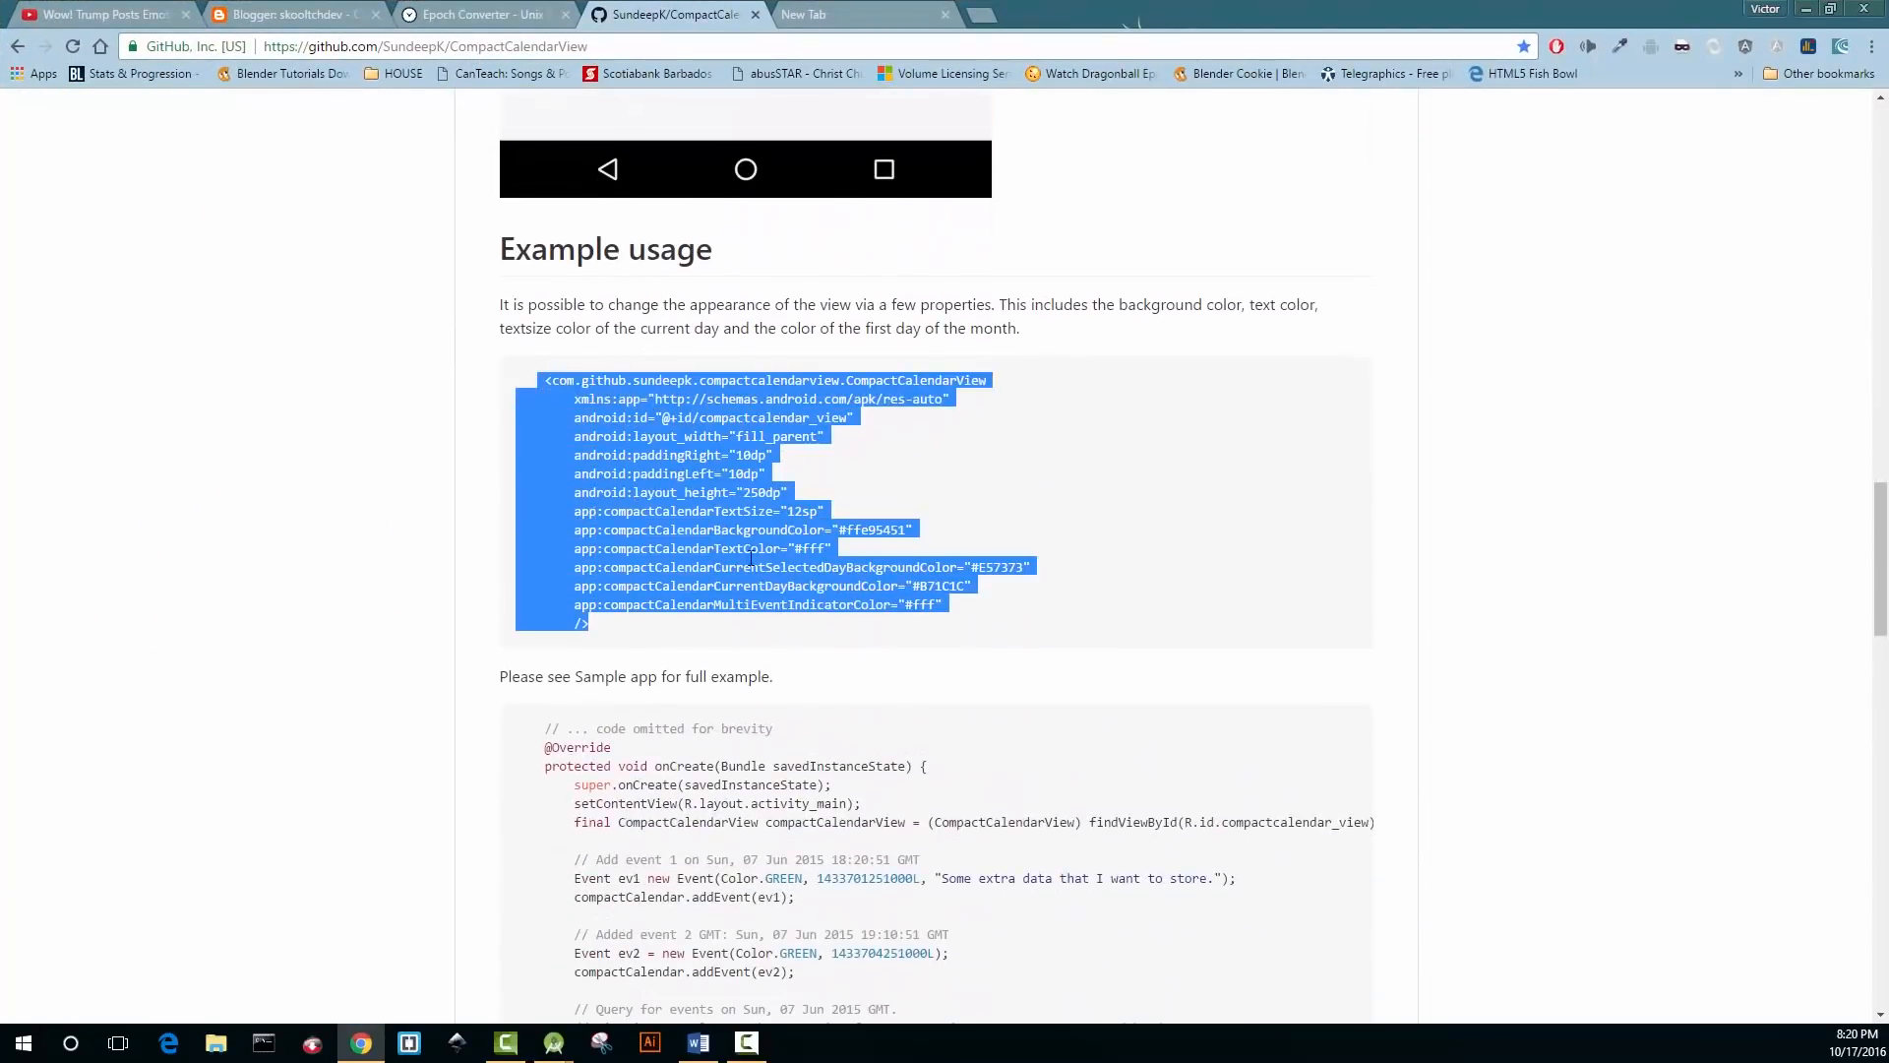
mouse_move(1368, 11)
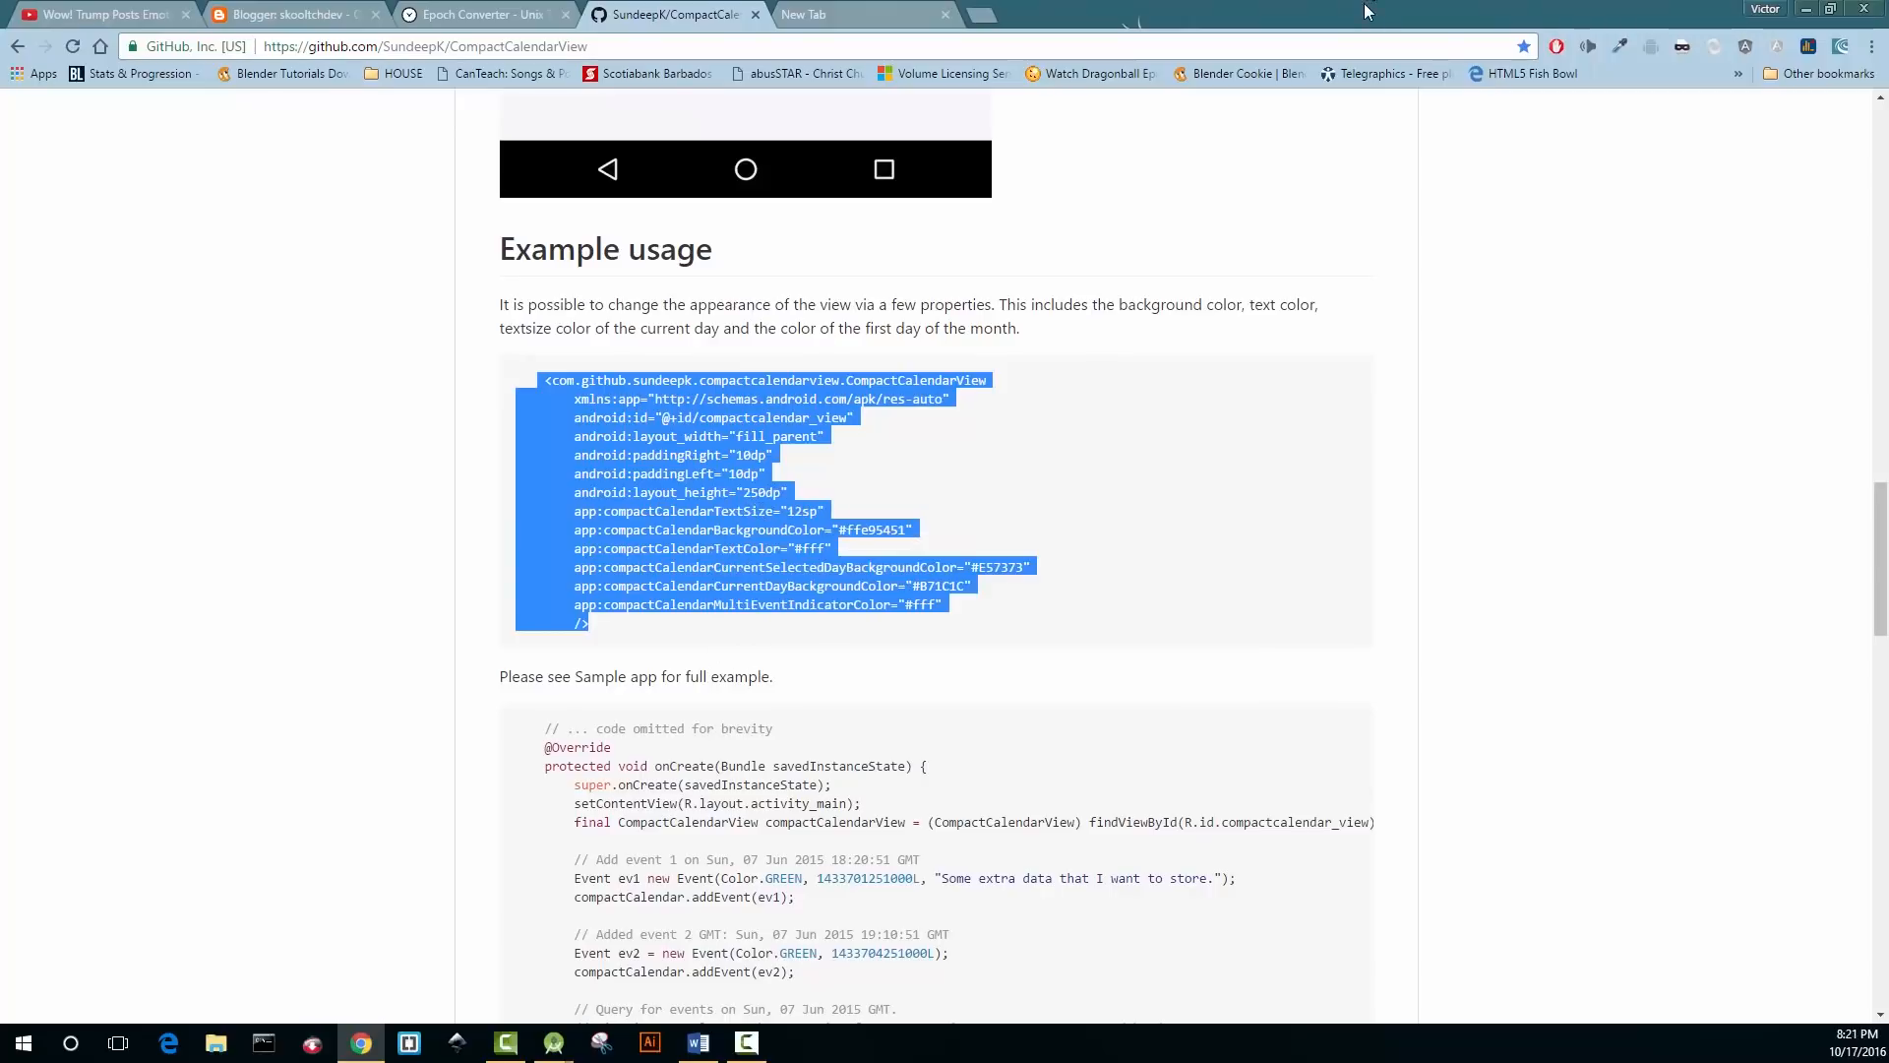
Paste the CompactCalendarView element into activity_main.xml's RelativeLayout, then go to MainActivity.java
click(408, 1042)
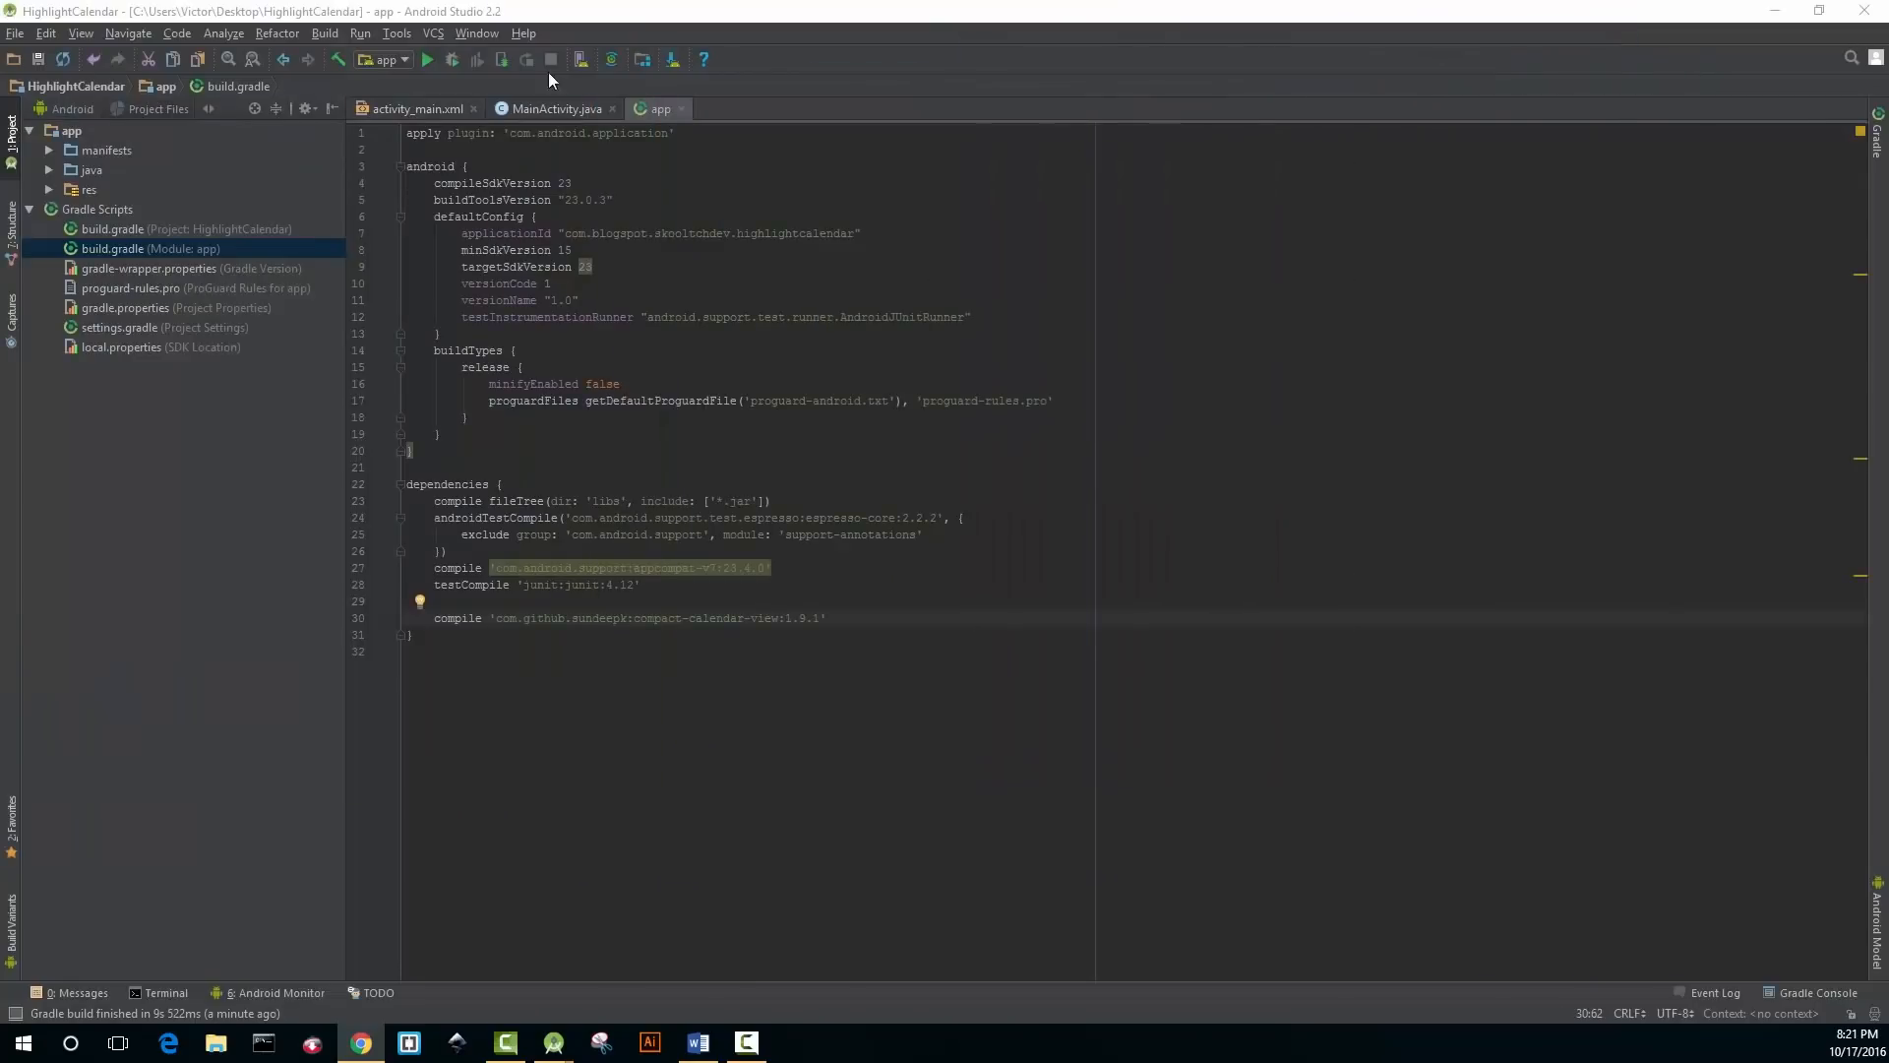
click(417, 108)
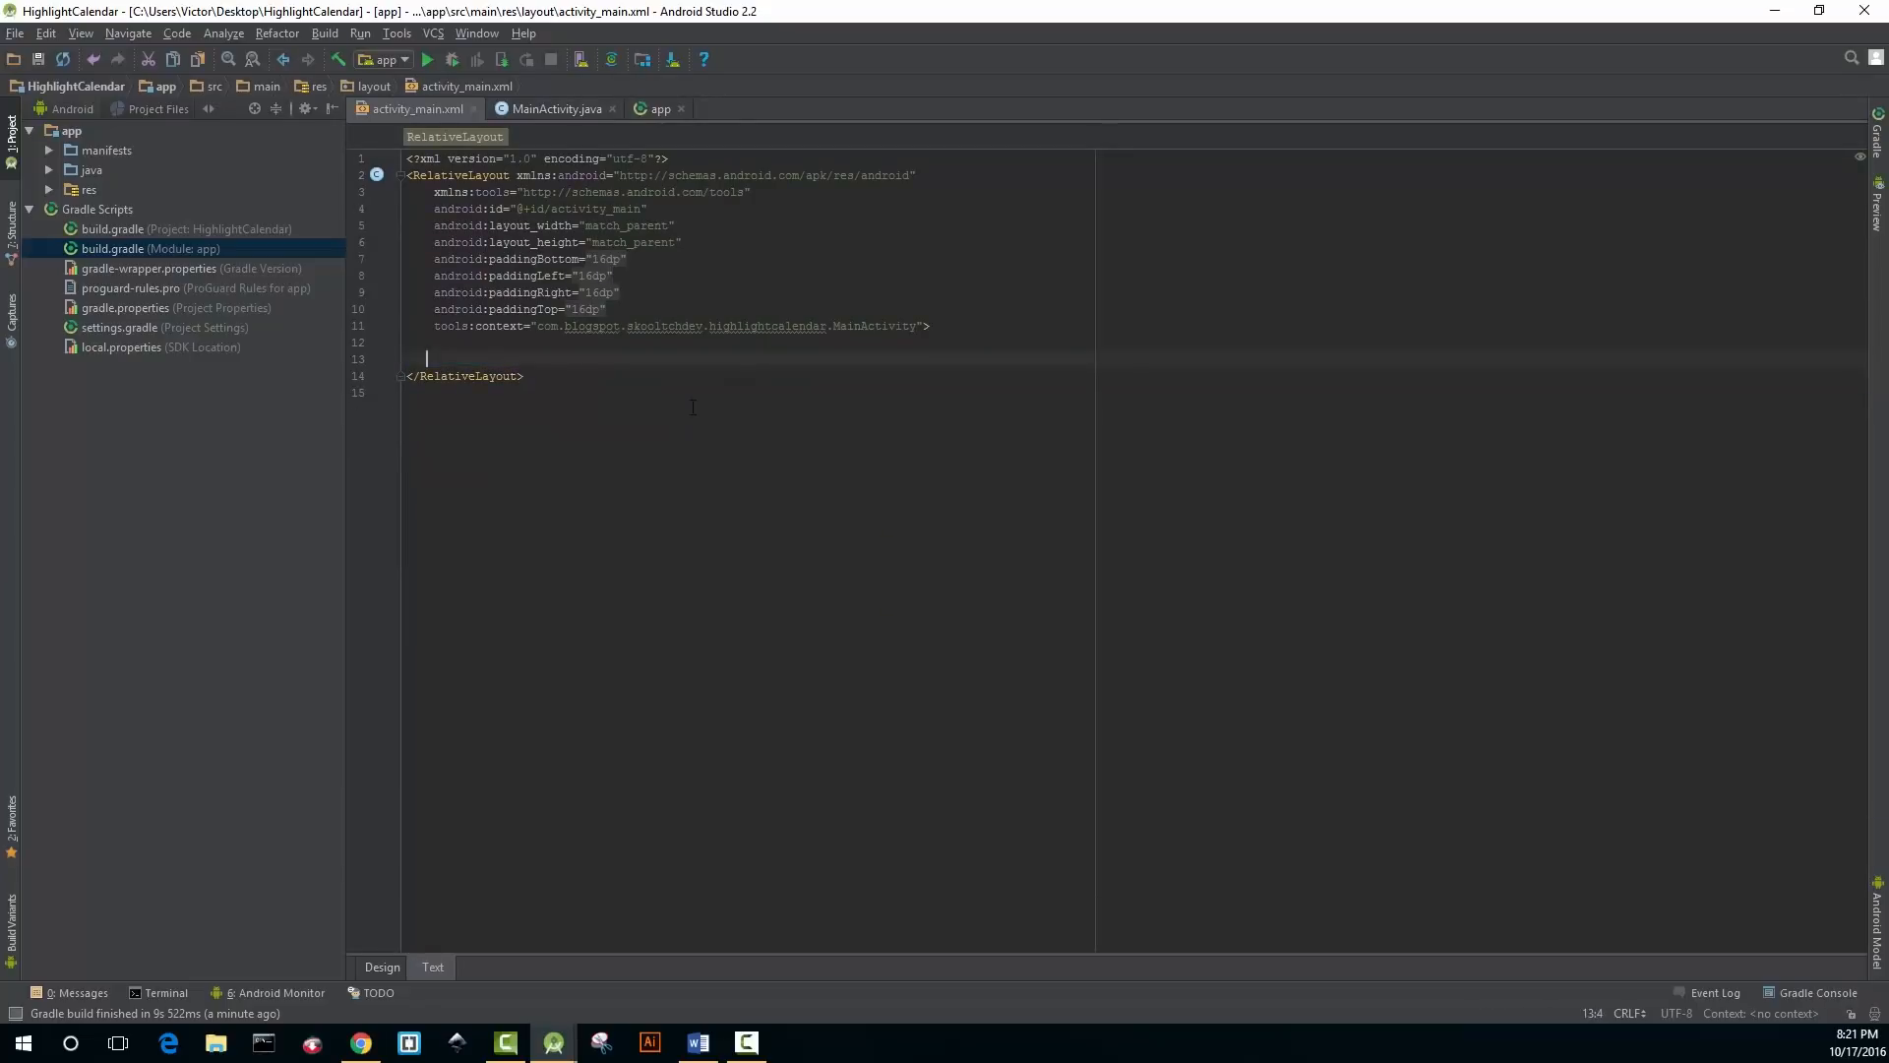
text(<com.github.sundeepk.compactcalendarview.CompactCalendarView ... />)
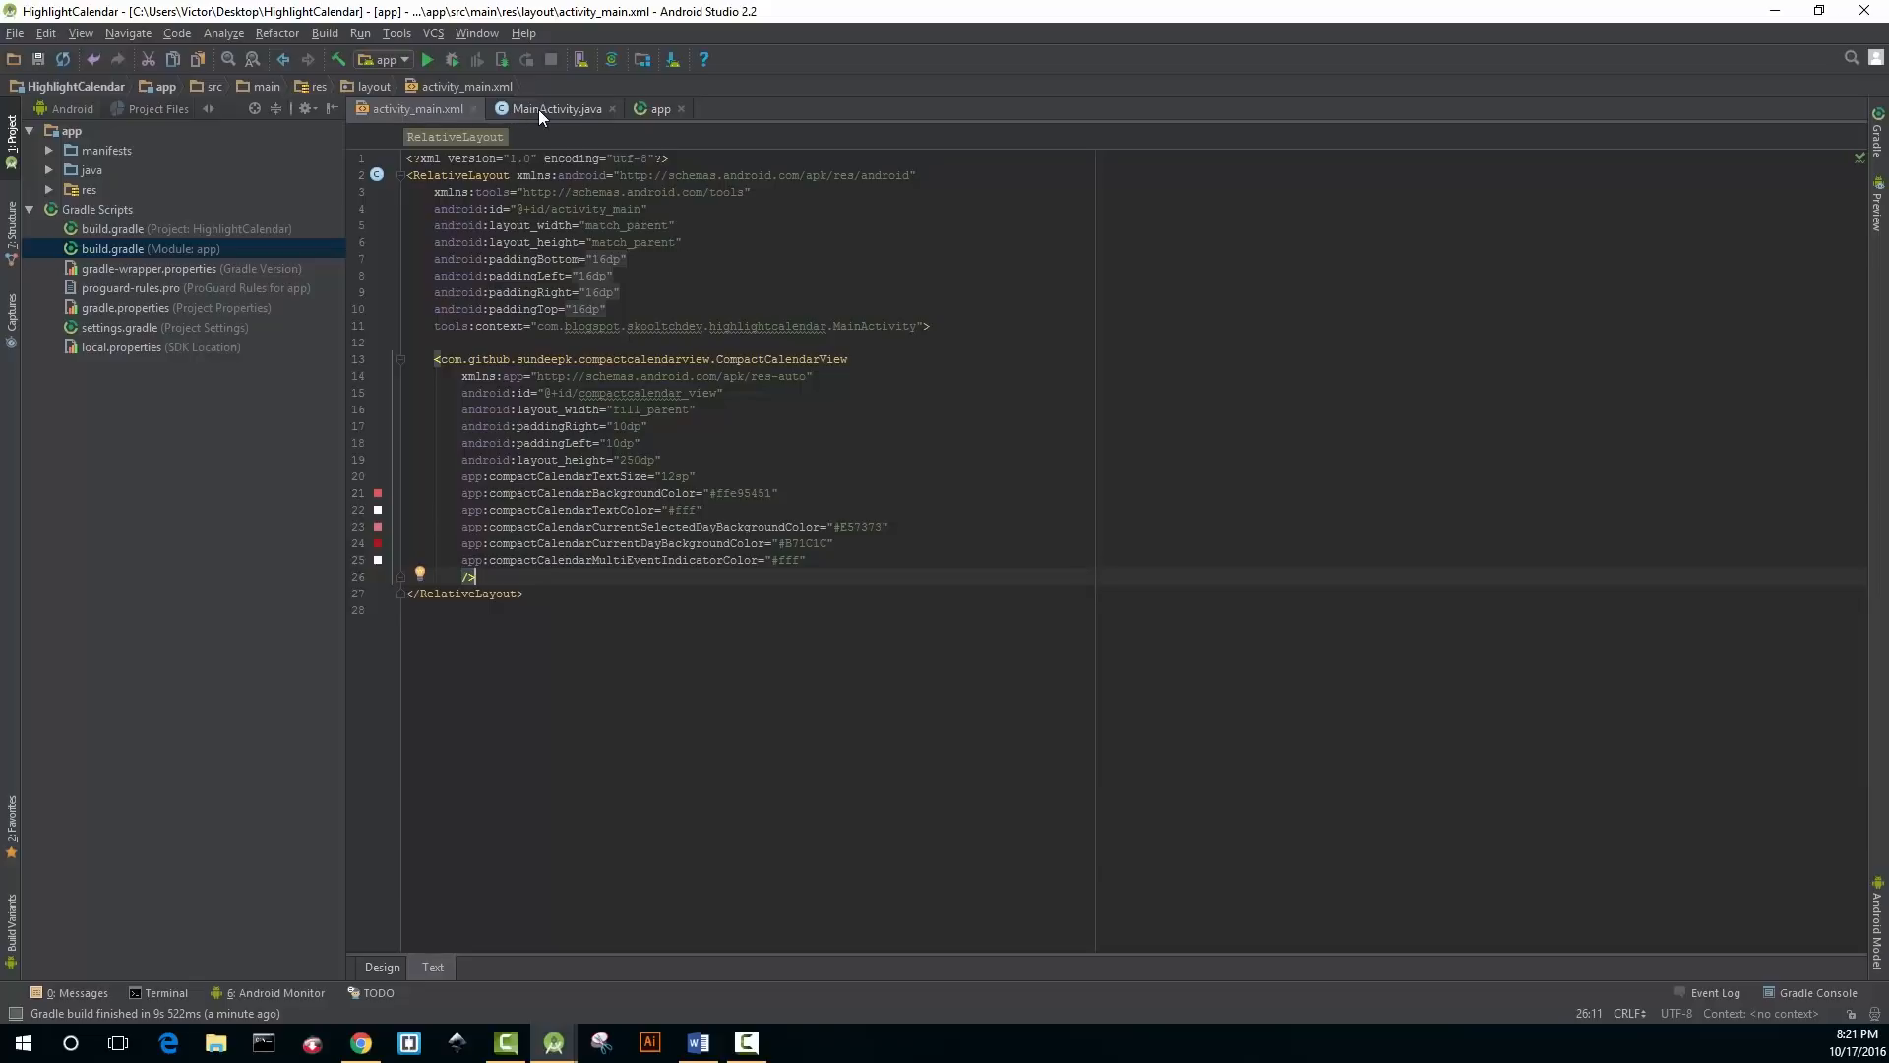
click(555, 108)
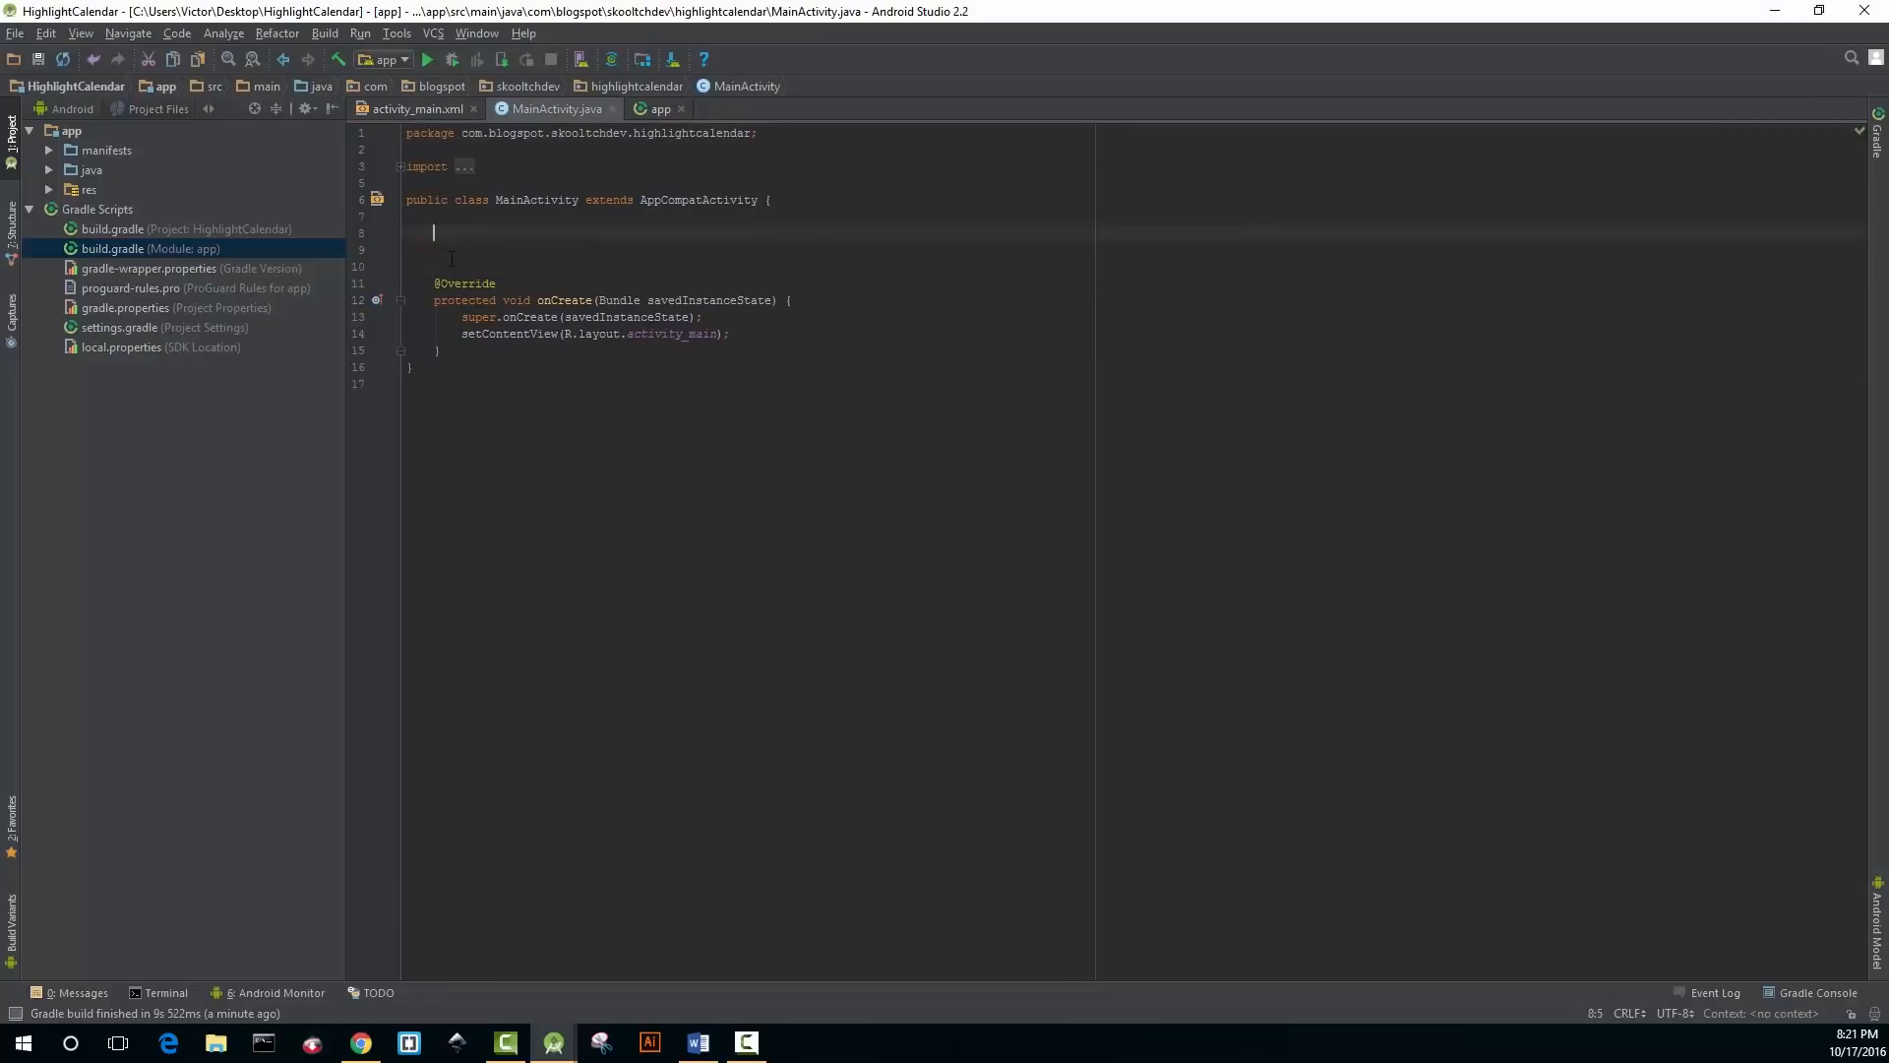
Declare a CompactCalendarView field named compactCalendar in MainActivity
text(CompactCalendarView)
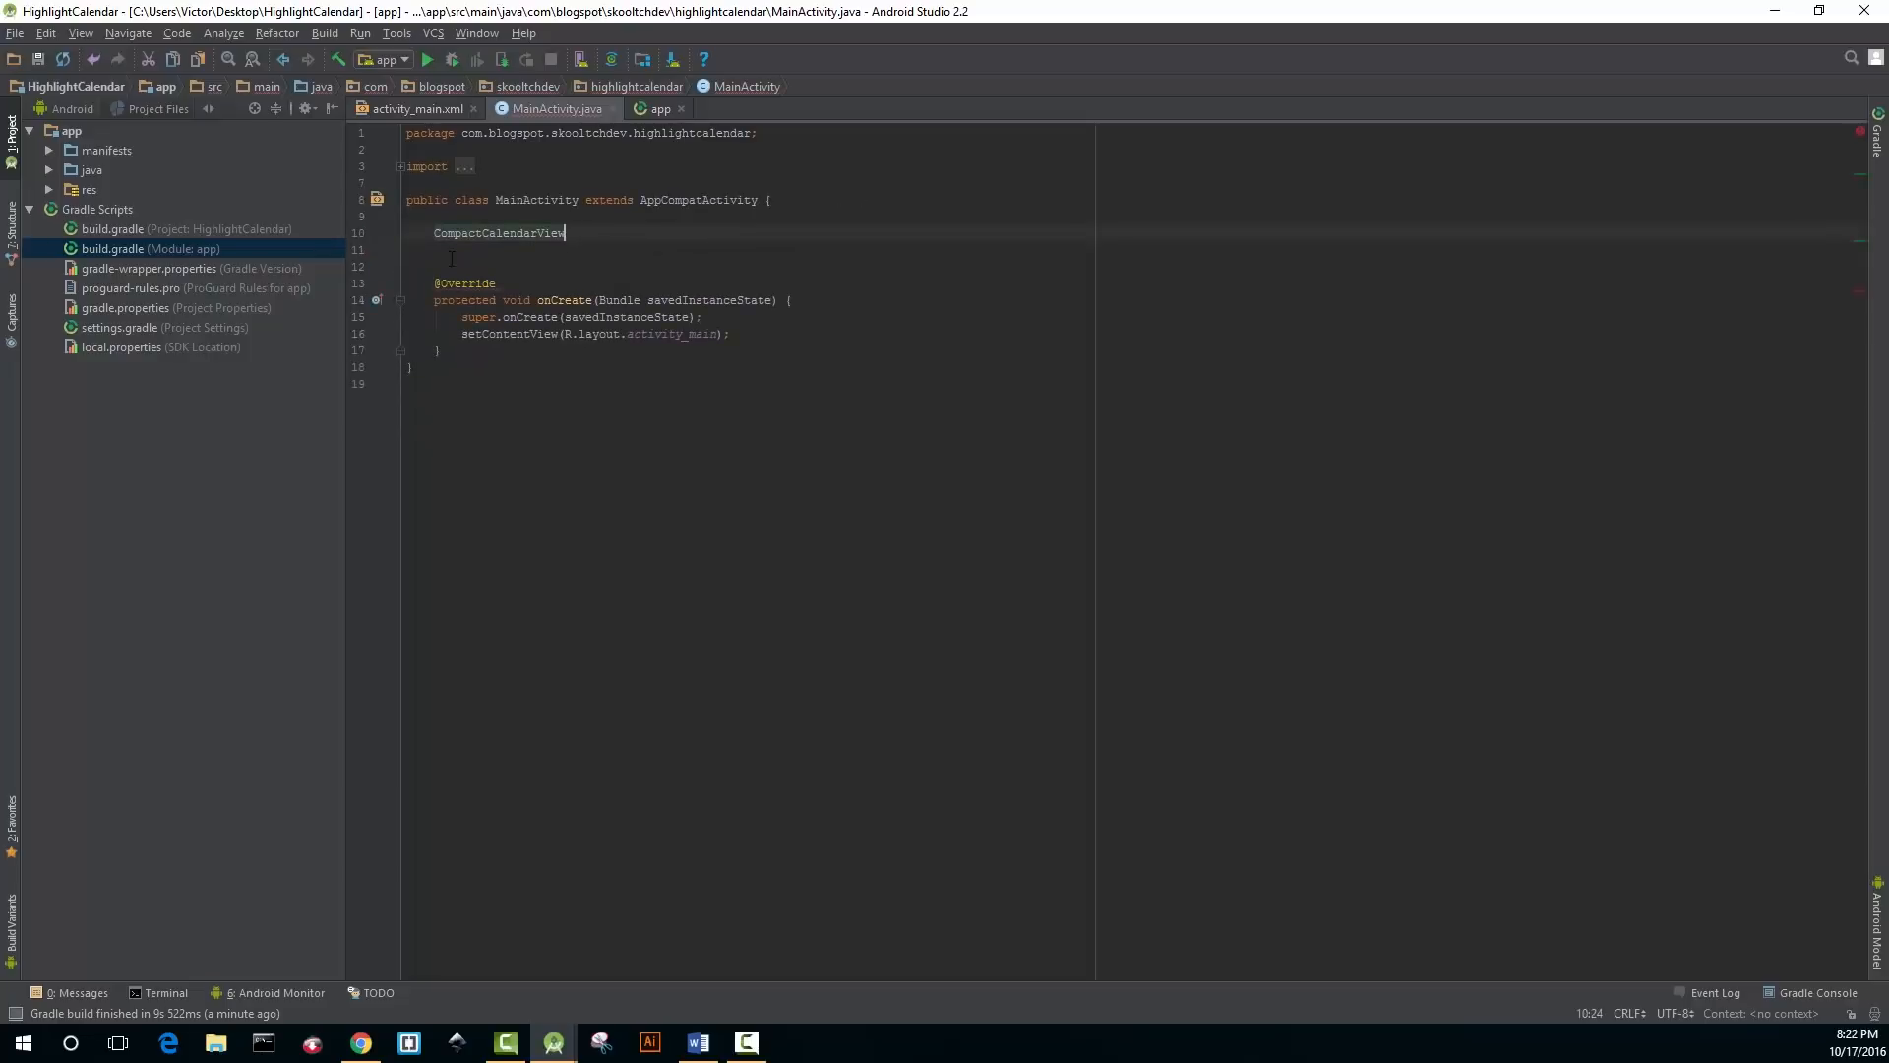
text(comp)
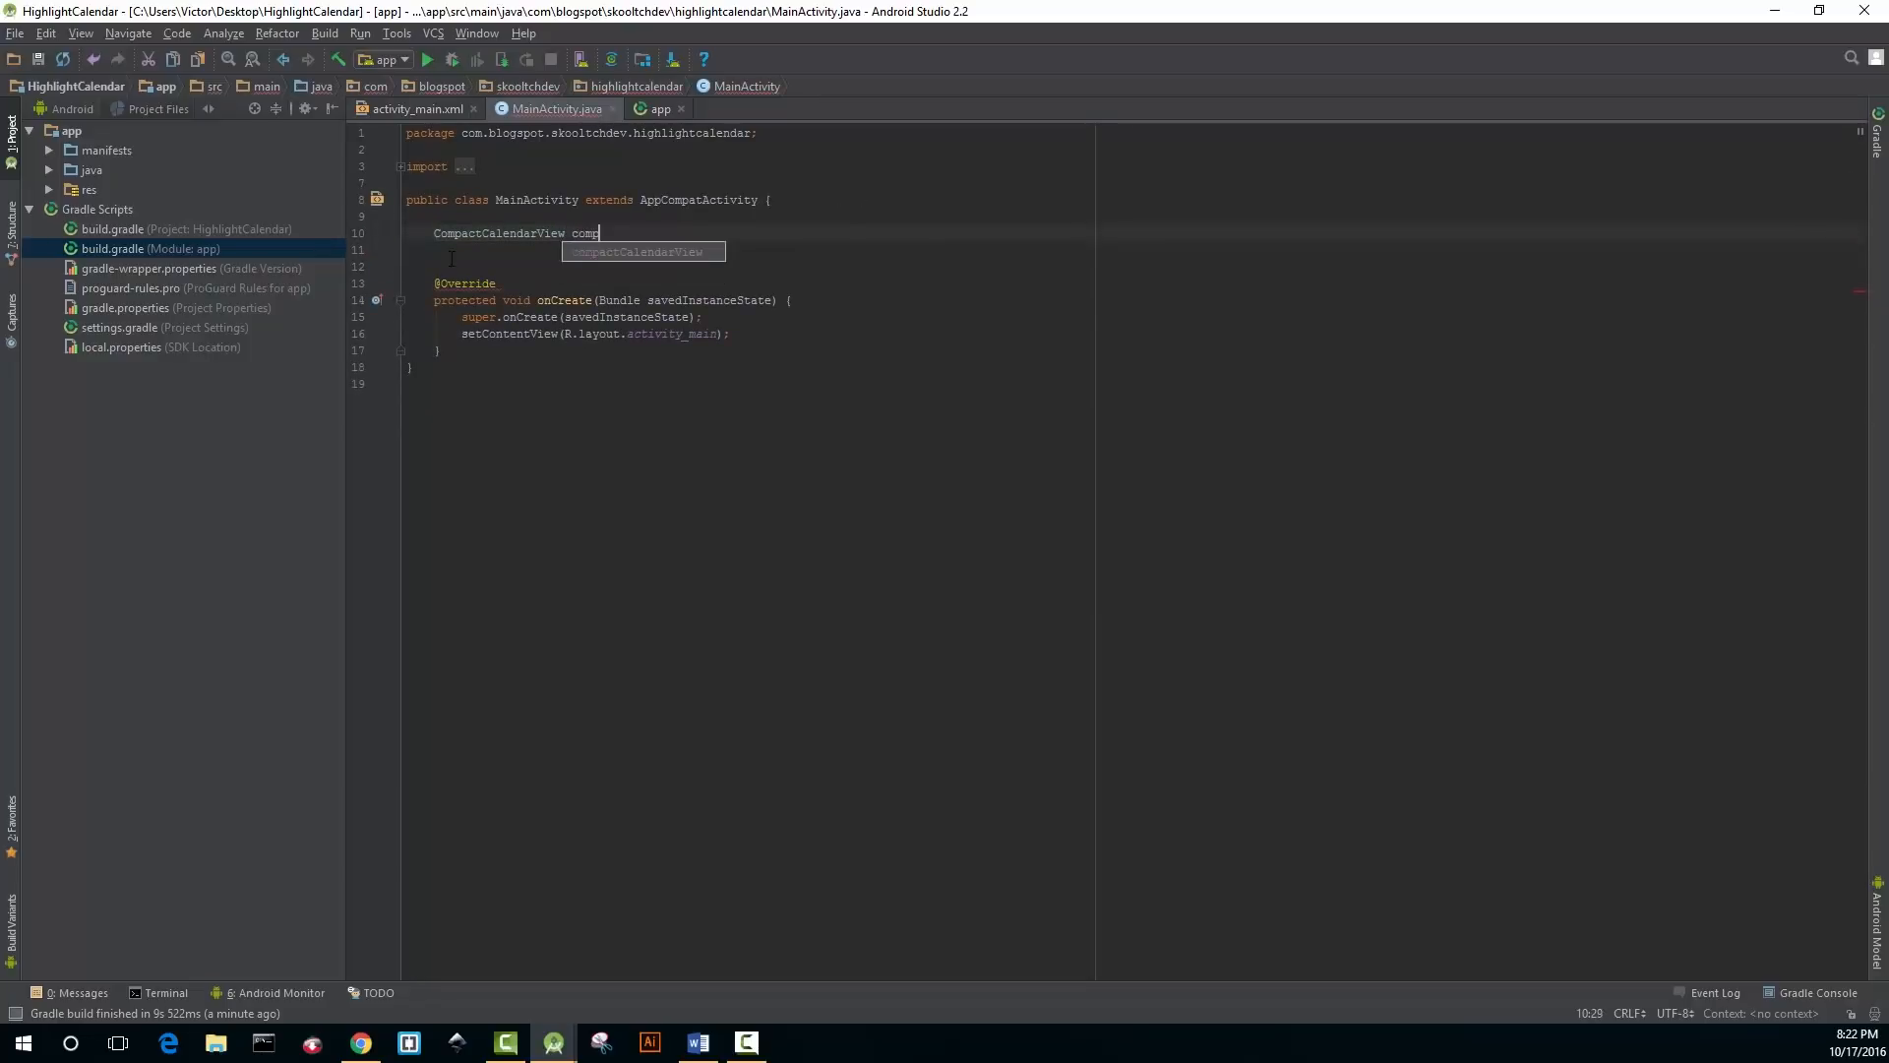
text(actCa)
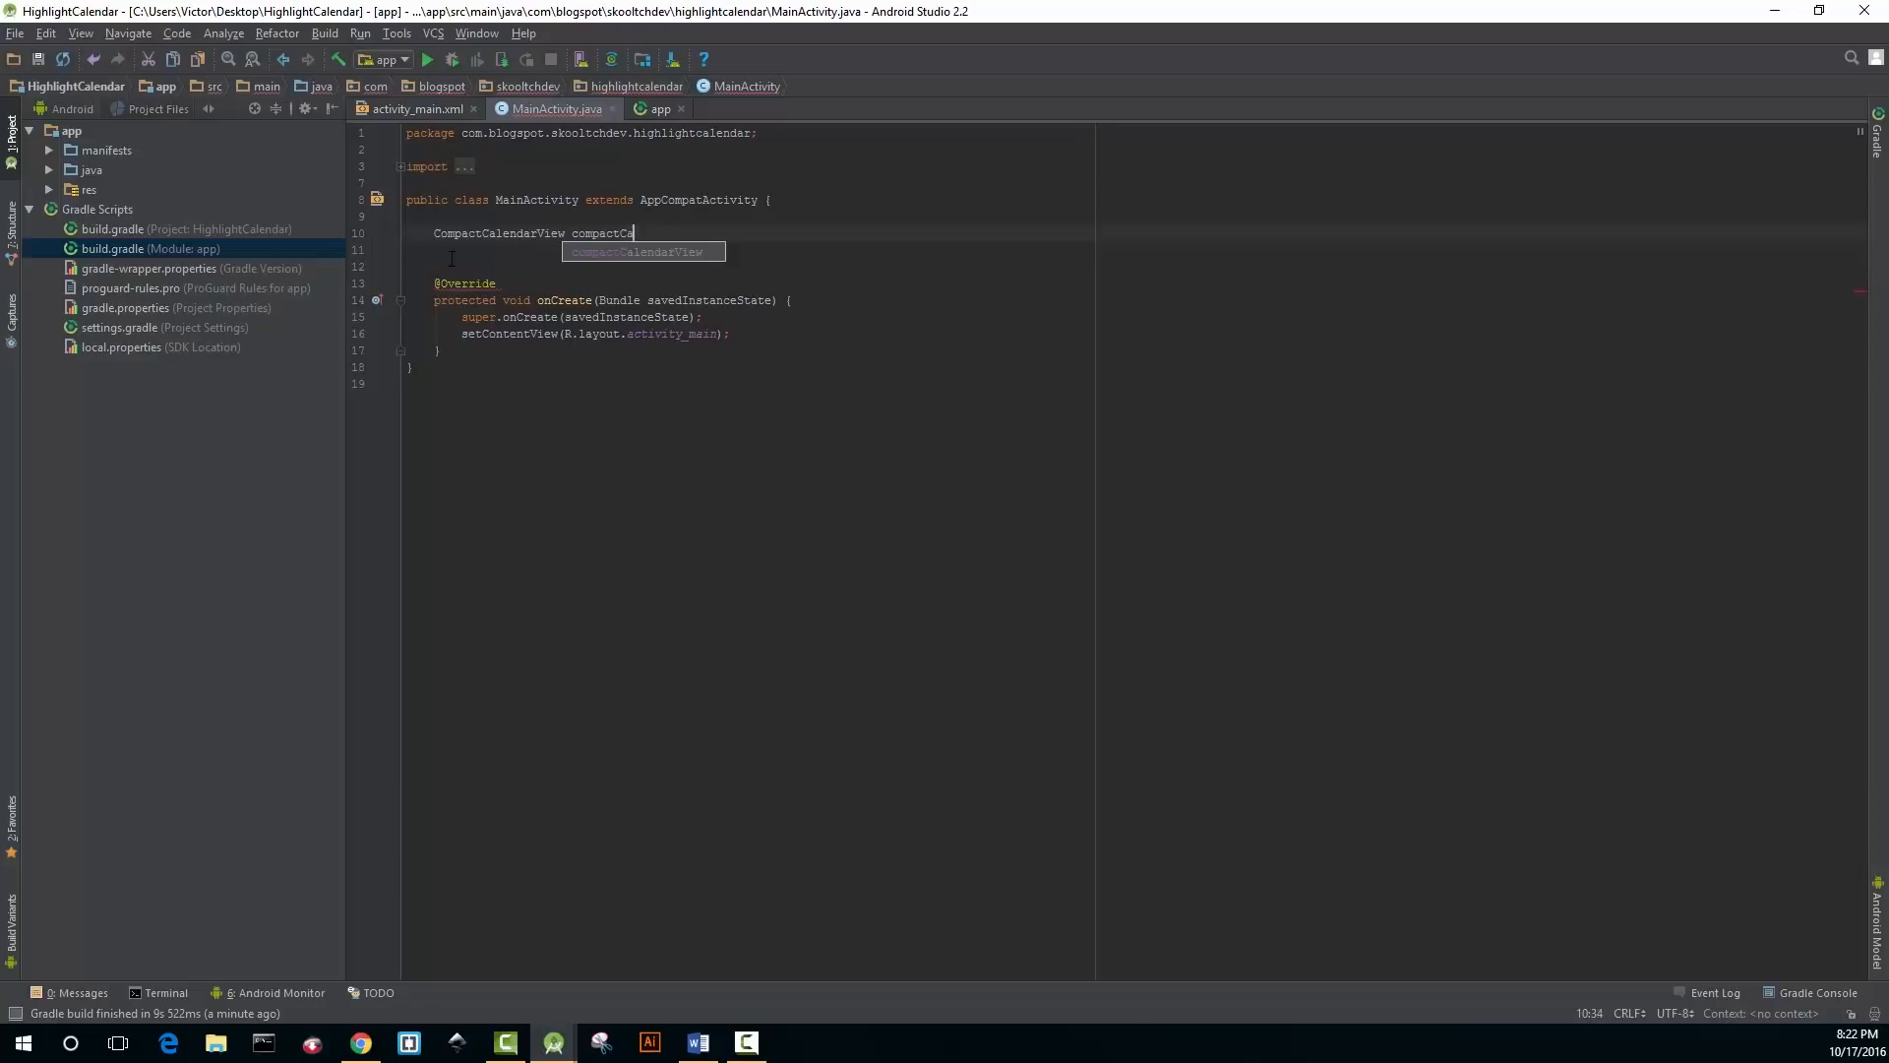
text(lendar;)
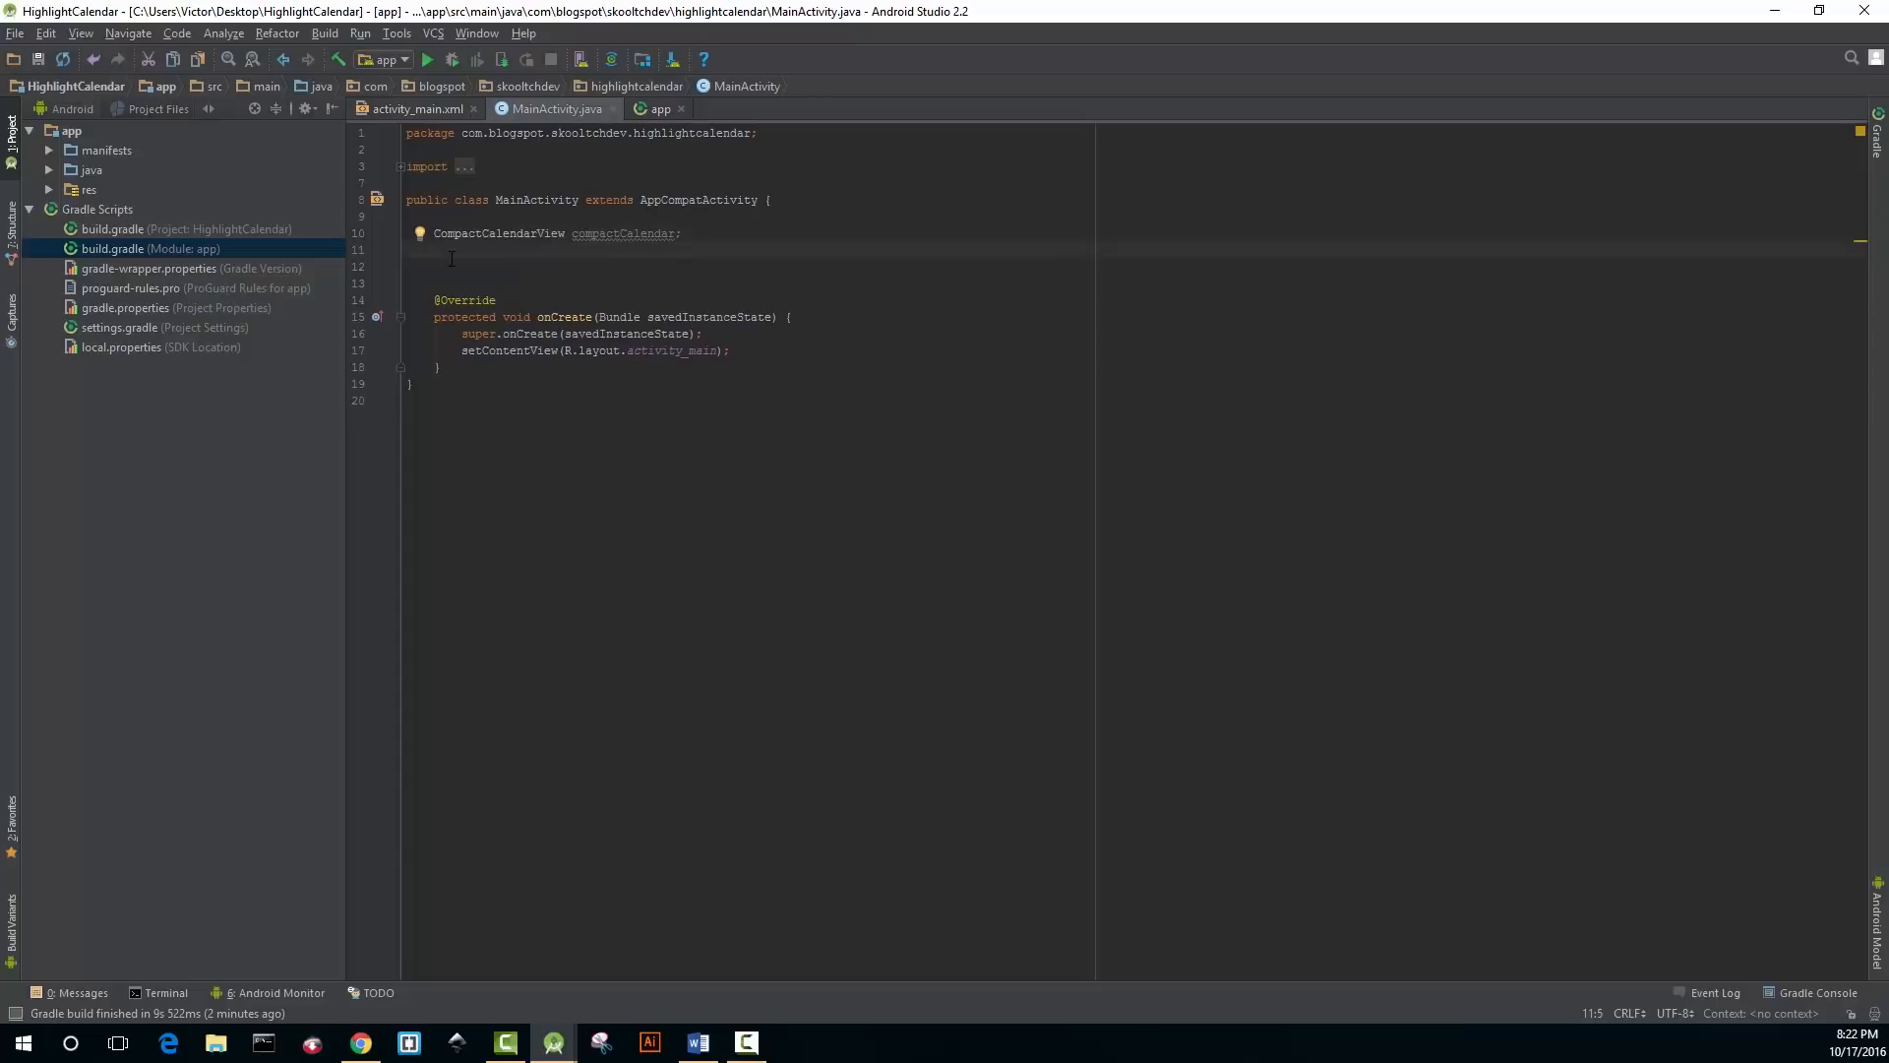
Declare private dateFormatMonth as new SimpleDateFormat("MMMM- yyyy", Locale.getDefault())
text(private)
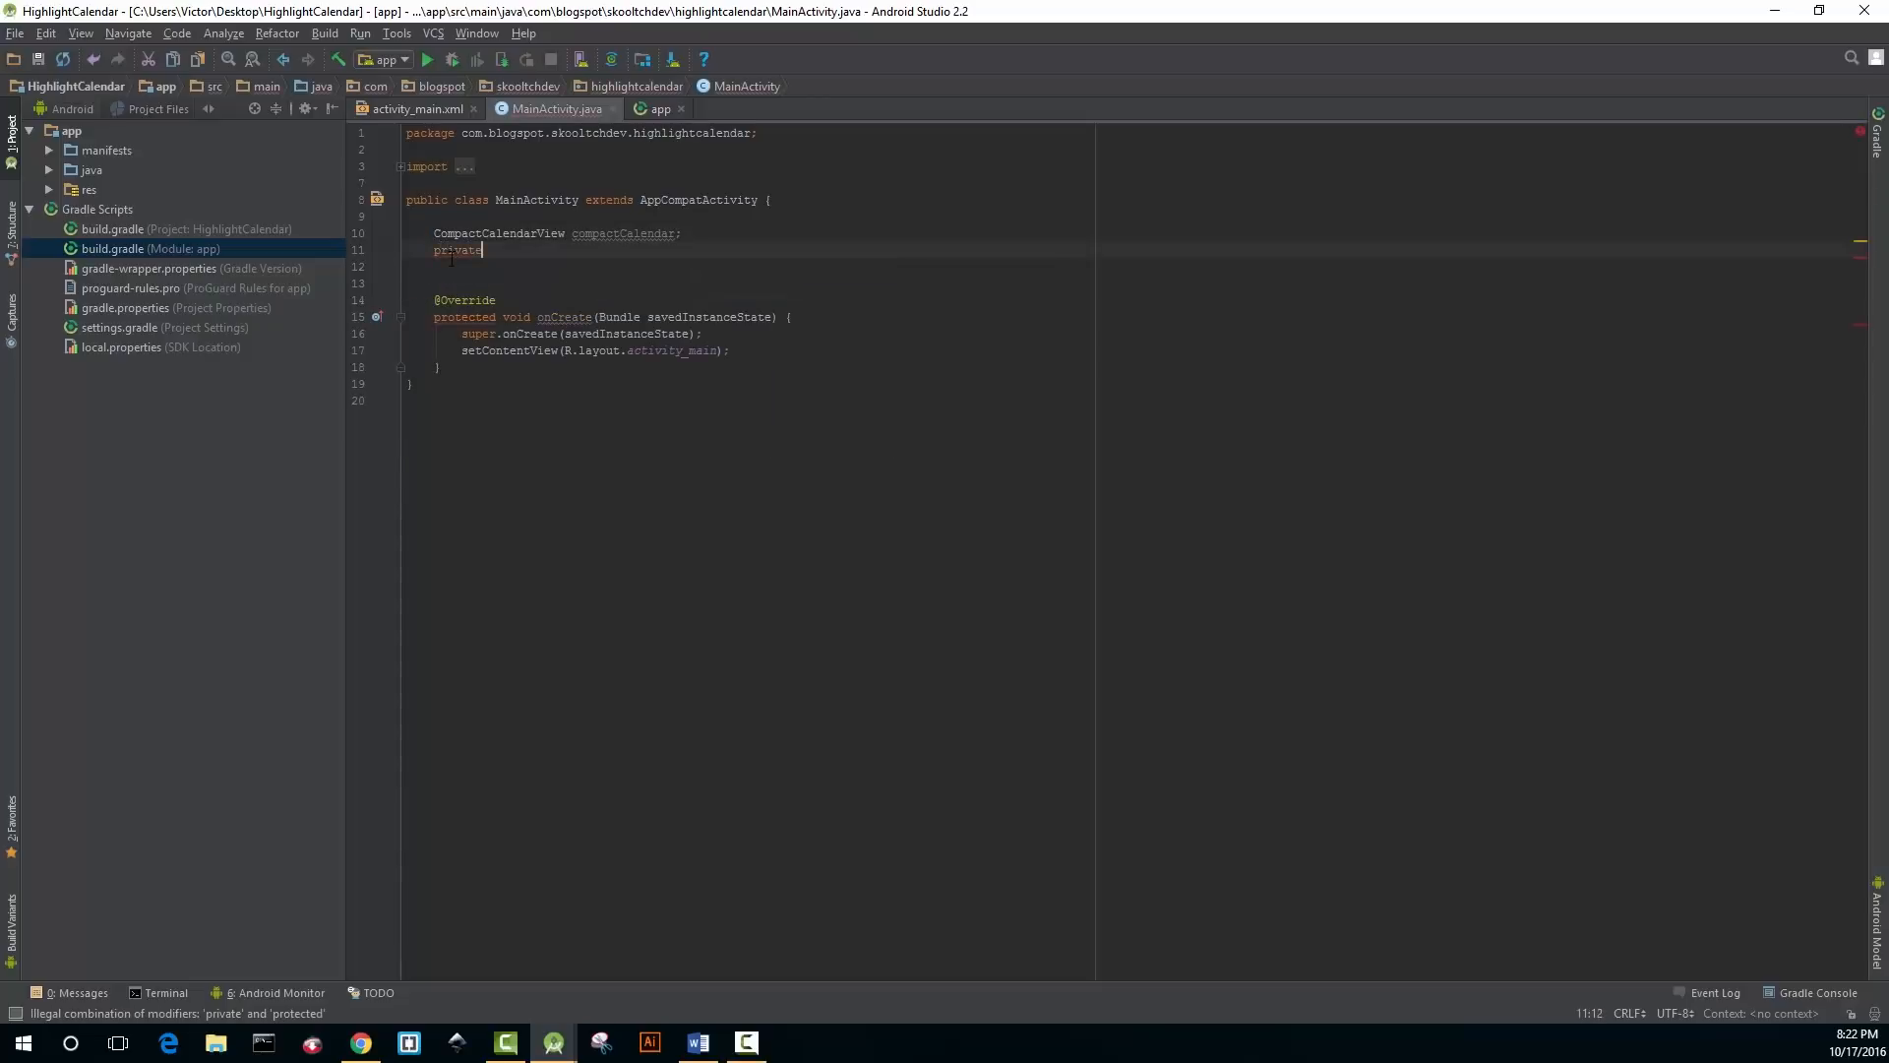
text(SimpleDateFormat)
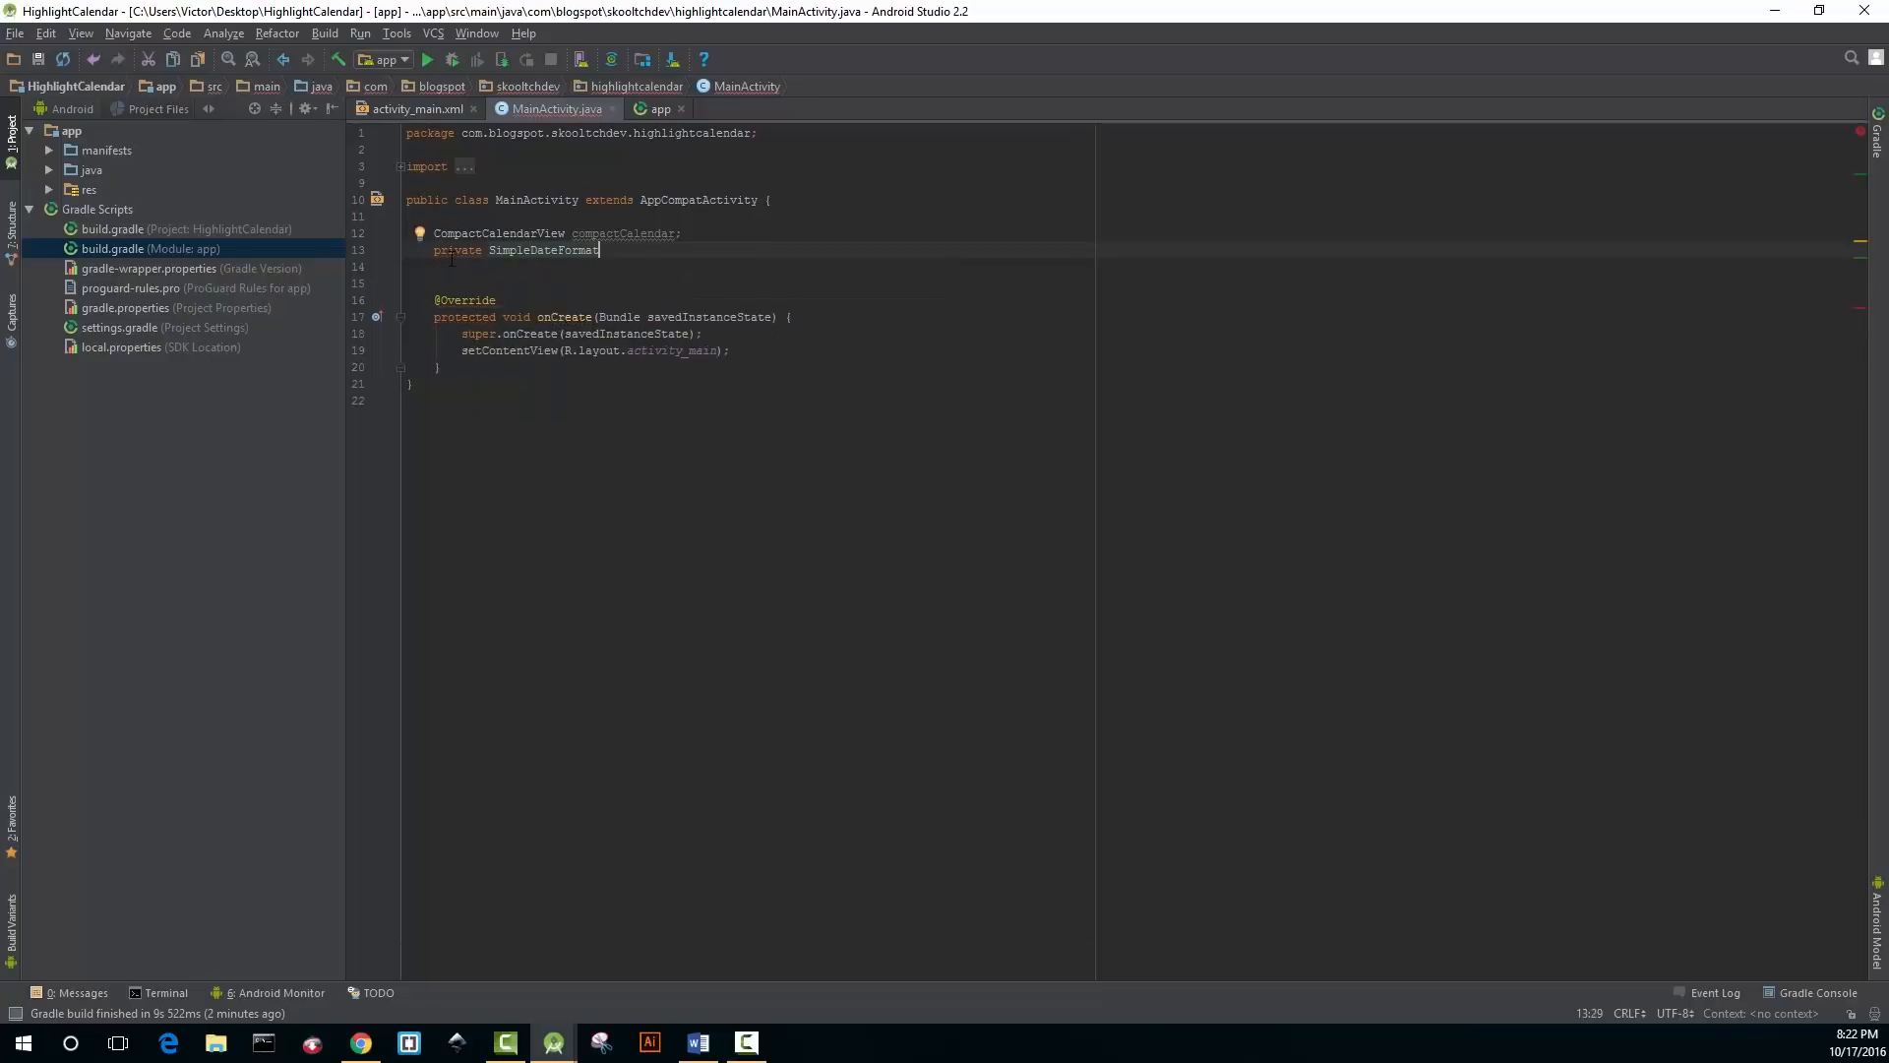
text(date)
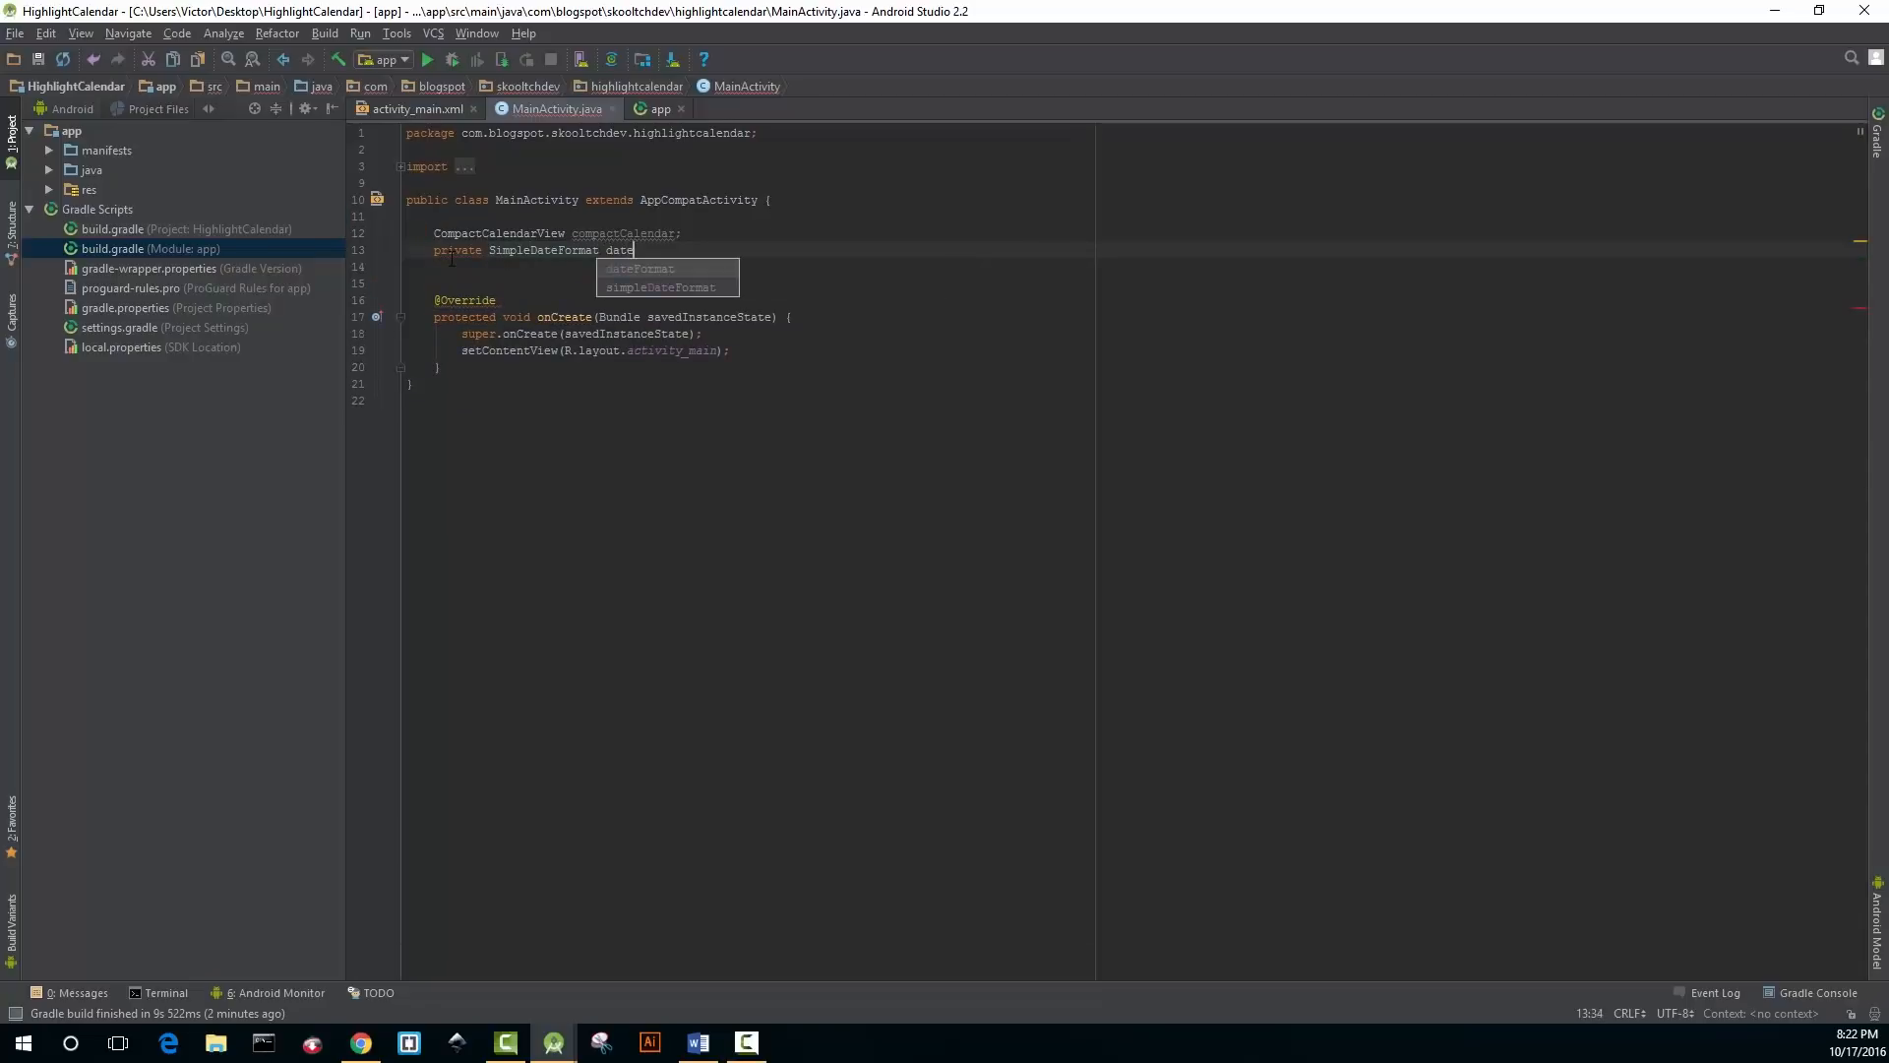
text(Format)
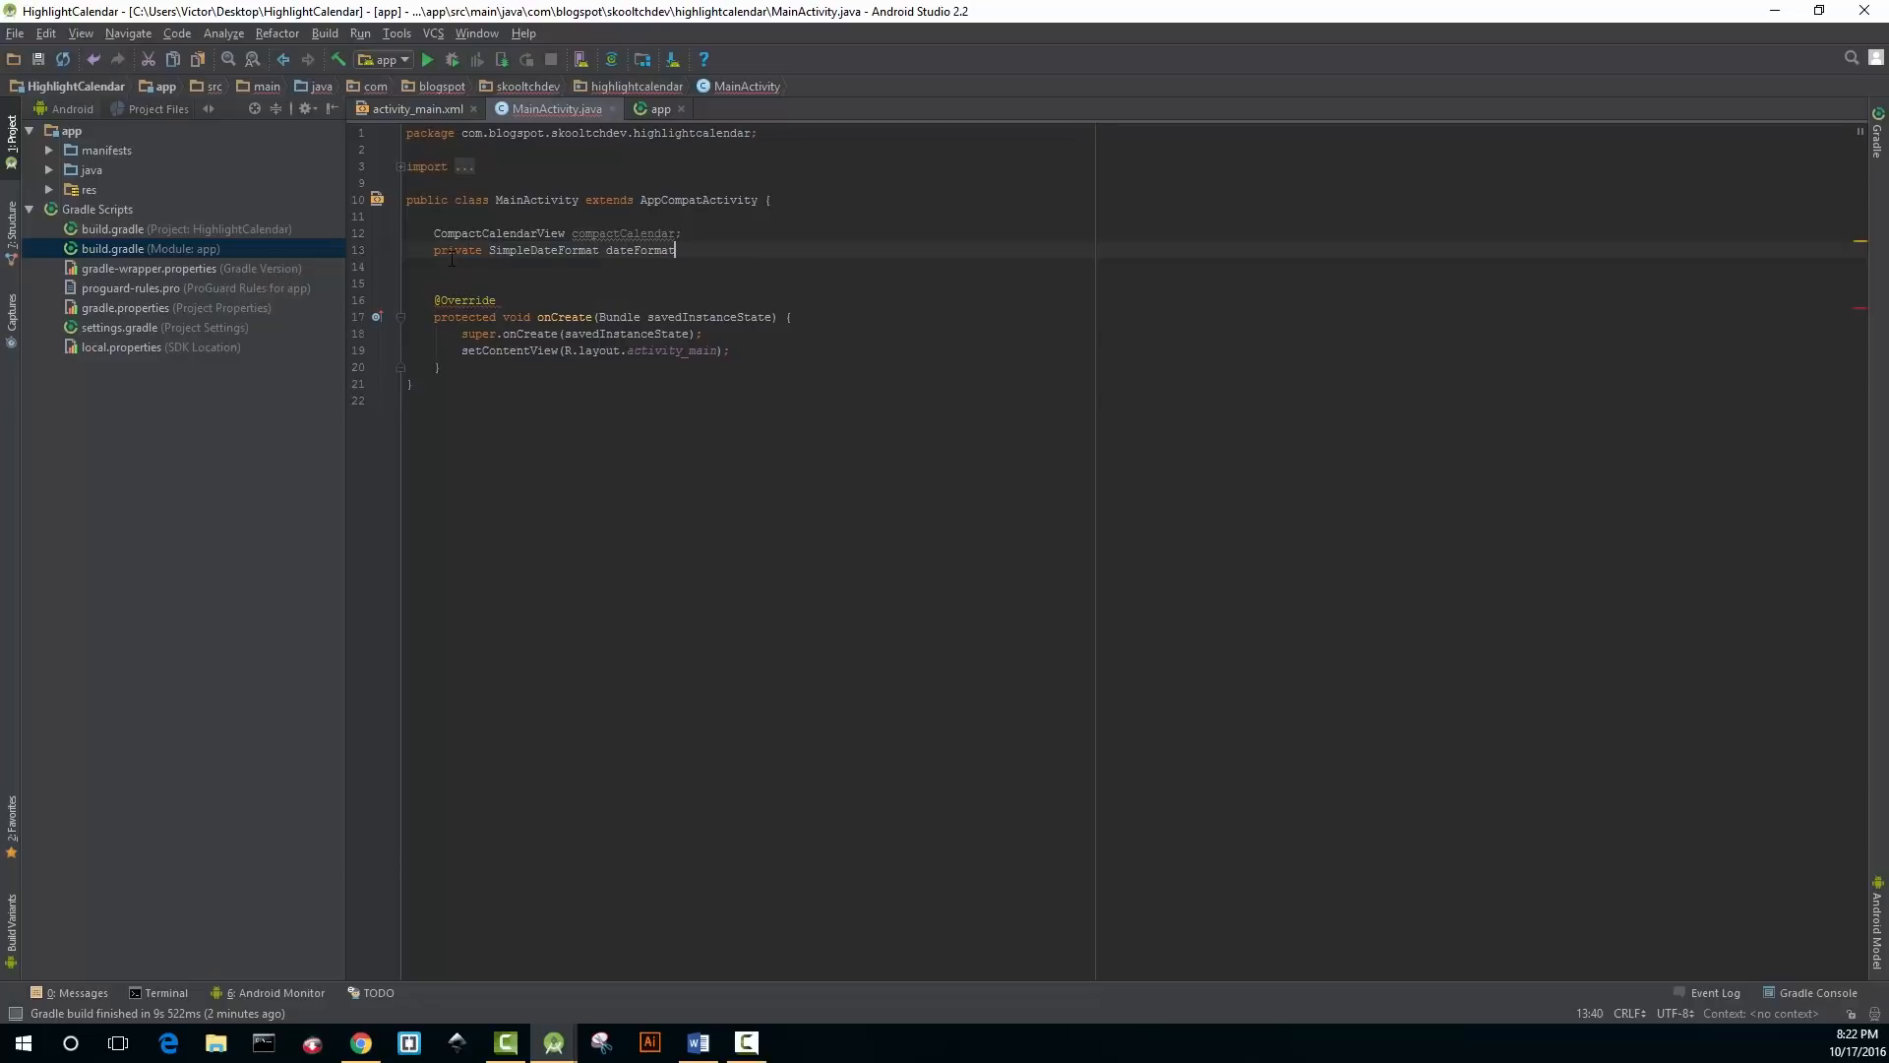
text(Month =)
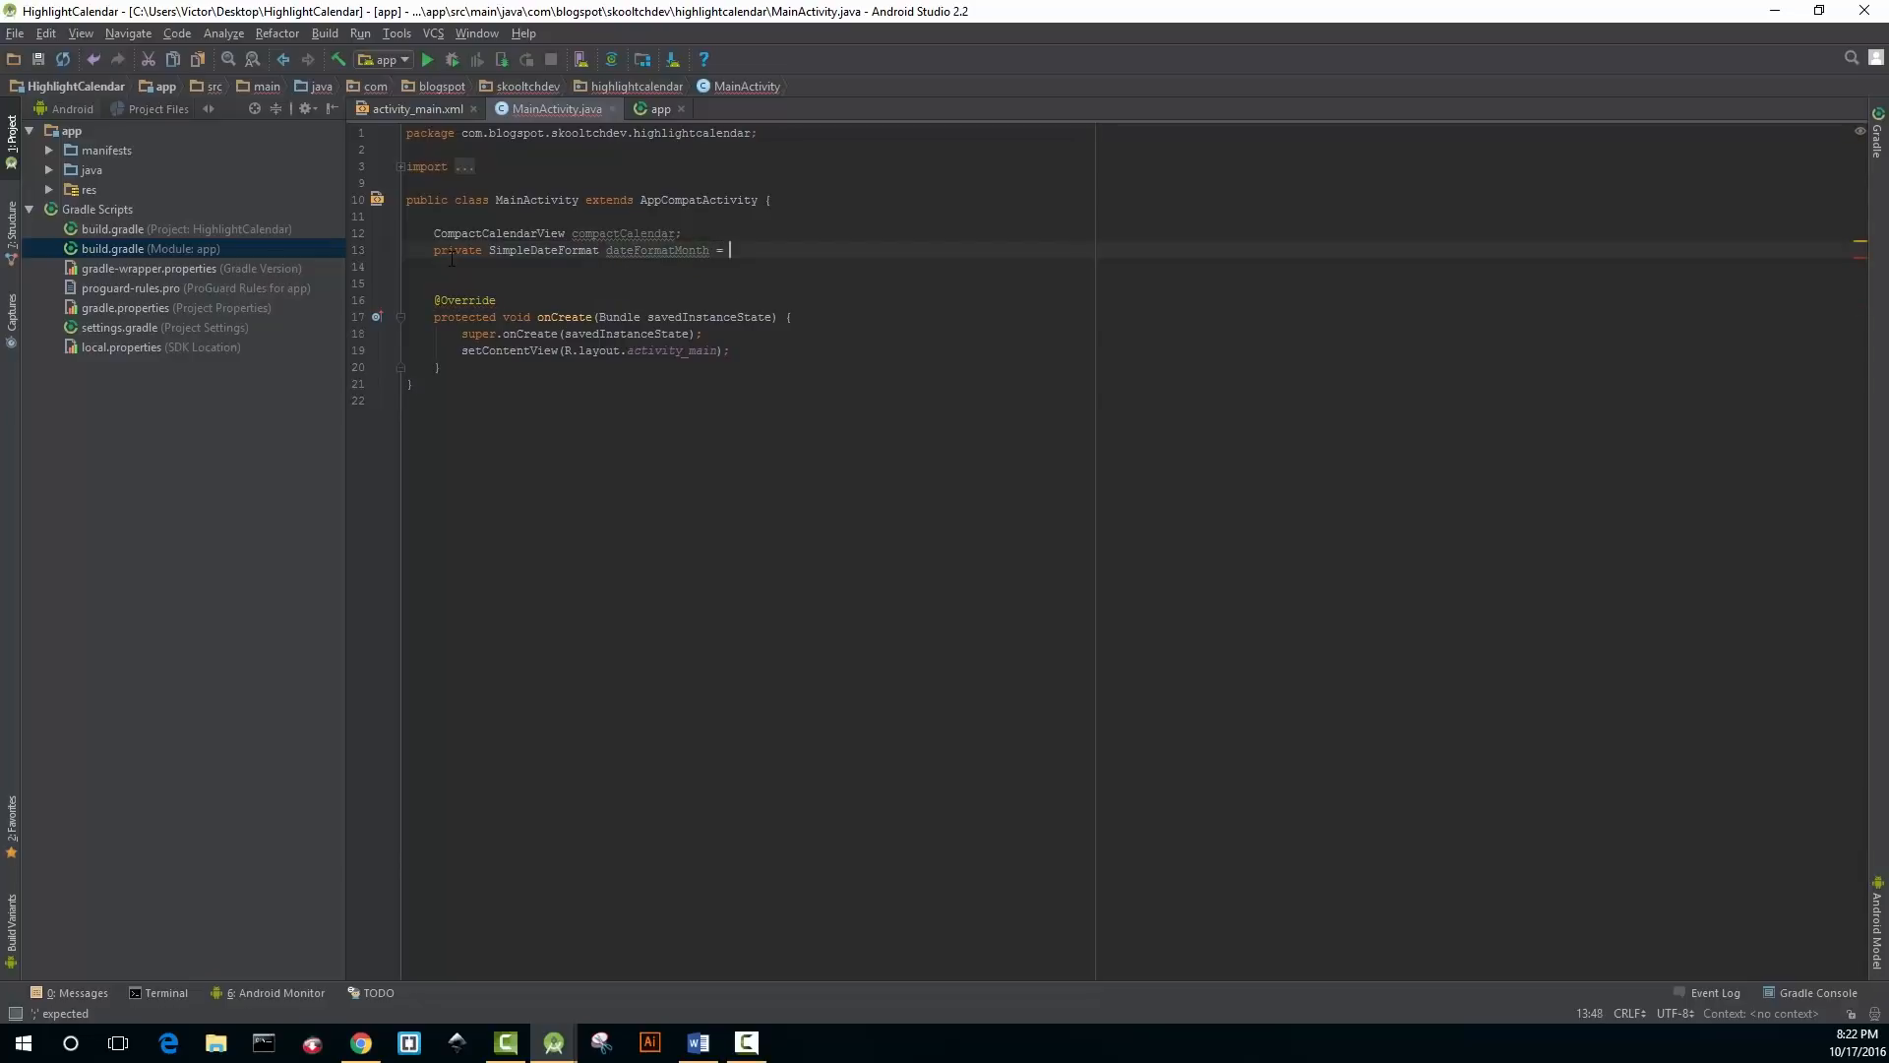
text(new SimpleDateFormat)
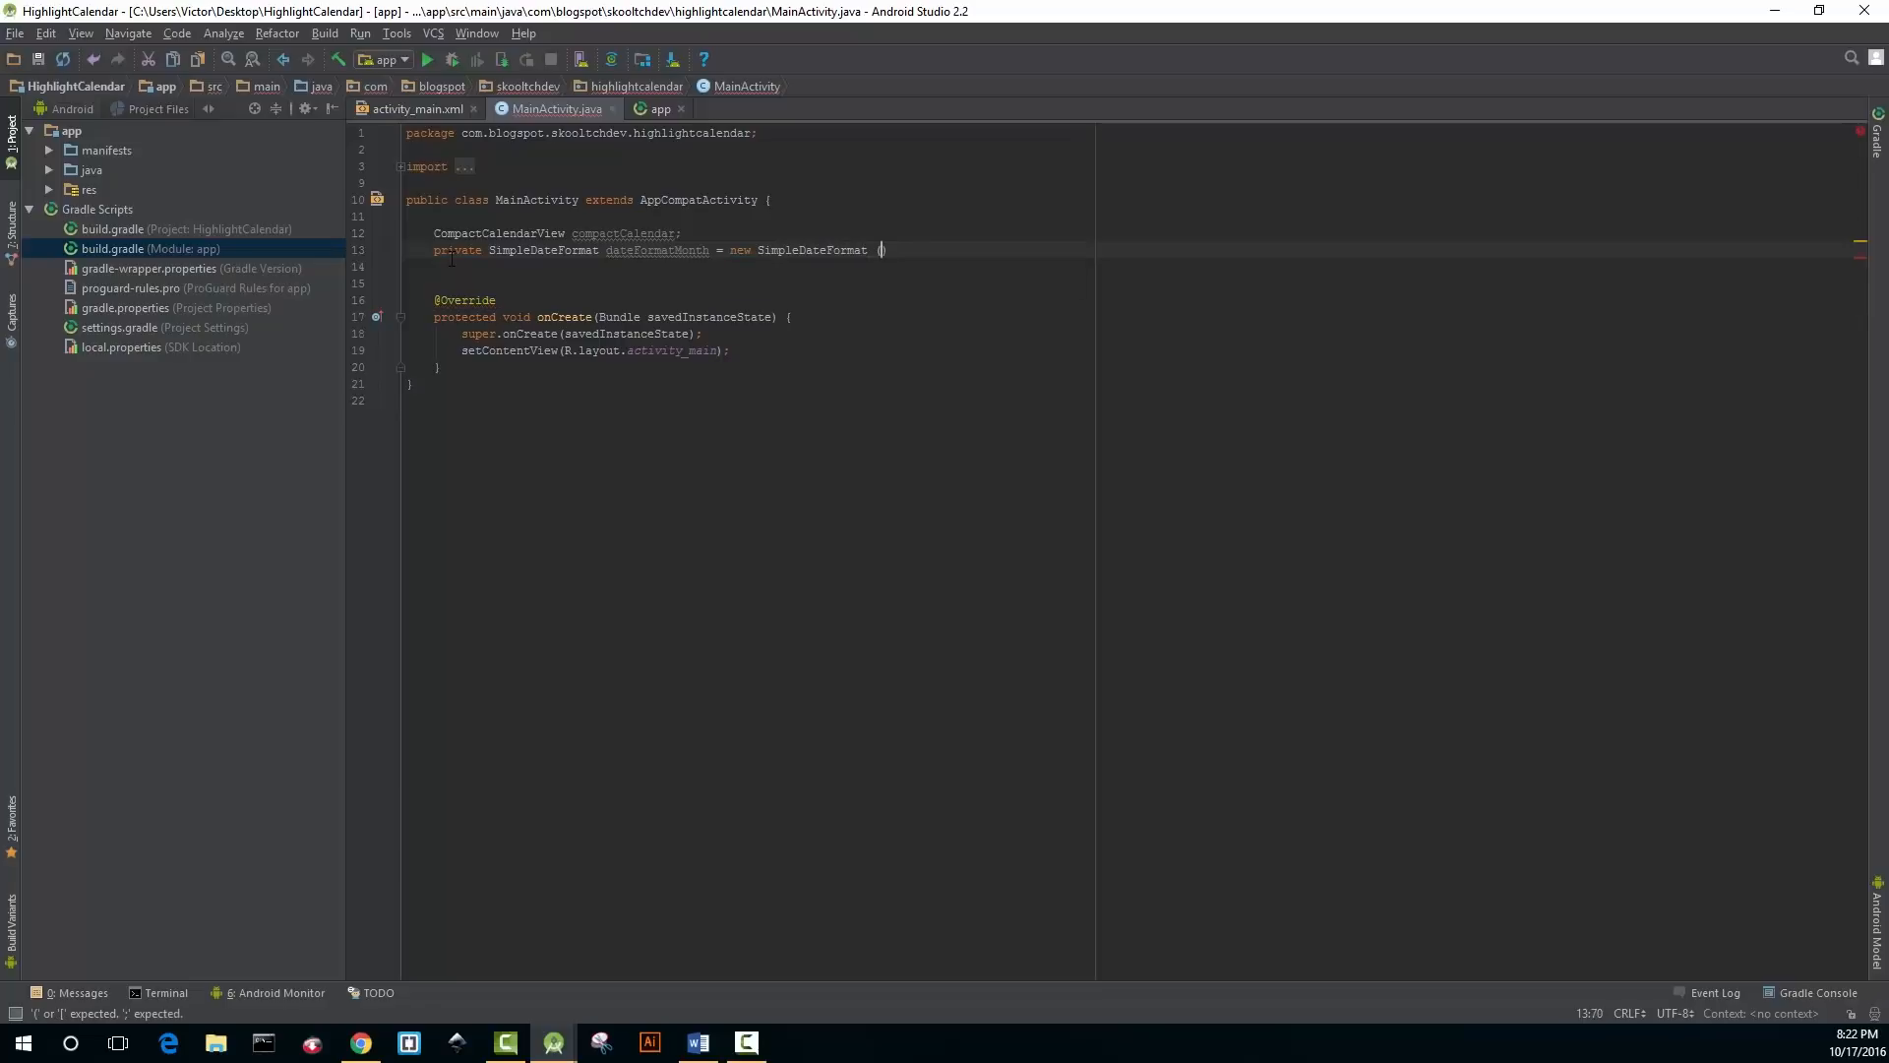
text(("MM)
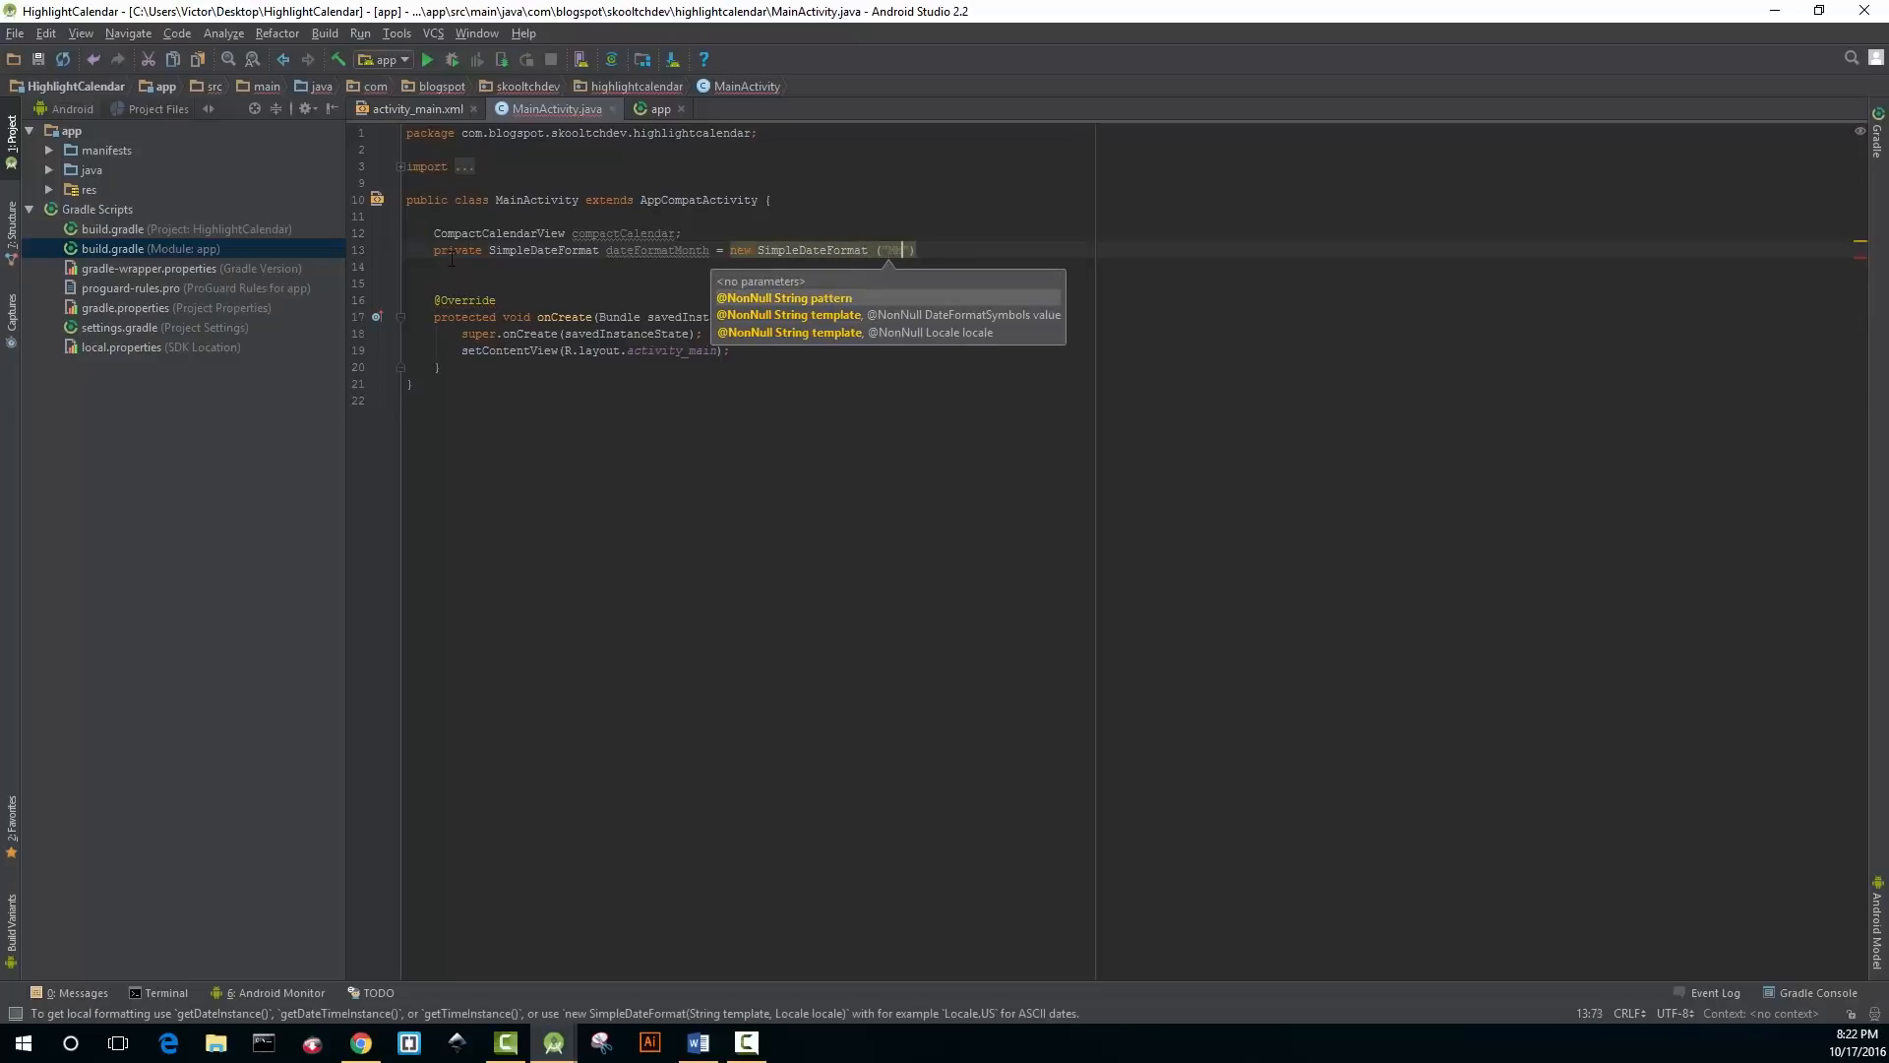
text(MMMM)
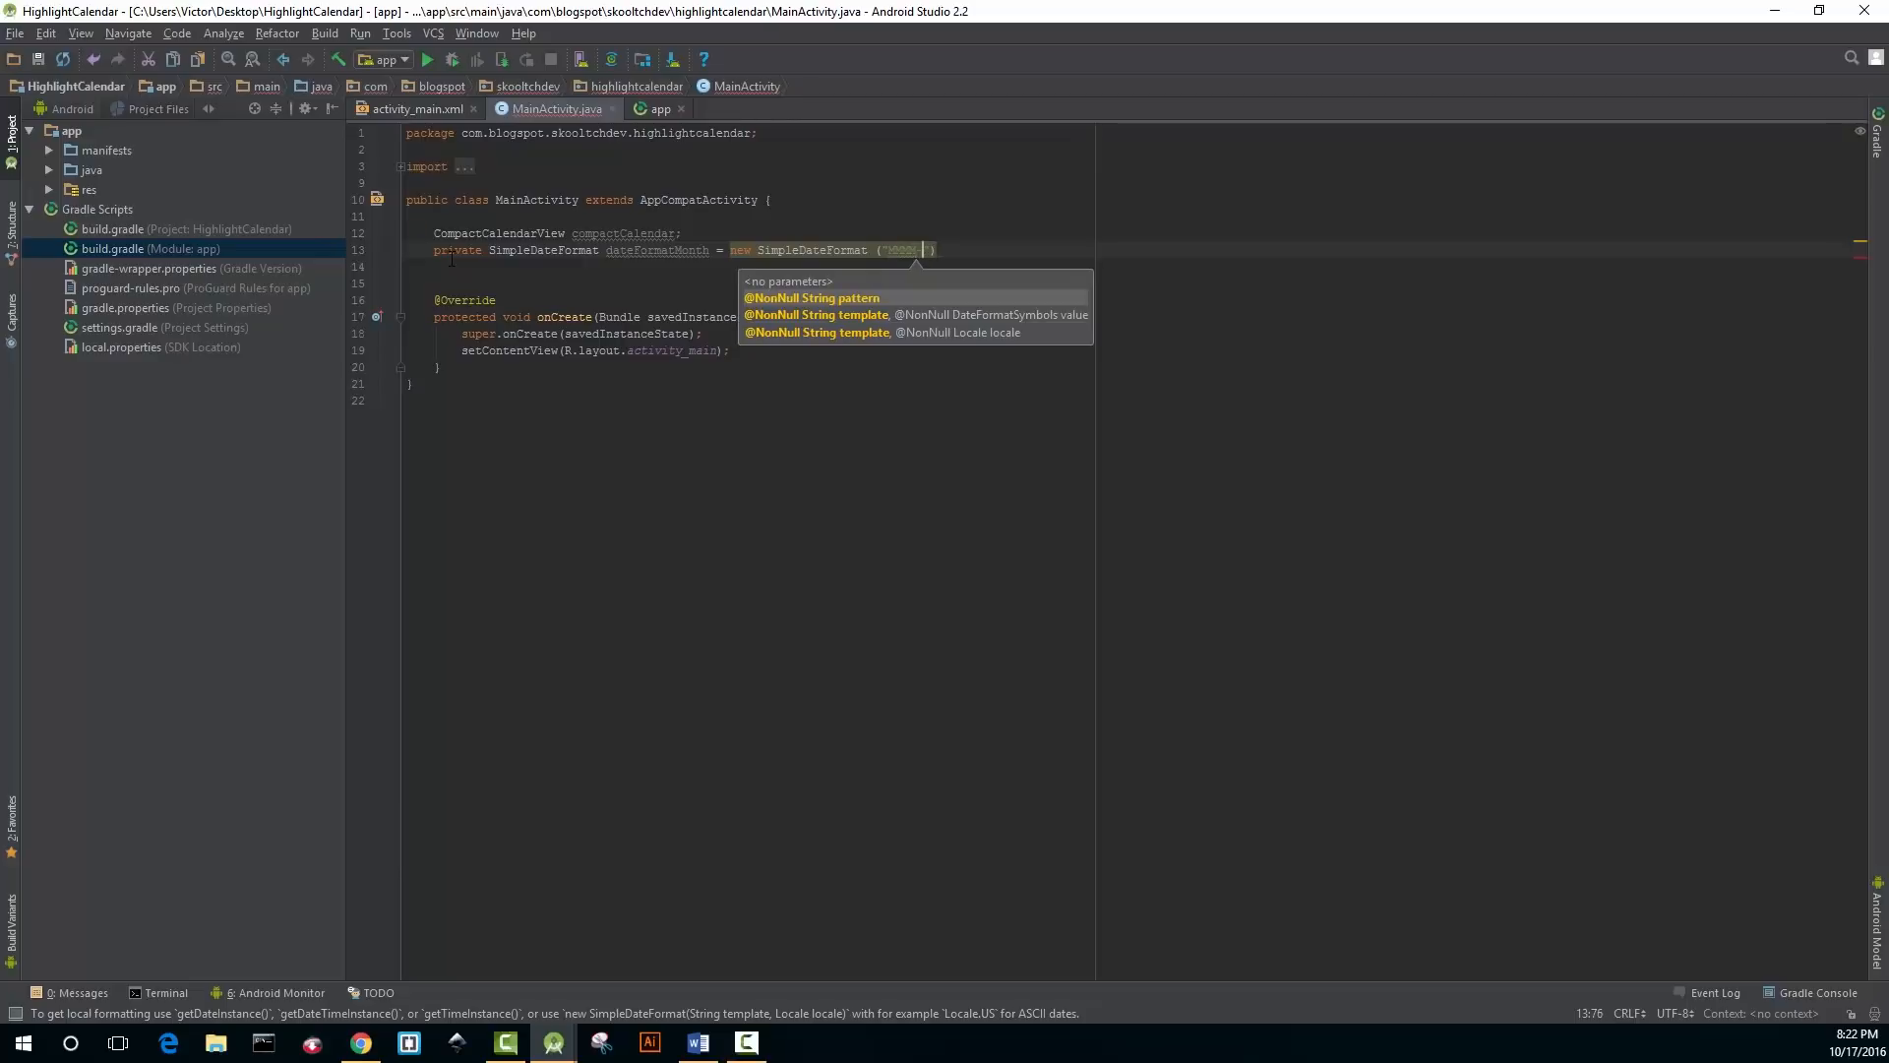
text(- yyyy)
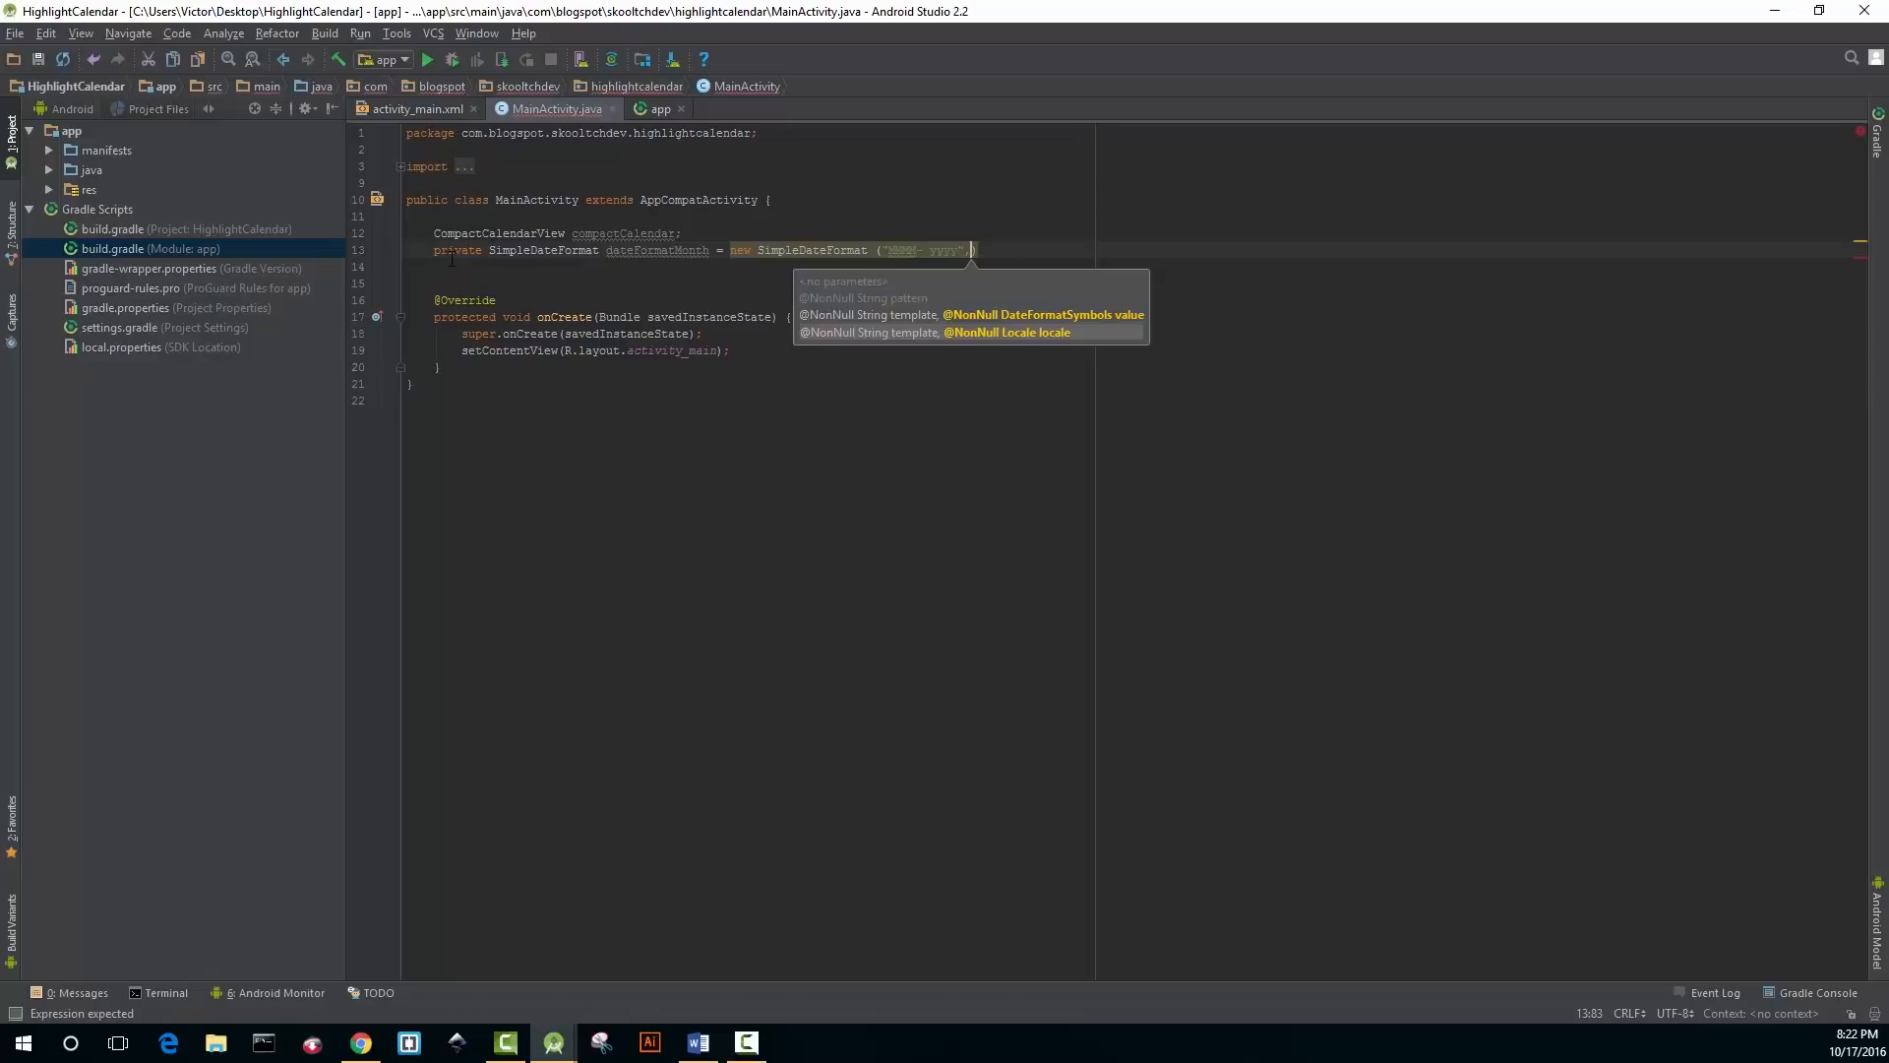
text(, Locale)
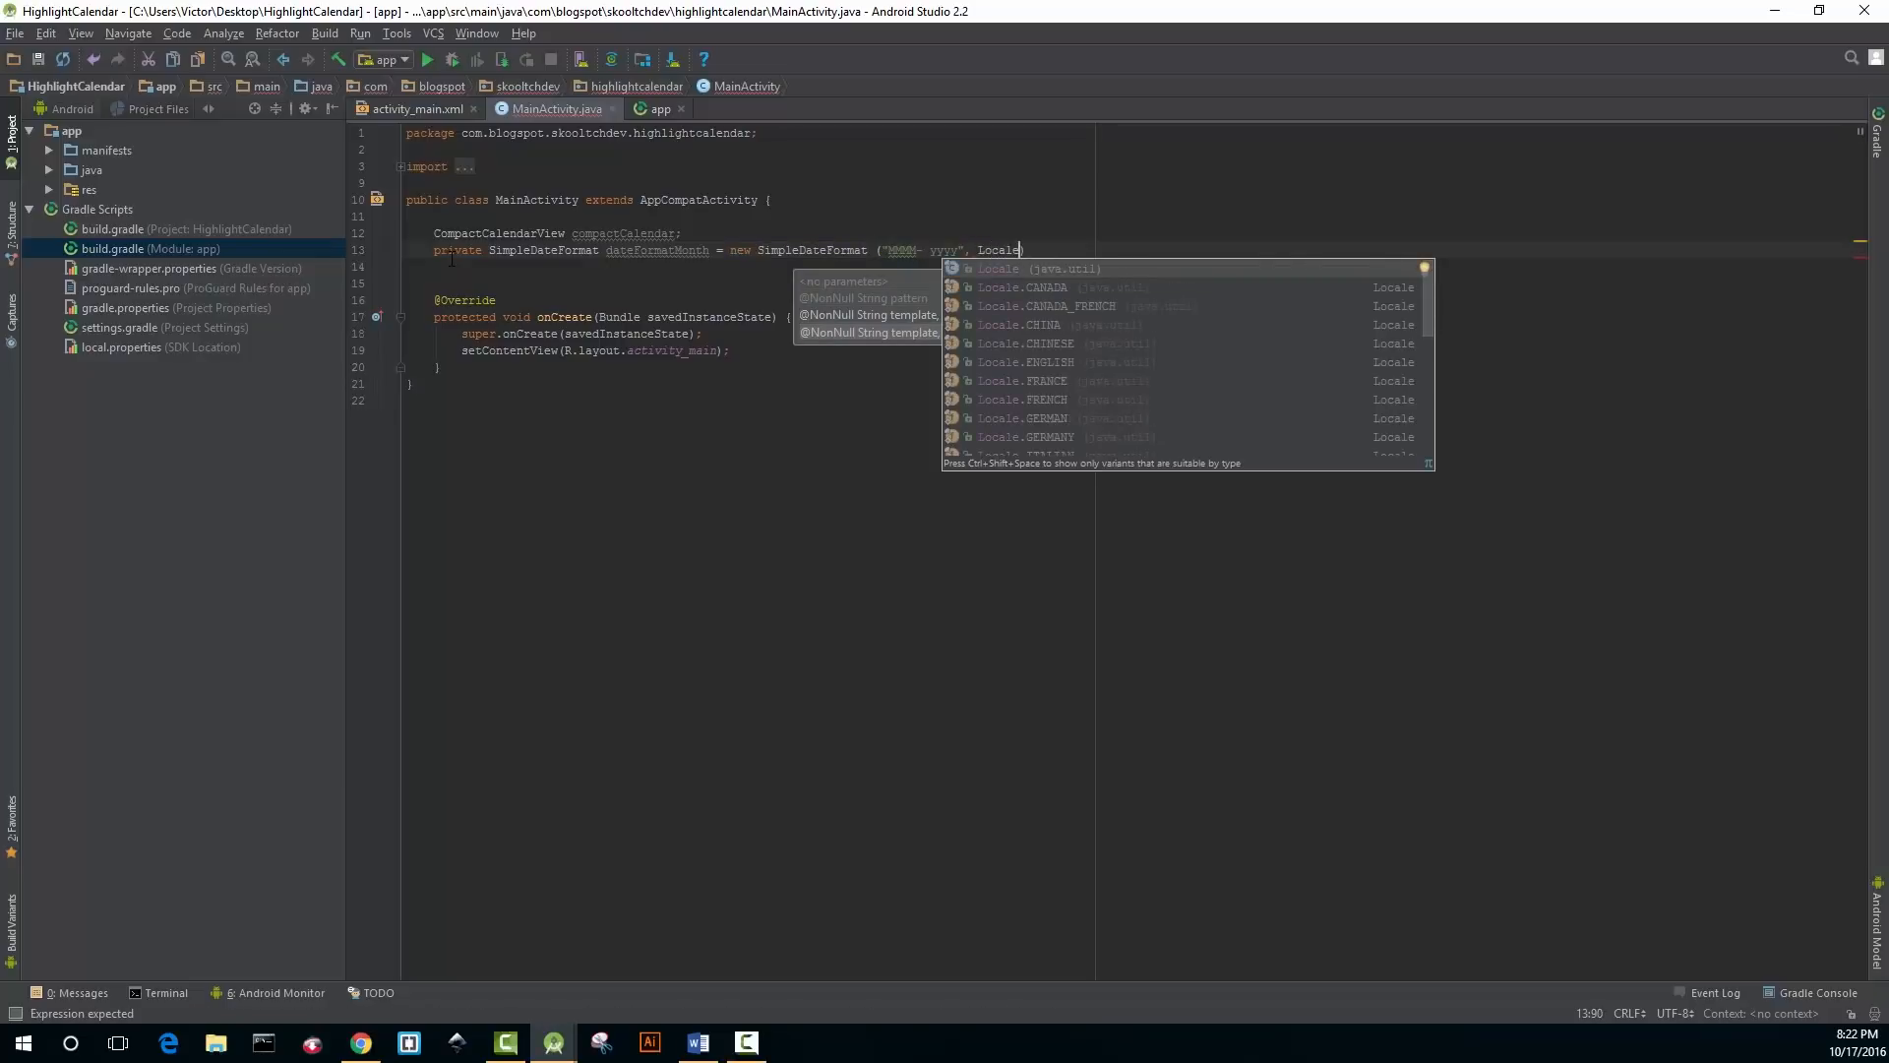
text(.getDefault()
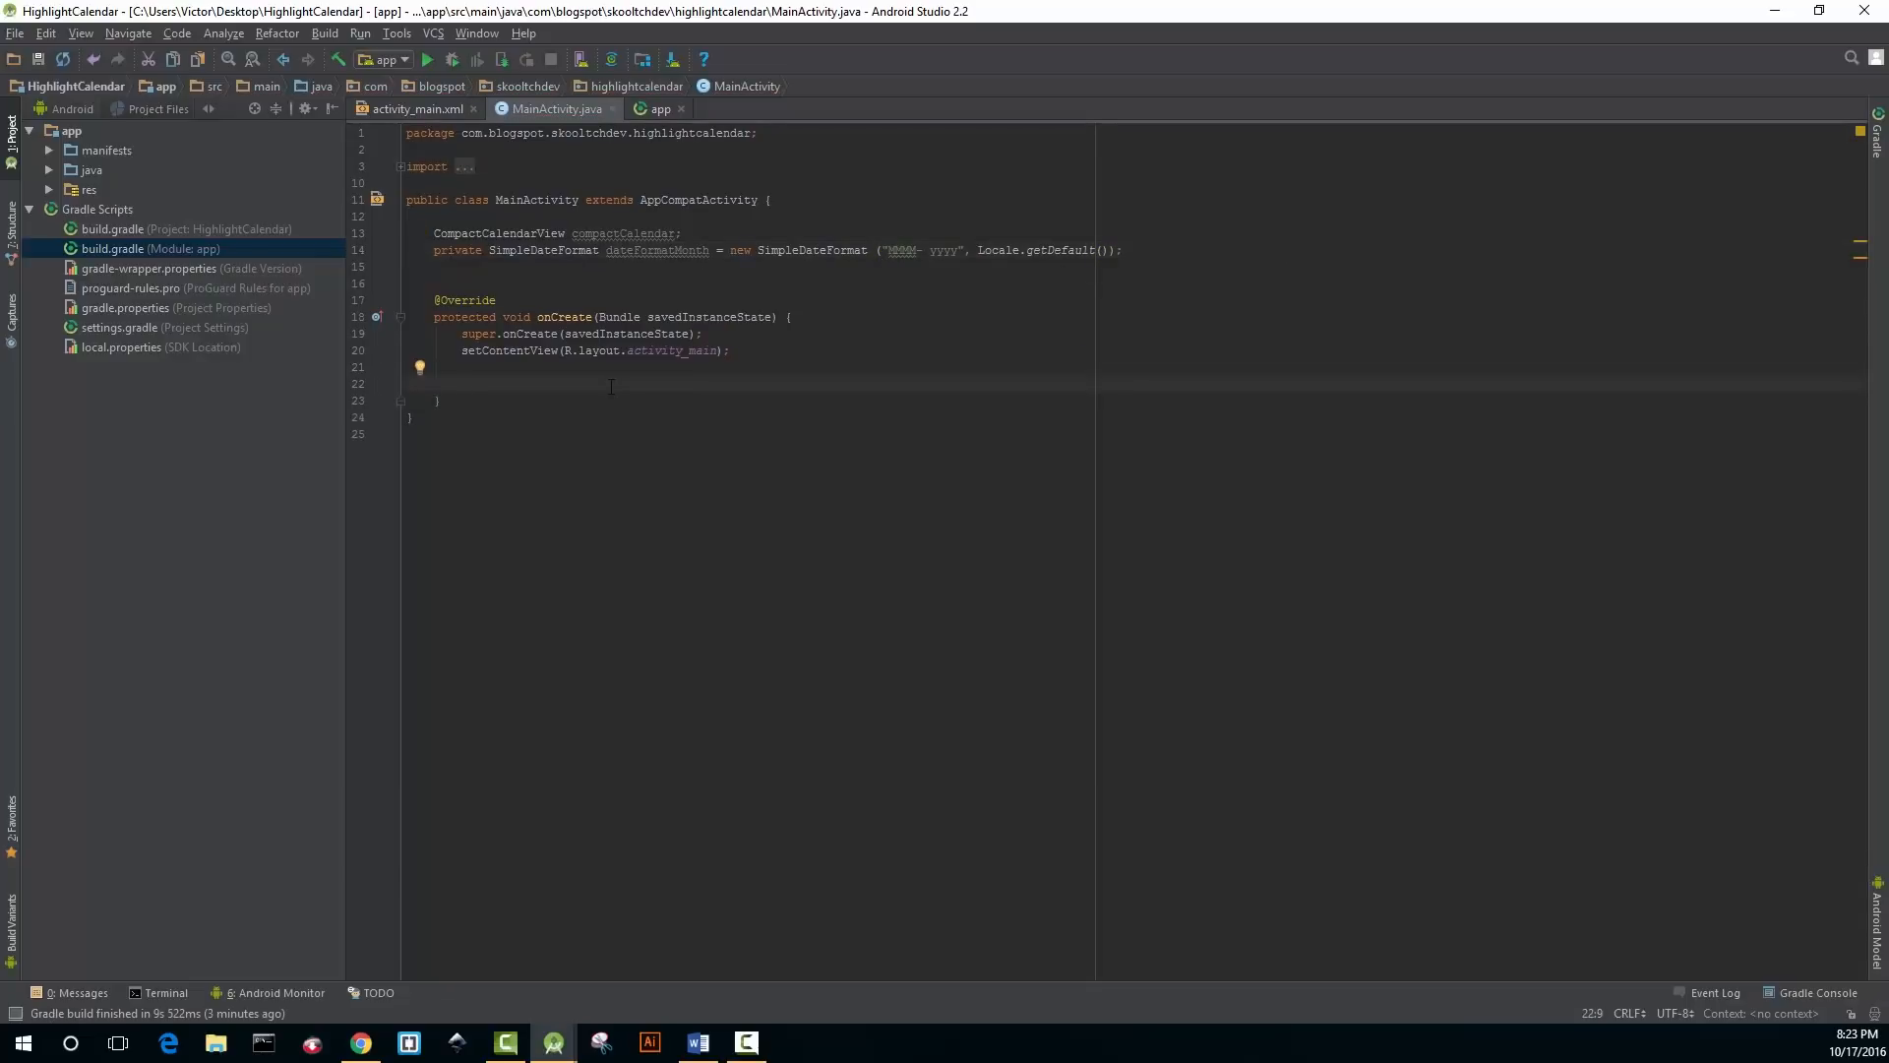
In onCreate, declare final ActionBar actionbar = getSupportActionBar()
text(final)
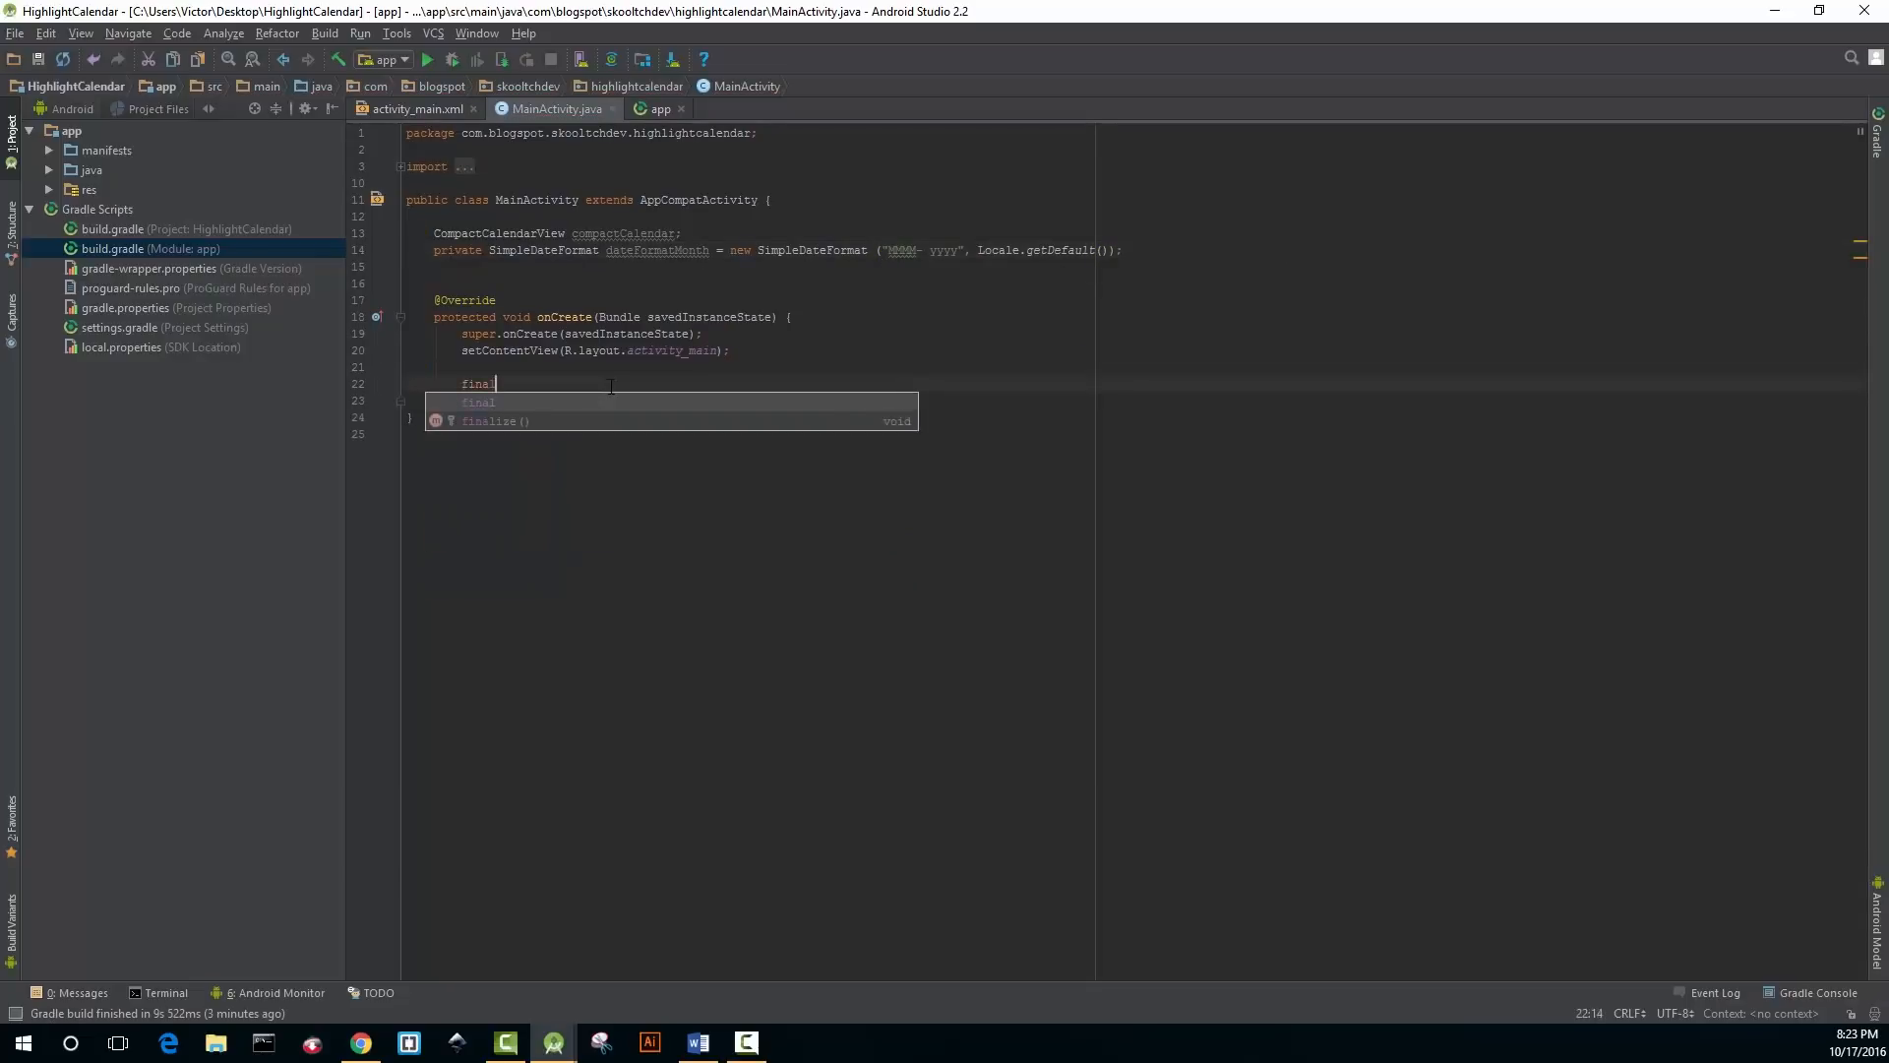
text(ActionBar)
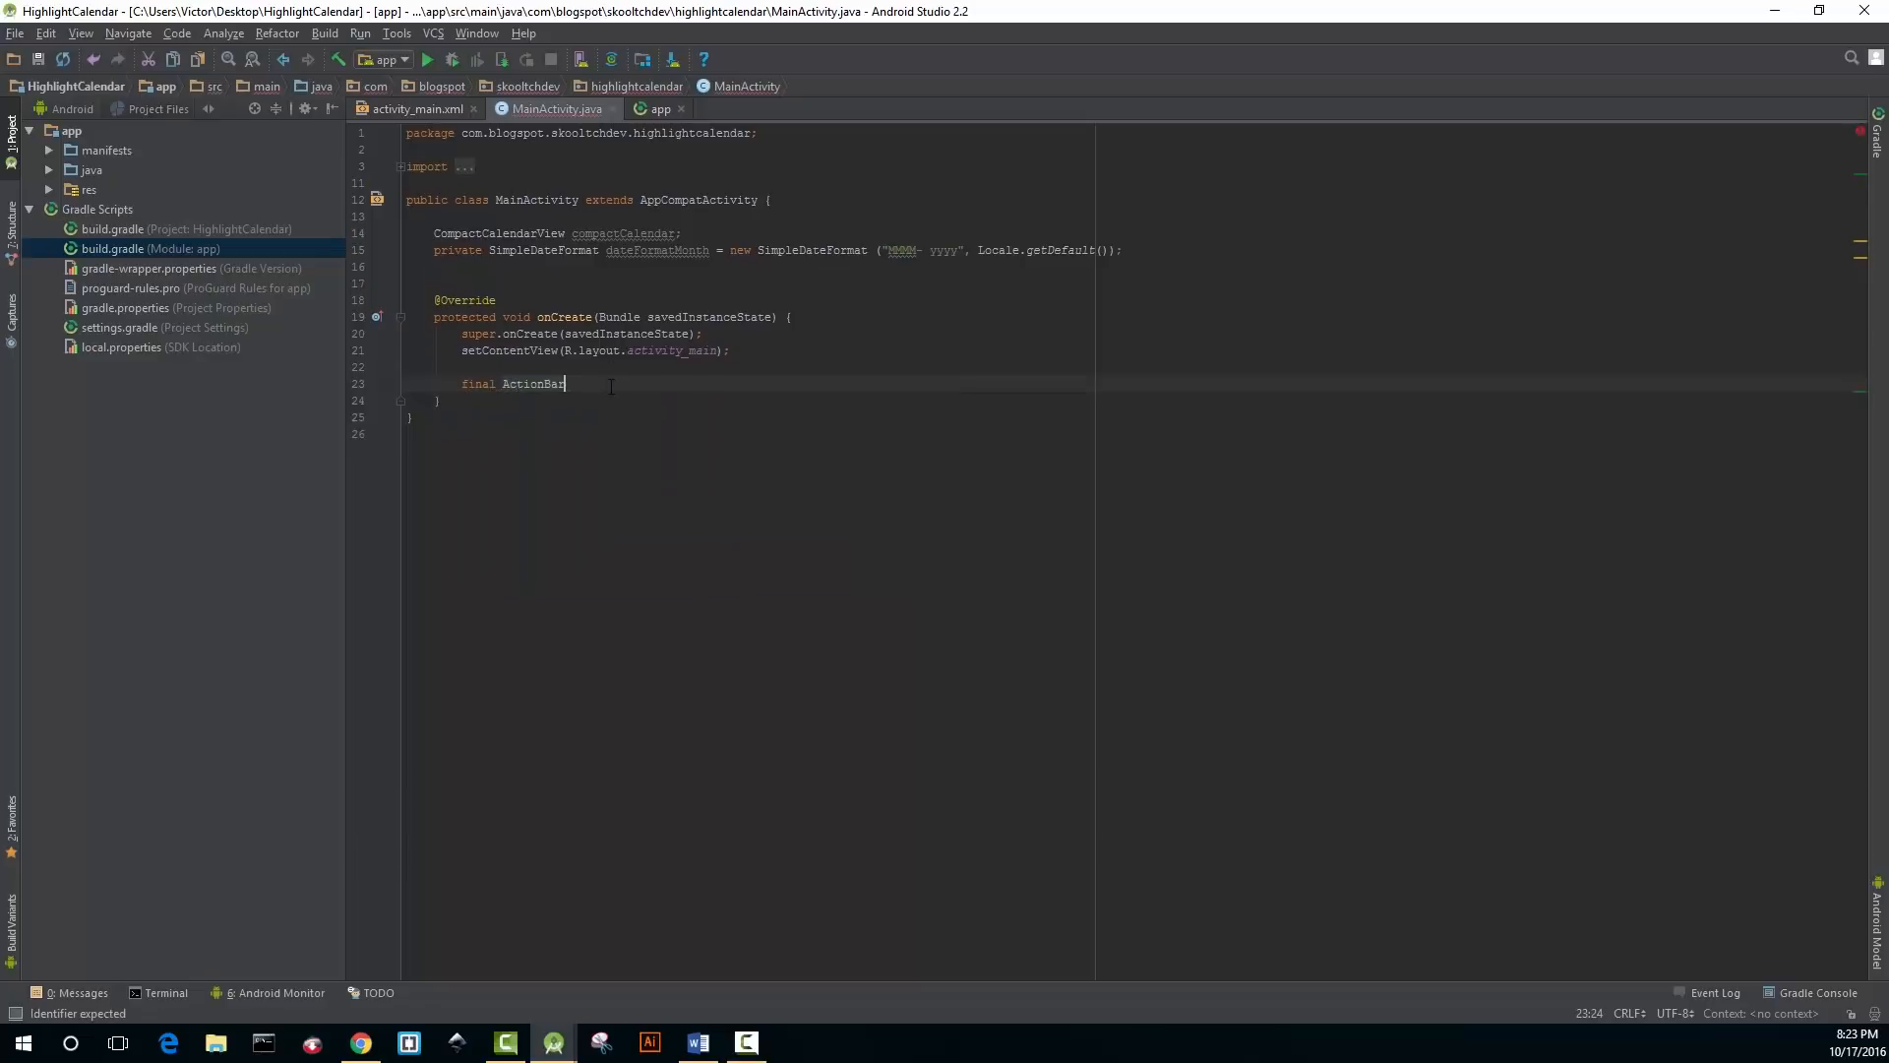
text(actionba)
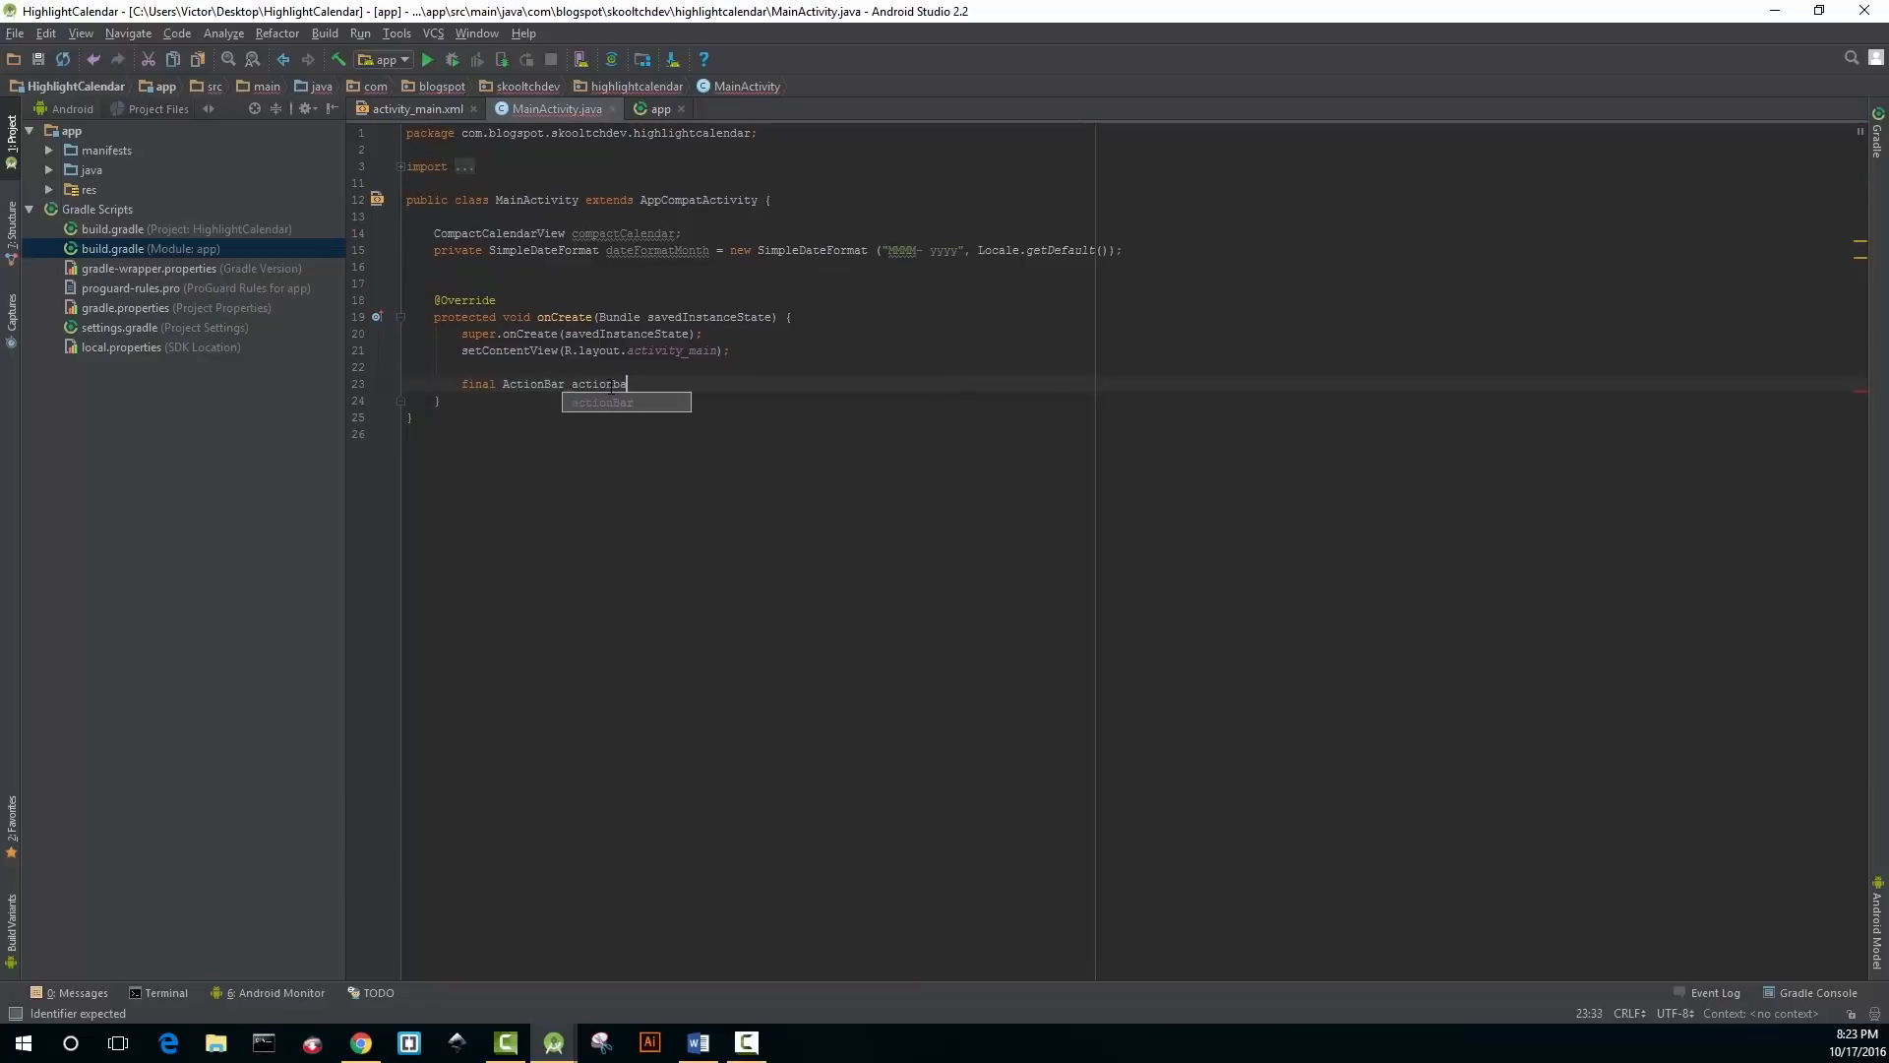
text(= get)
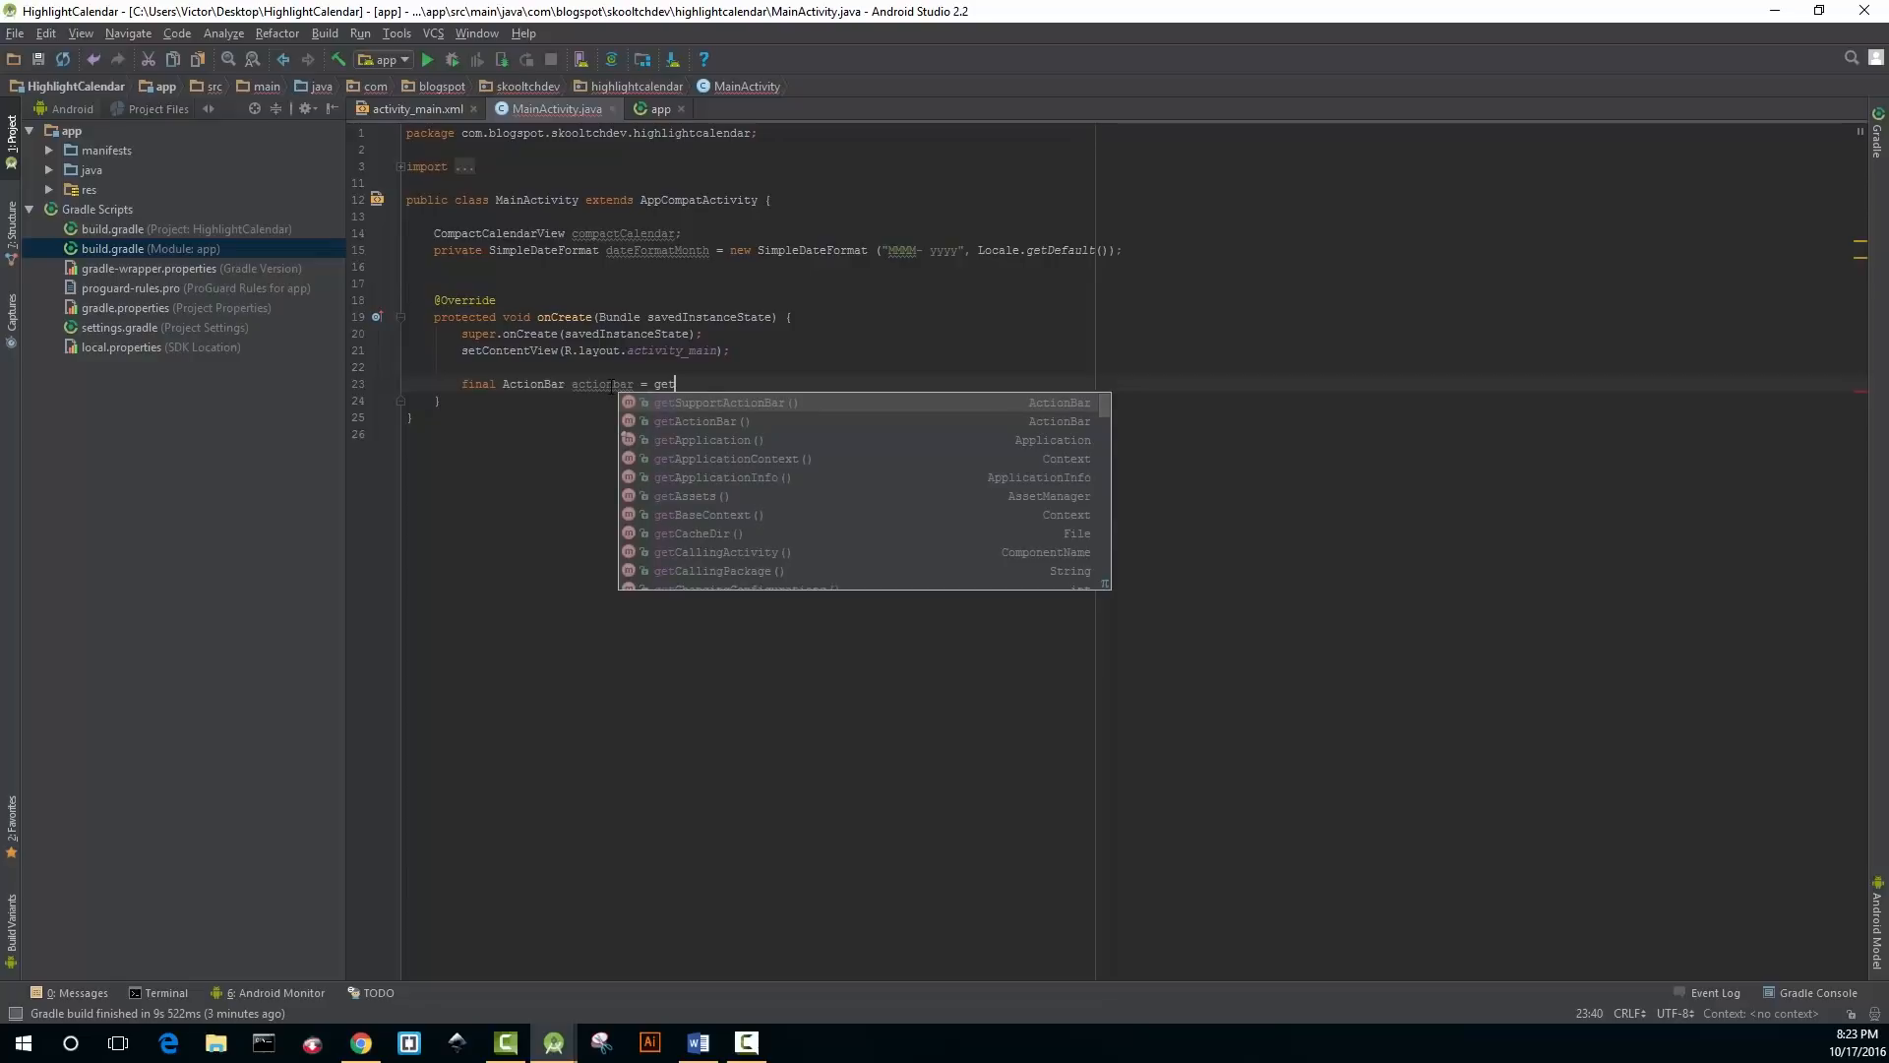
text(SupportActionBar();)
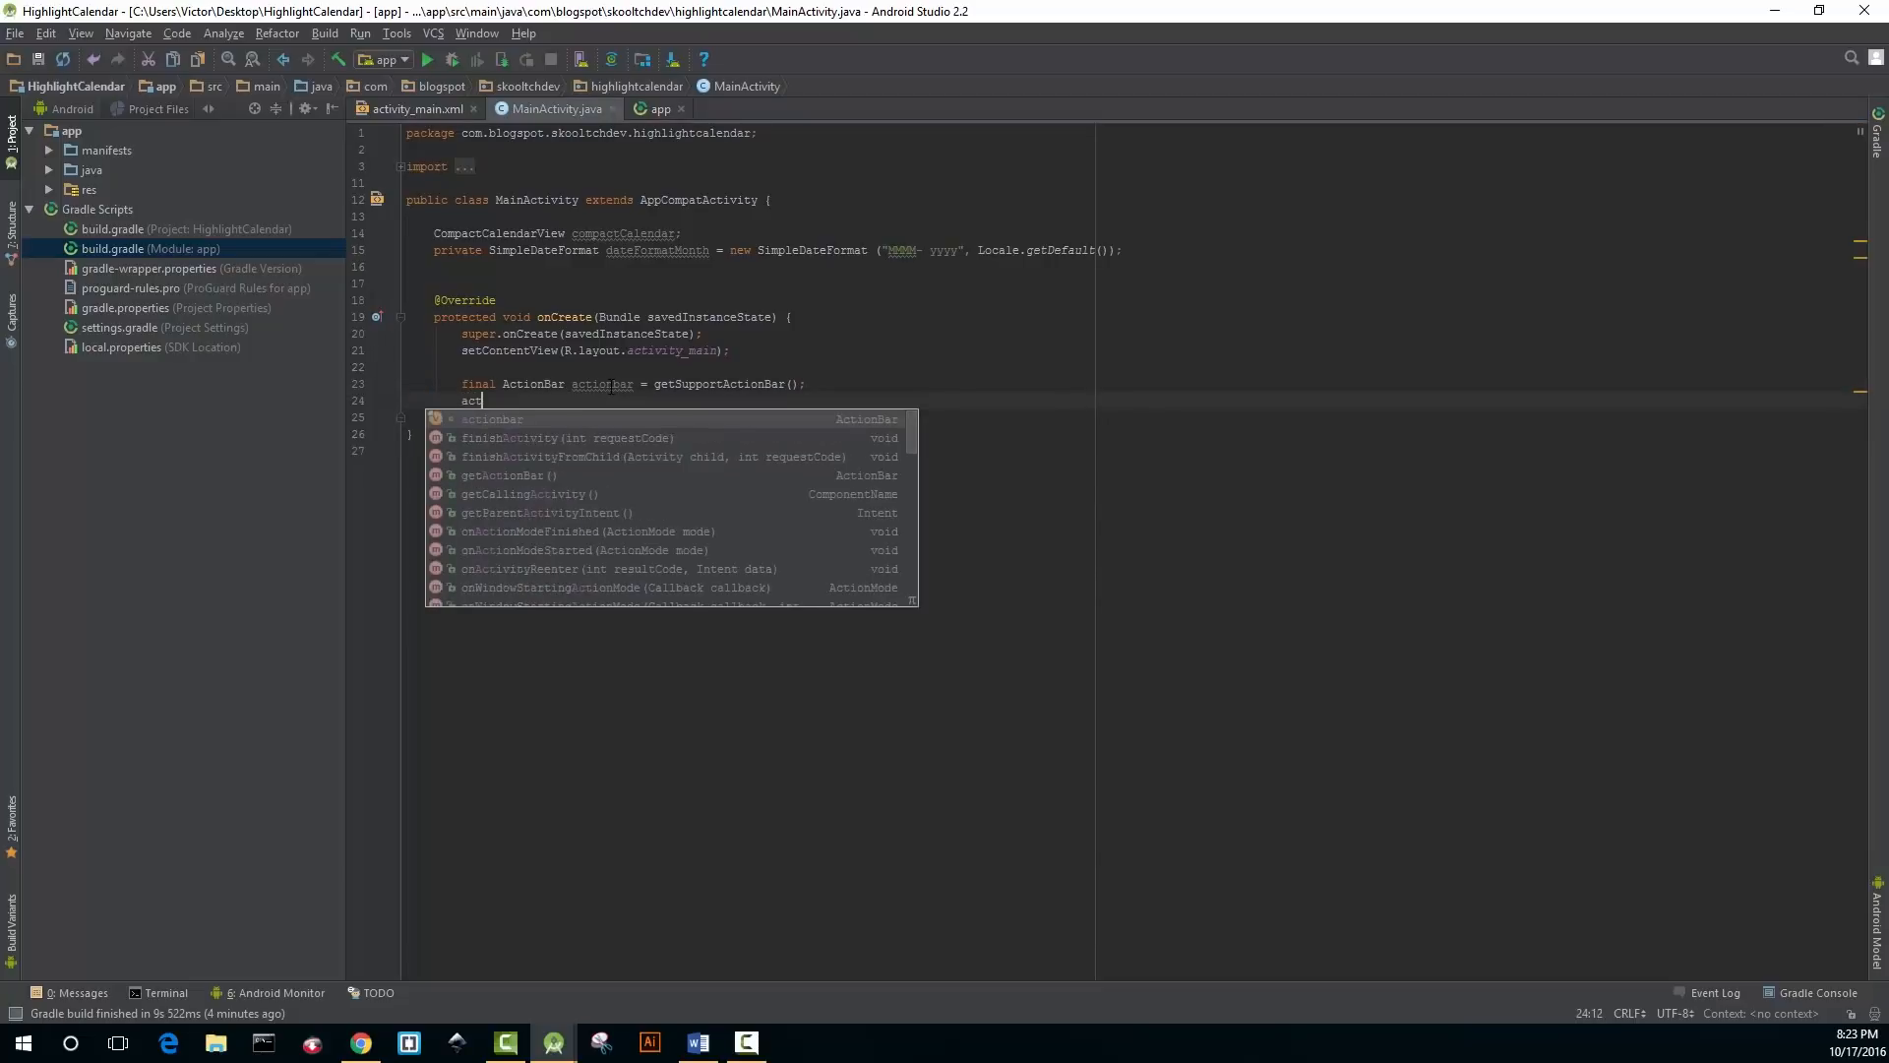
Call actionbar.setDisplayHomeAsUpEnabled(false) and actionbar.setTitle(null)
text(ionbar.se)
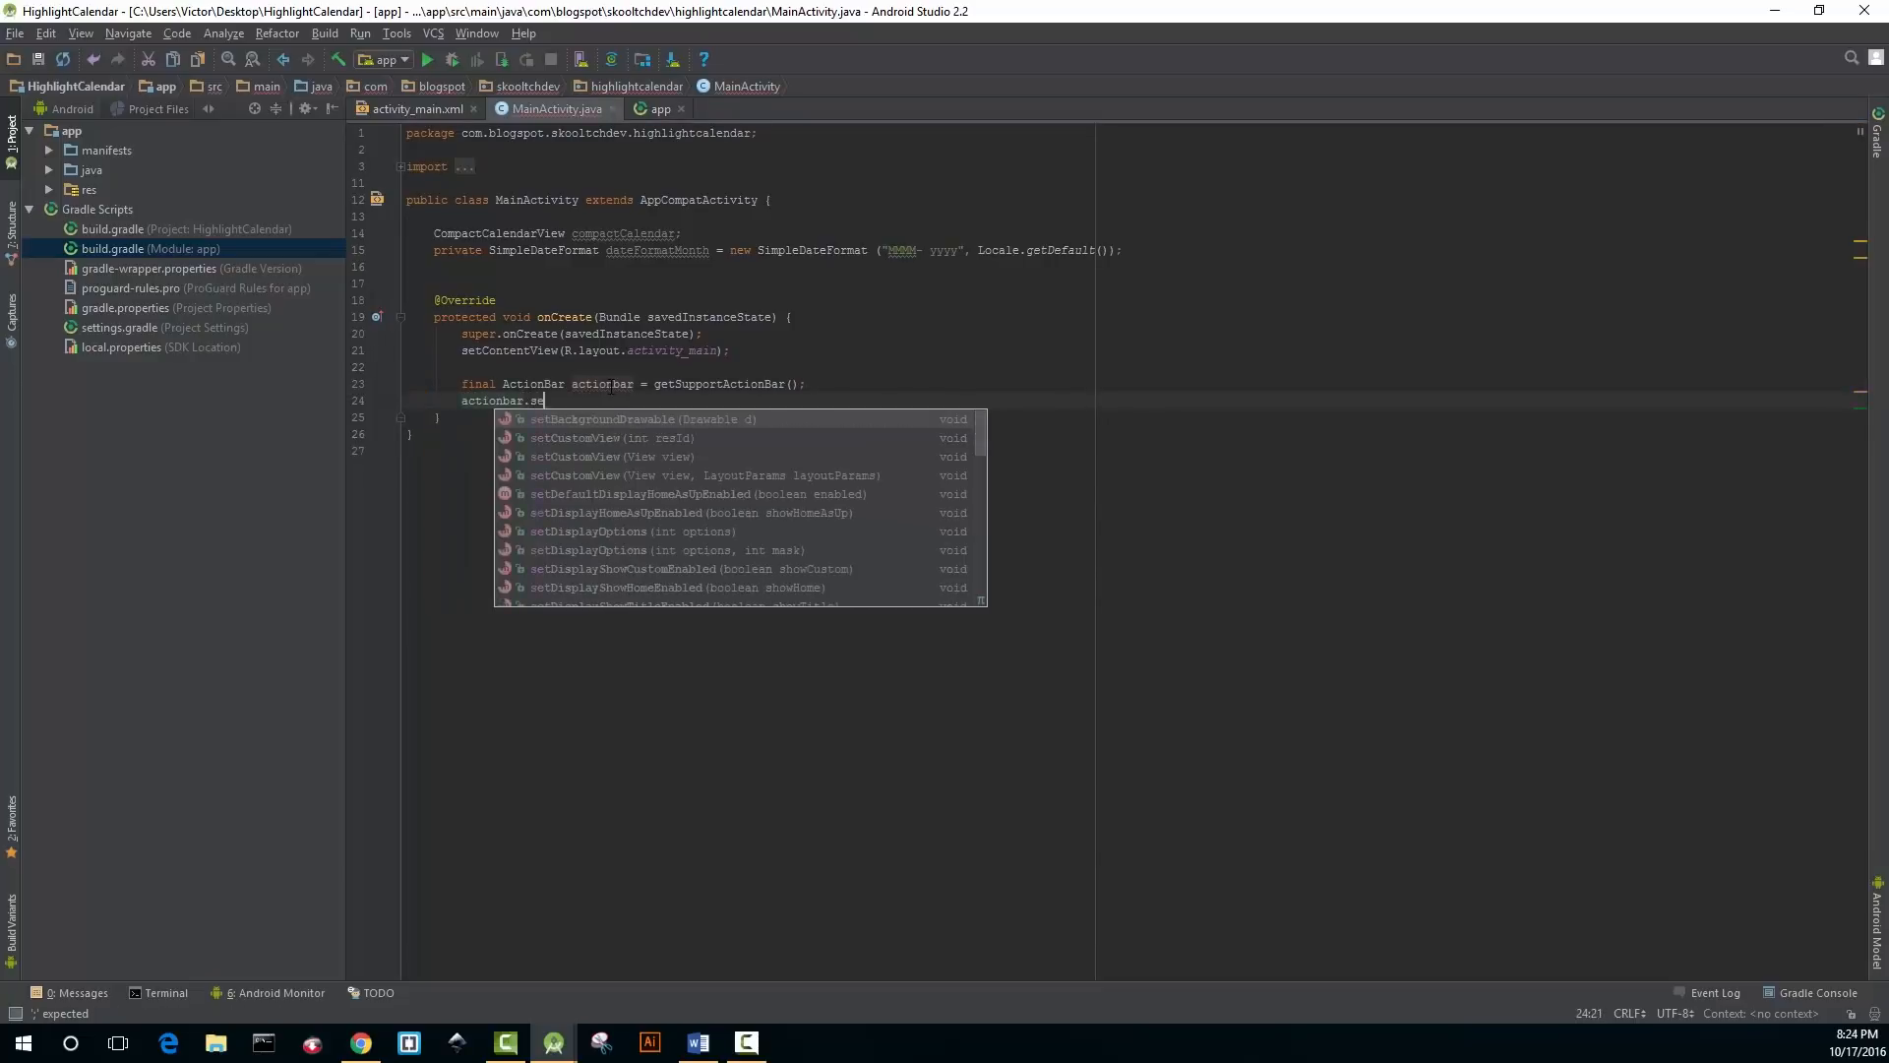
text(DisplayHomeAsUpEnabled(f);)
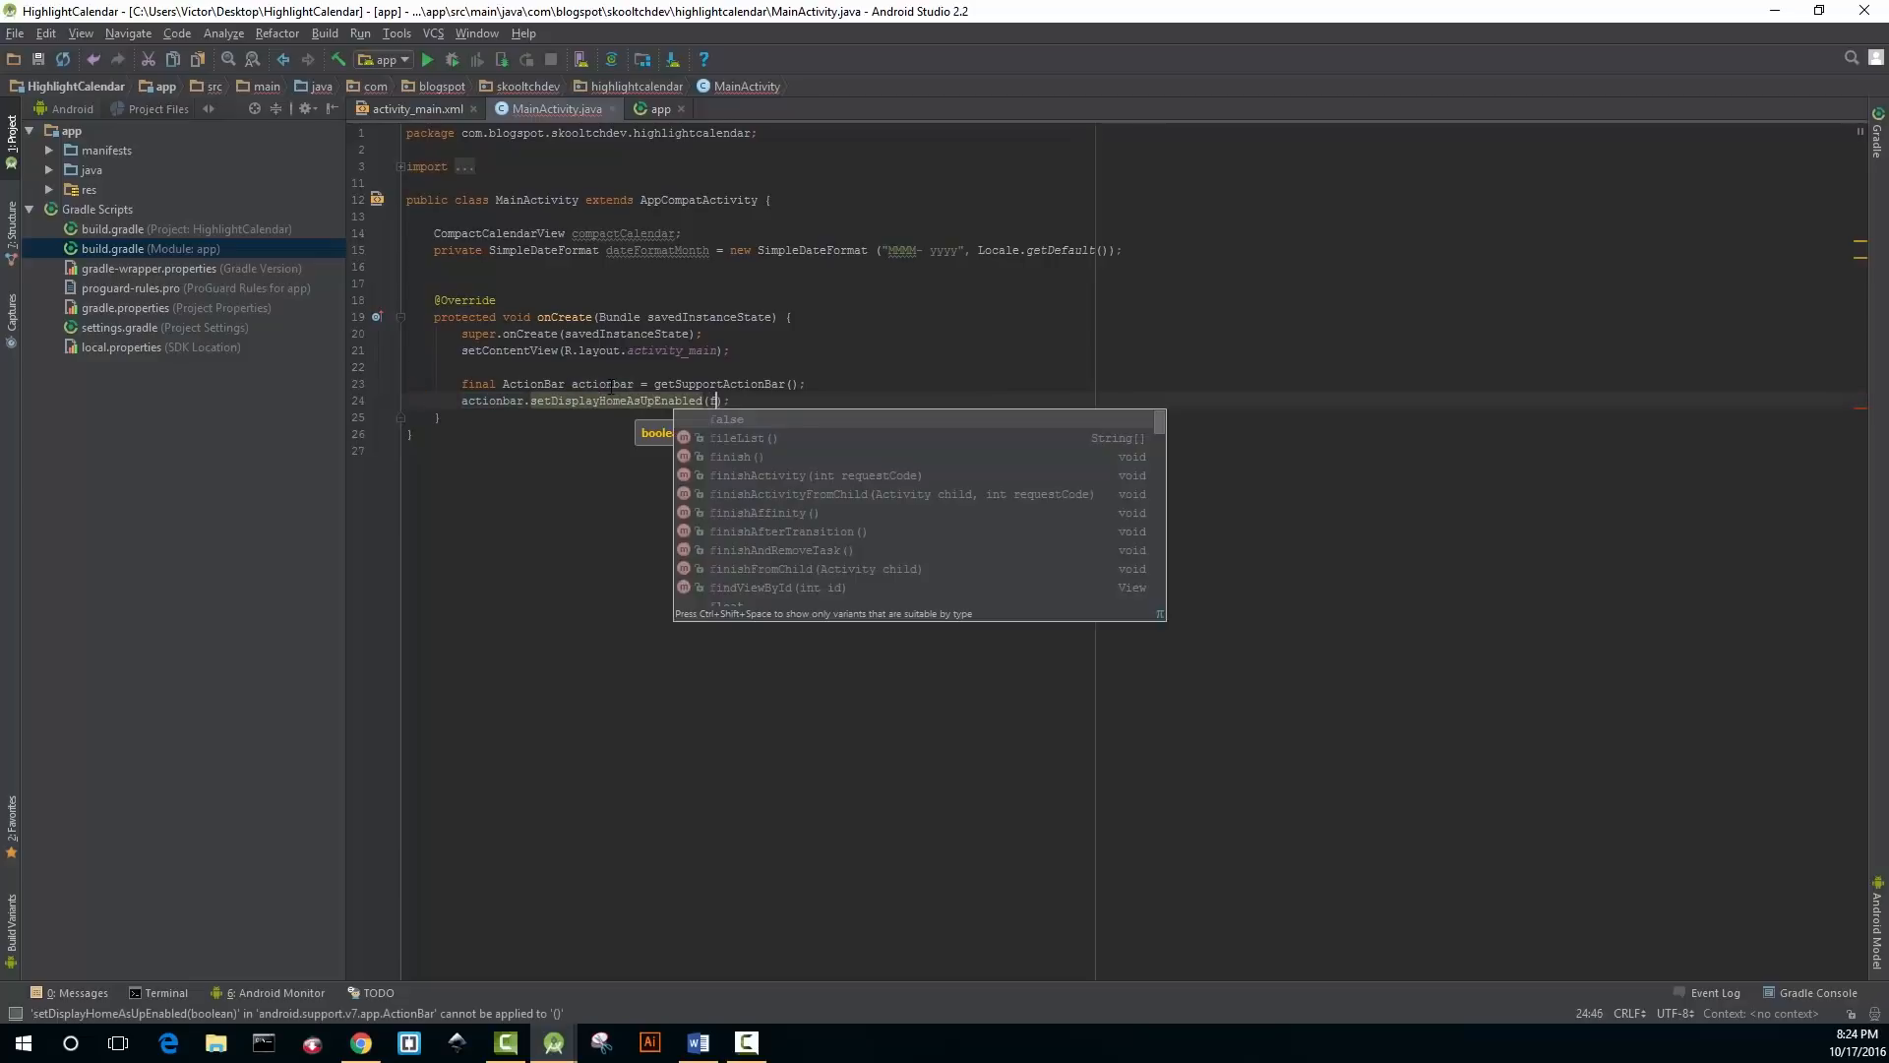
text(false)
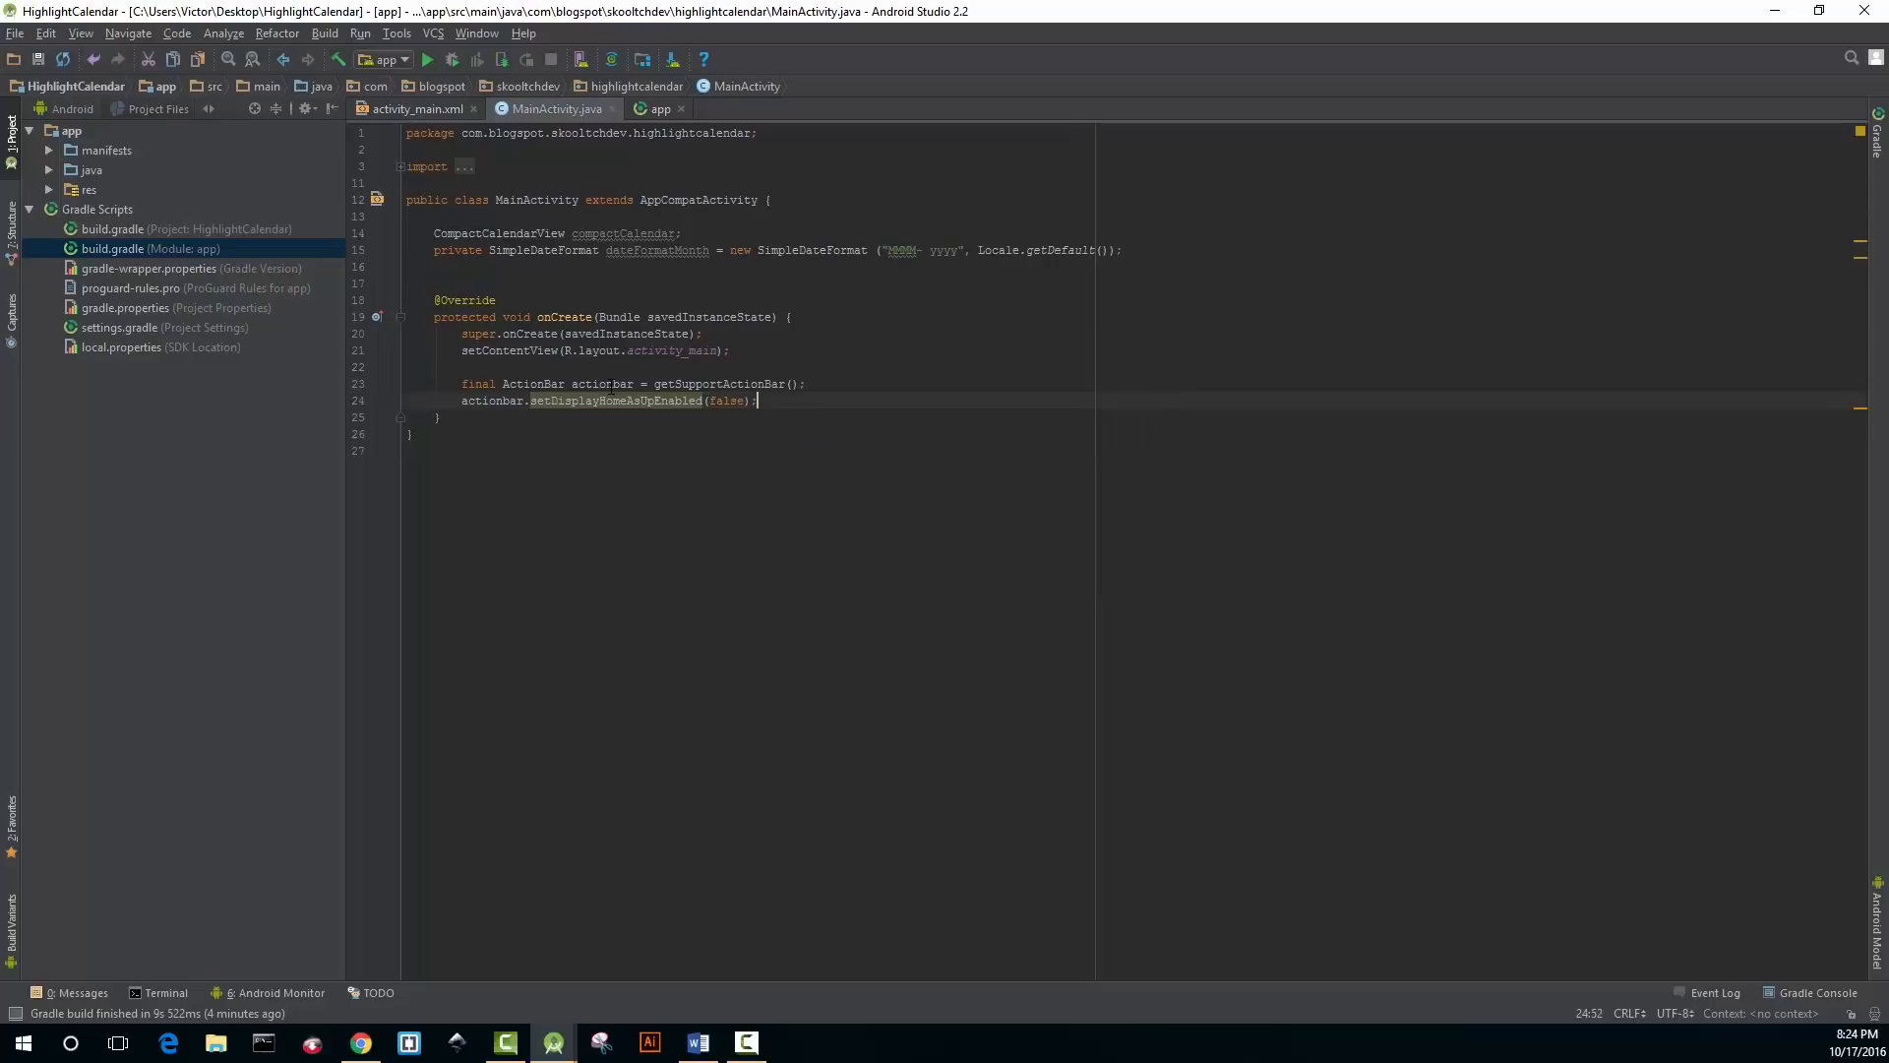
text(actionbar)
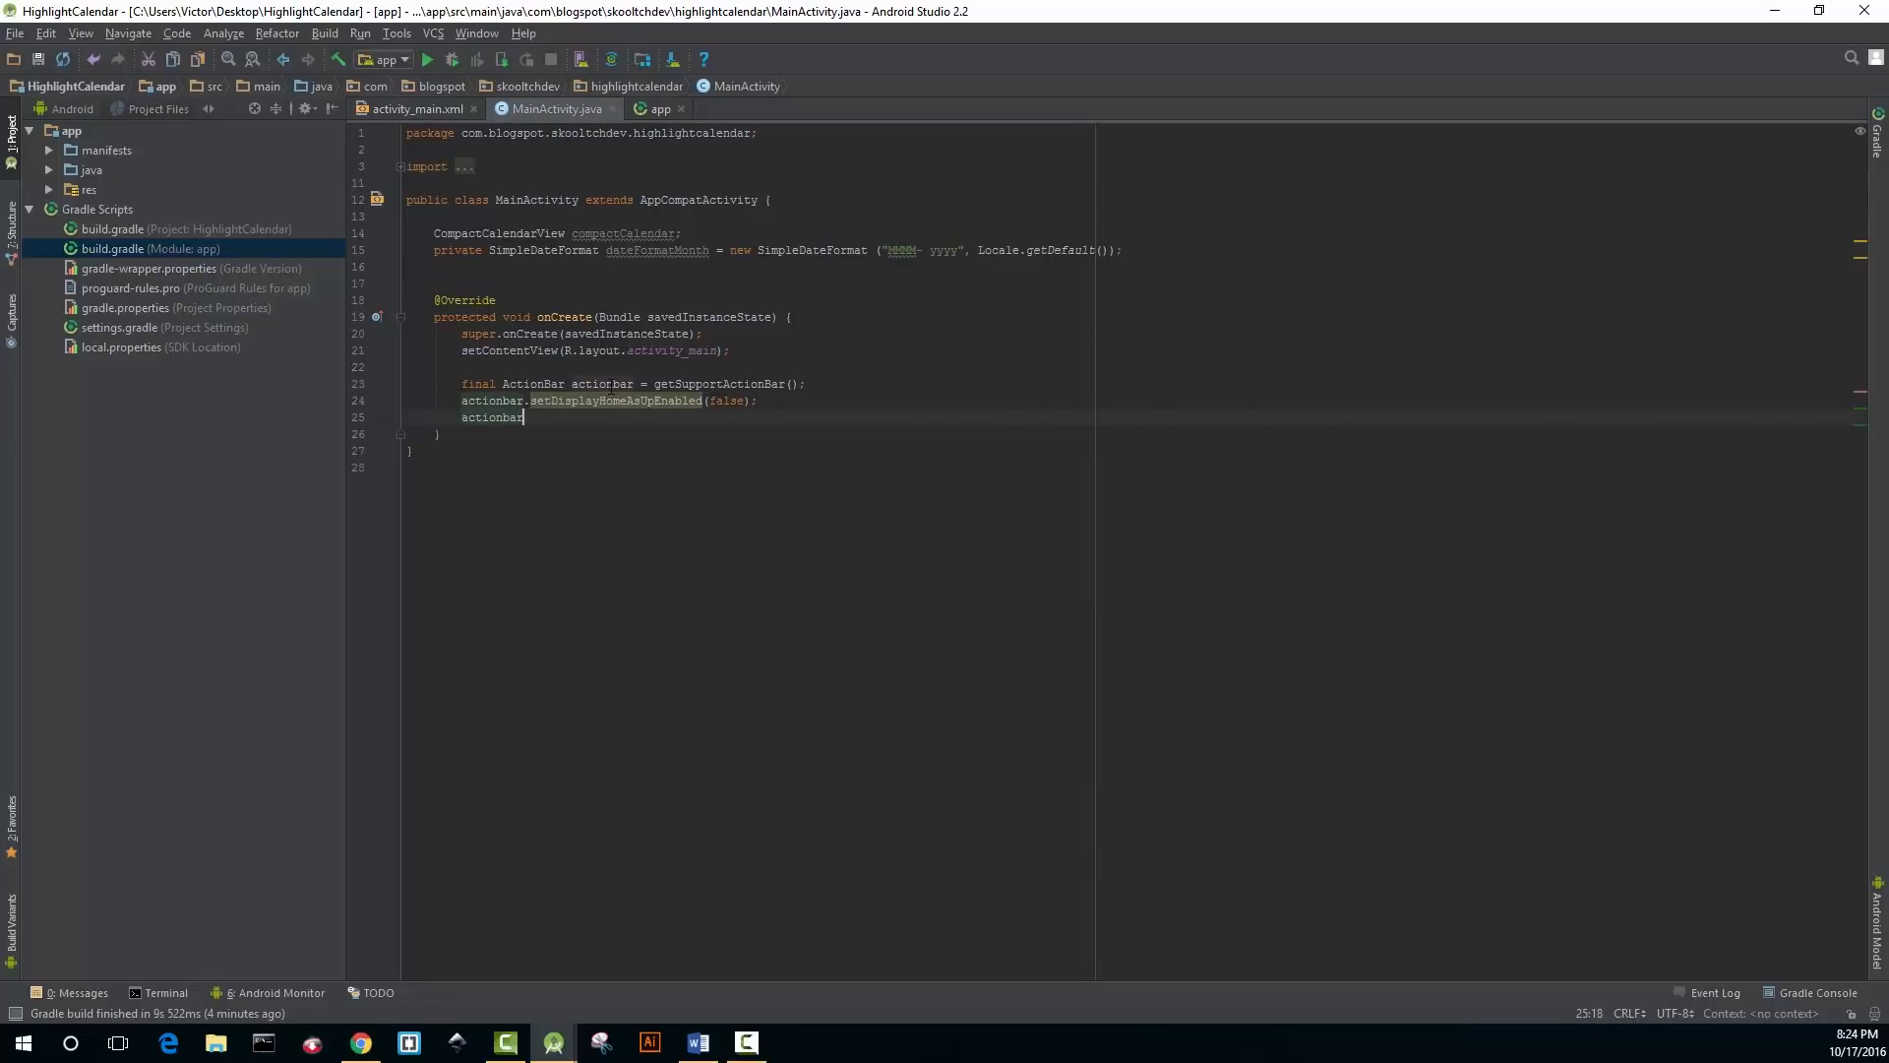
text(.setTitle)
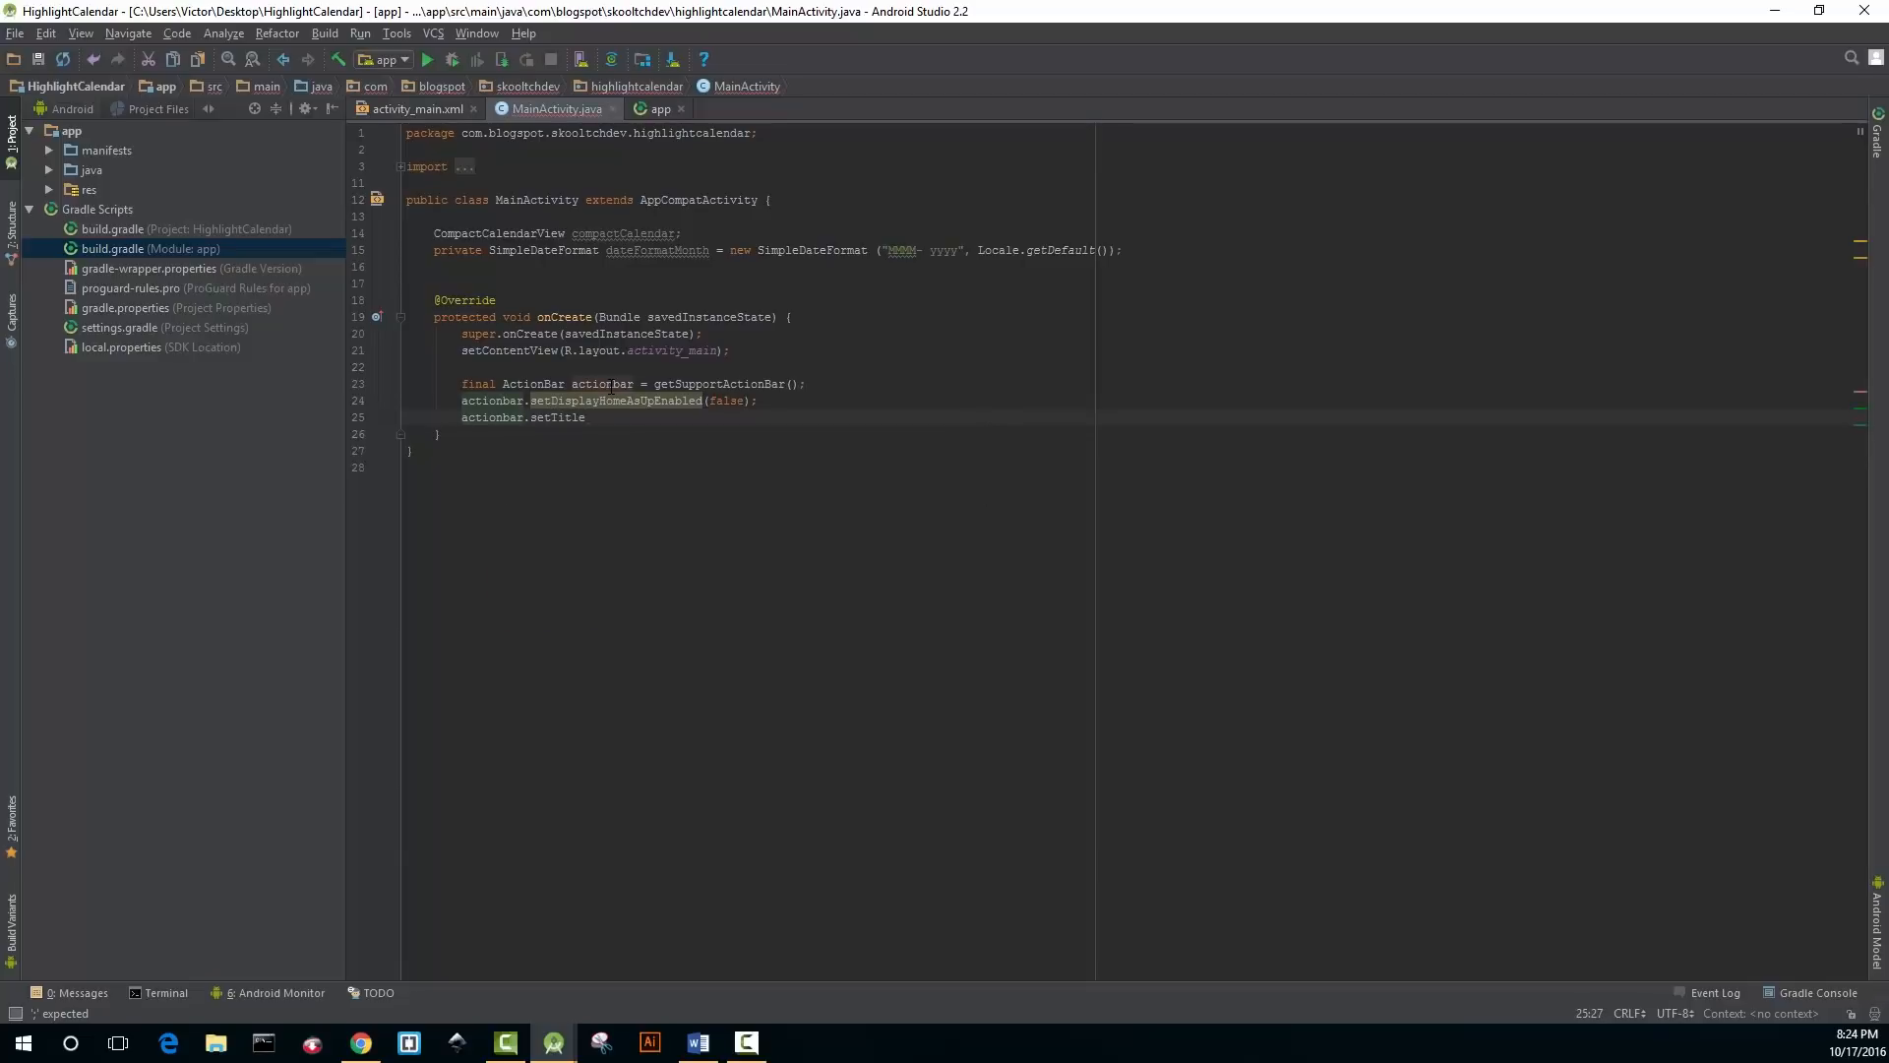
text((null);)
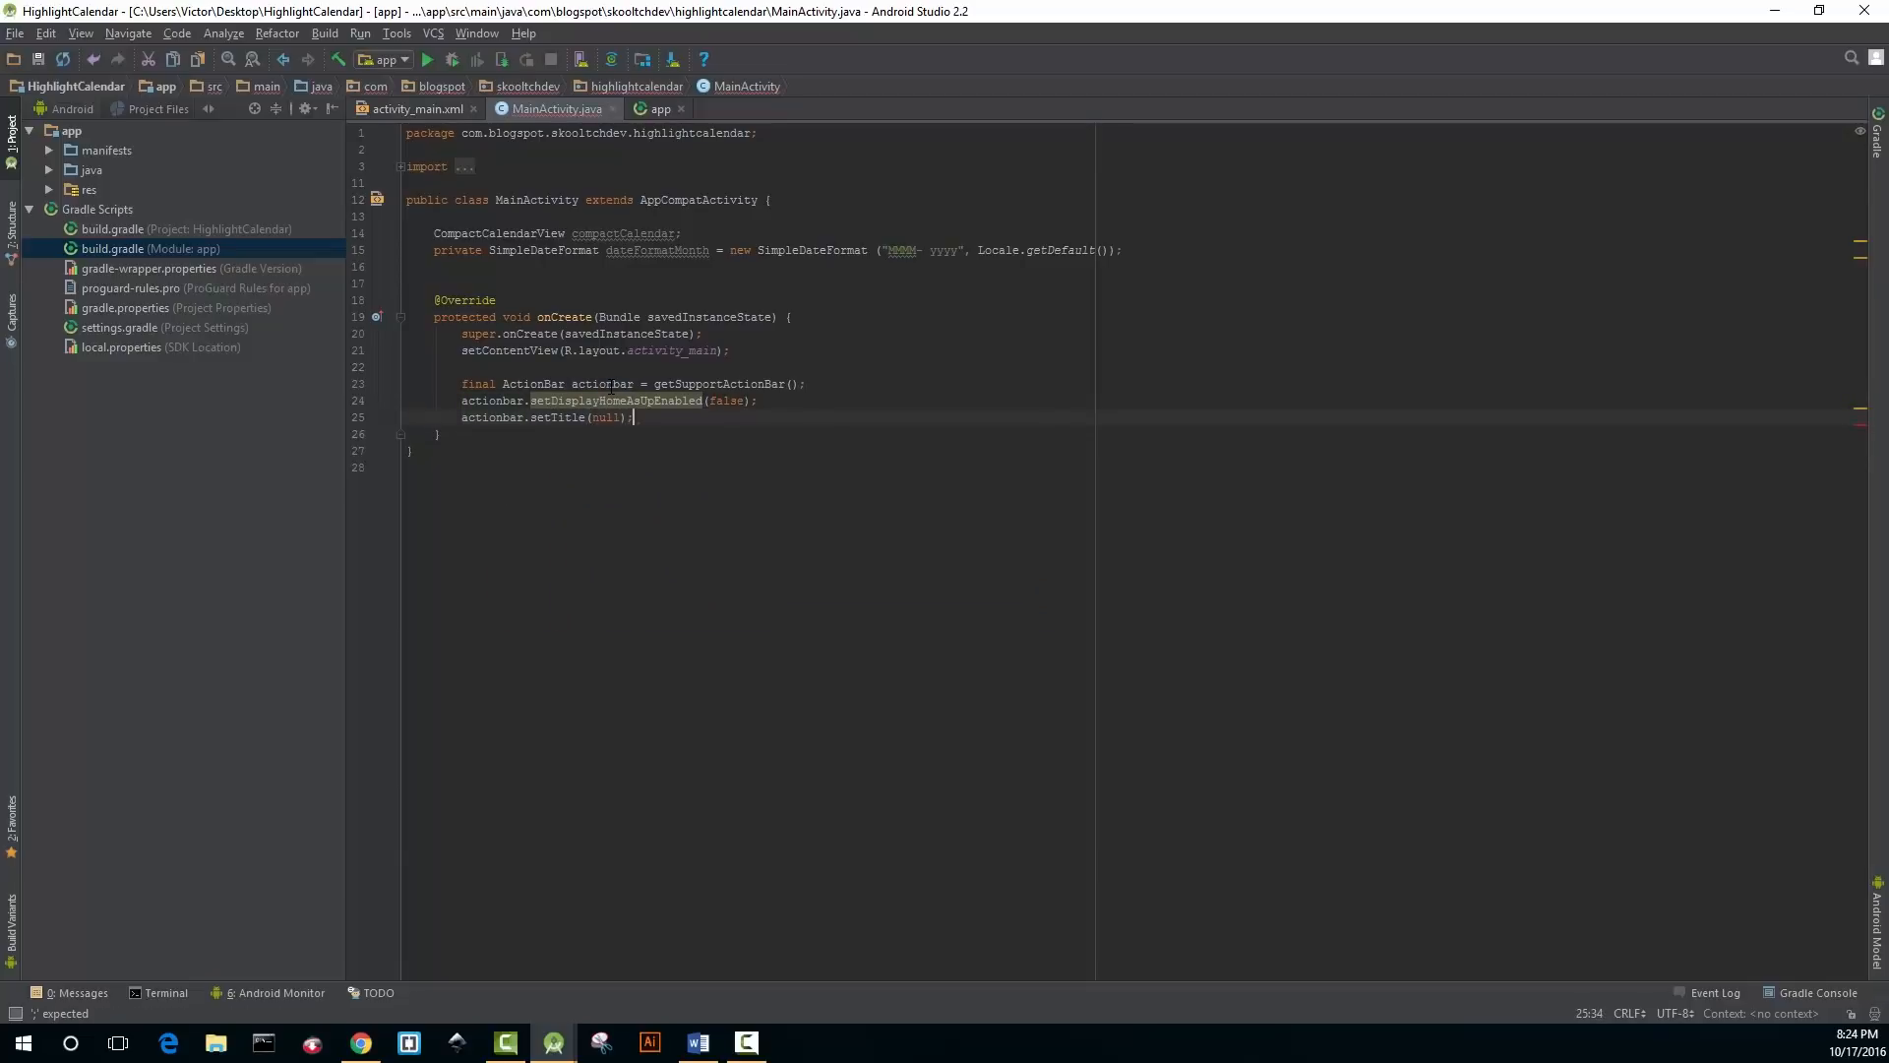
text(compactCalendar =)
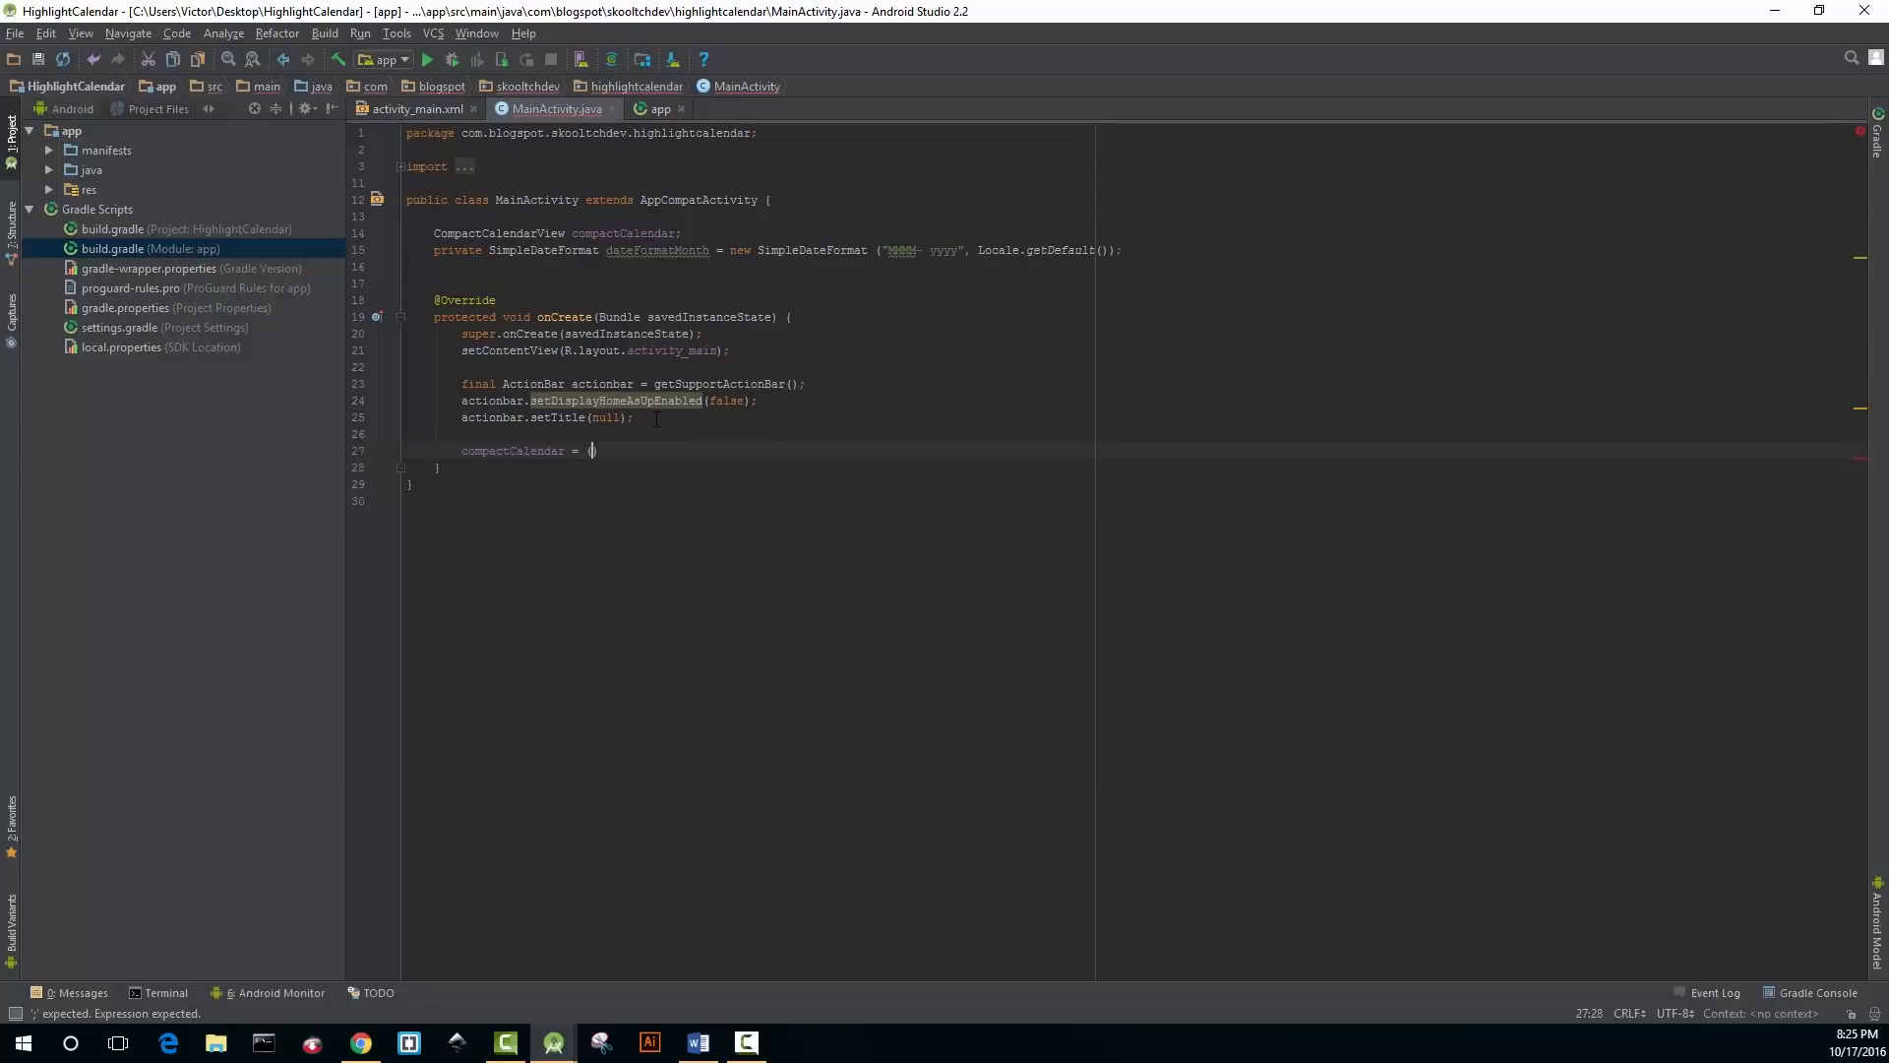
Assign compactCalendar = (CompactCalendarView) findViewById(R.id.compactcalendar_view)
text((CompactCalendarView)
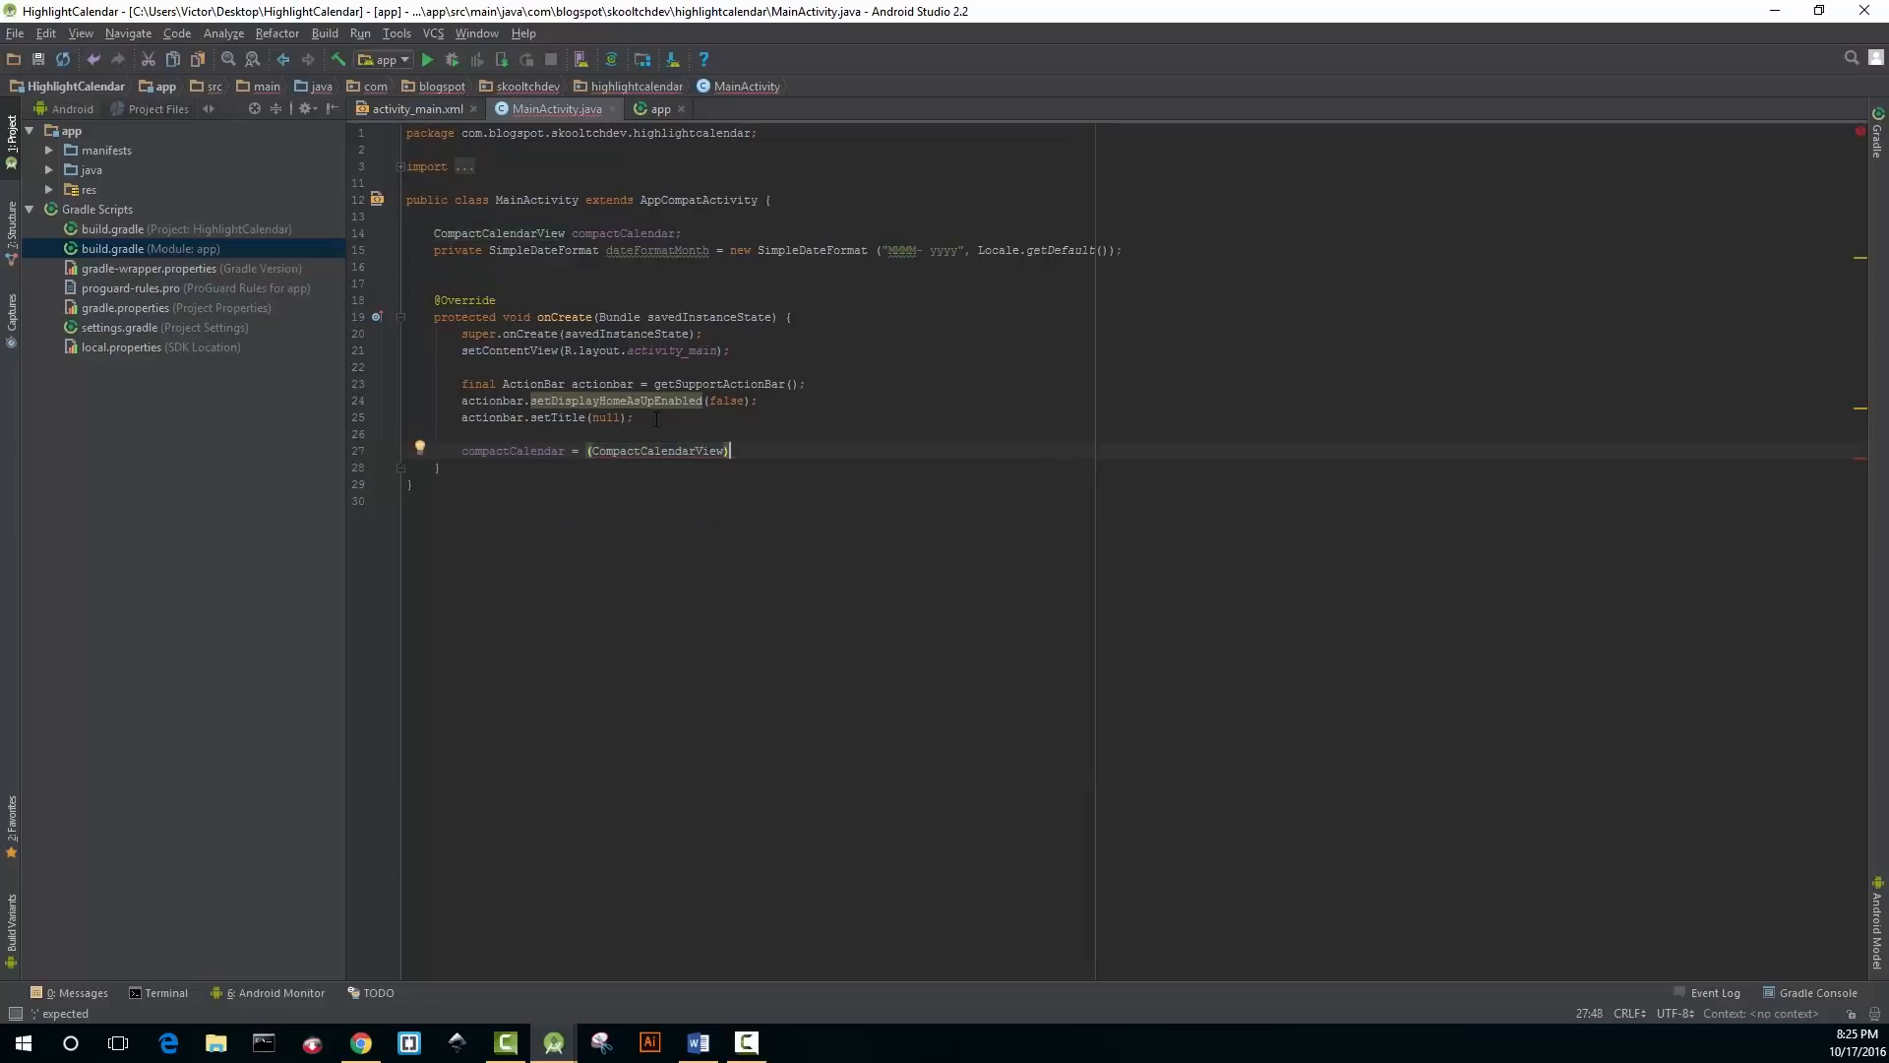
text(findViewById(R.)
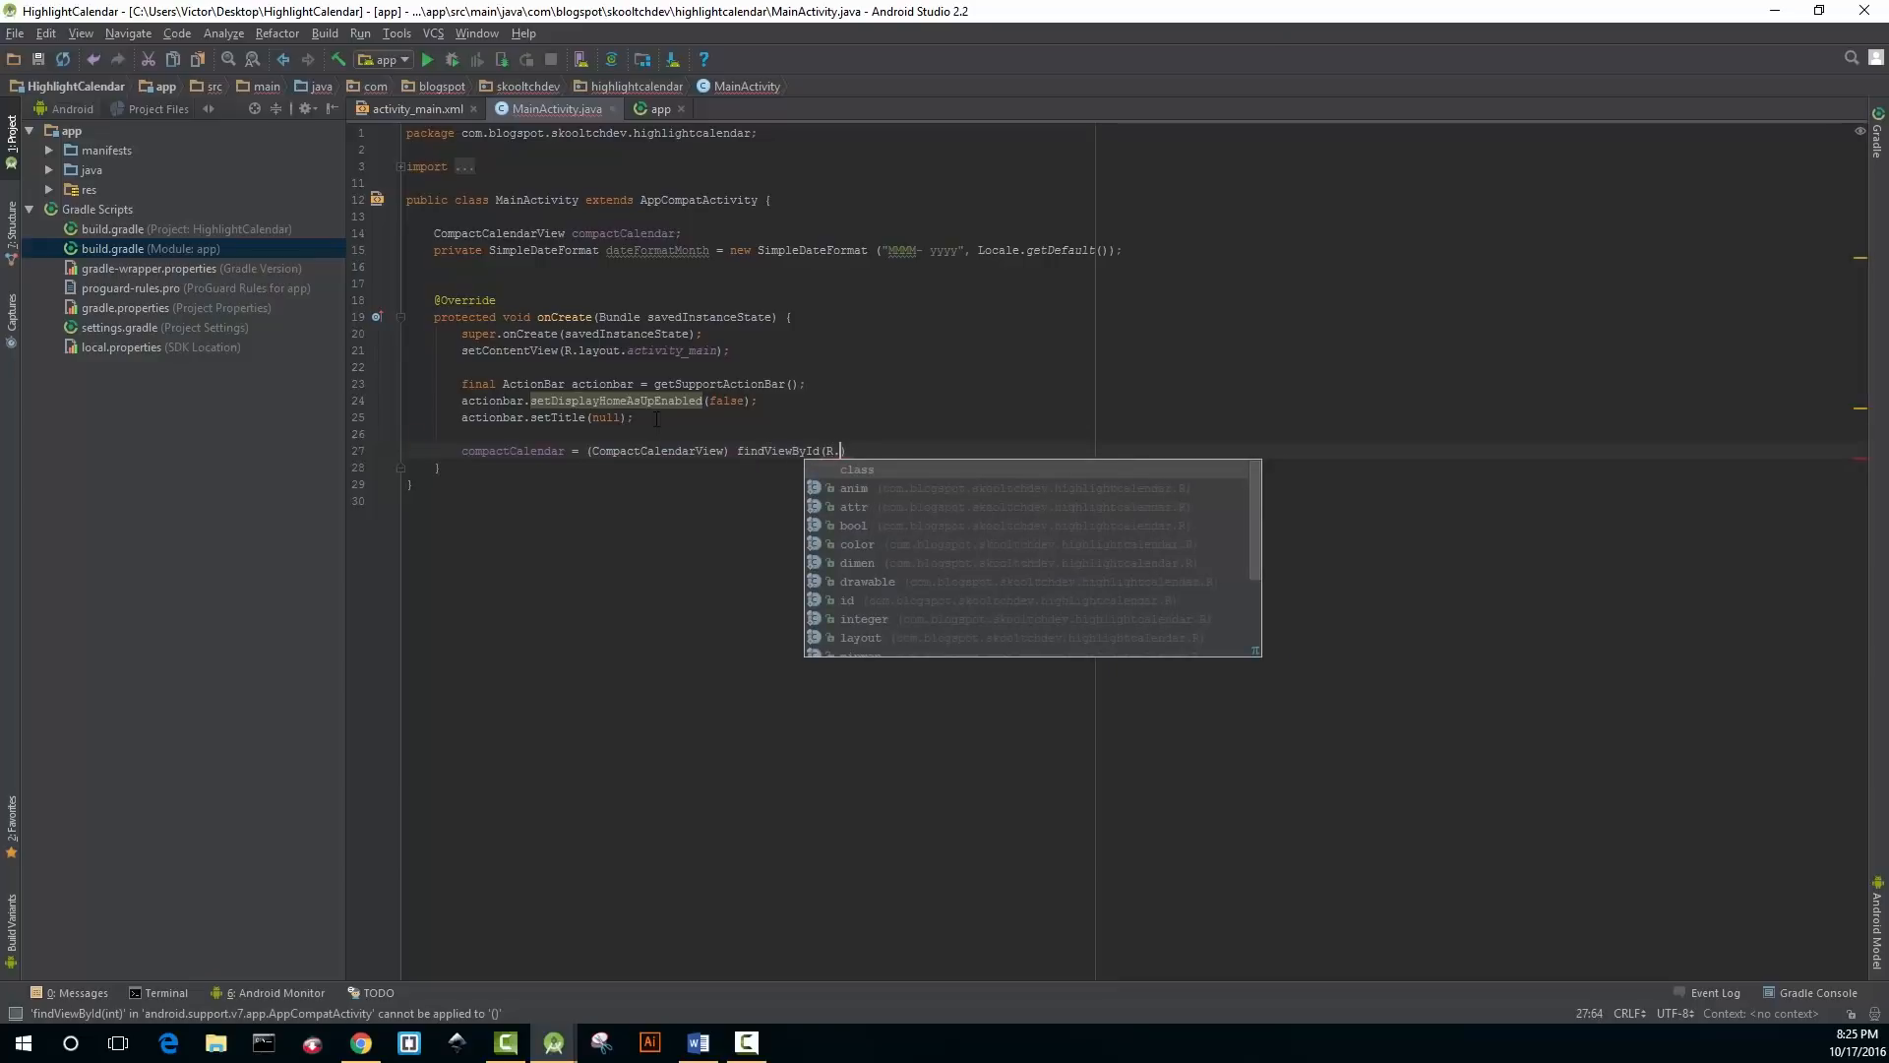
text(id.compactcalendar_view)
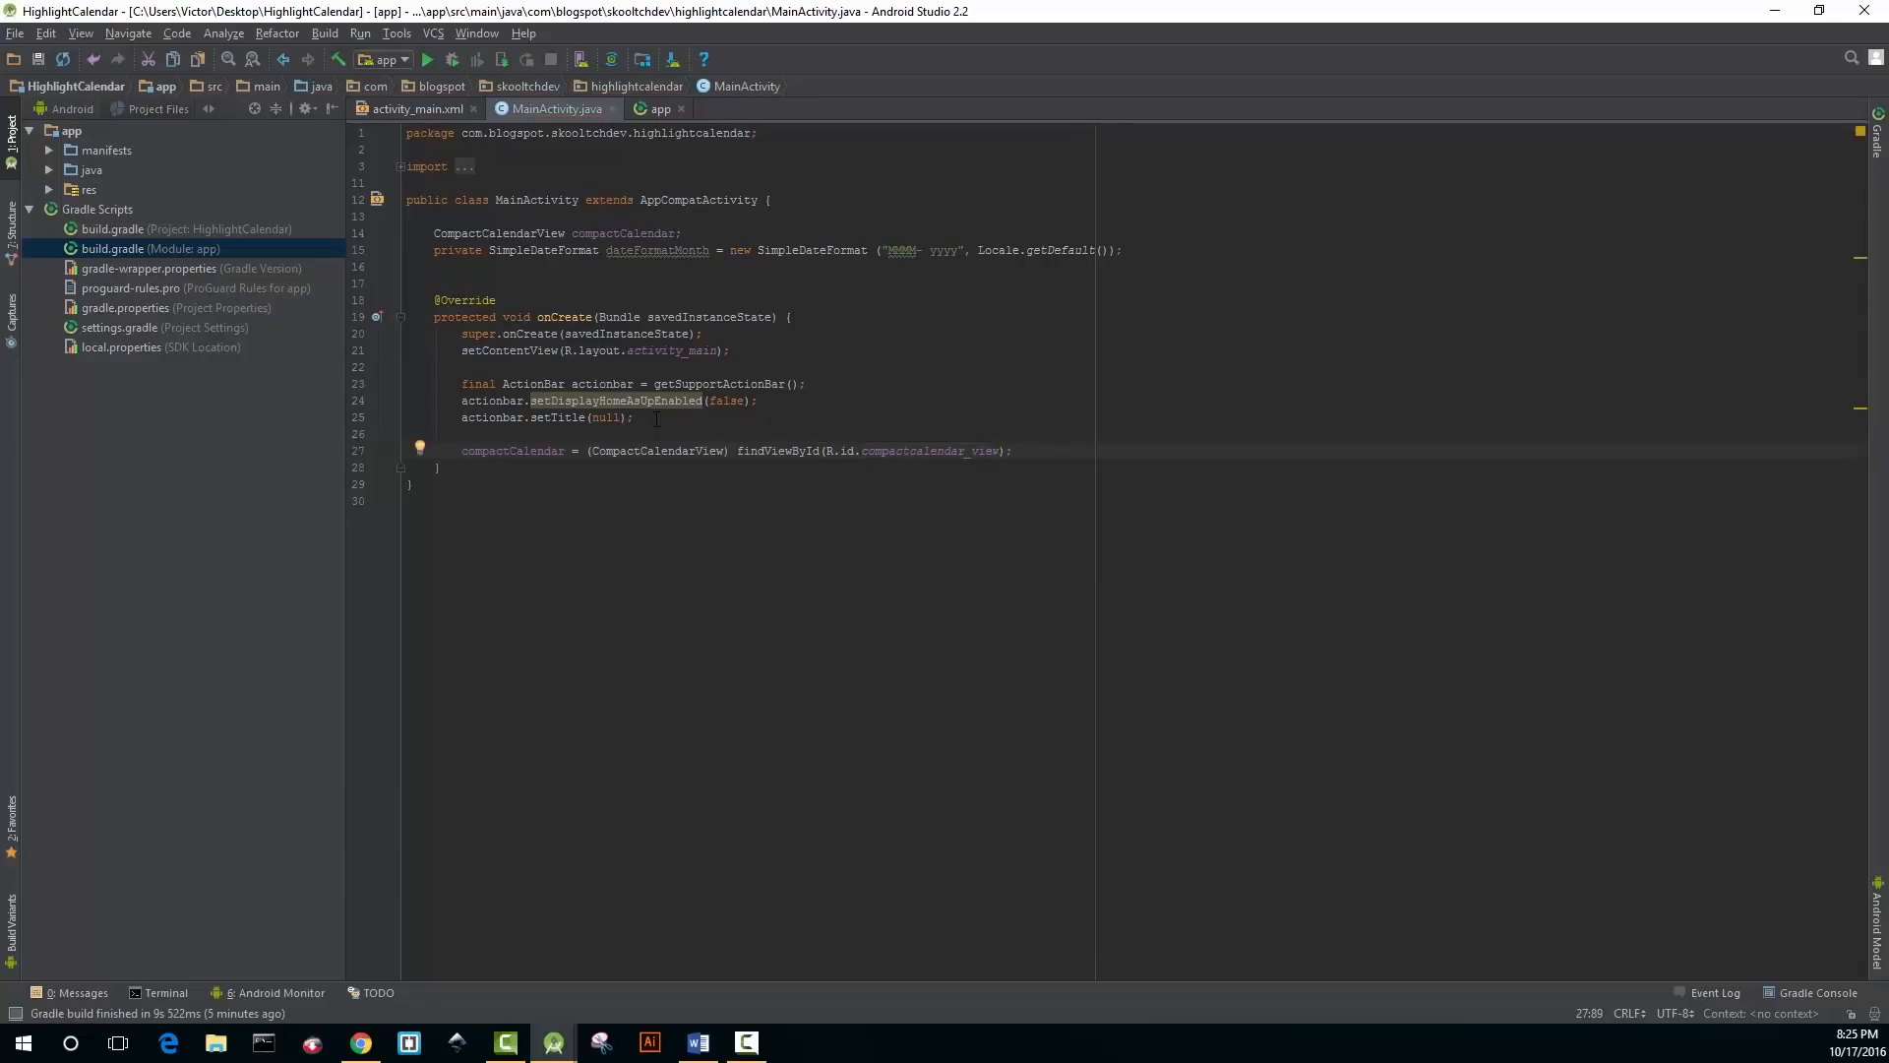
Call compactCalendar.setUseThreeLetterAbbreviation(true)
text(compactCalendar.set)
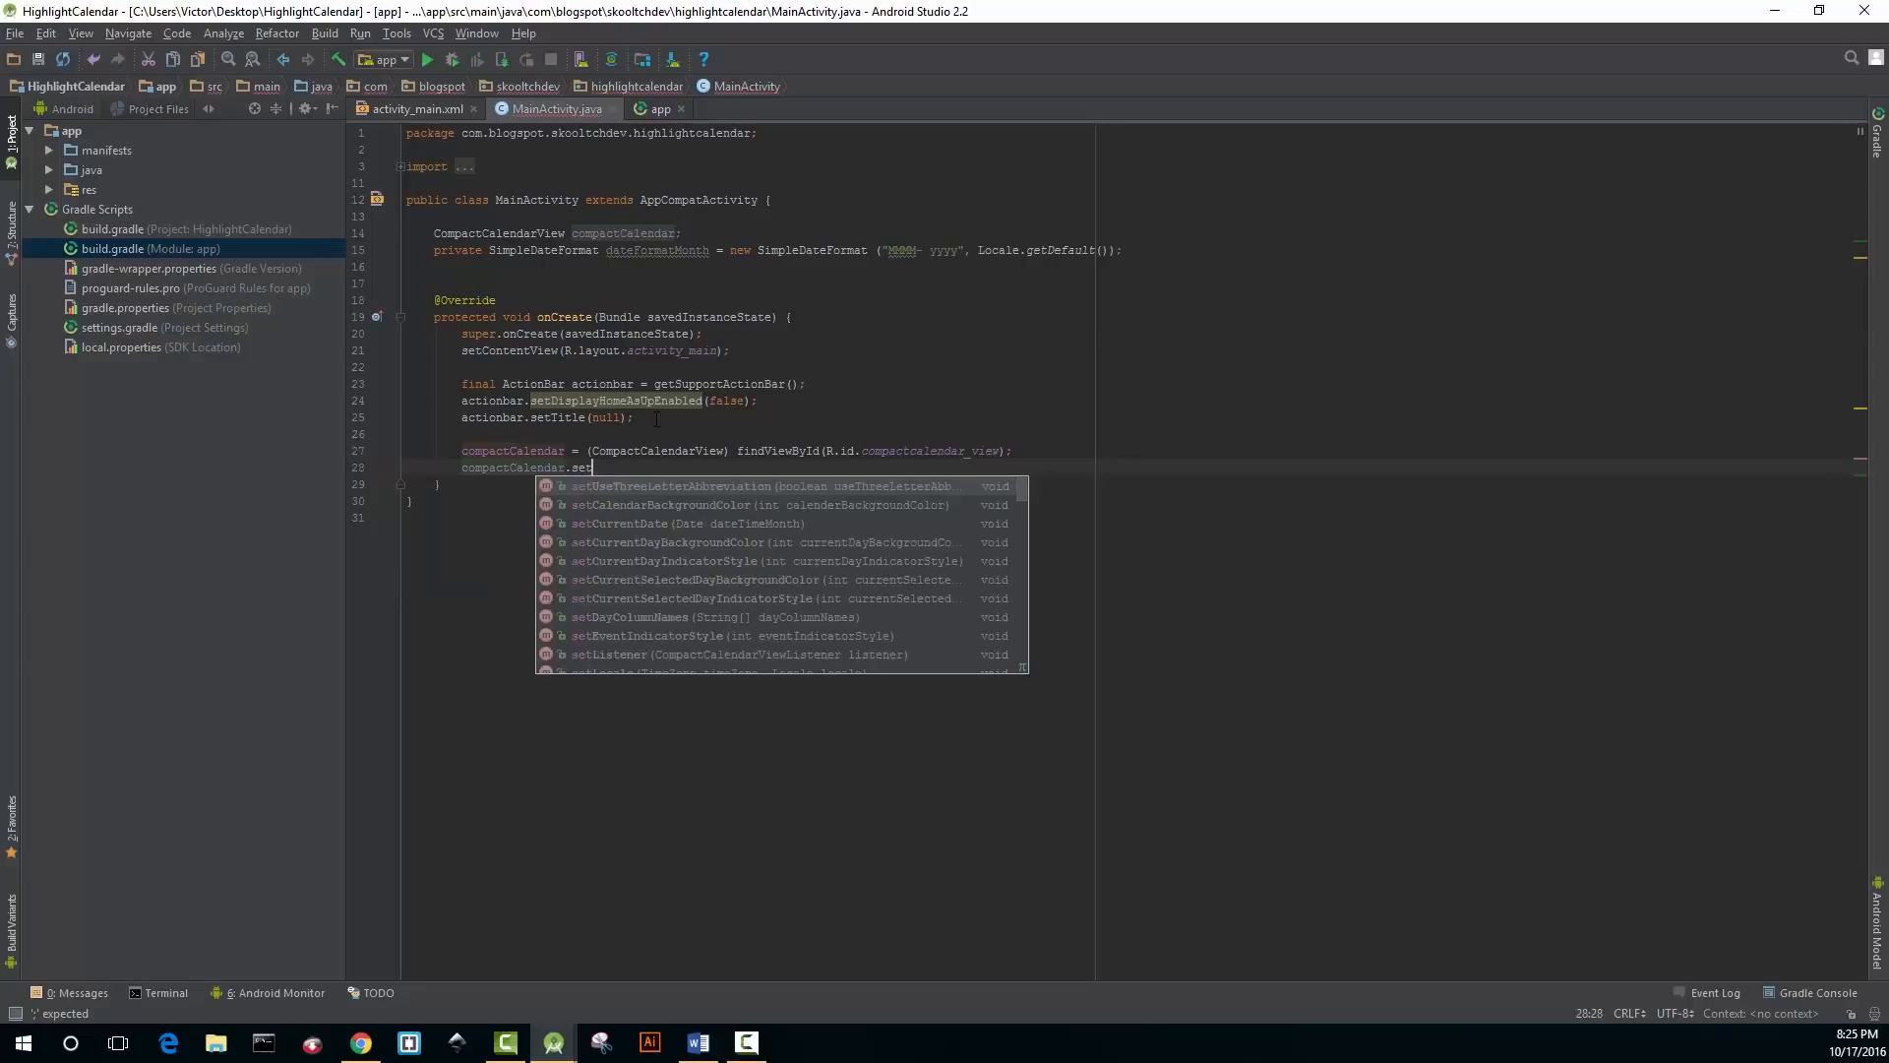
text(U)
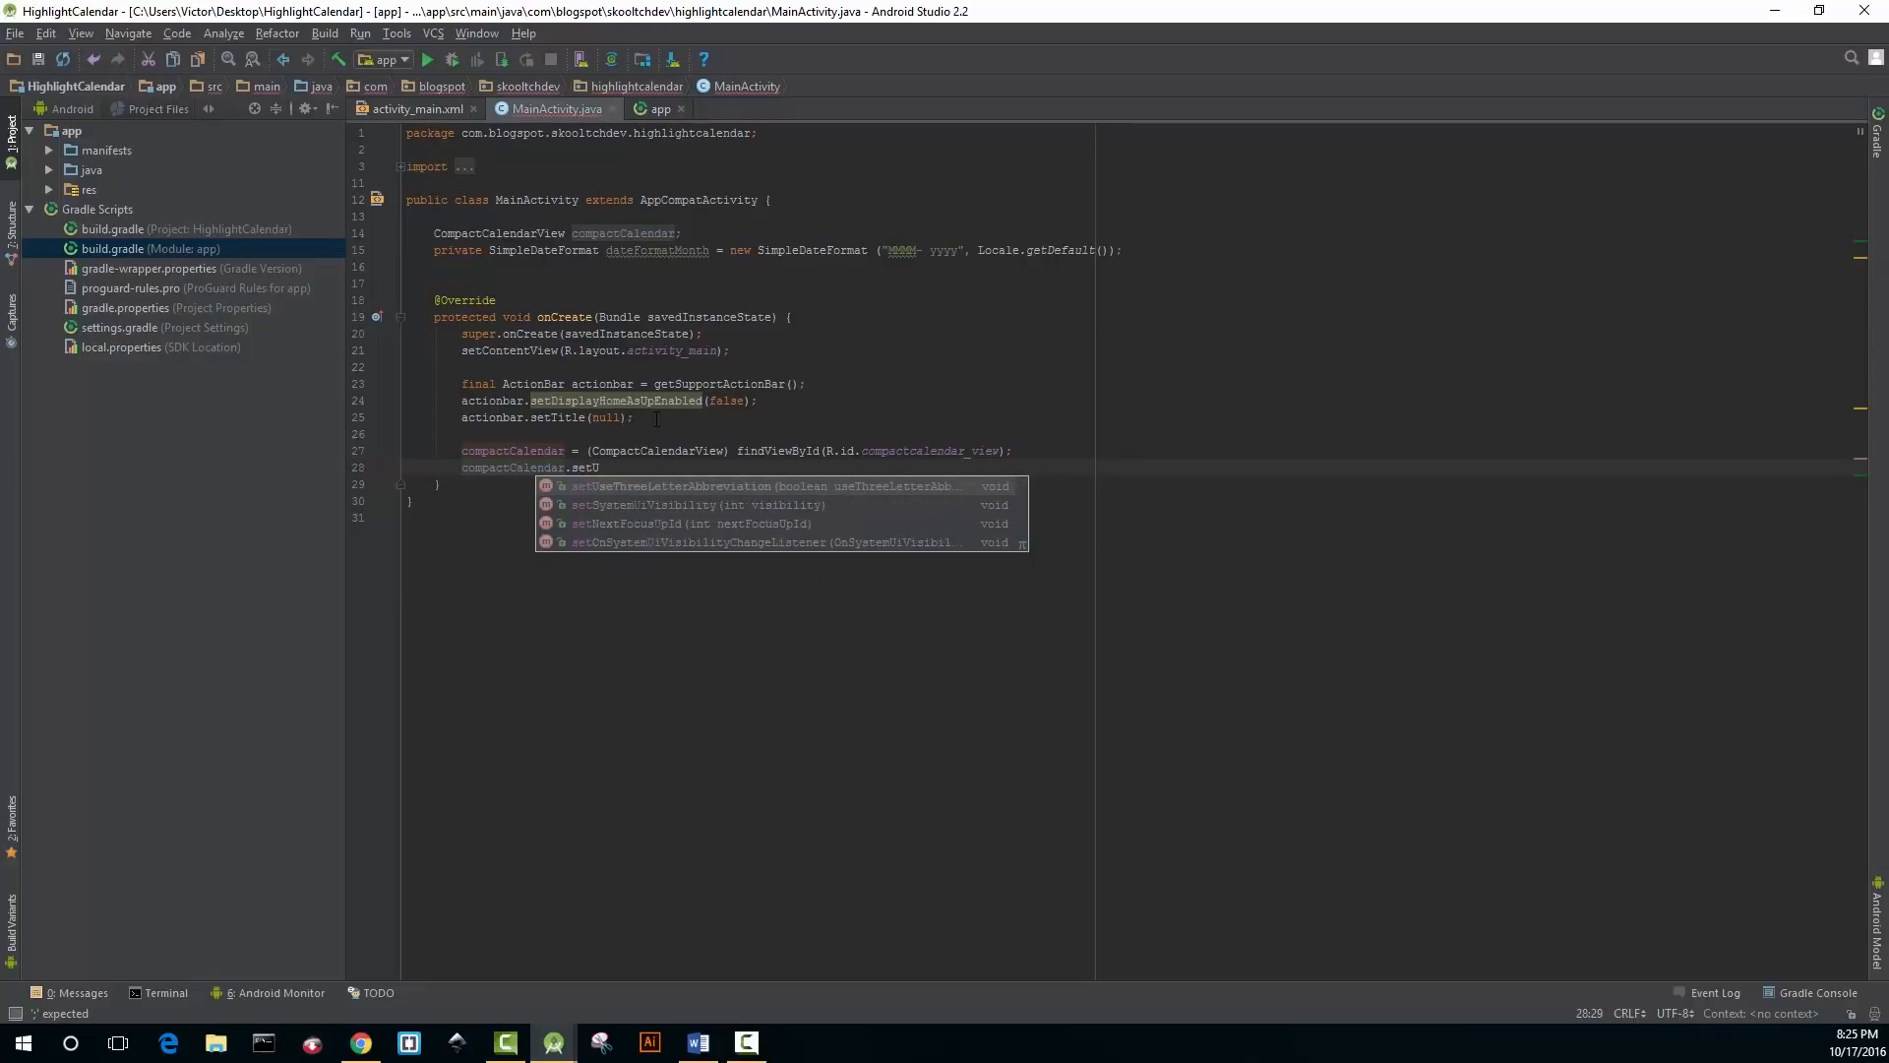
click(672, 486)
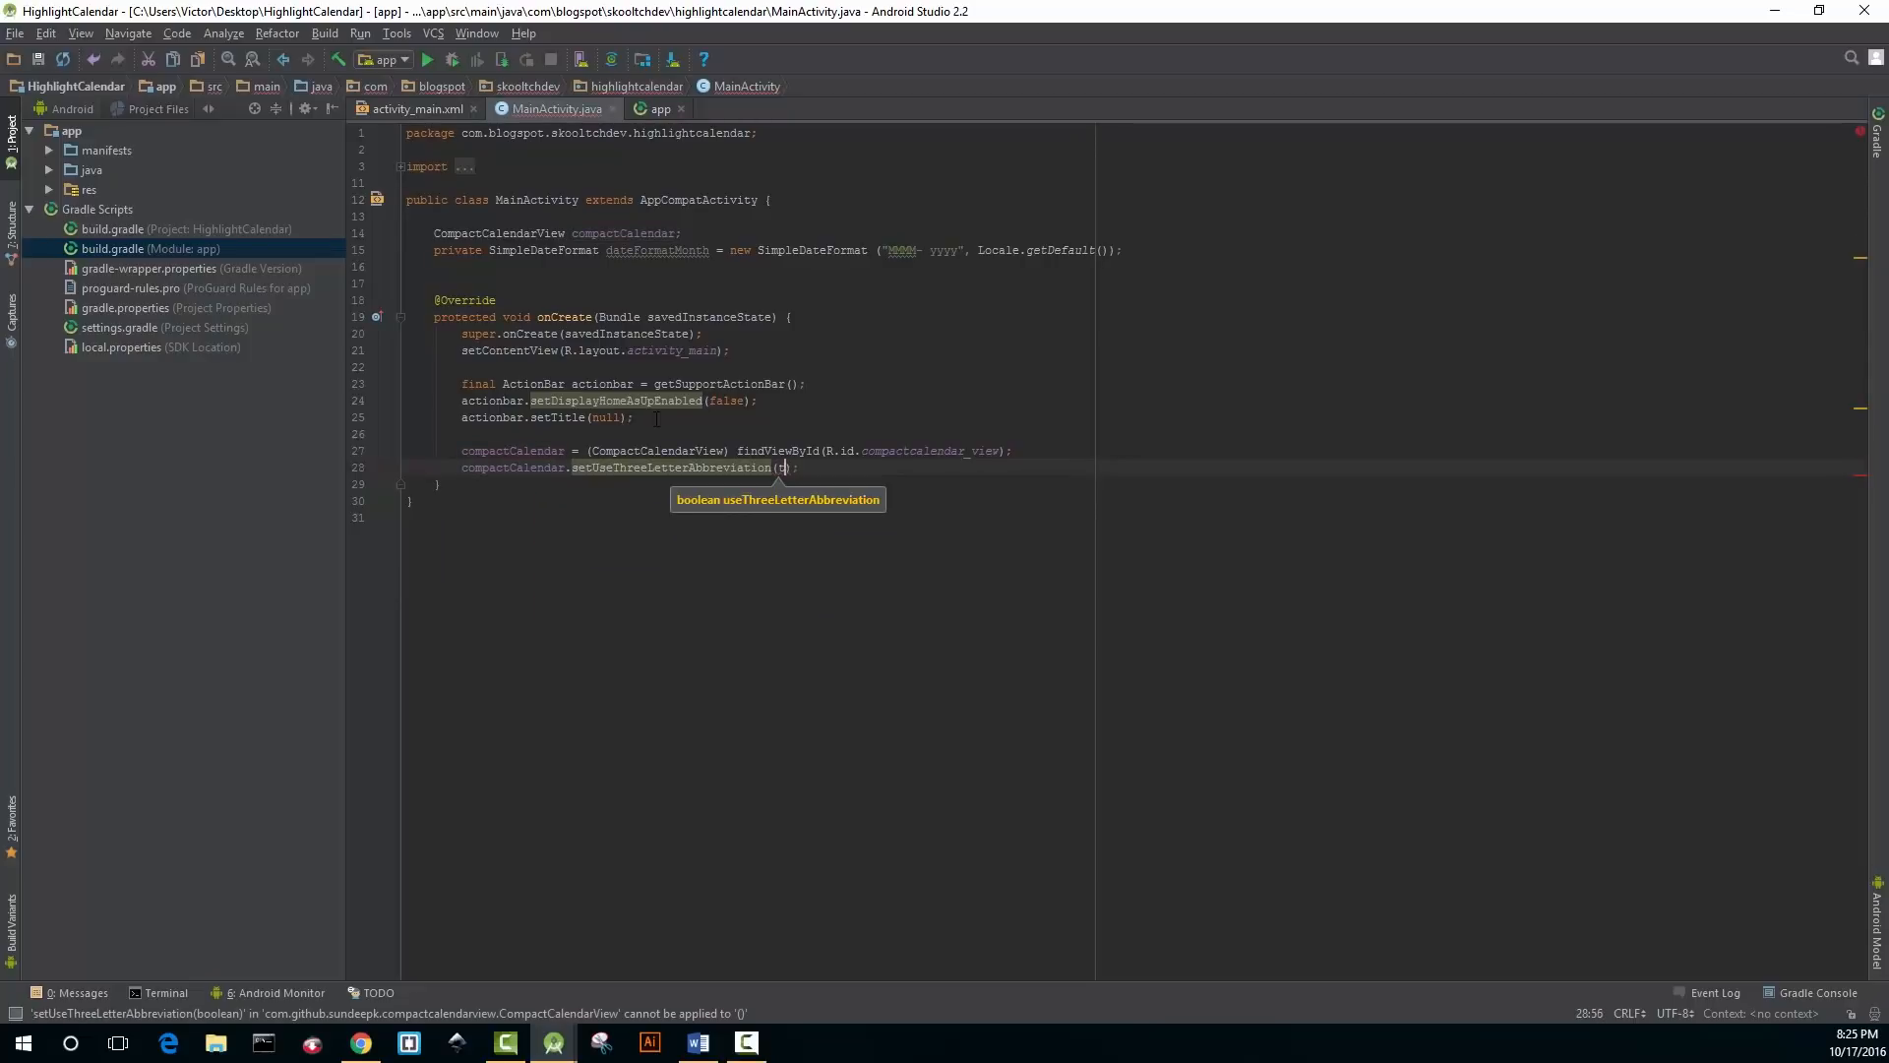
text(true)
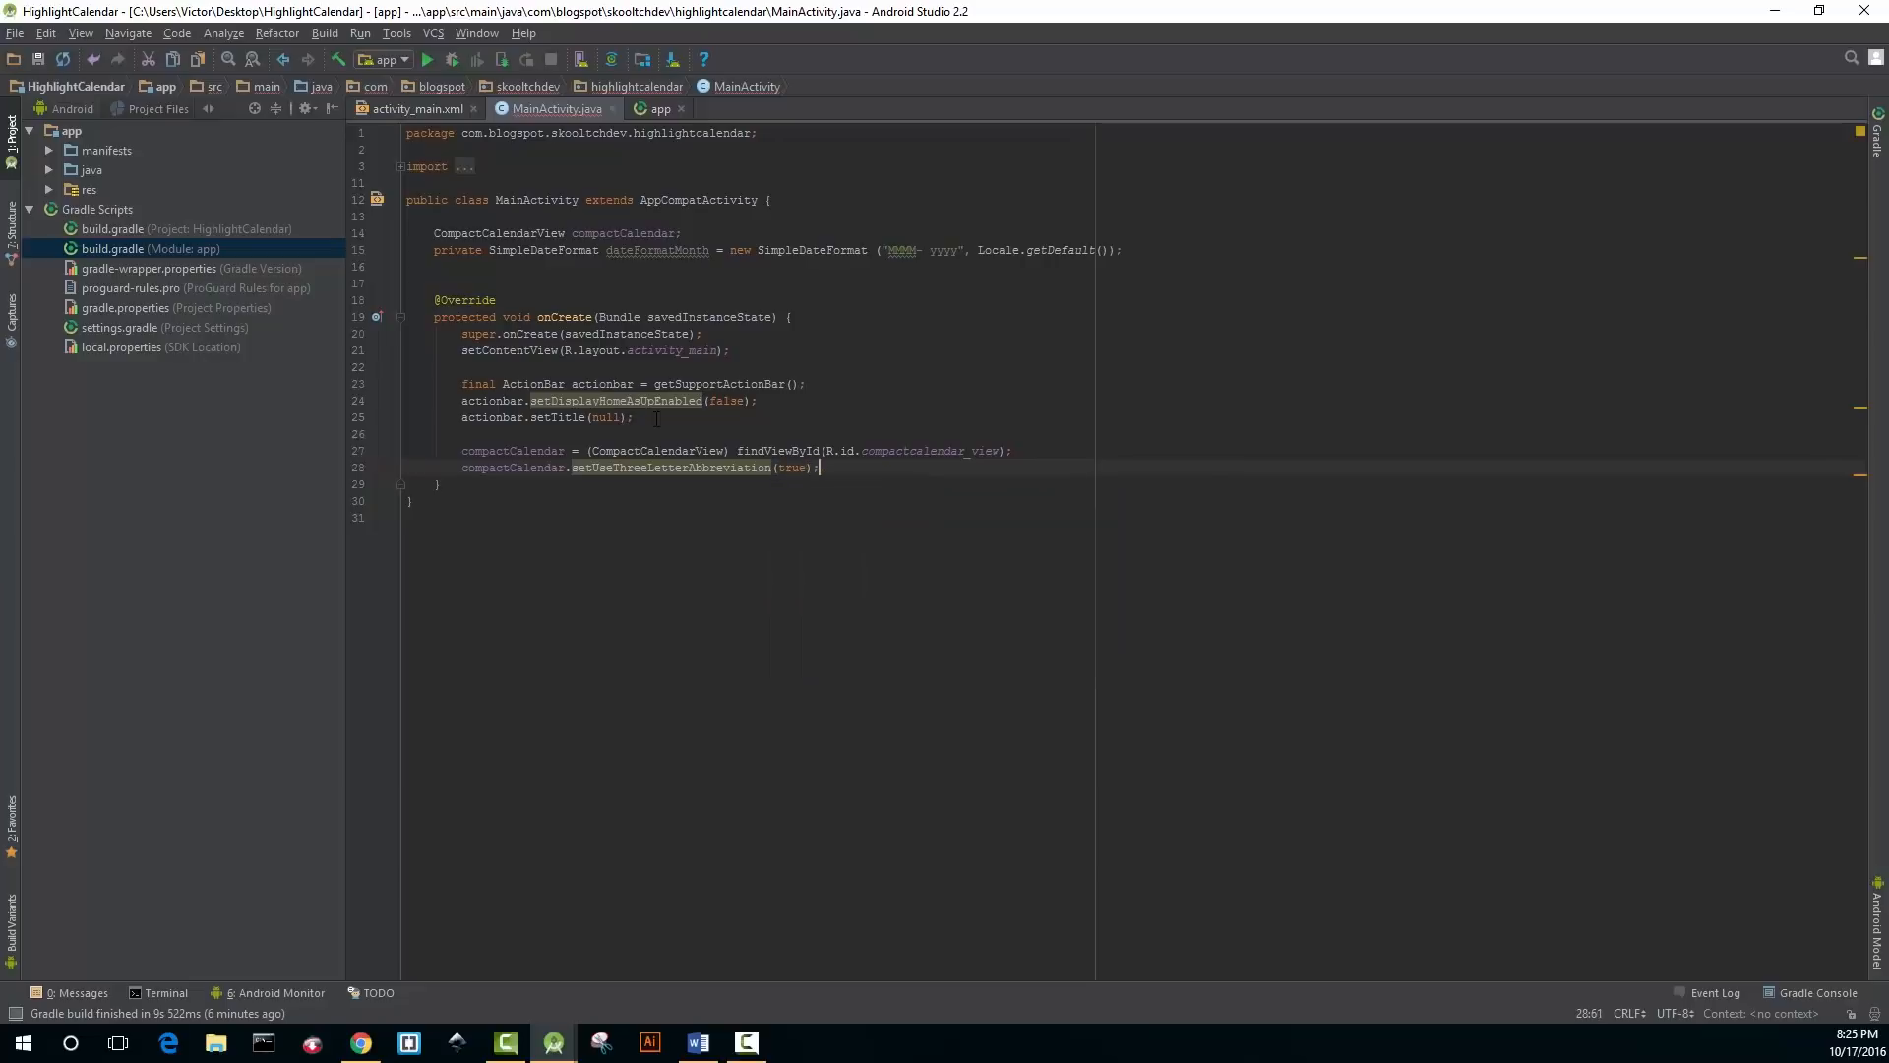
key(Enter)
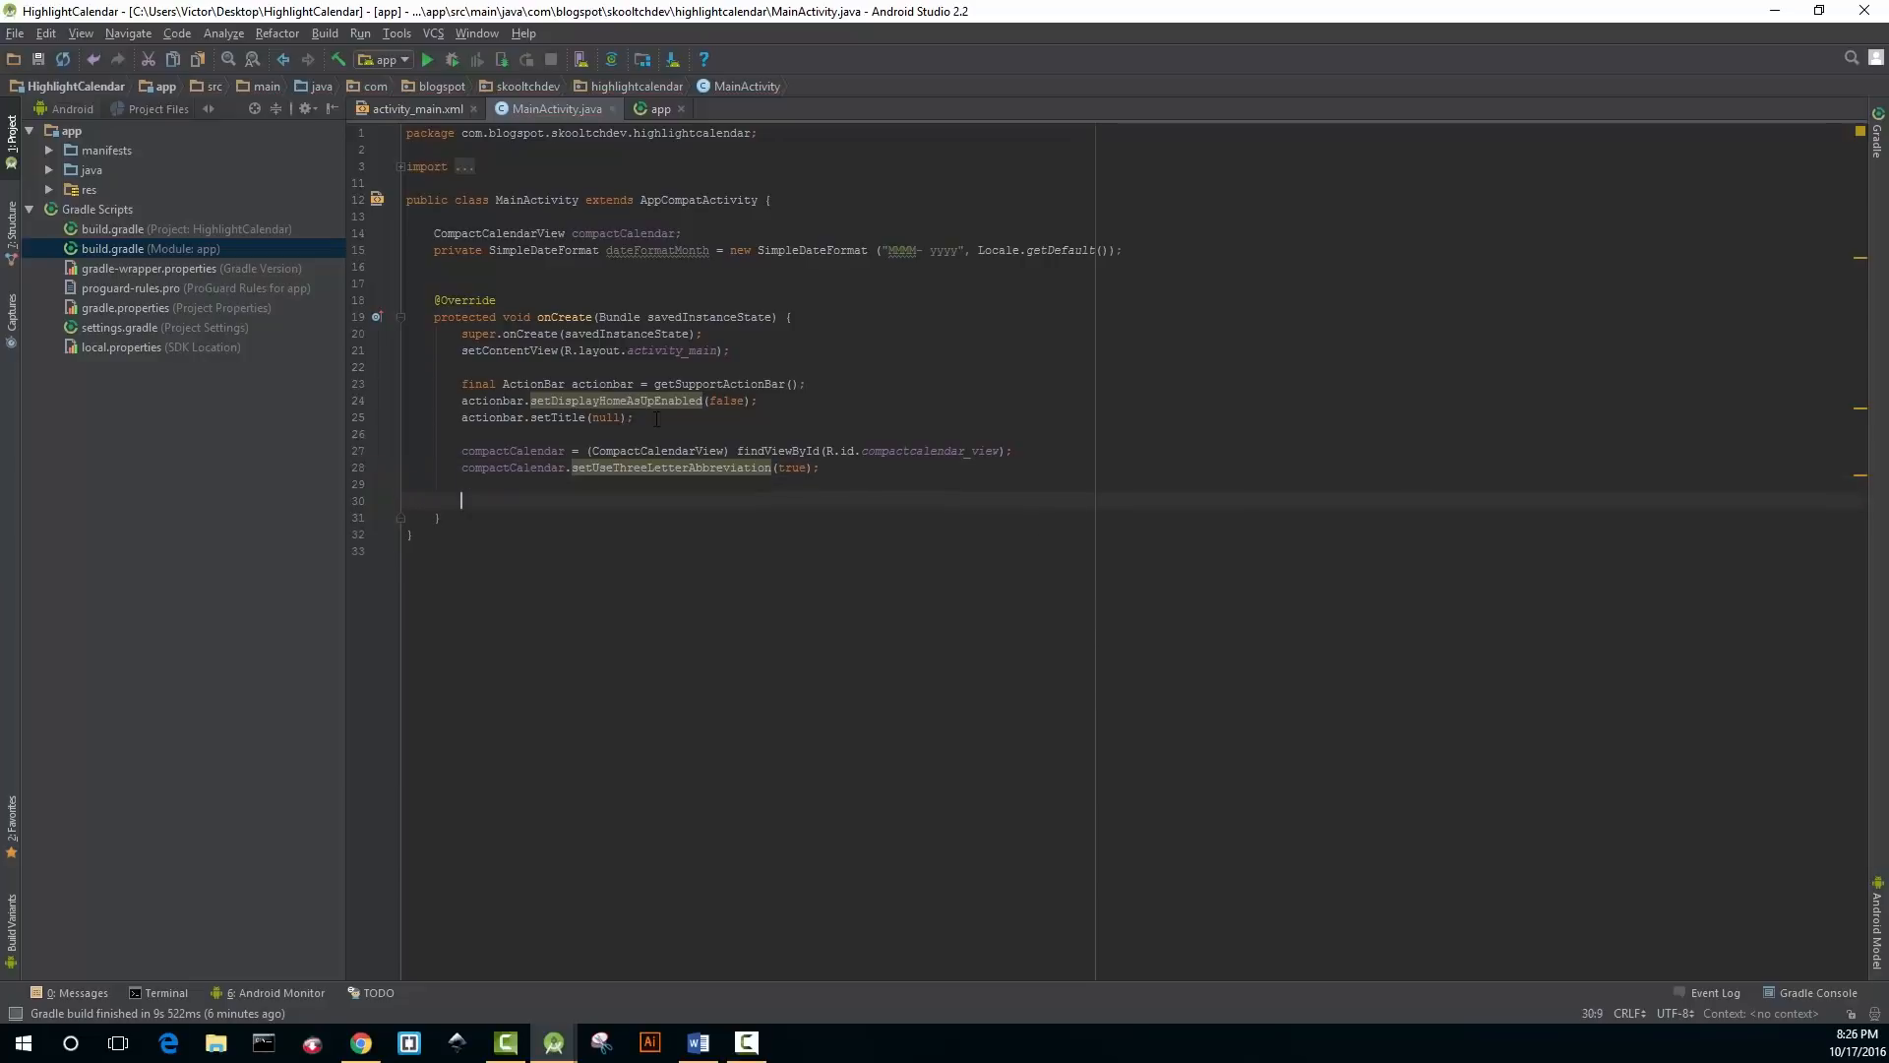
Write the Teachers' Professional Day 2016 event comment and begin the Event ev1 declaration
text(//Set an)
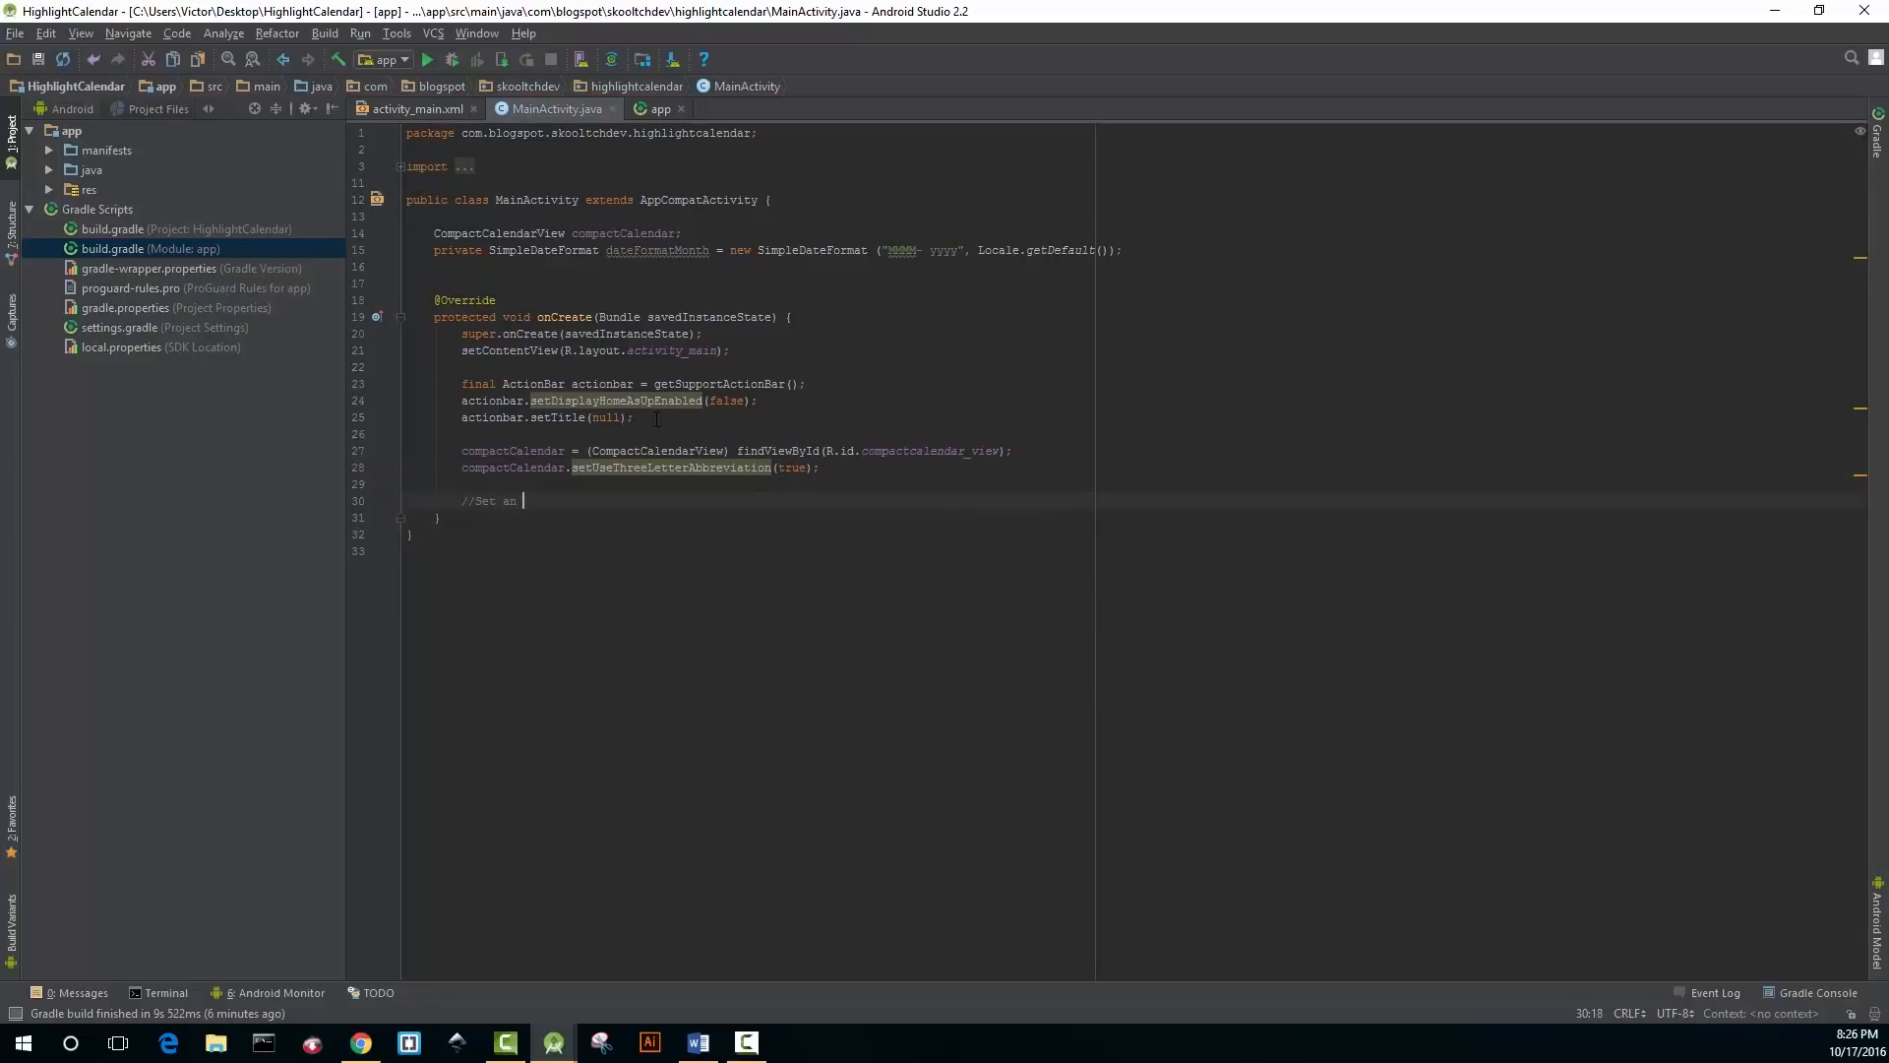
text(event for Teachers' Profession)
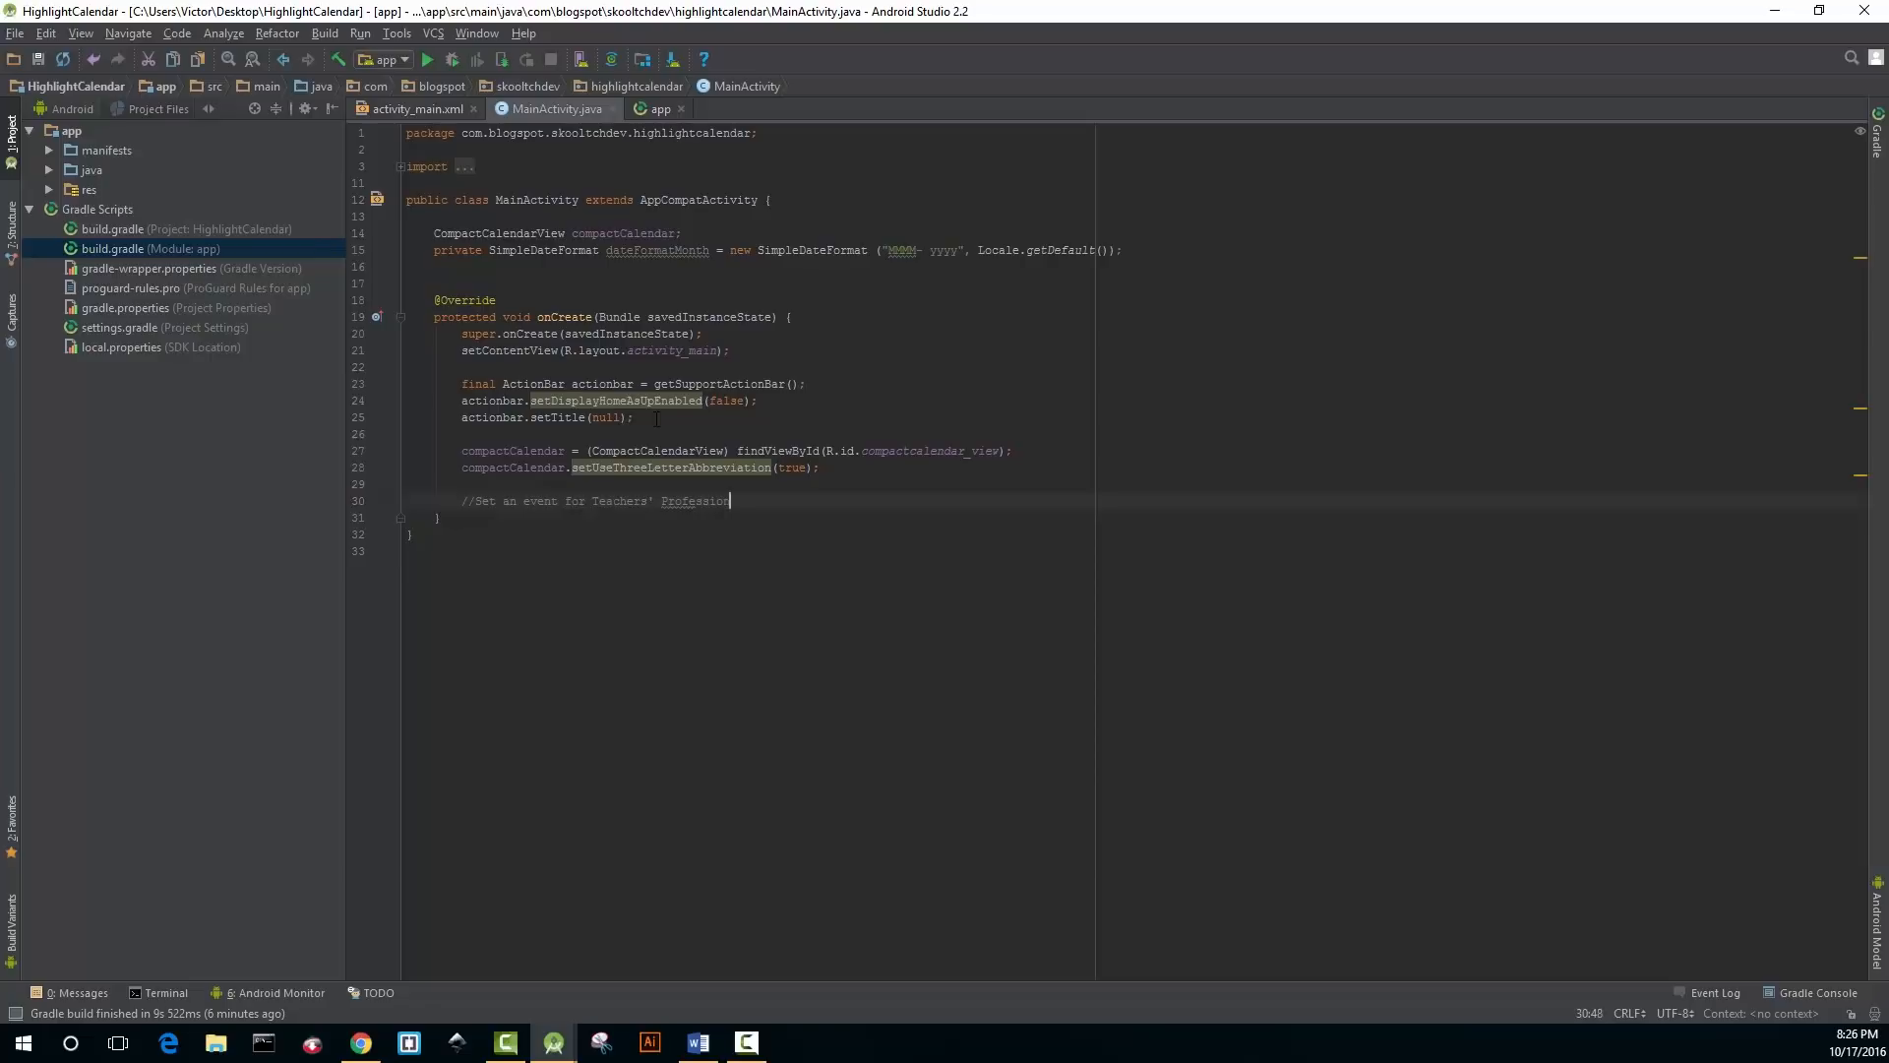
text(Day :)
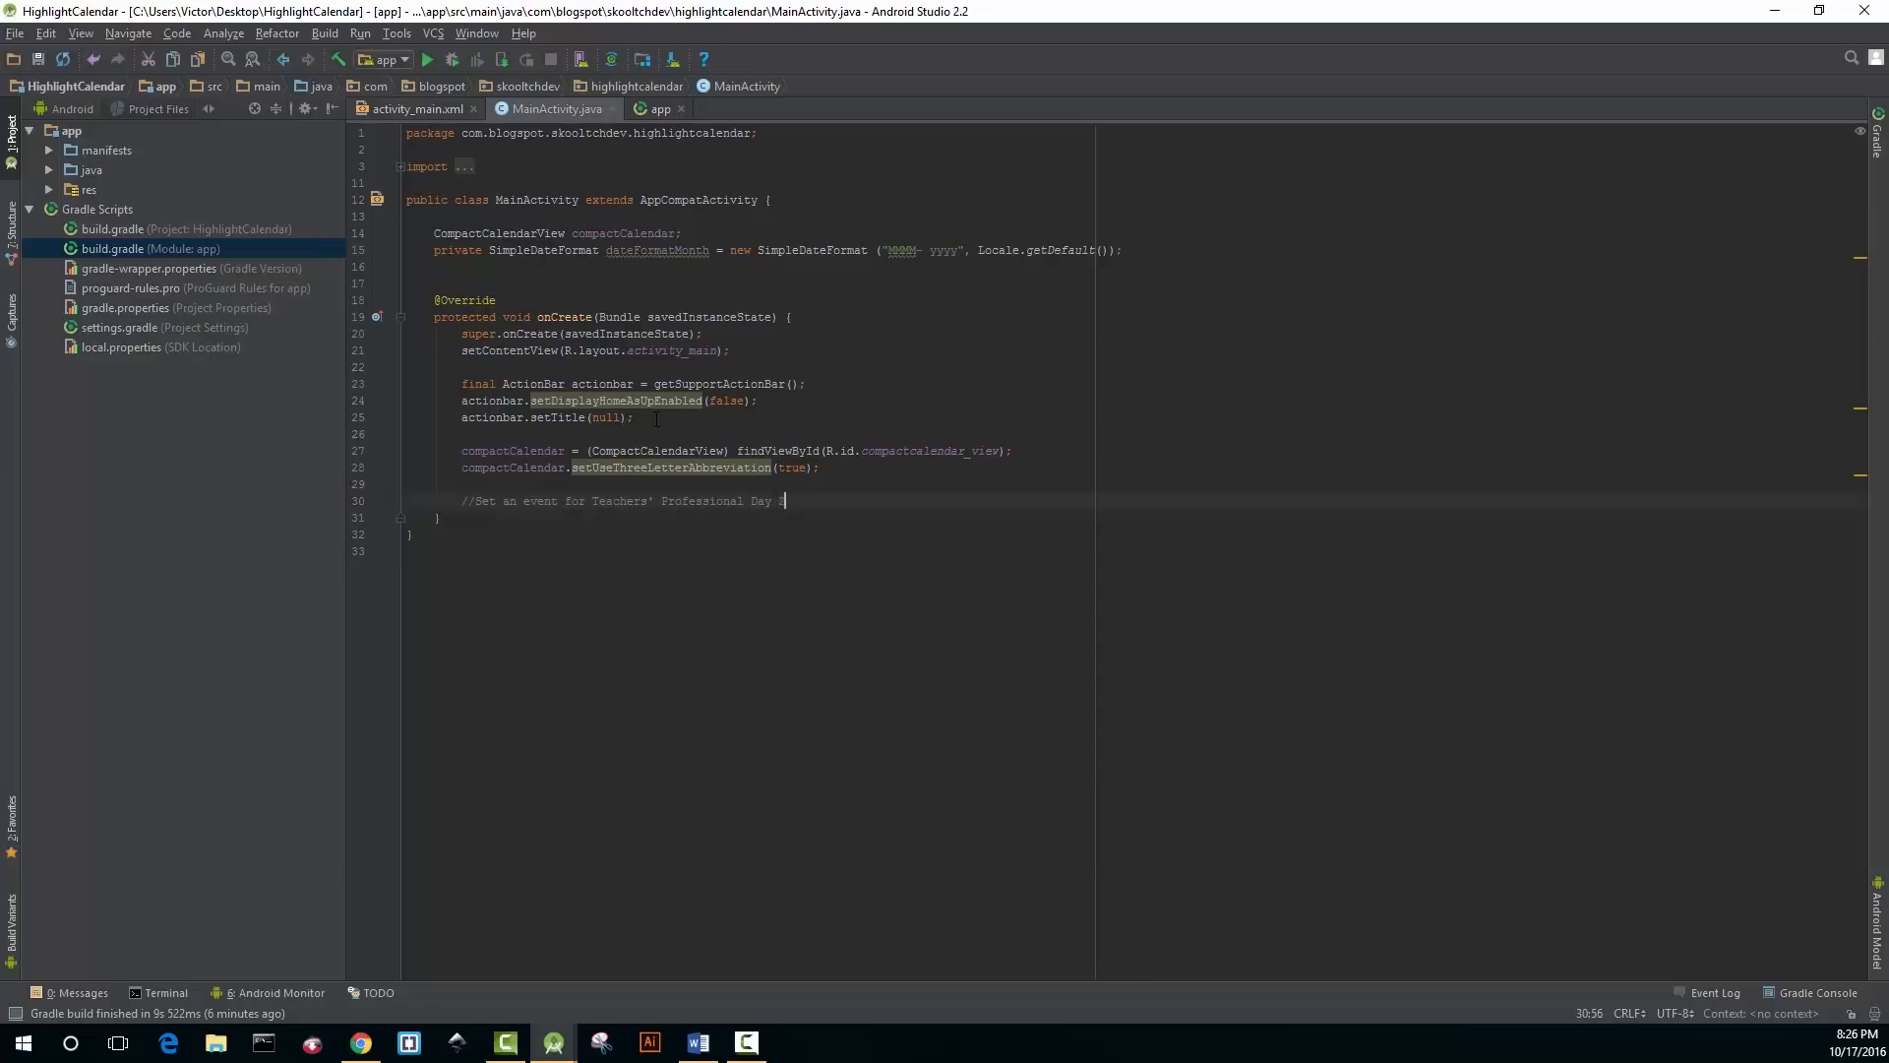
text(2016 which is 21st of October)
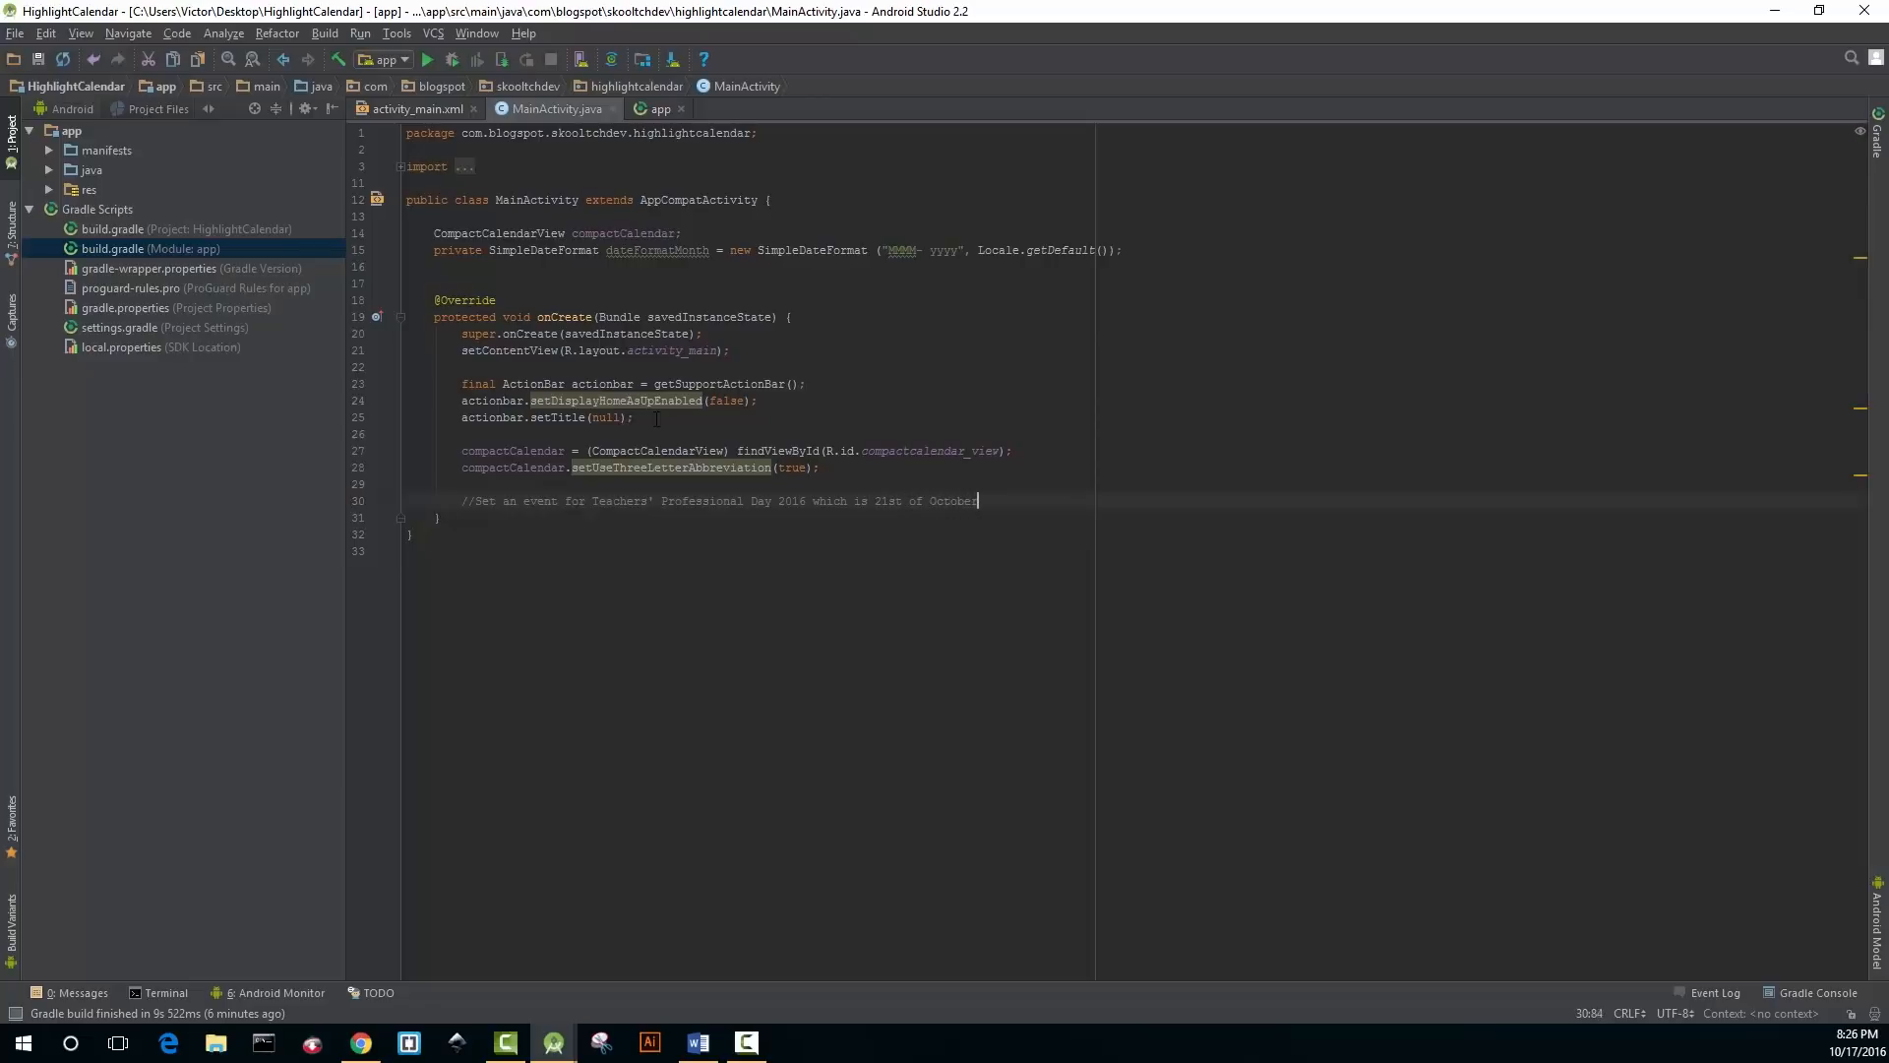
key(Enter)
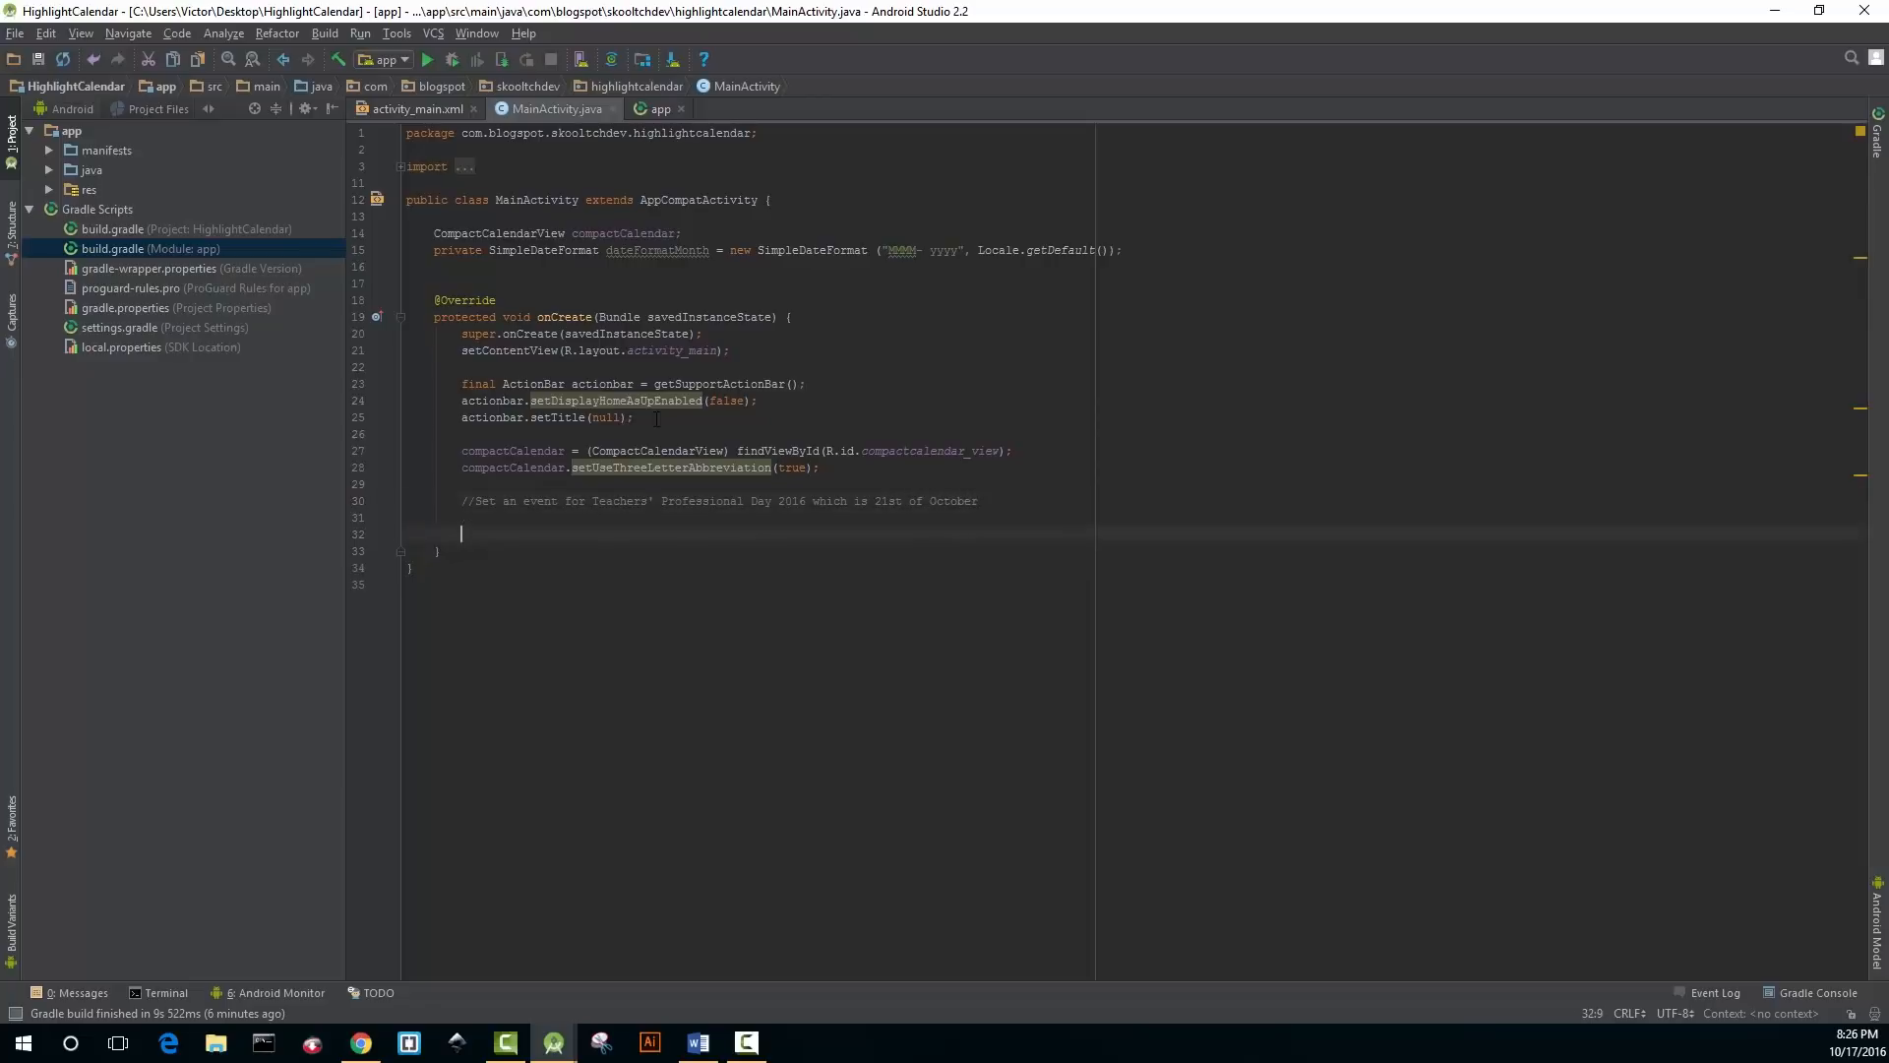
text(Event ev1 =)
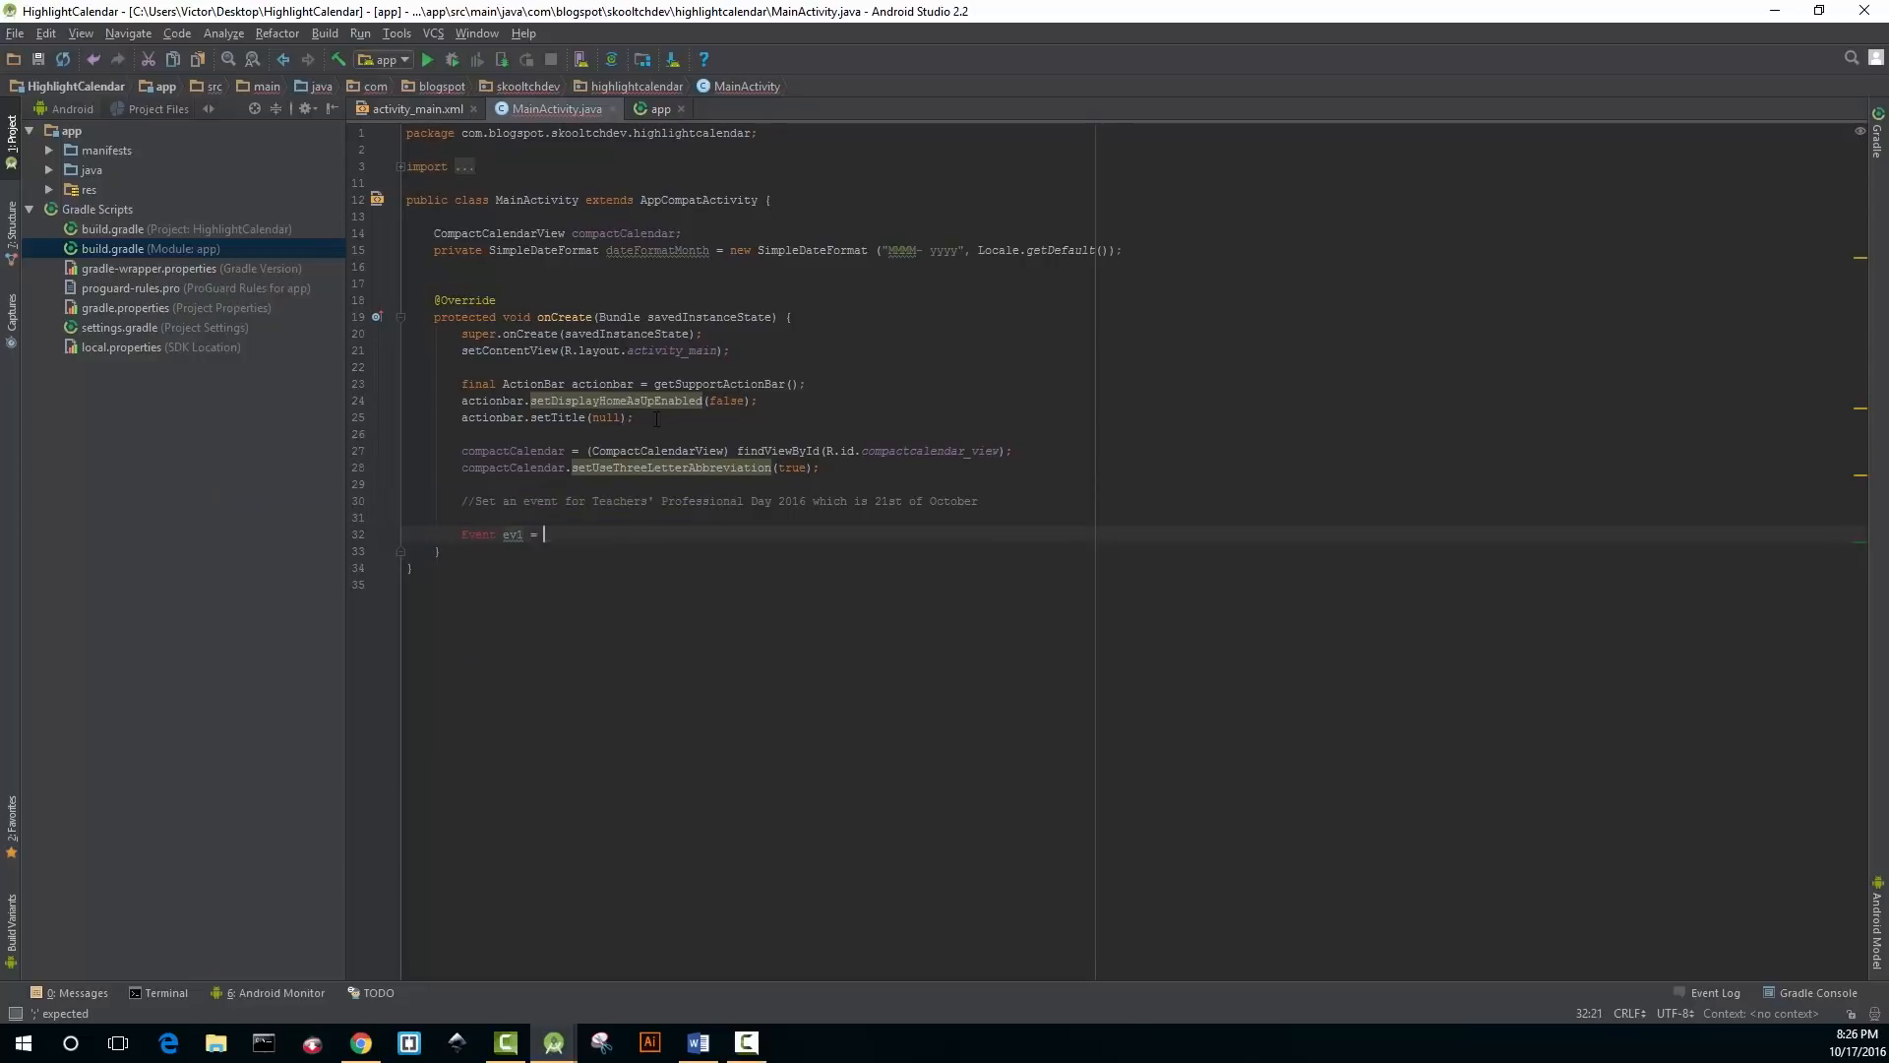
Start ev1 as new Event(Color.RED, using the CompactCalendarView Event class
text(new Even)
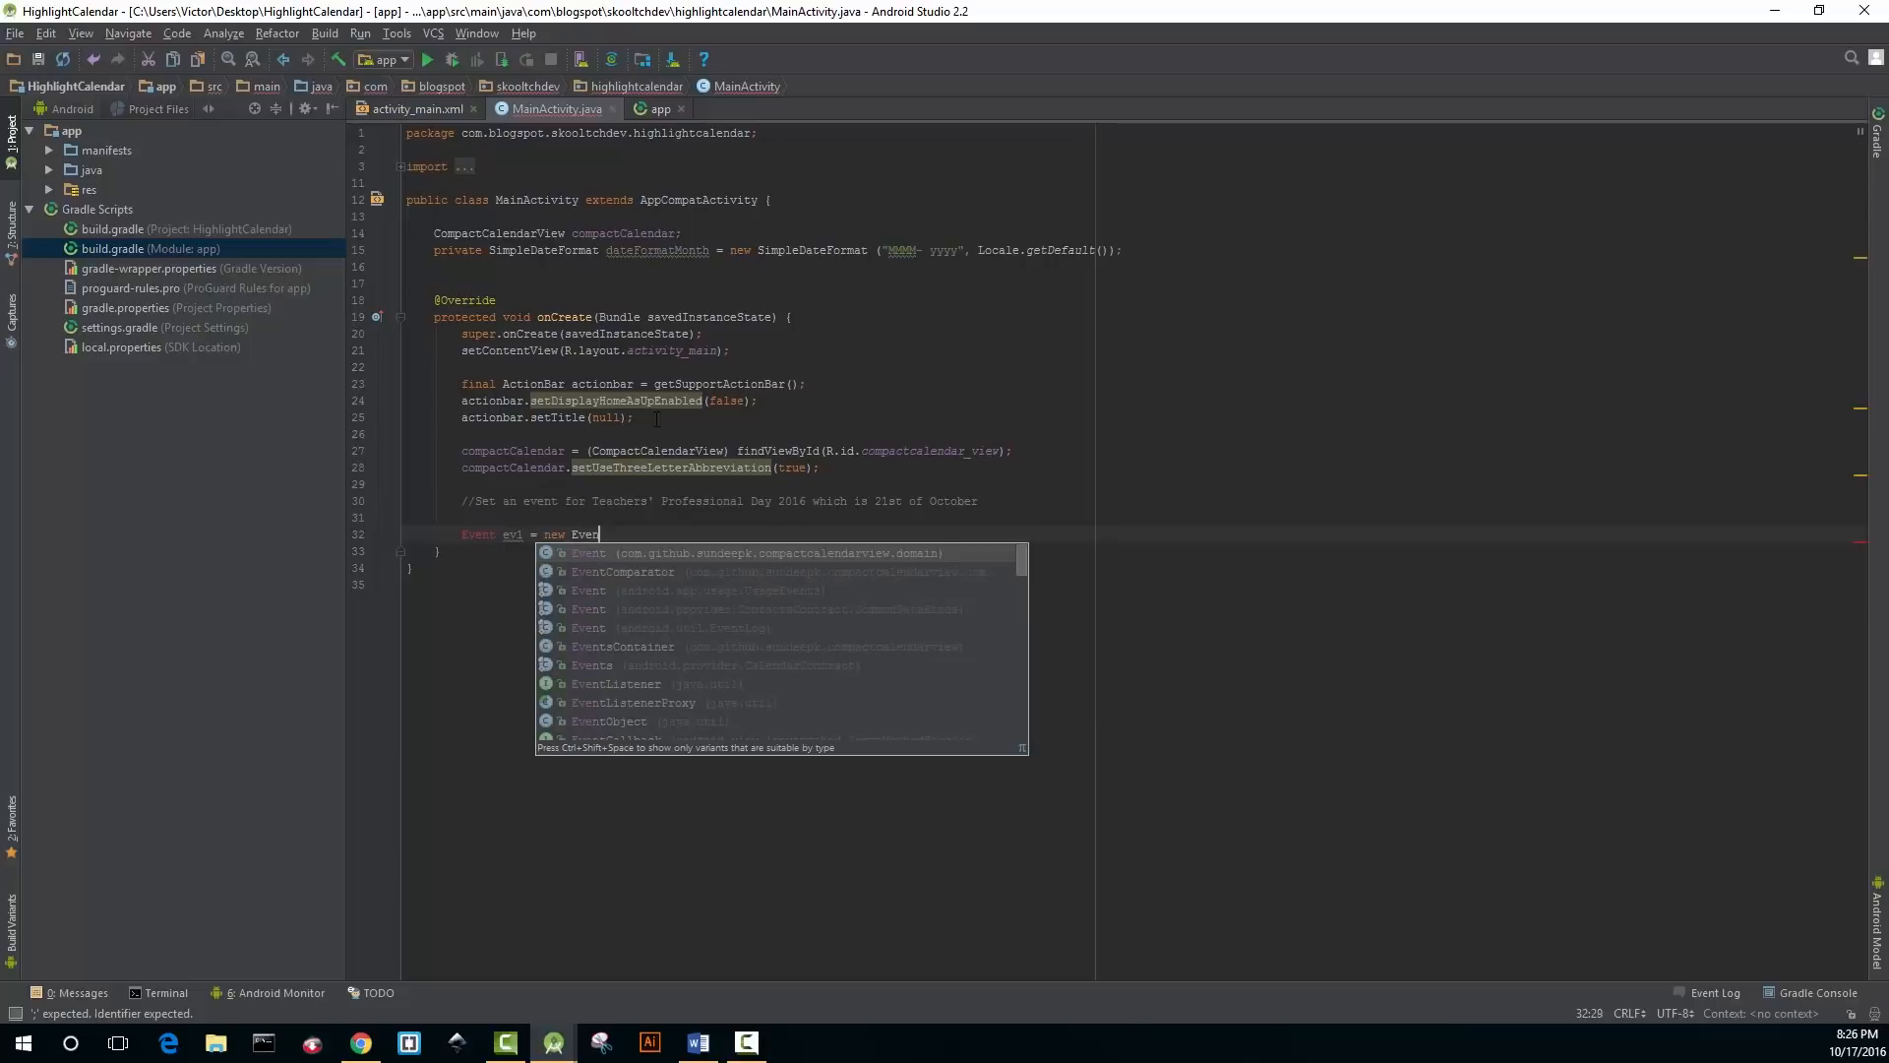
text(t)
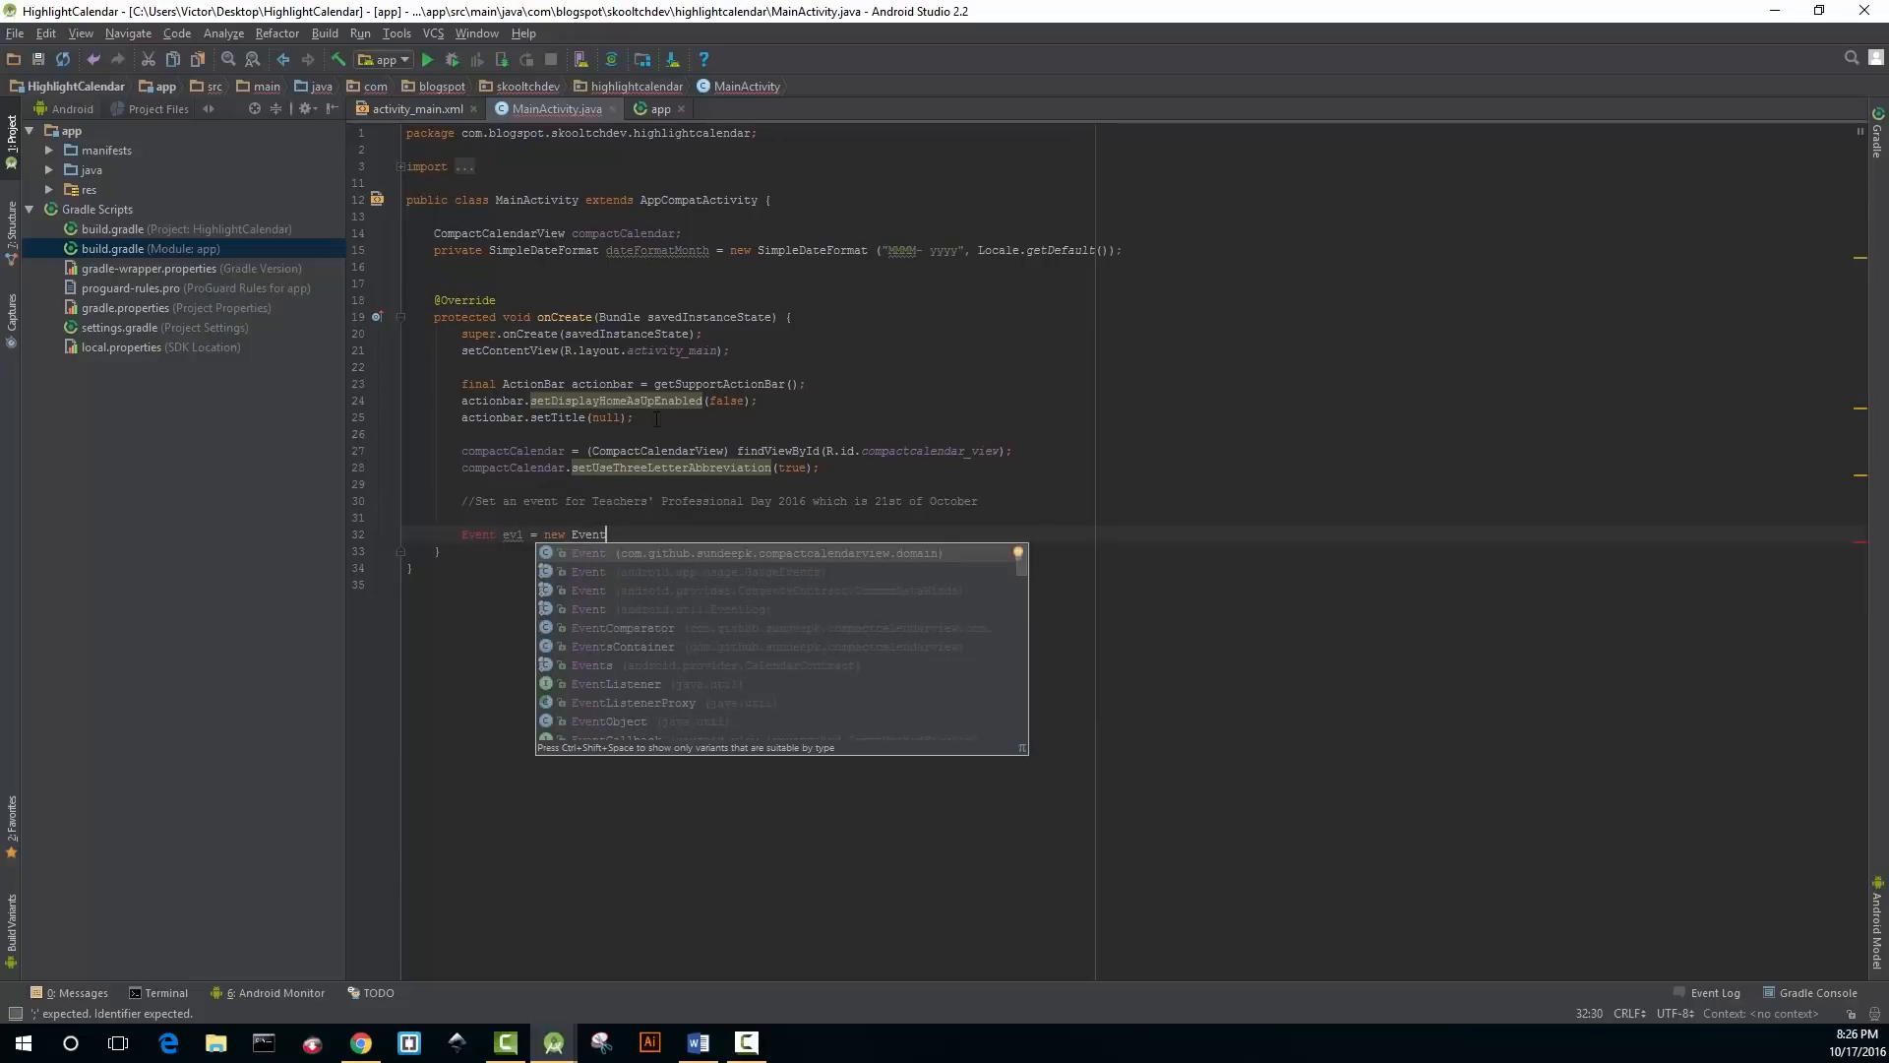
text((Color.RED)
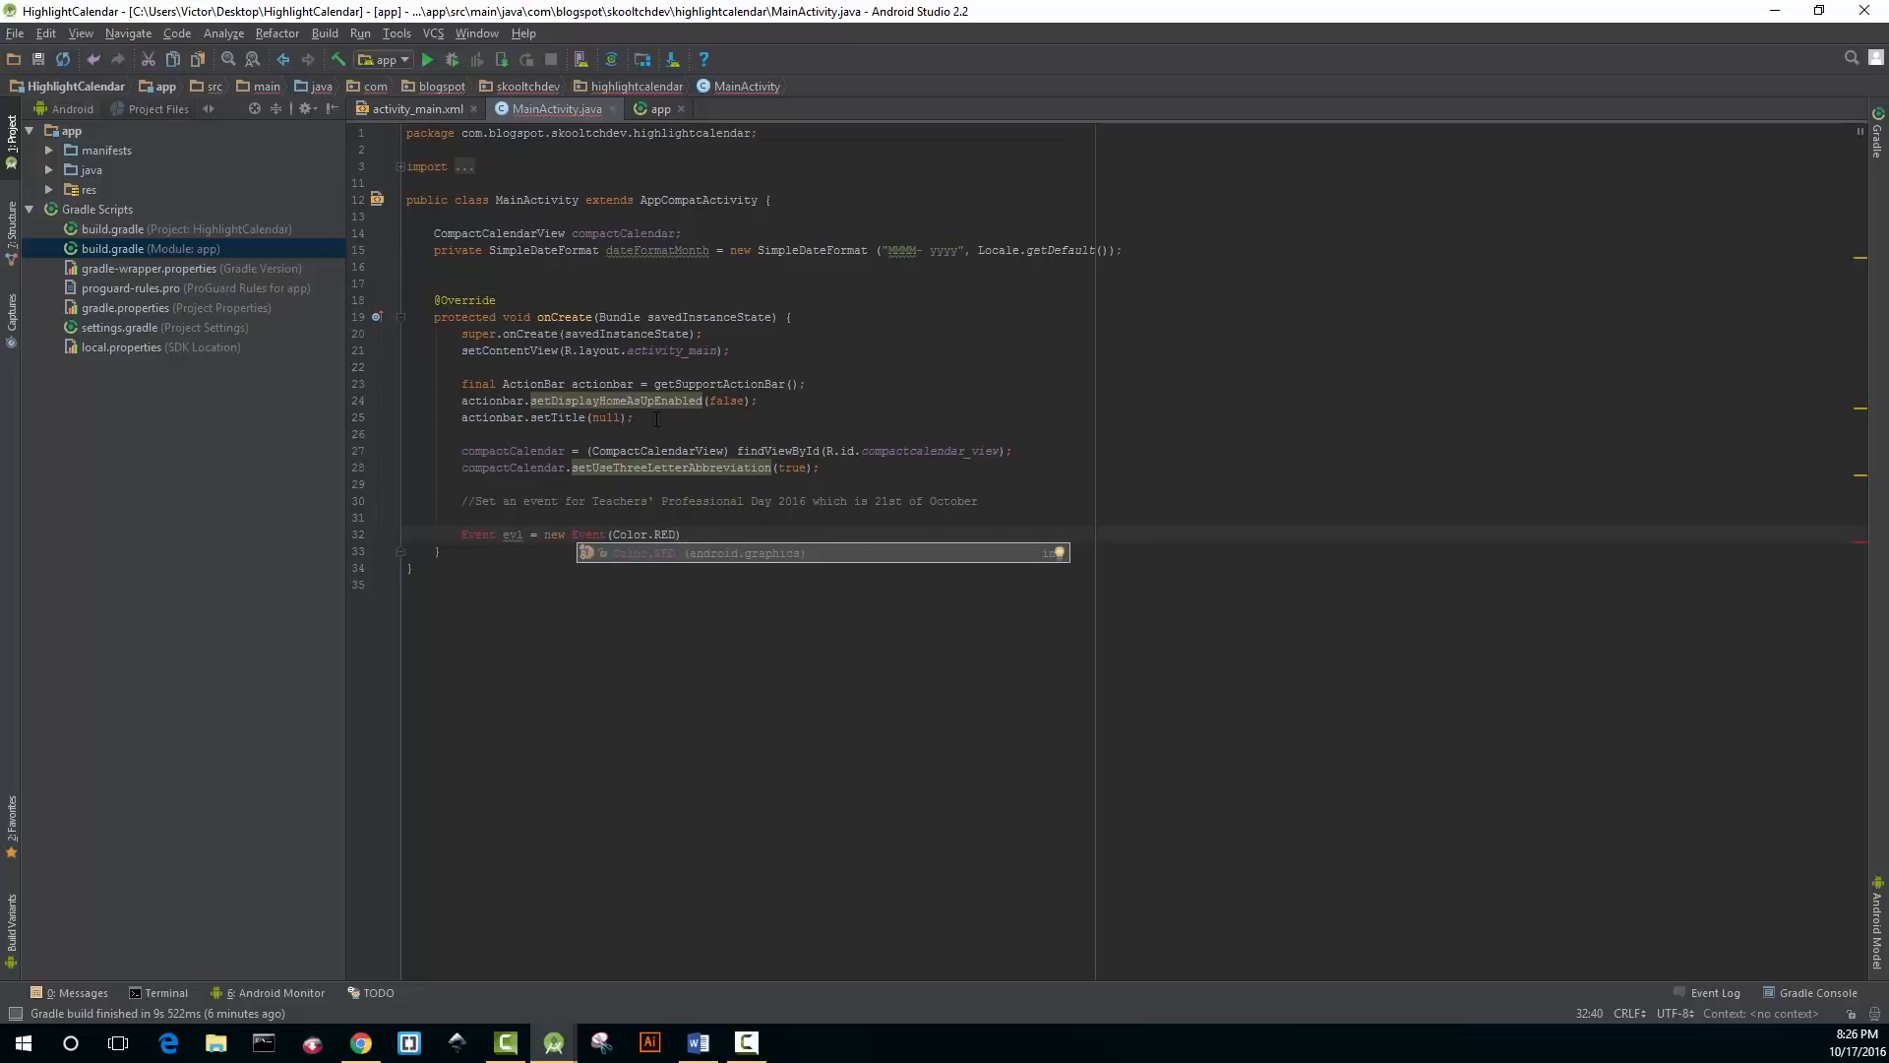
text(,)
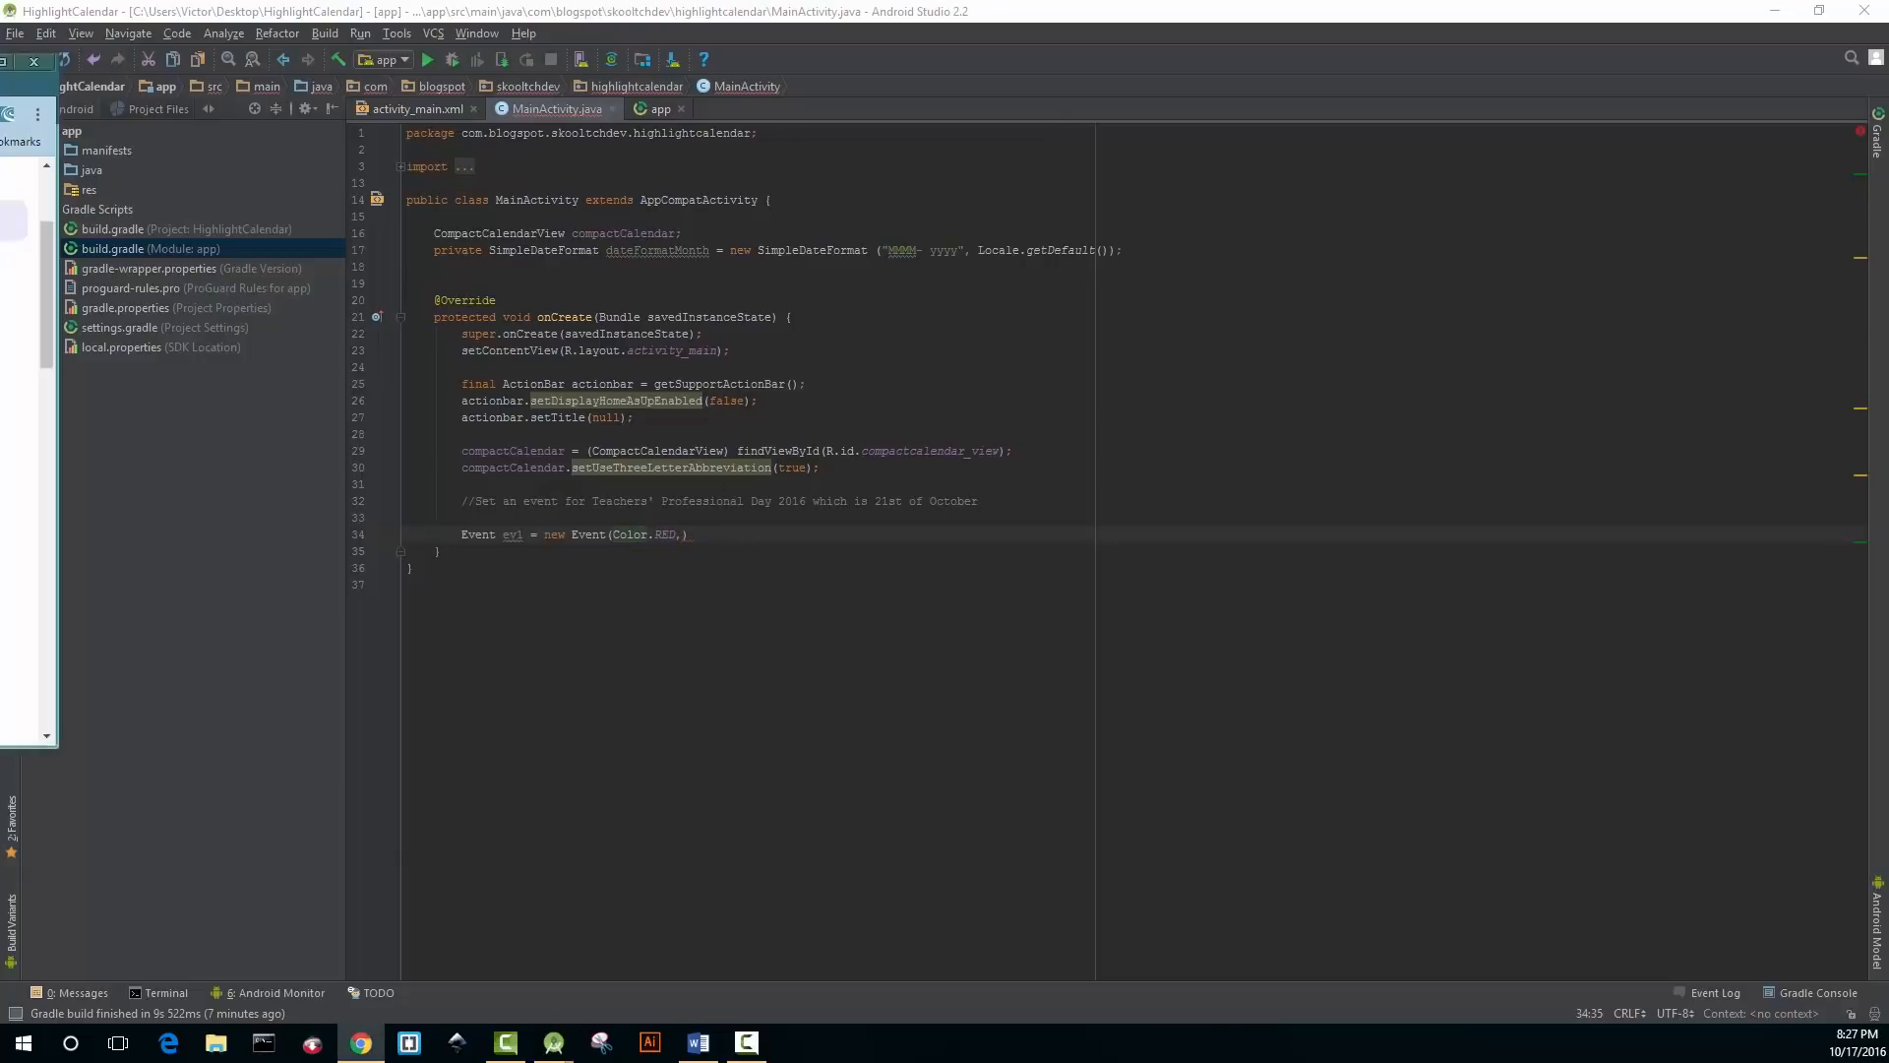
click(357, 1041)
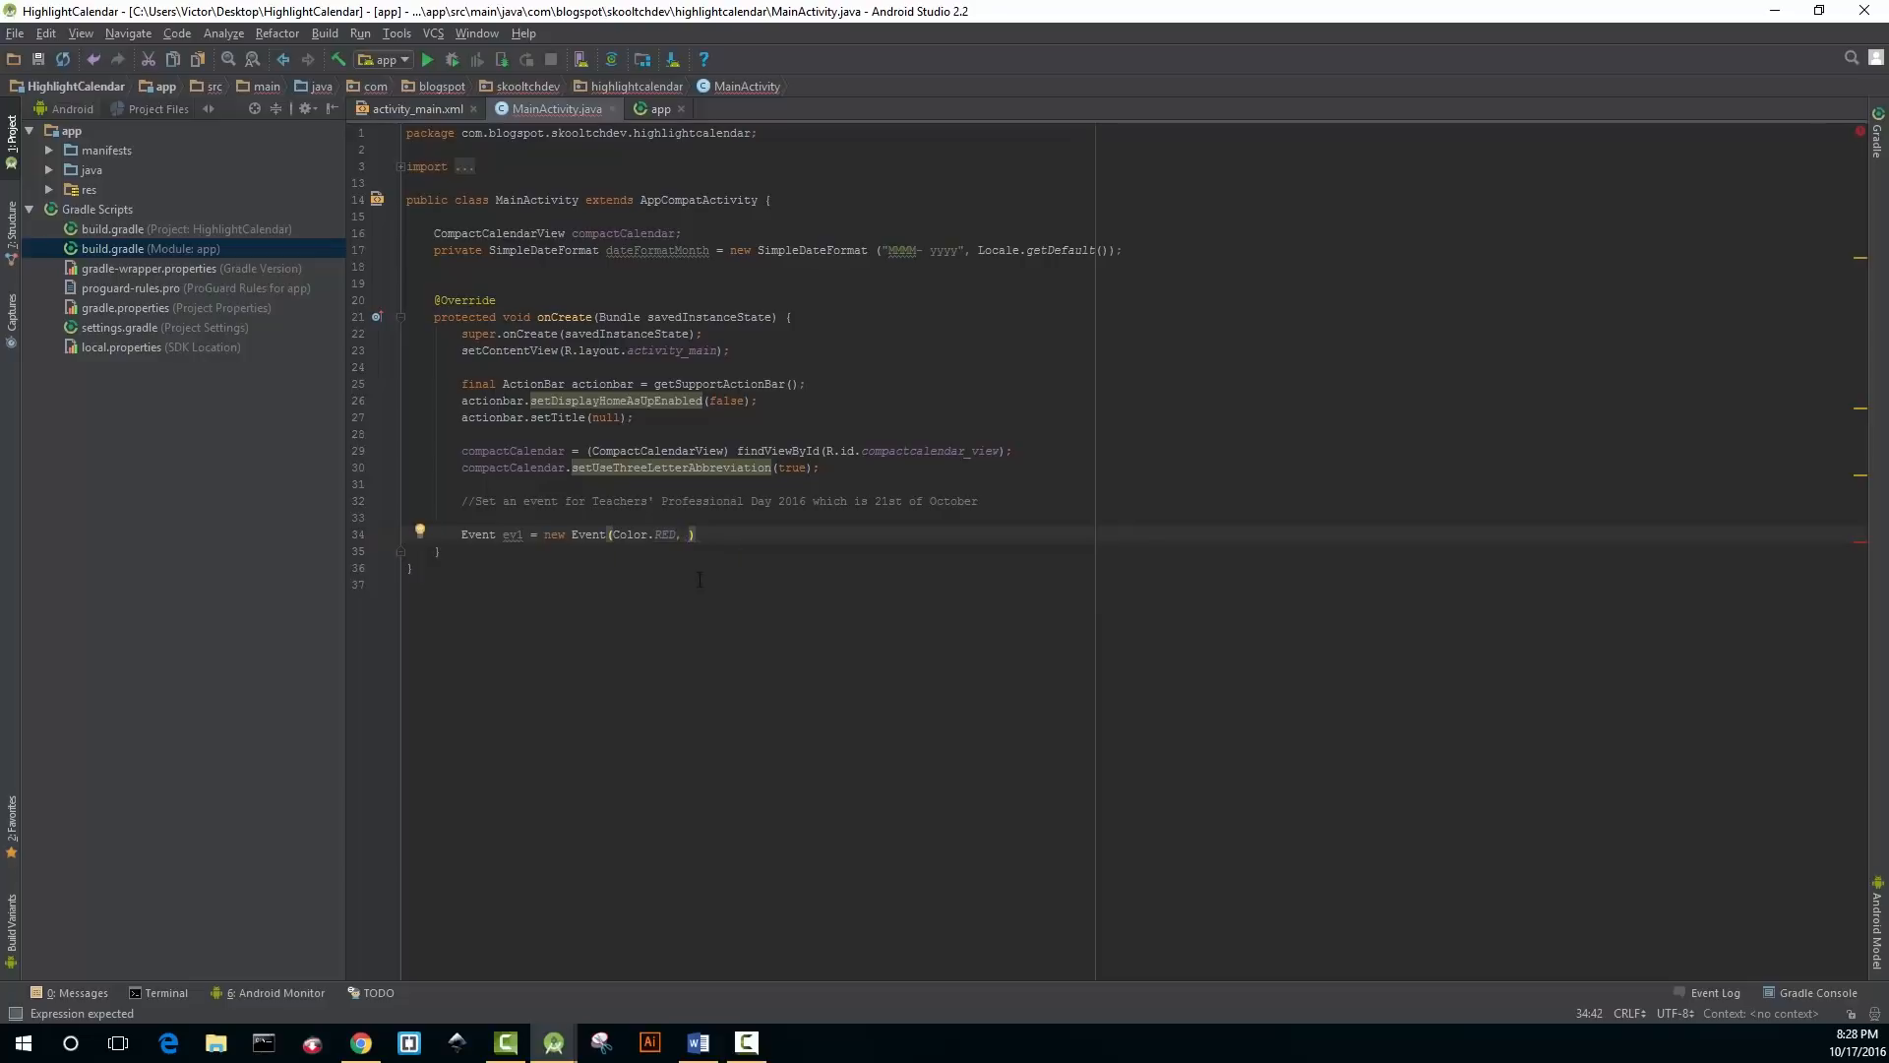
text(1477054800000L, ")
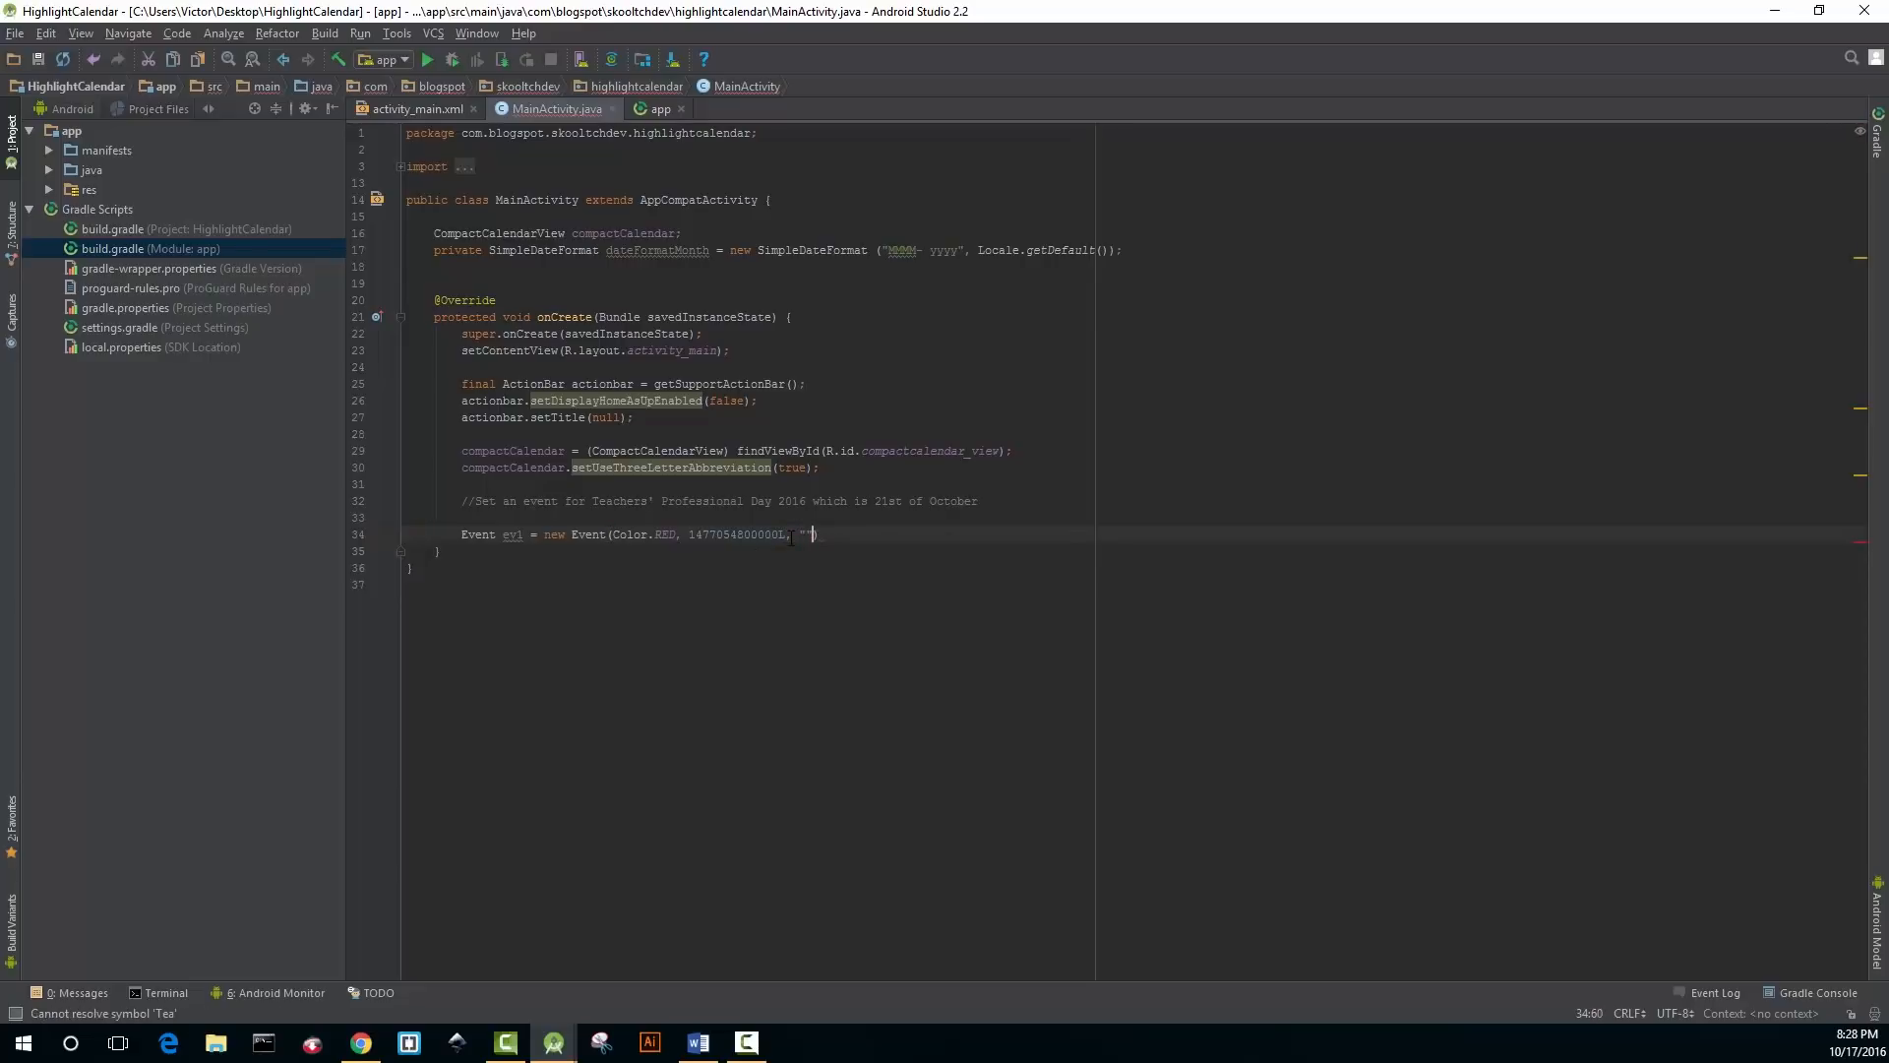
text(Teachers Professional)
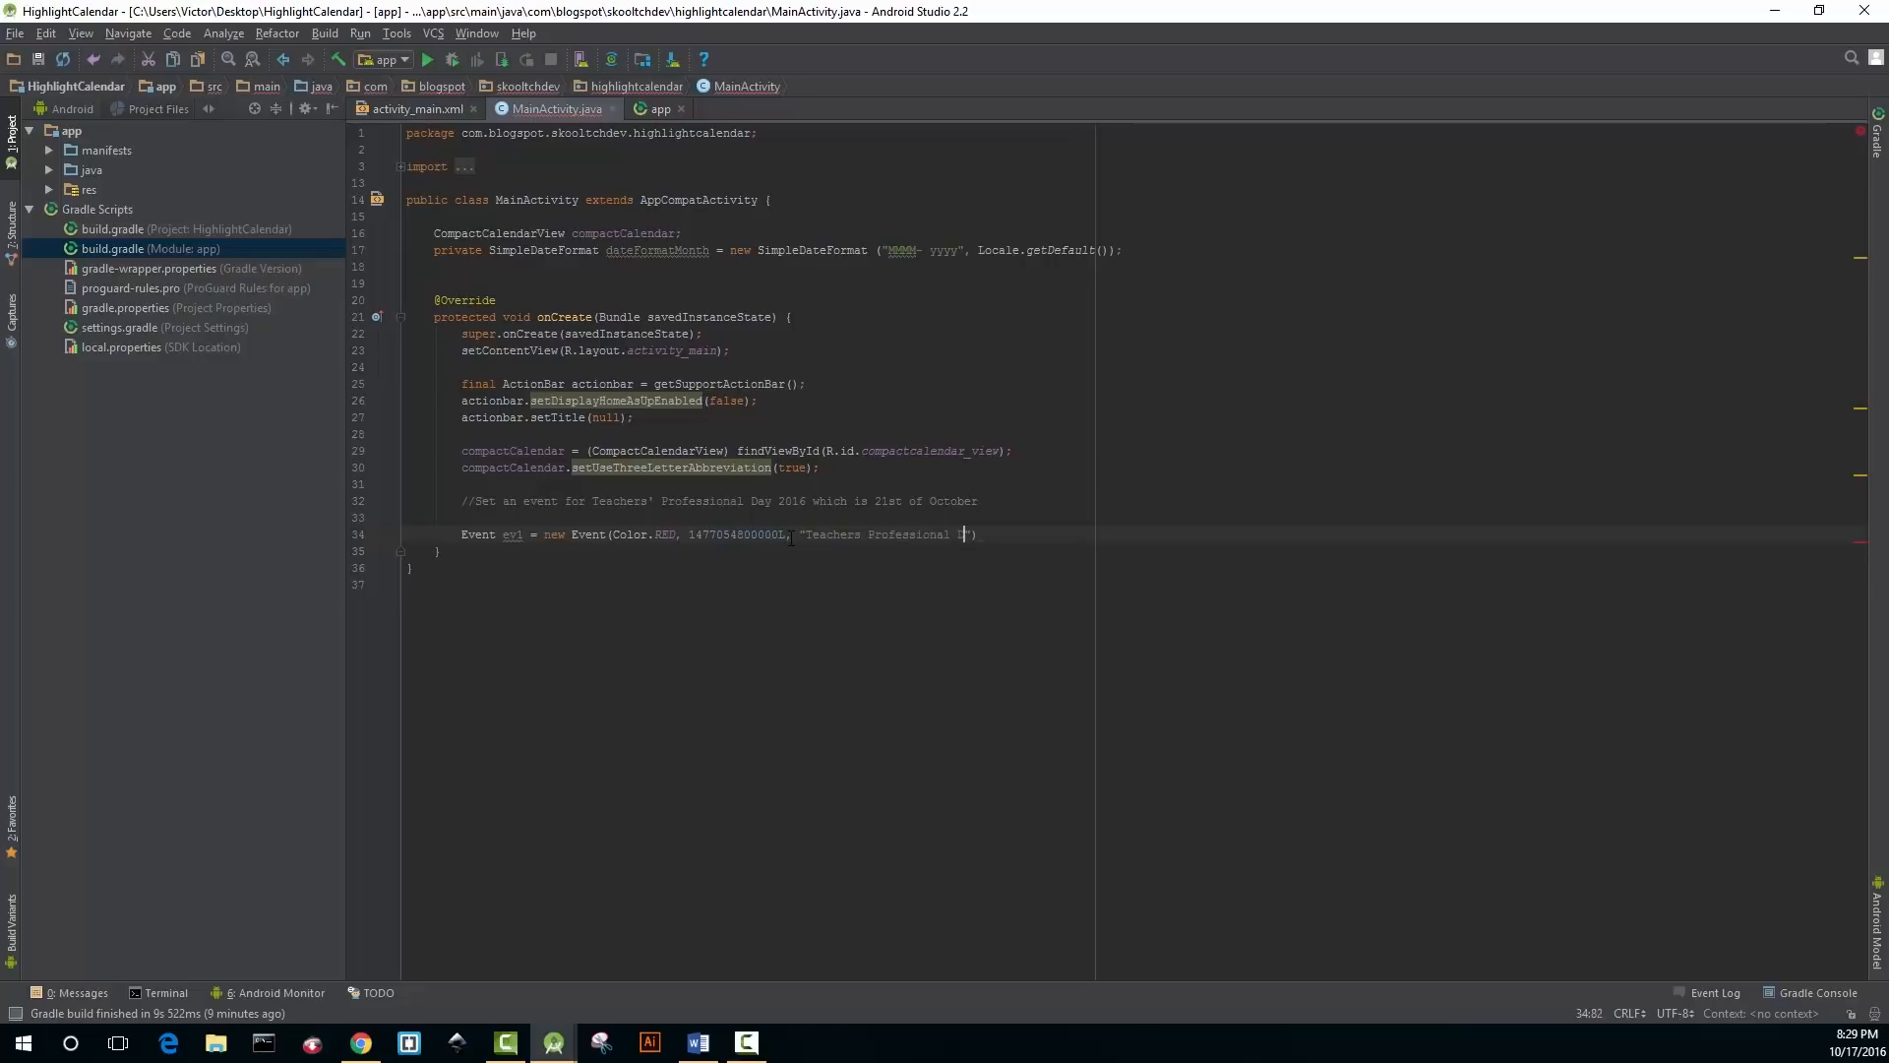
text(Day)
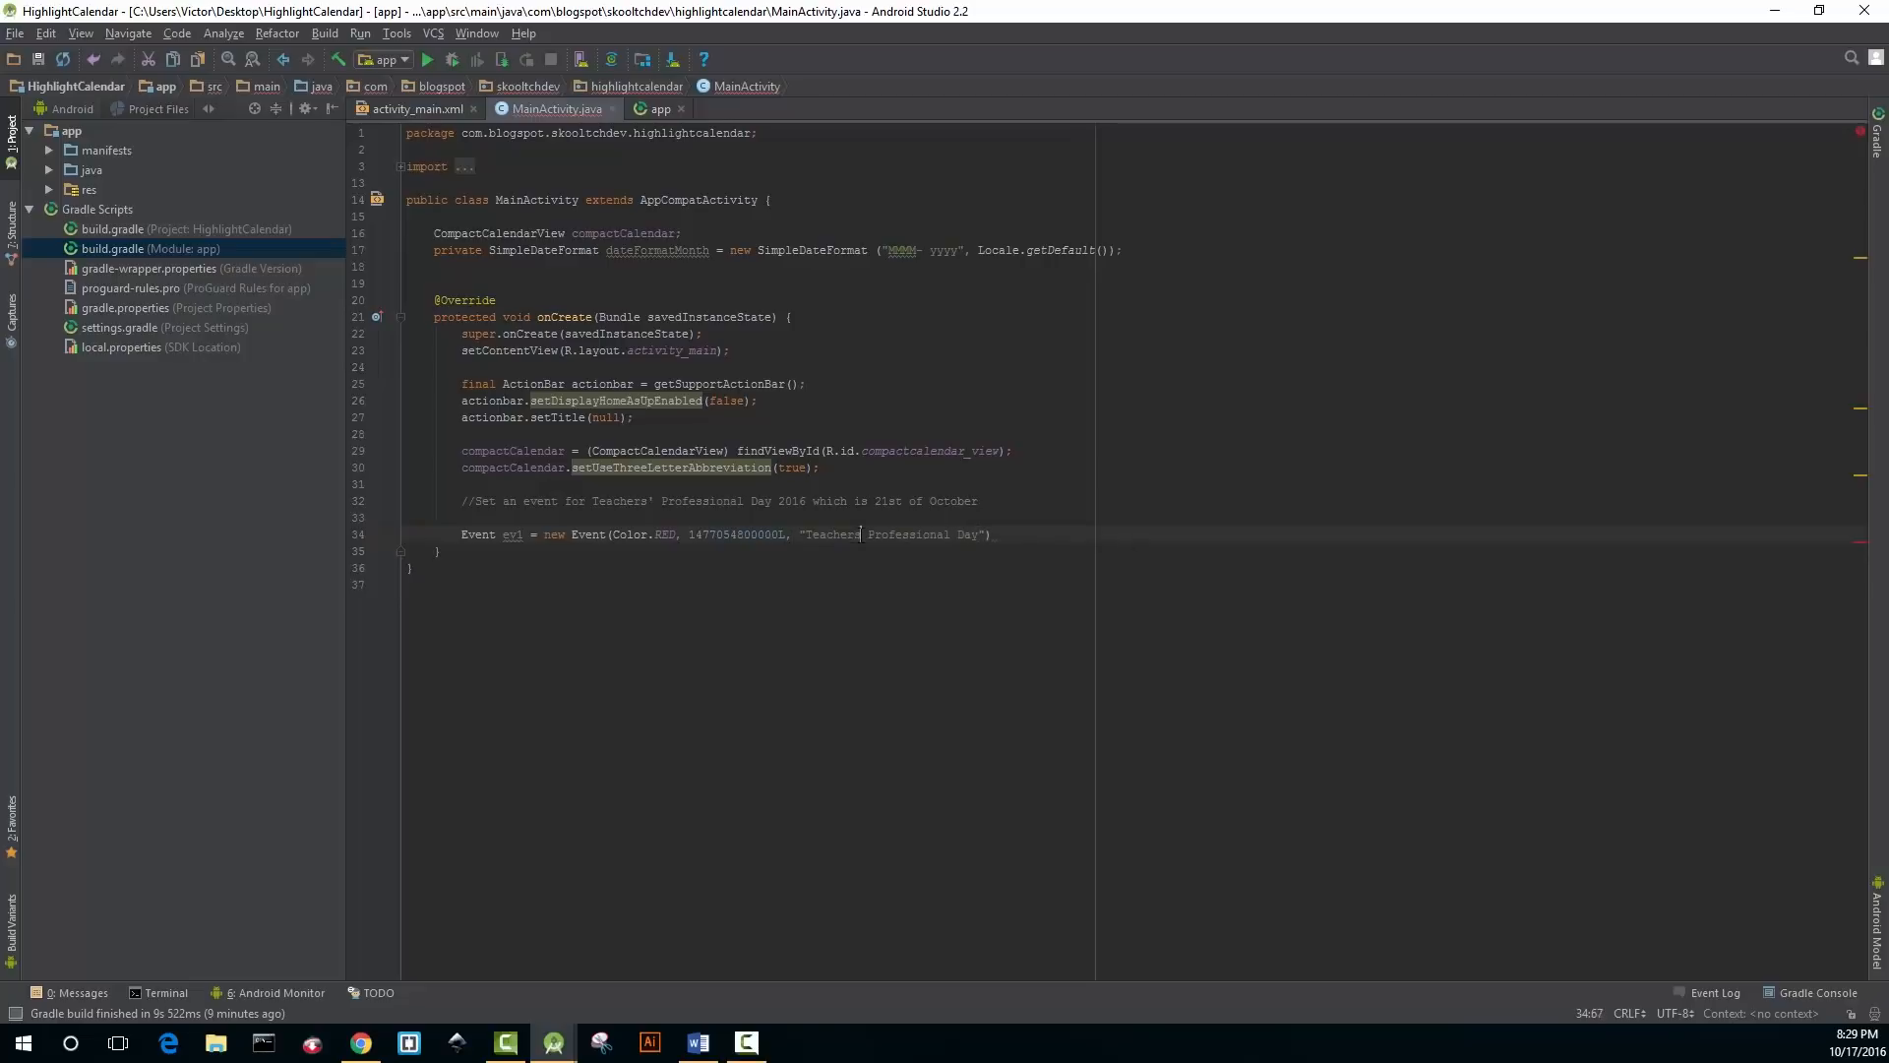
text(;)
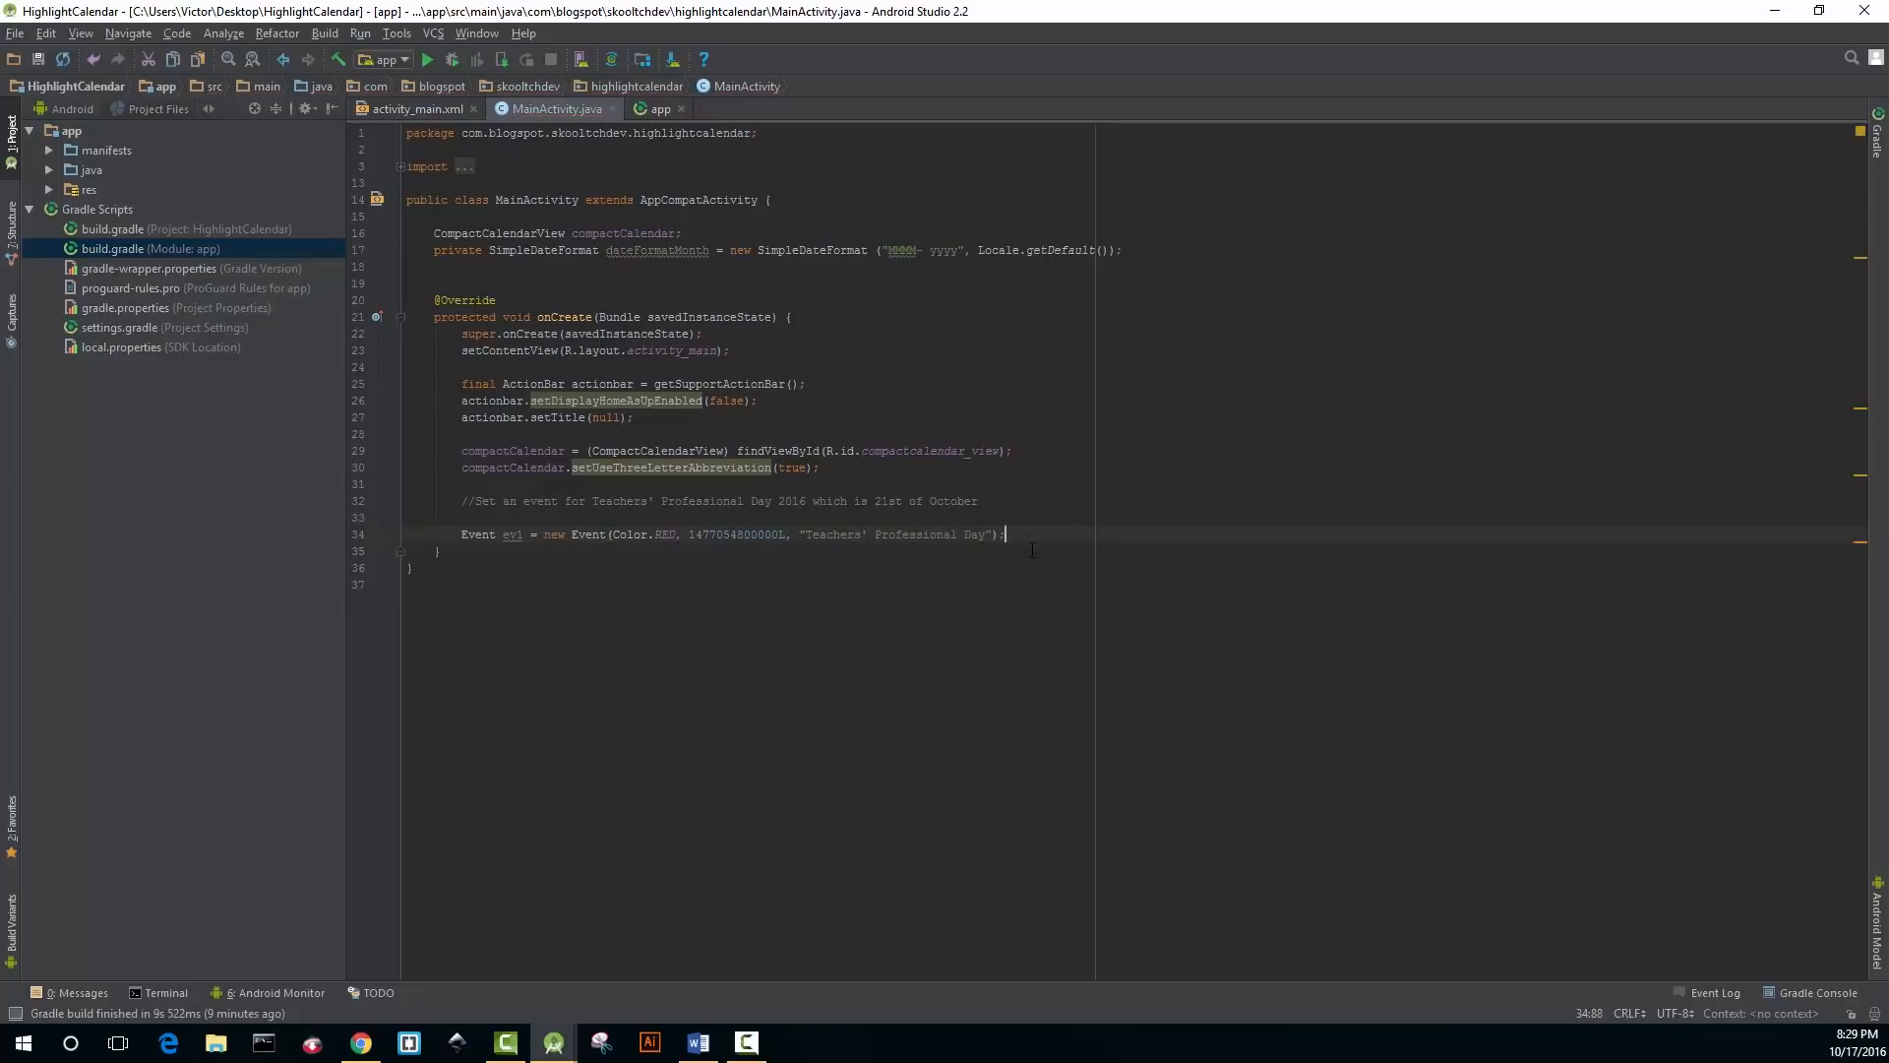
key(Enter)
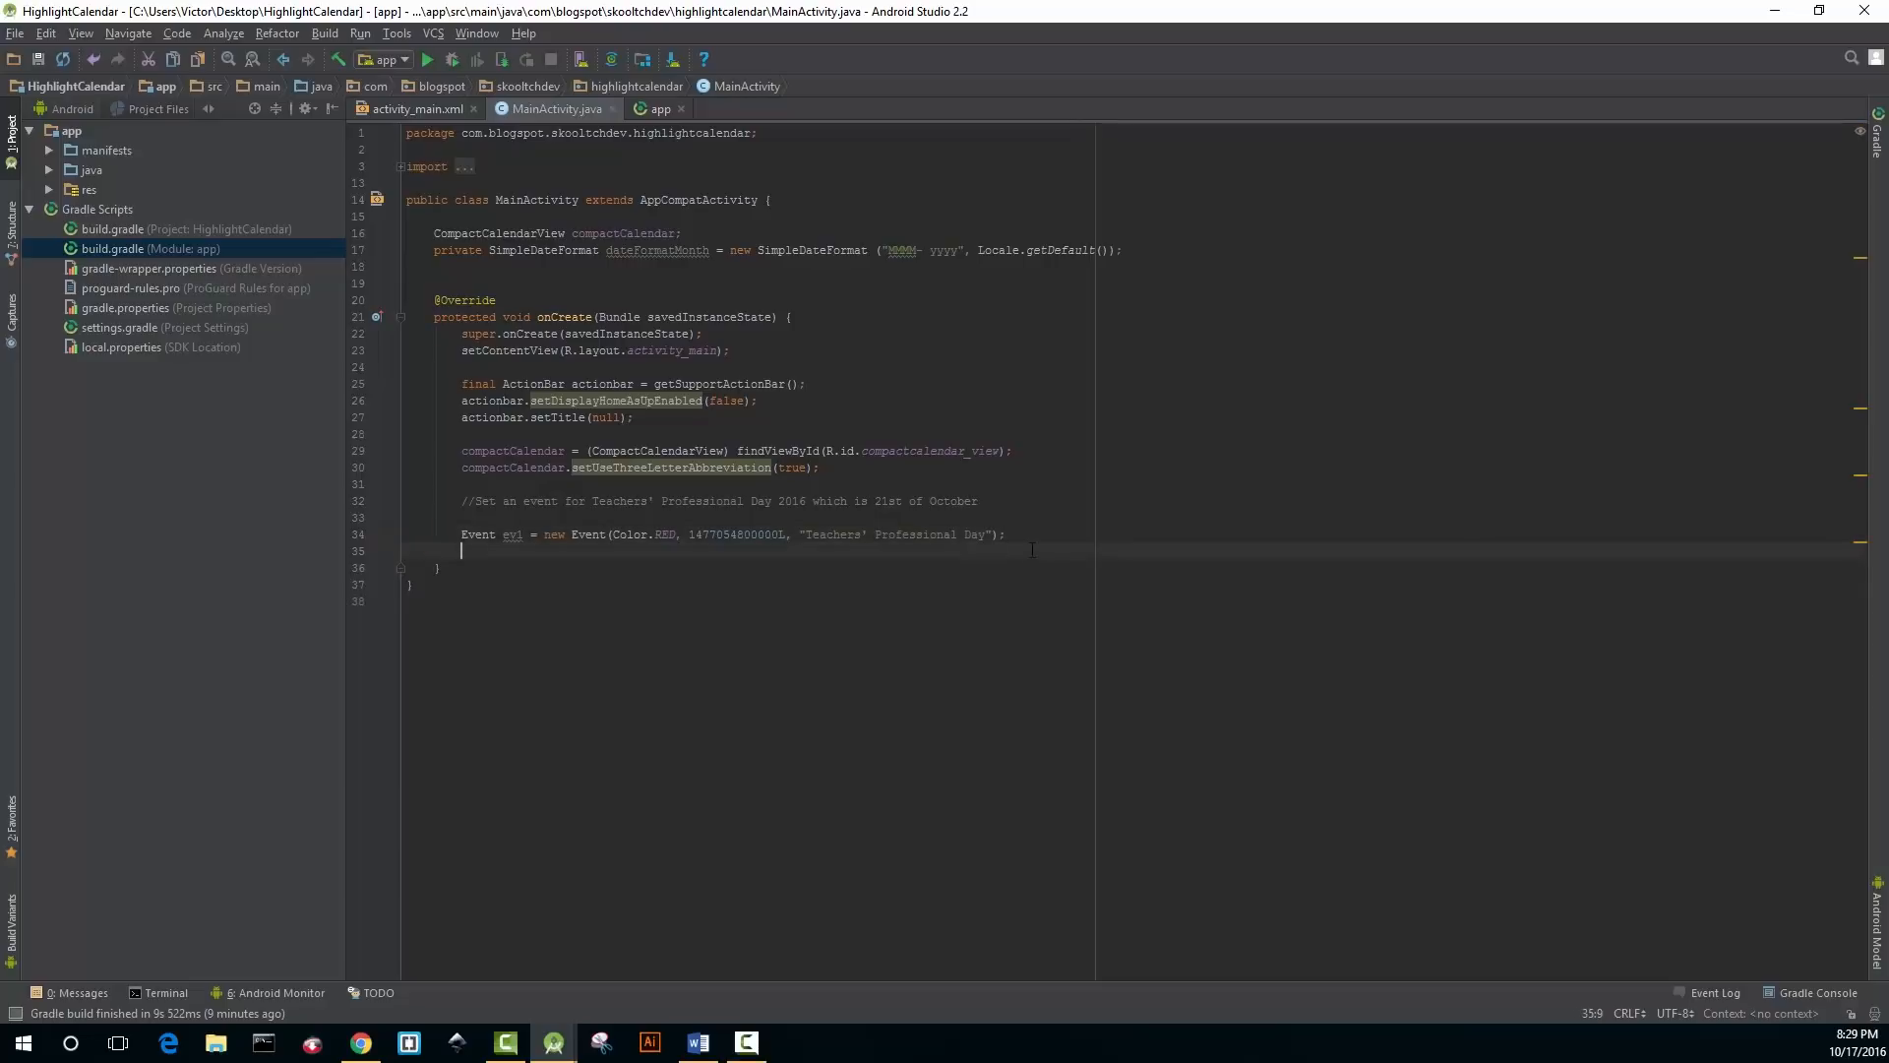
Add compactCalendar.addEvent(ev1); after the event declaration and begin another compactCalendar statement
text(compactCalendar.)
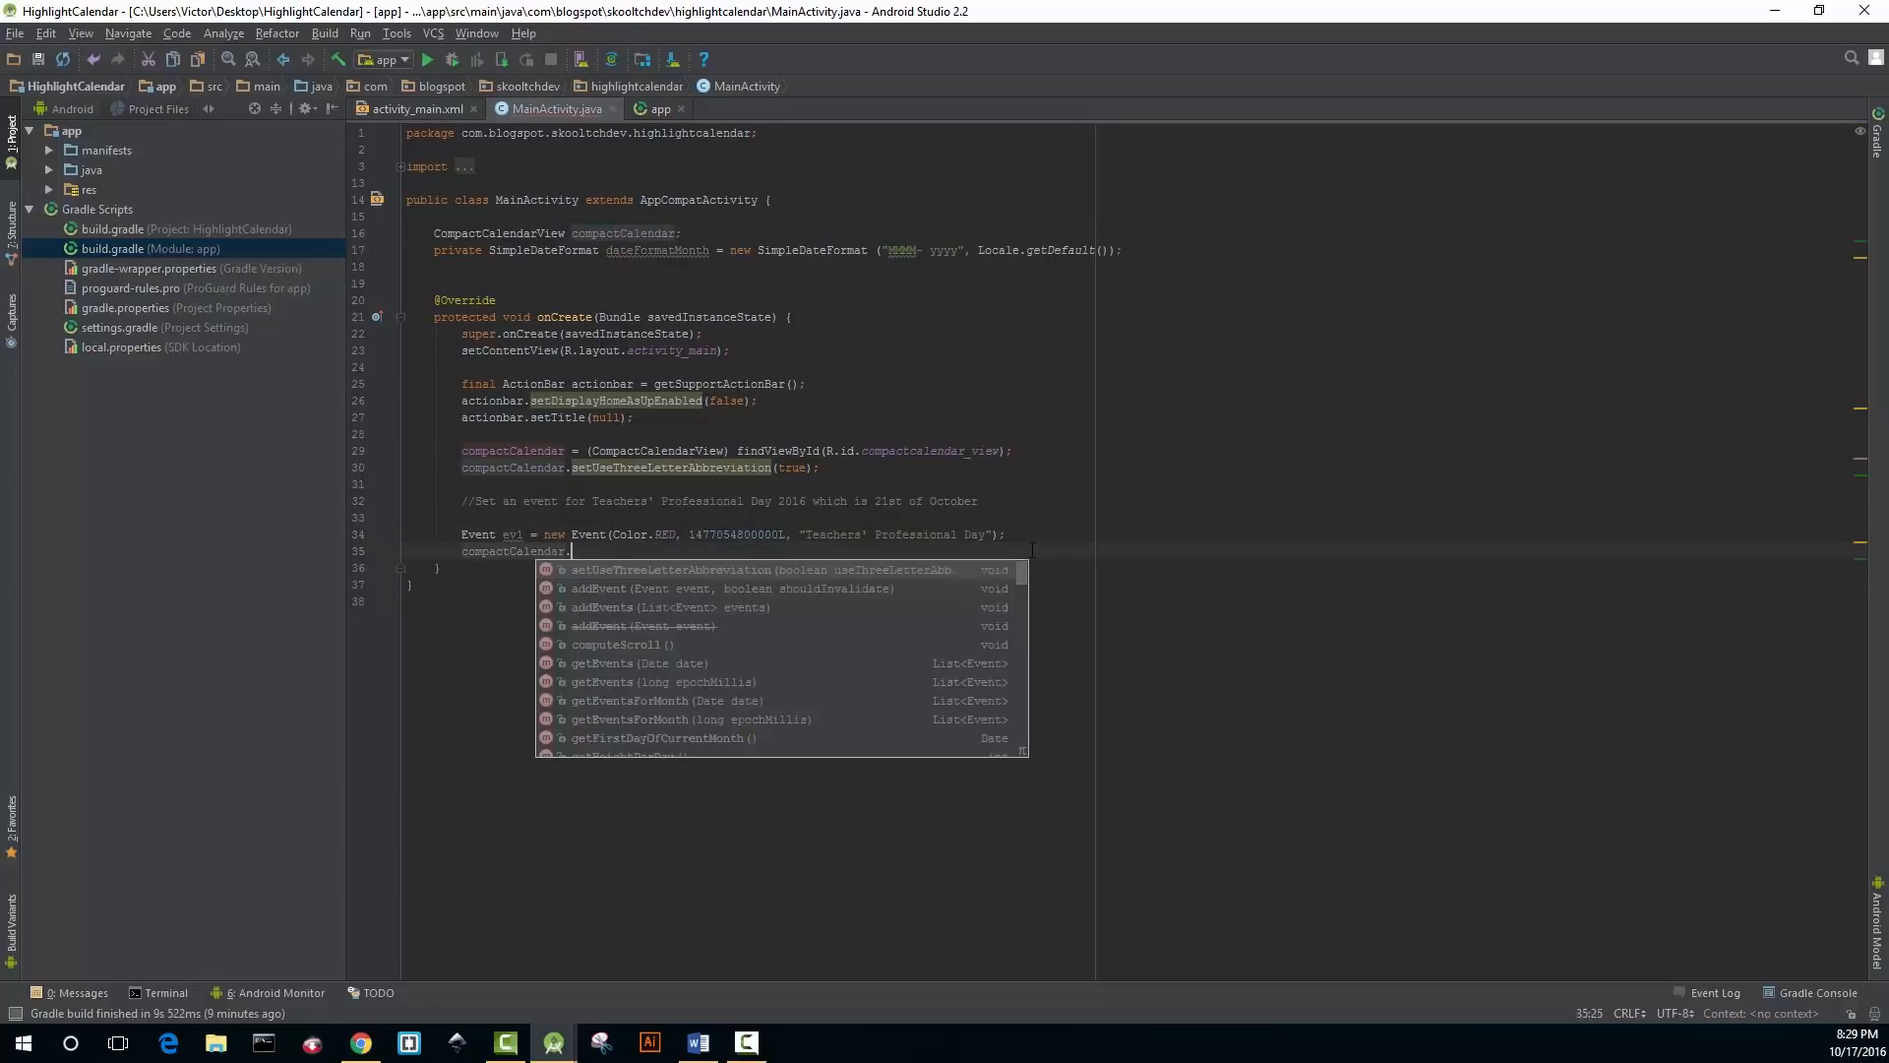
text(a)
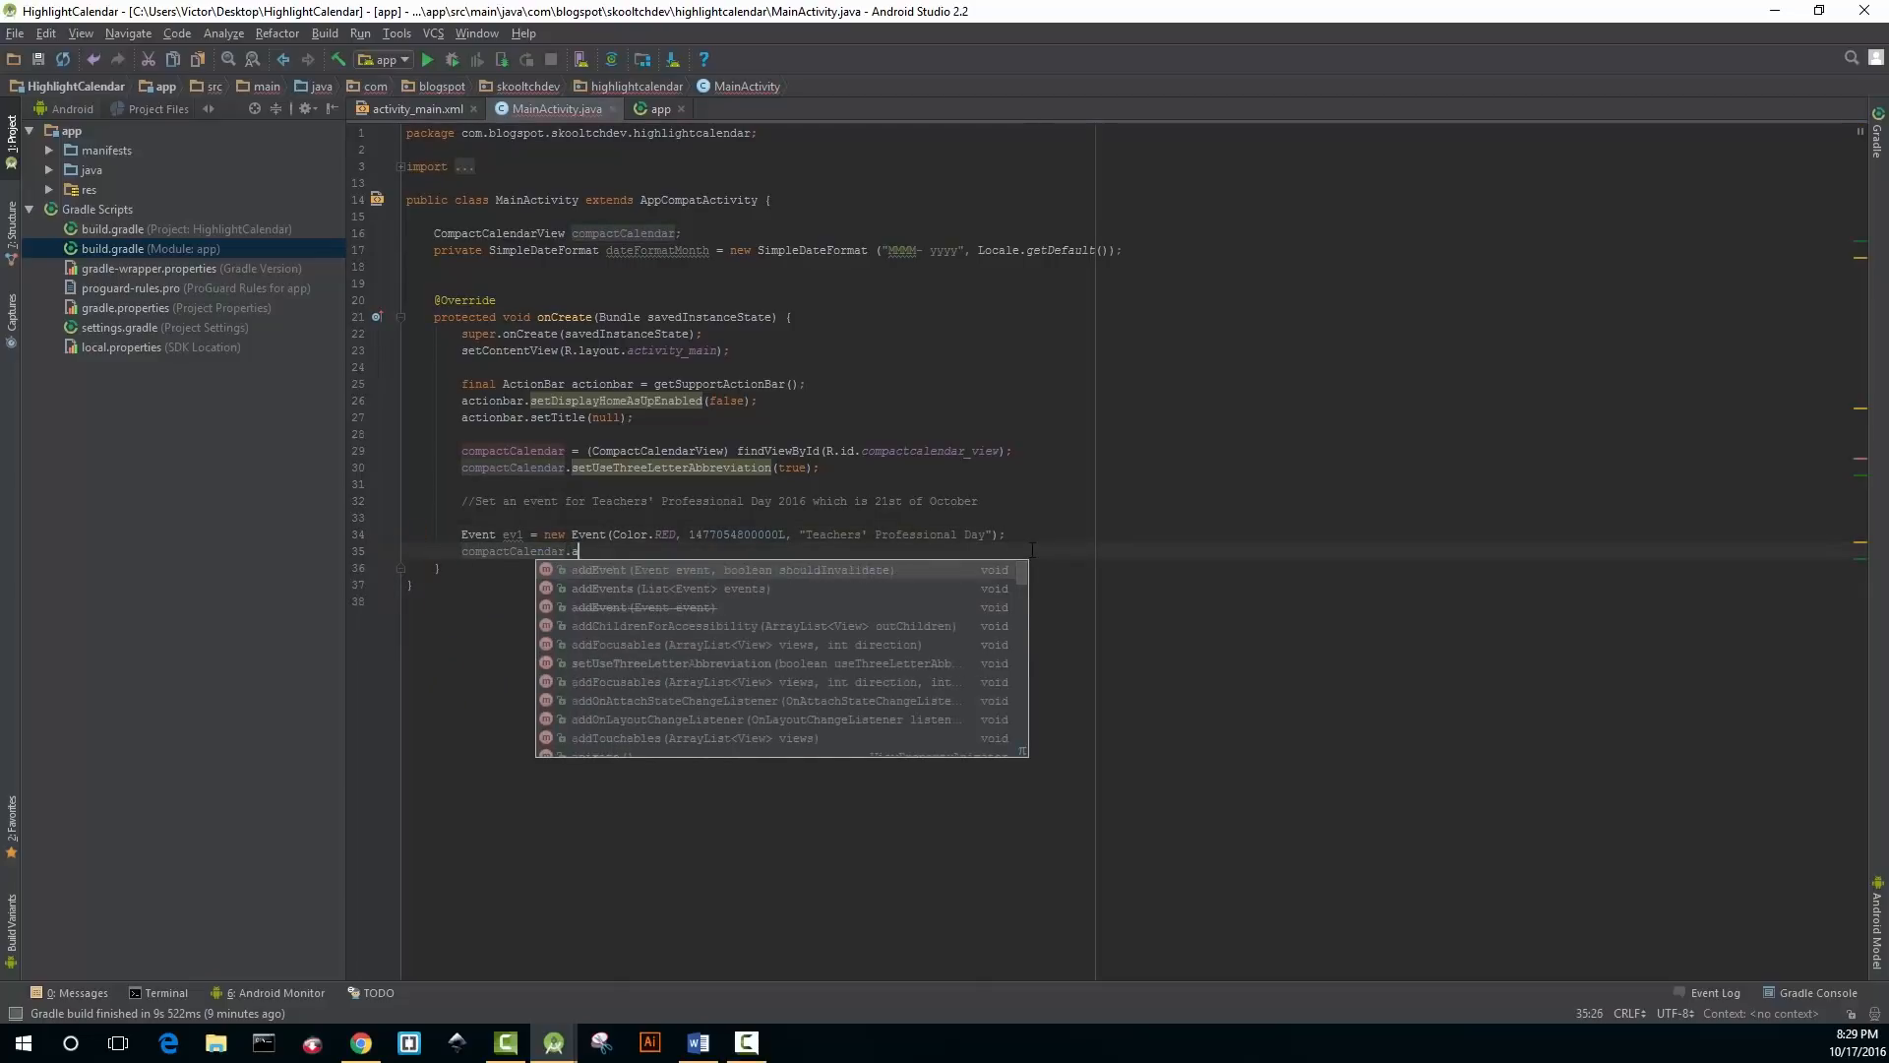
text(ddEvent)
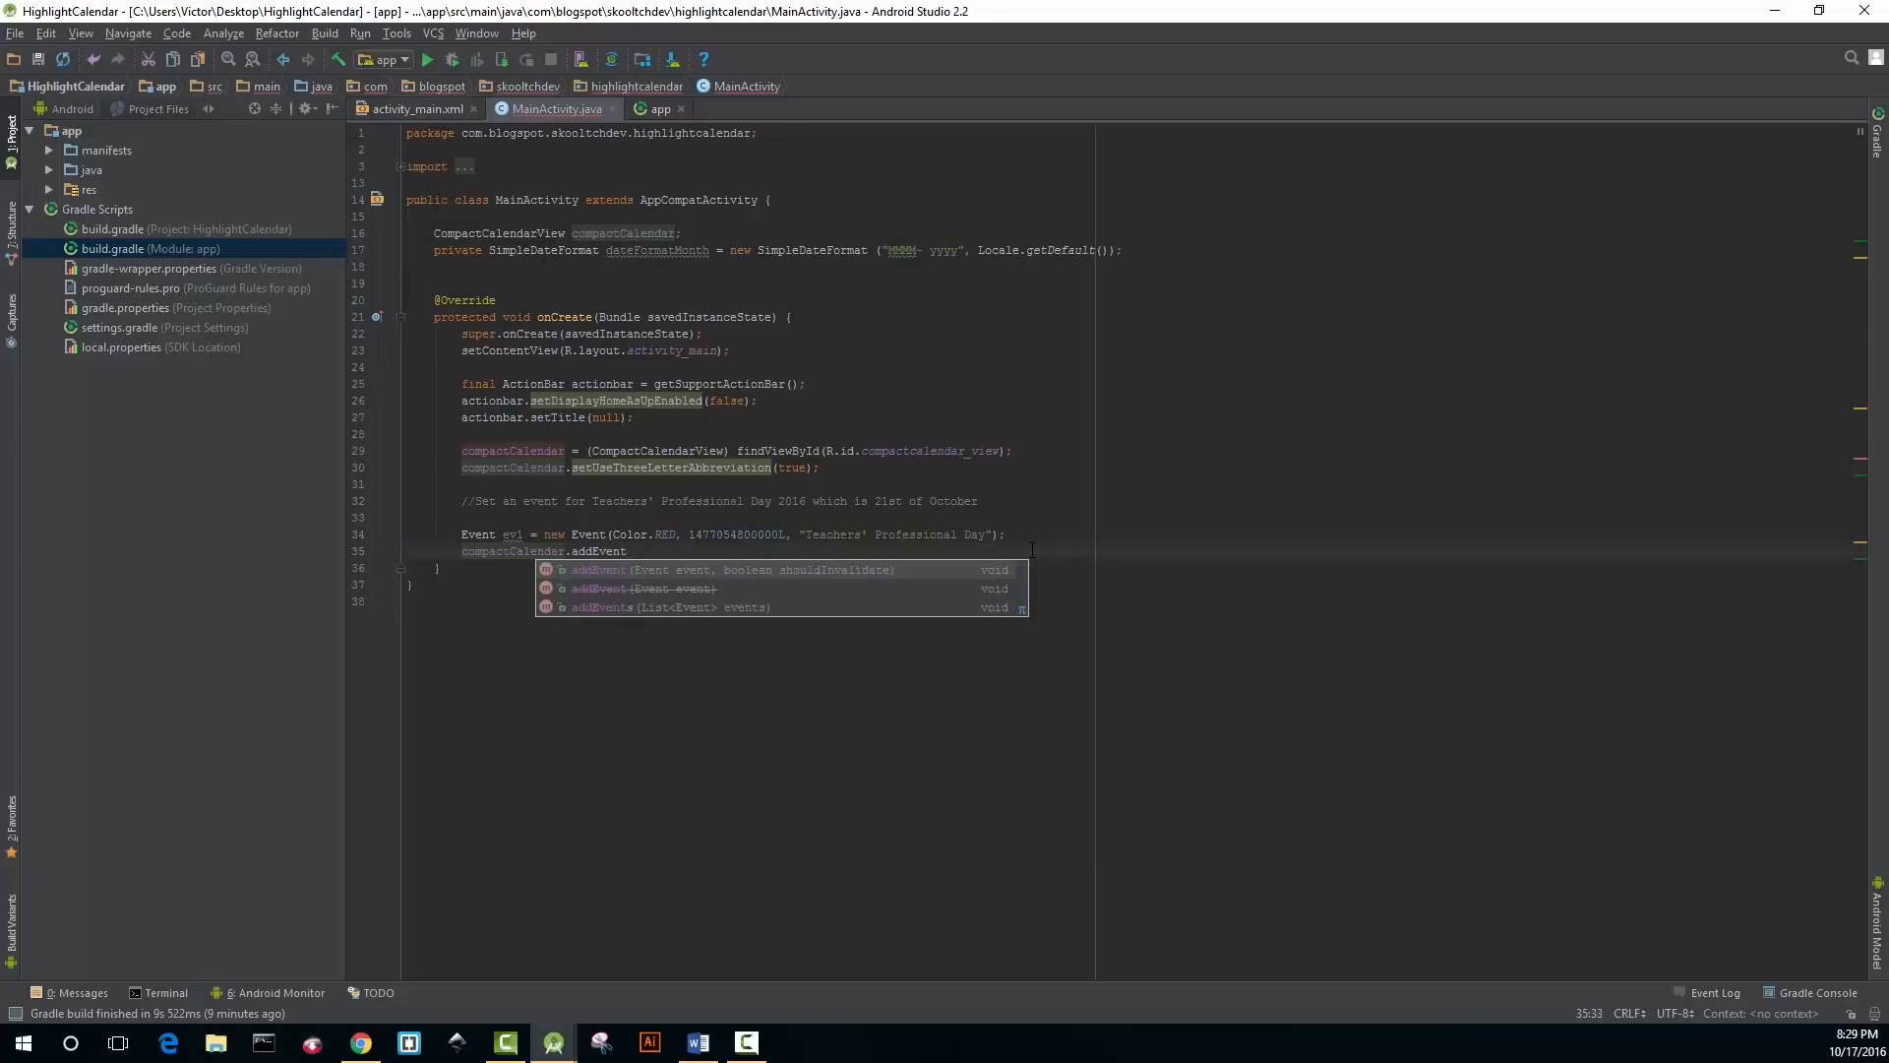
text((ev1))
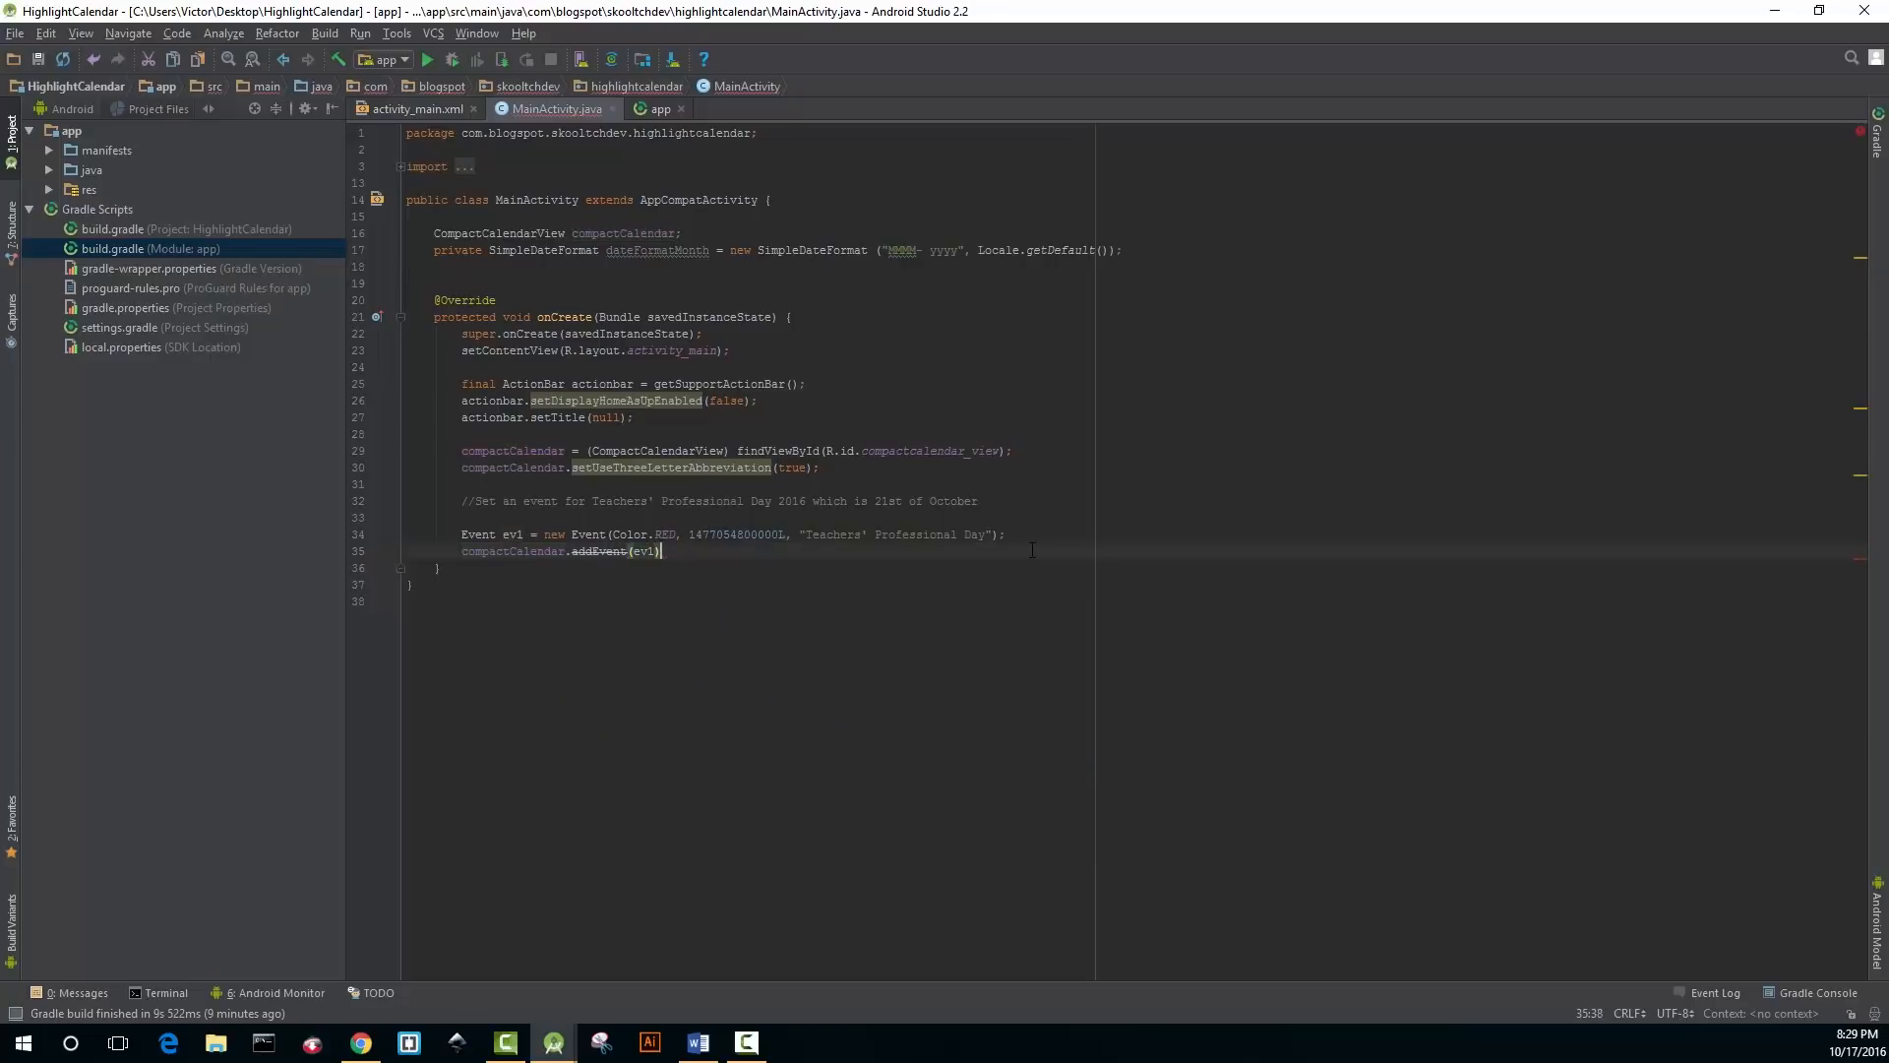
text(;)
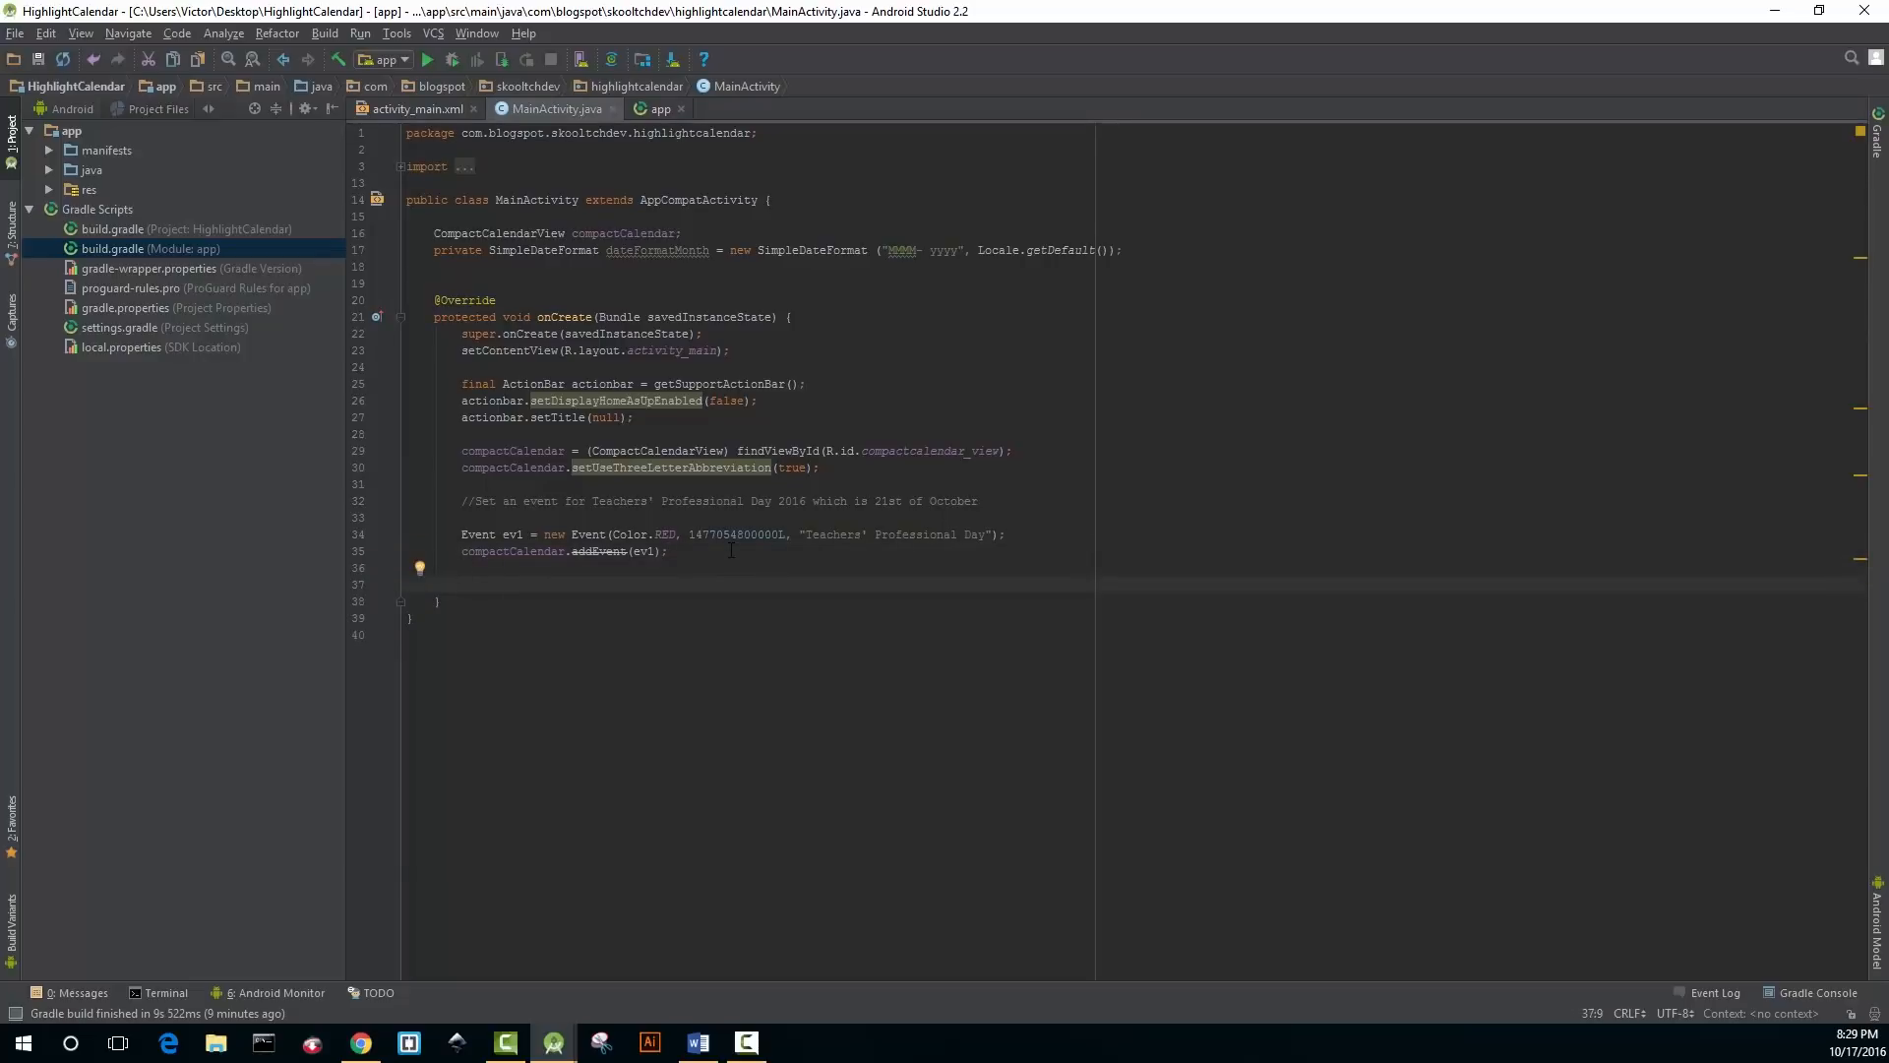
text(compac)
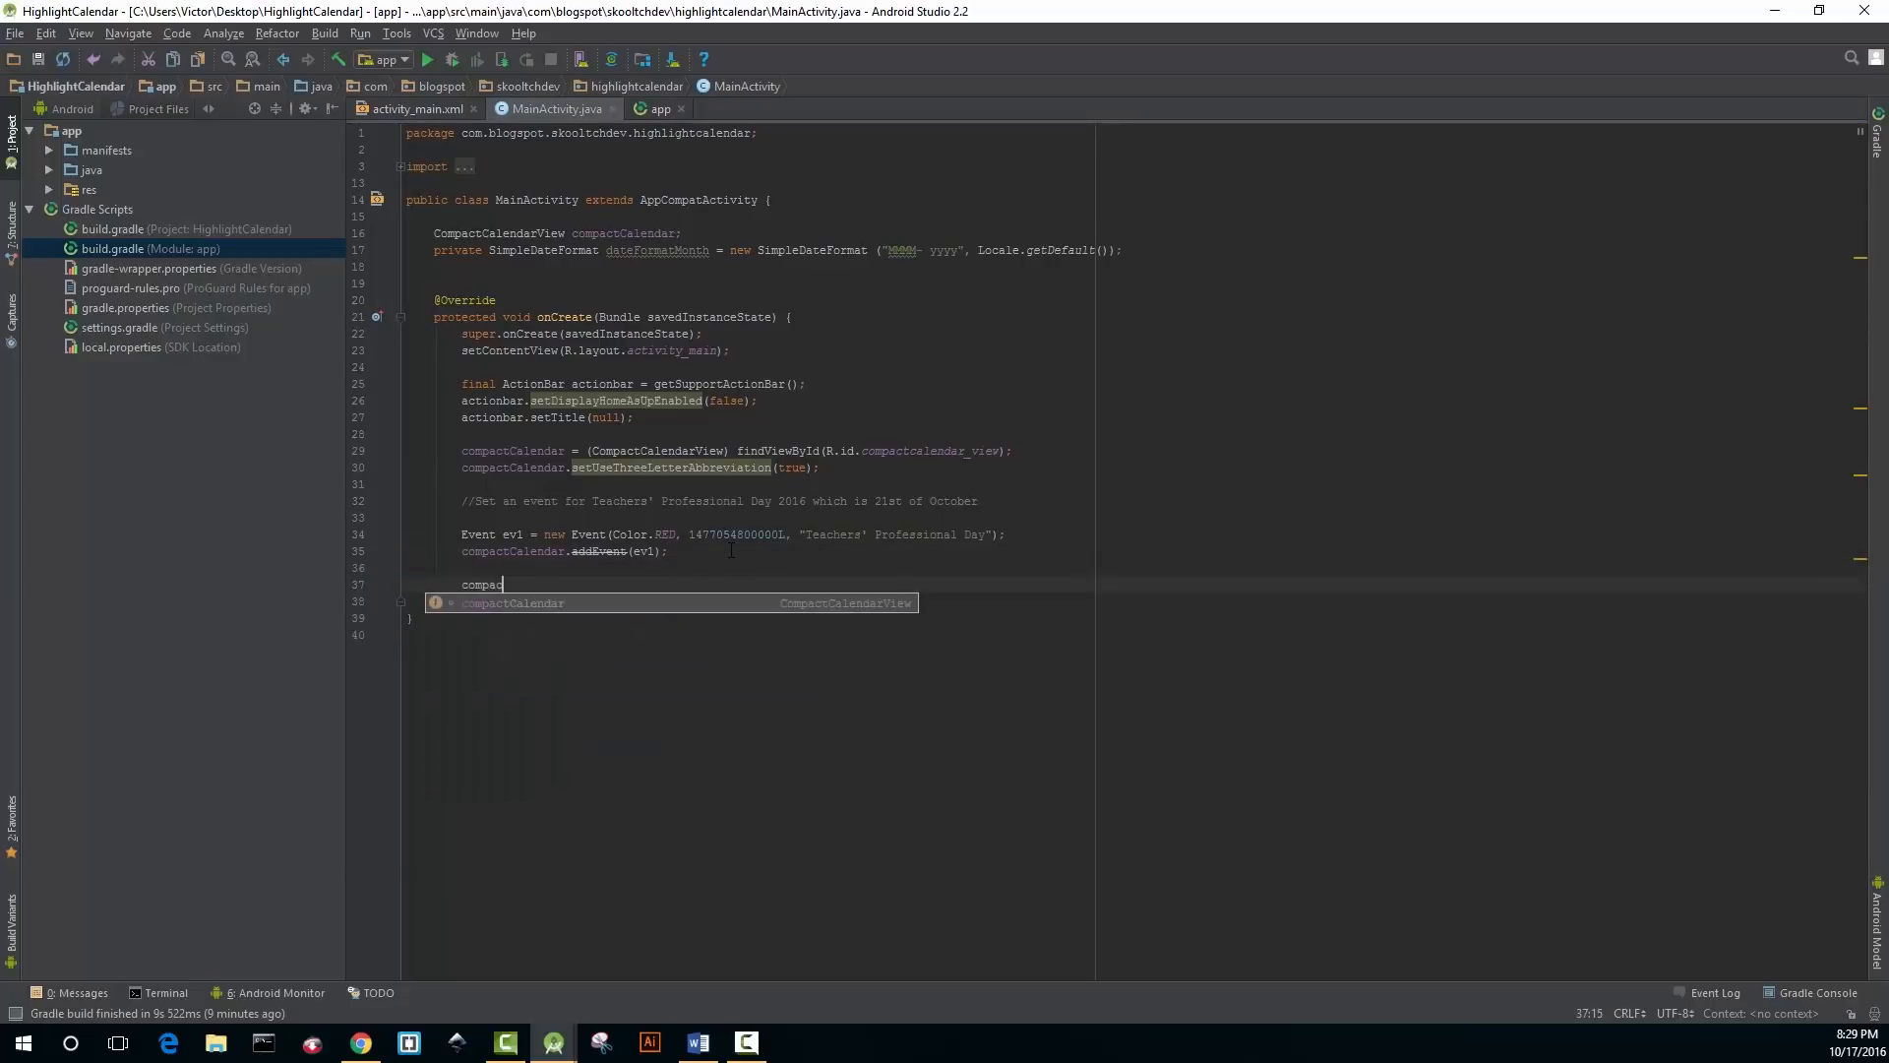
Write compactCalendar.setListener(new CompactCalendarViewListener) generating onDayClick and onMonthScroll overrides
key(Tab)
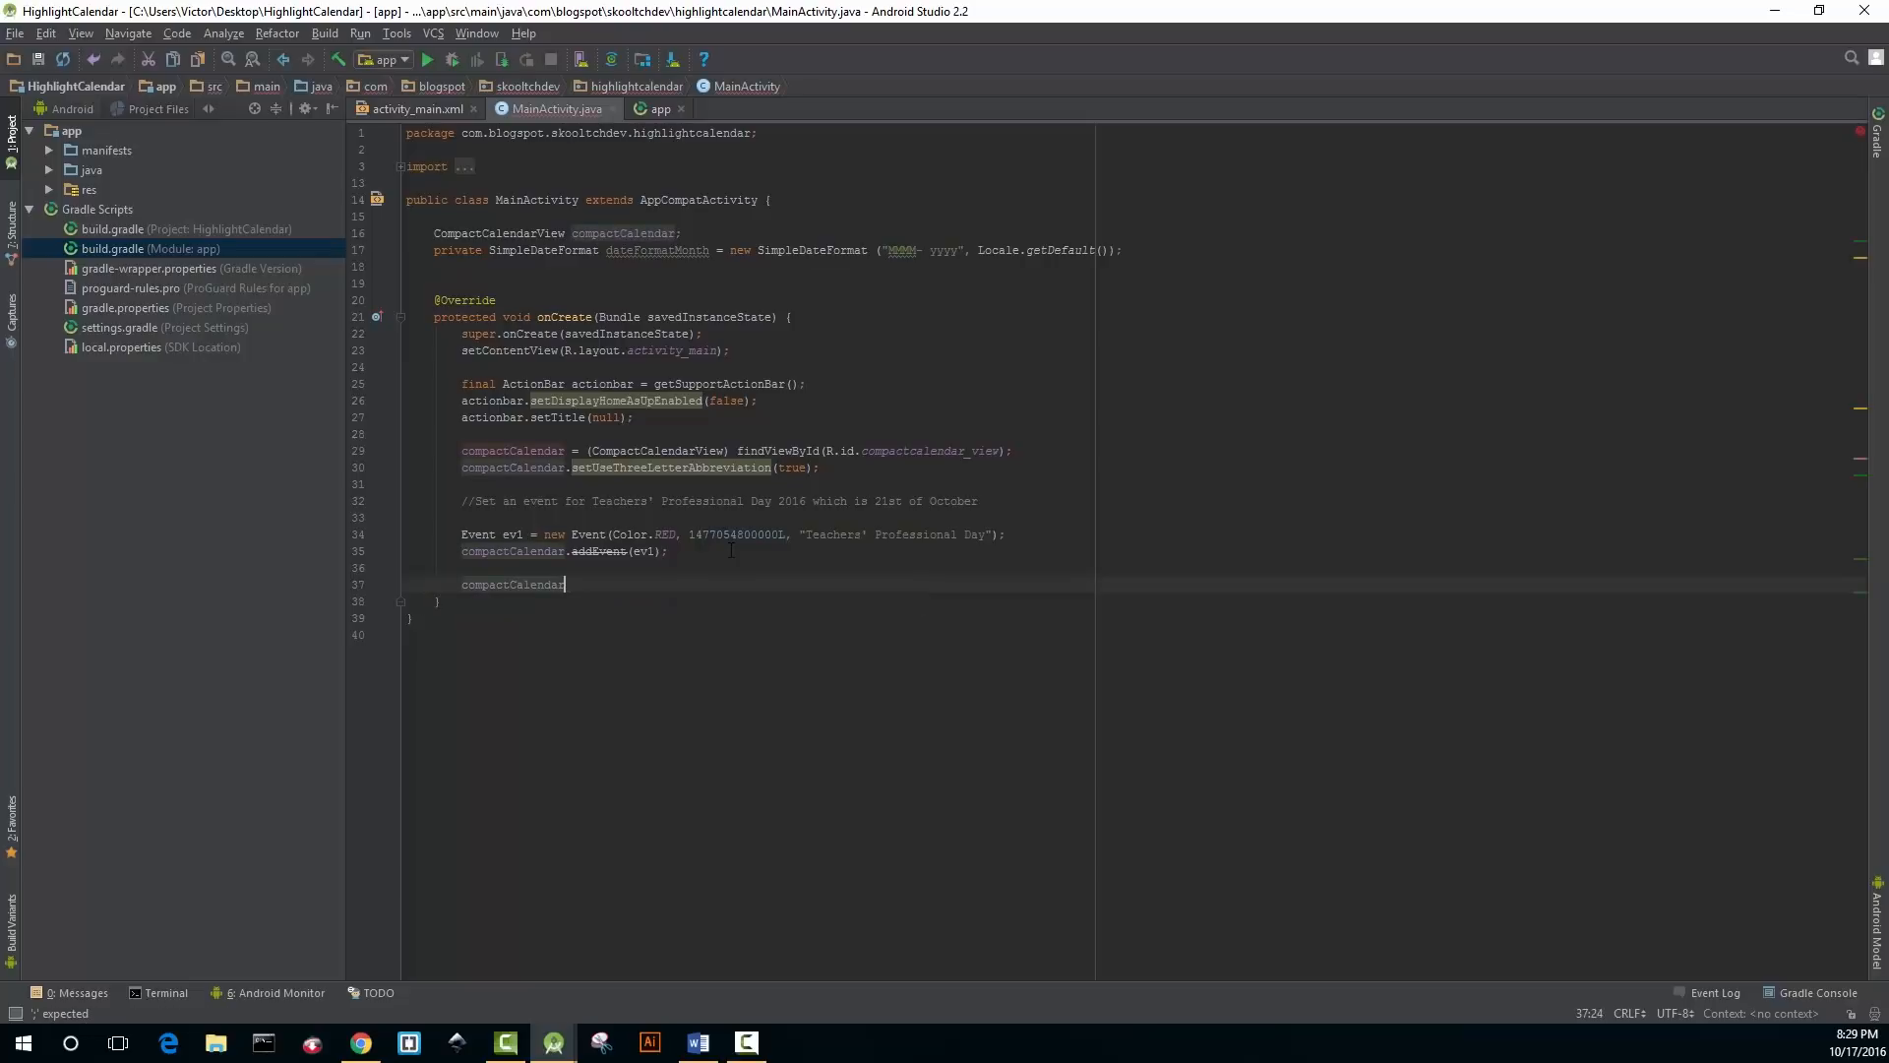
text(.setListener();)
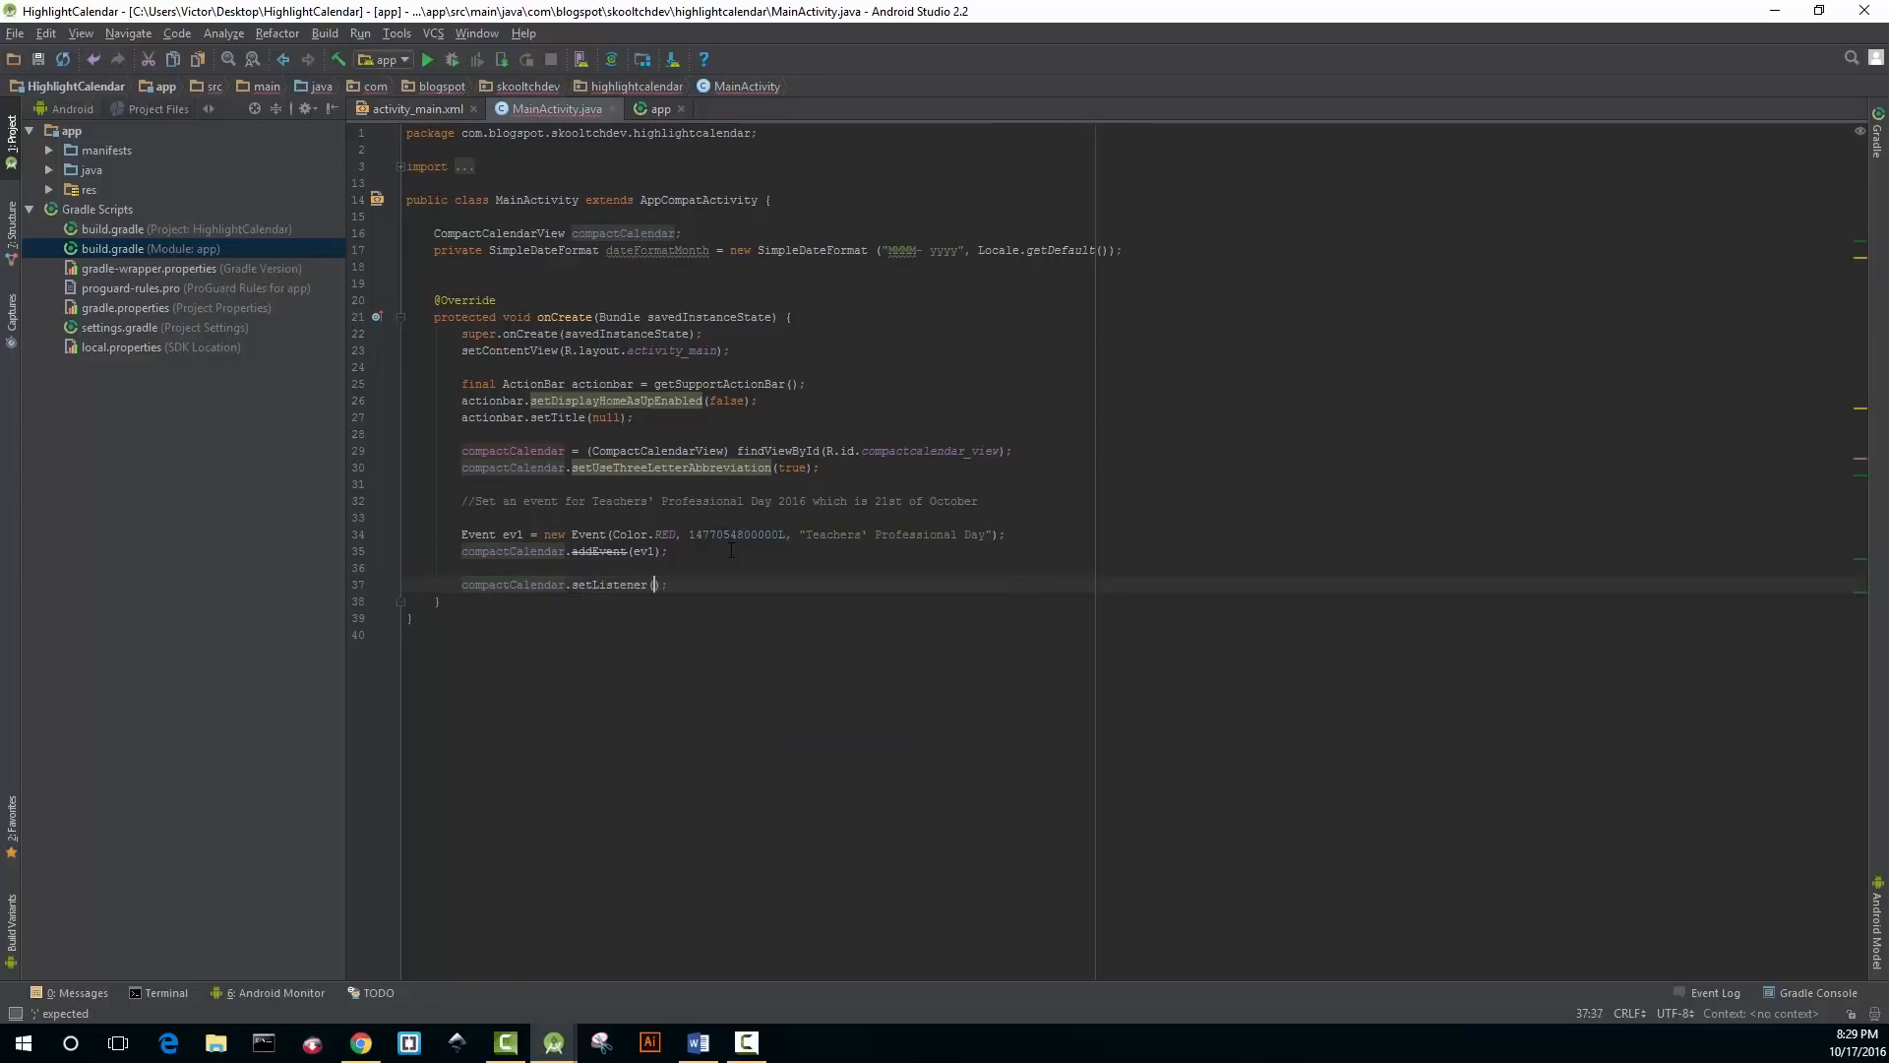
text(new)
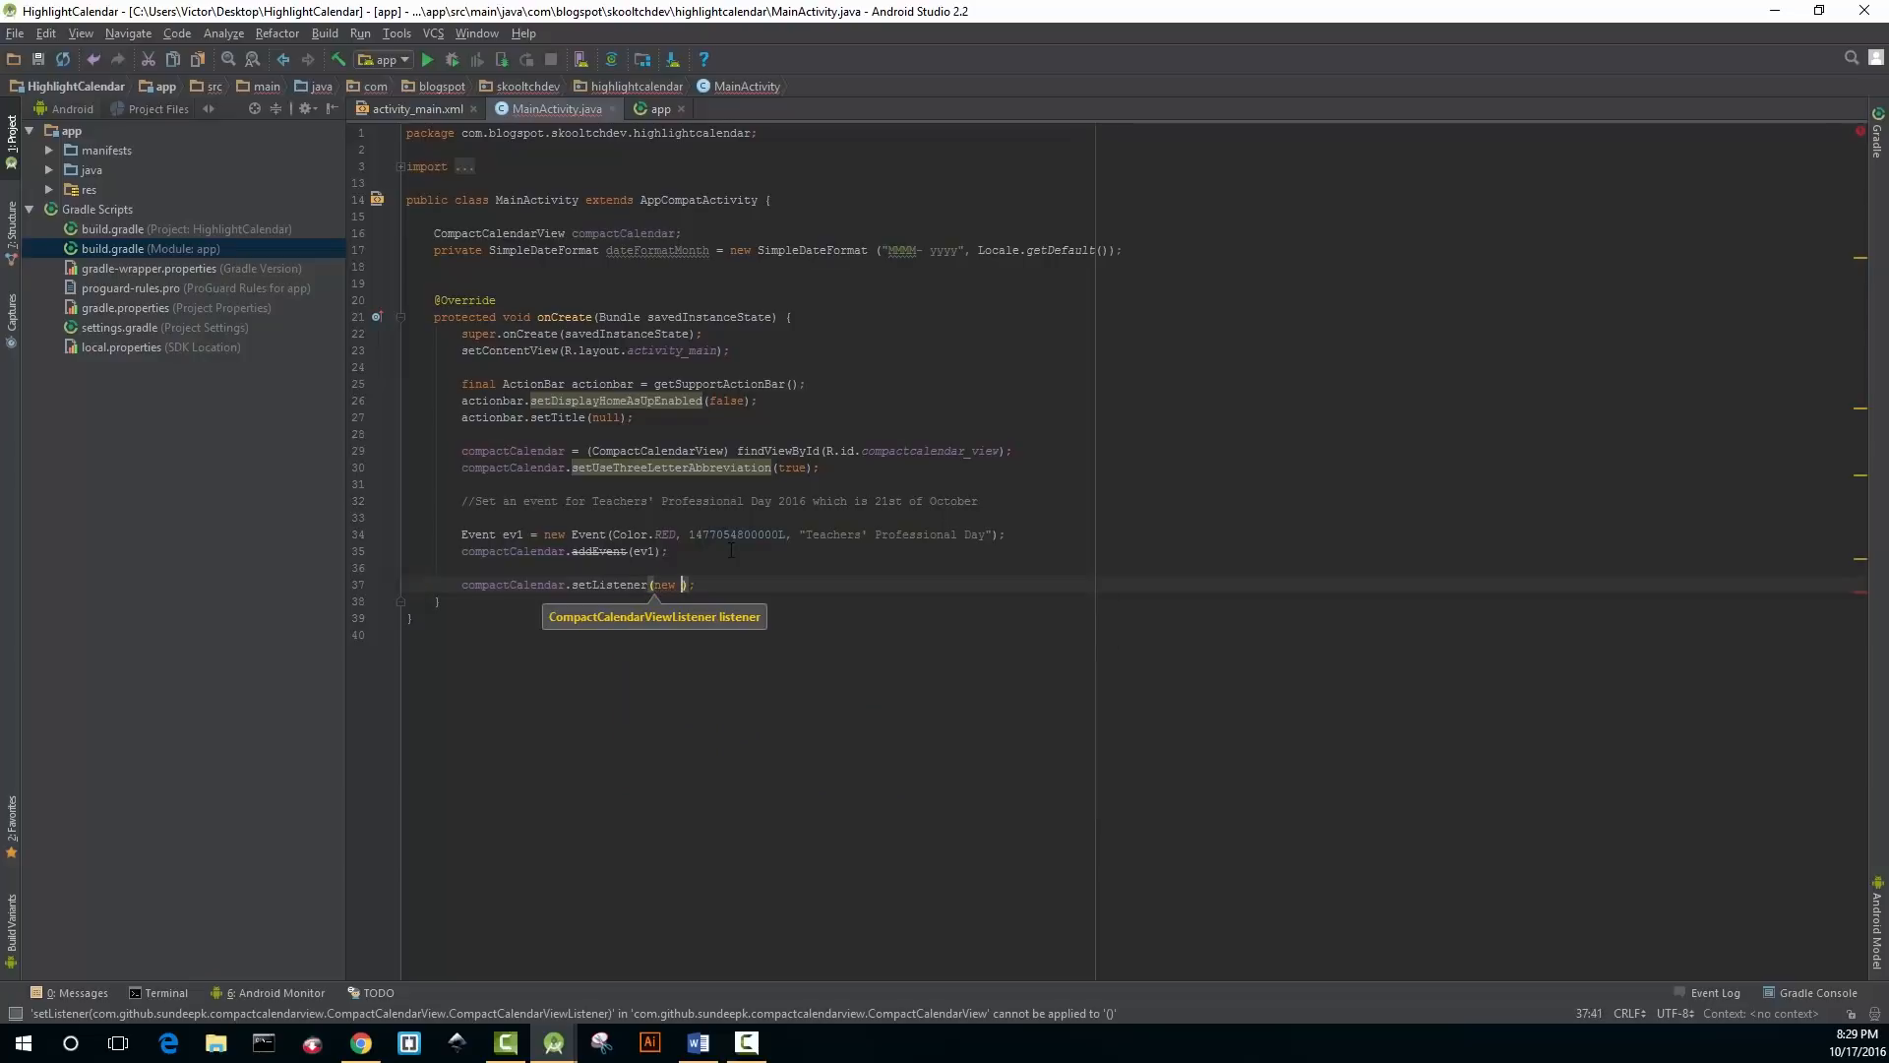
text(Co)
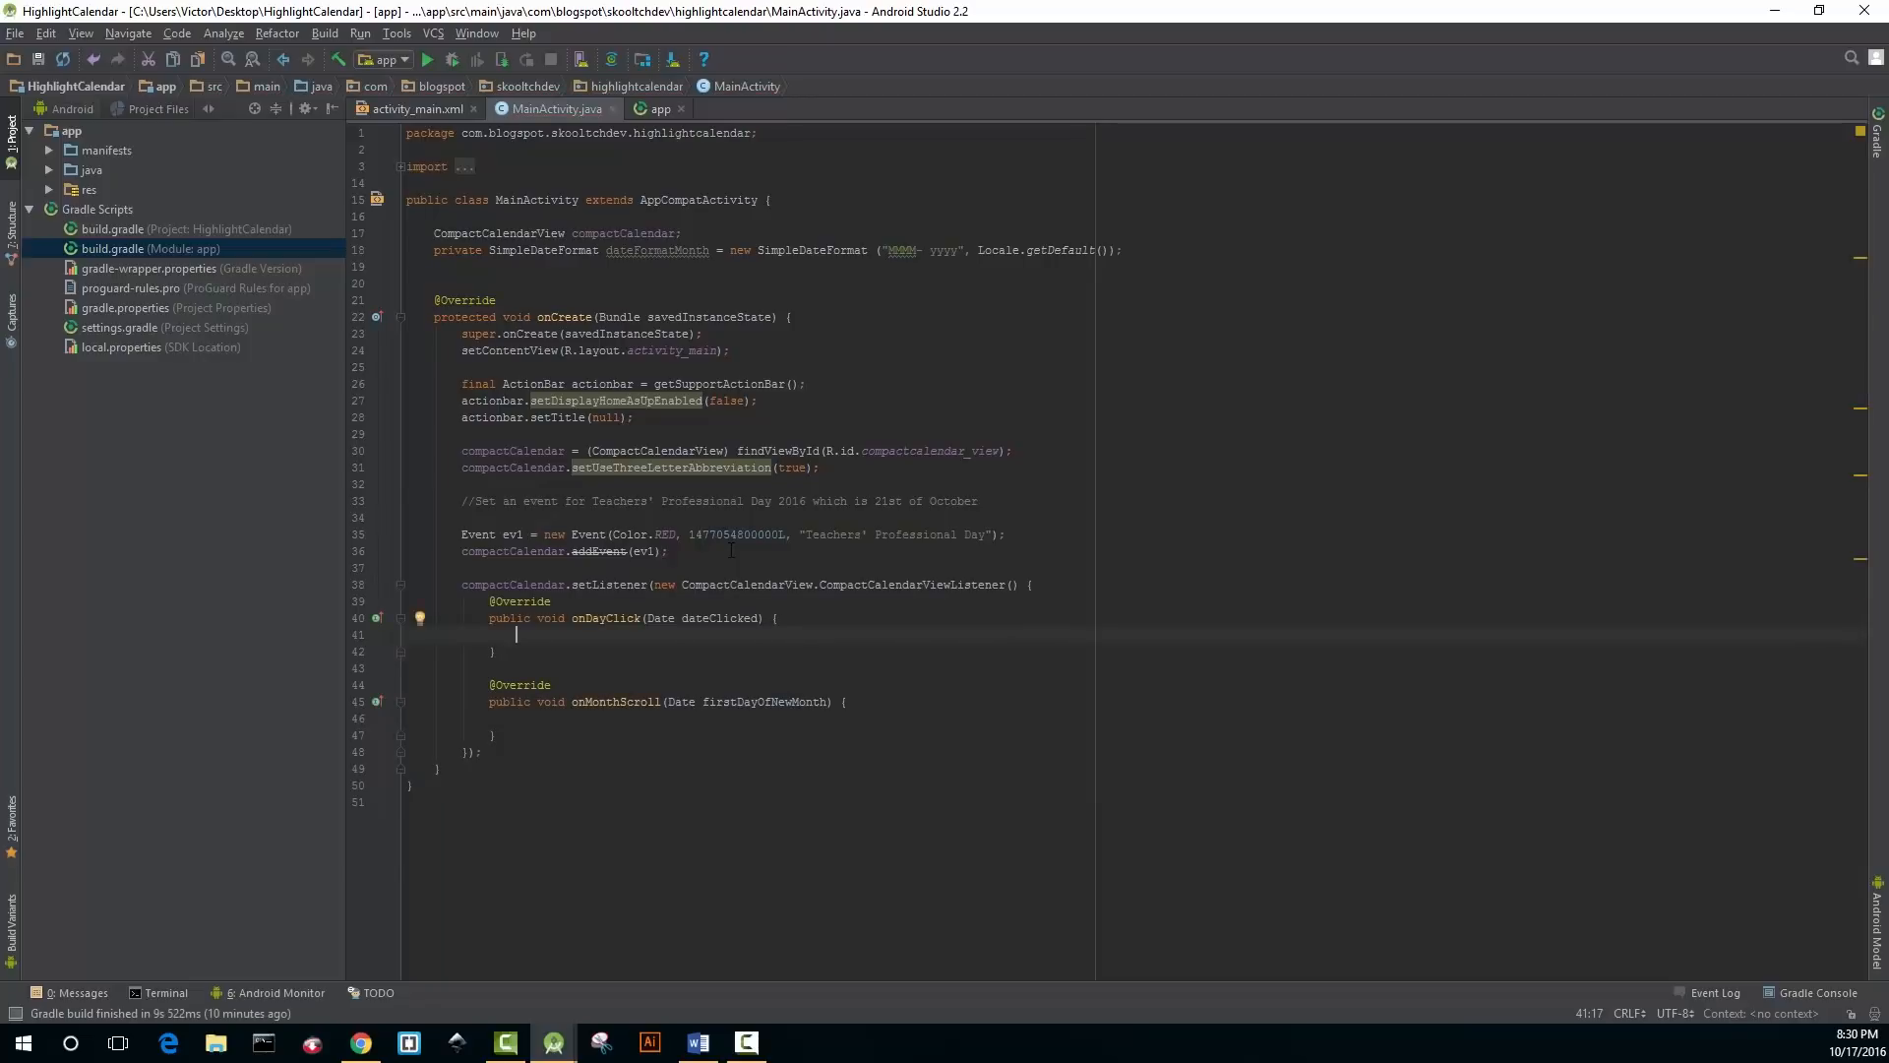
text(Context context)
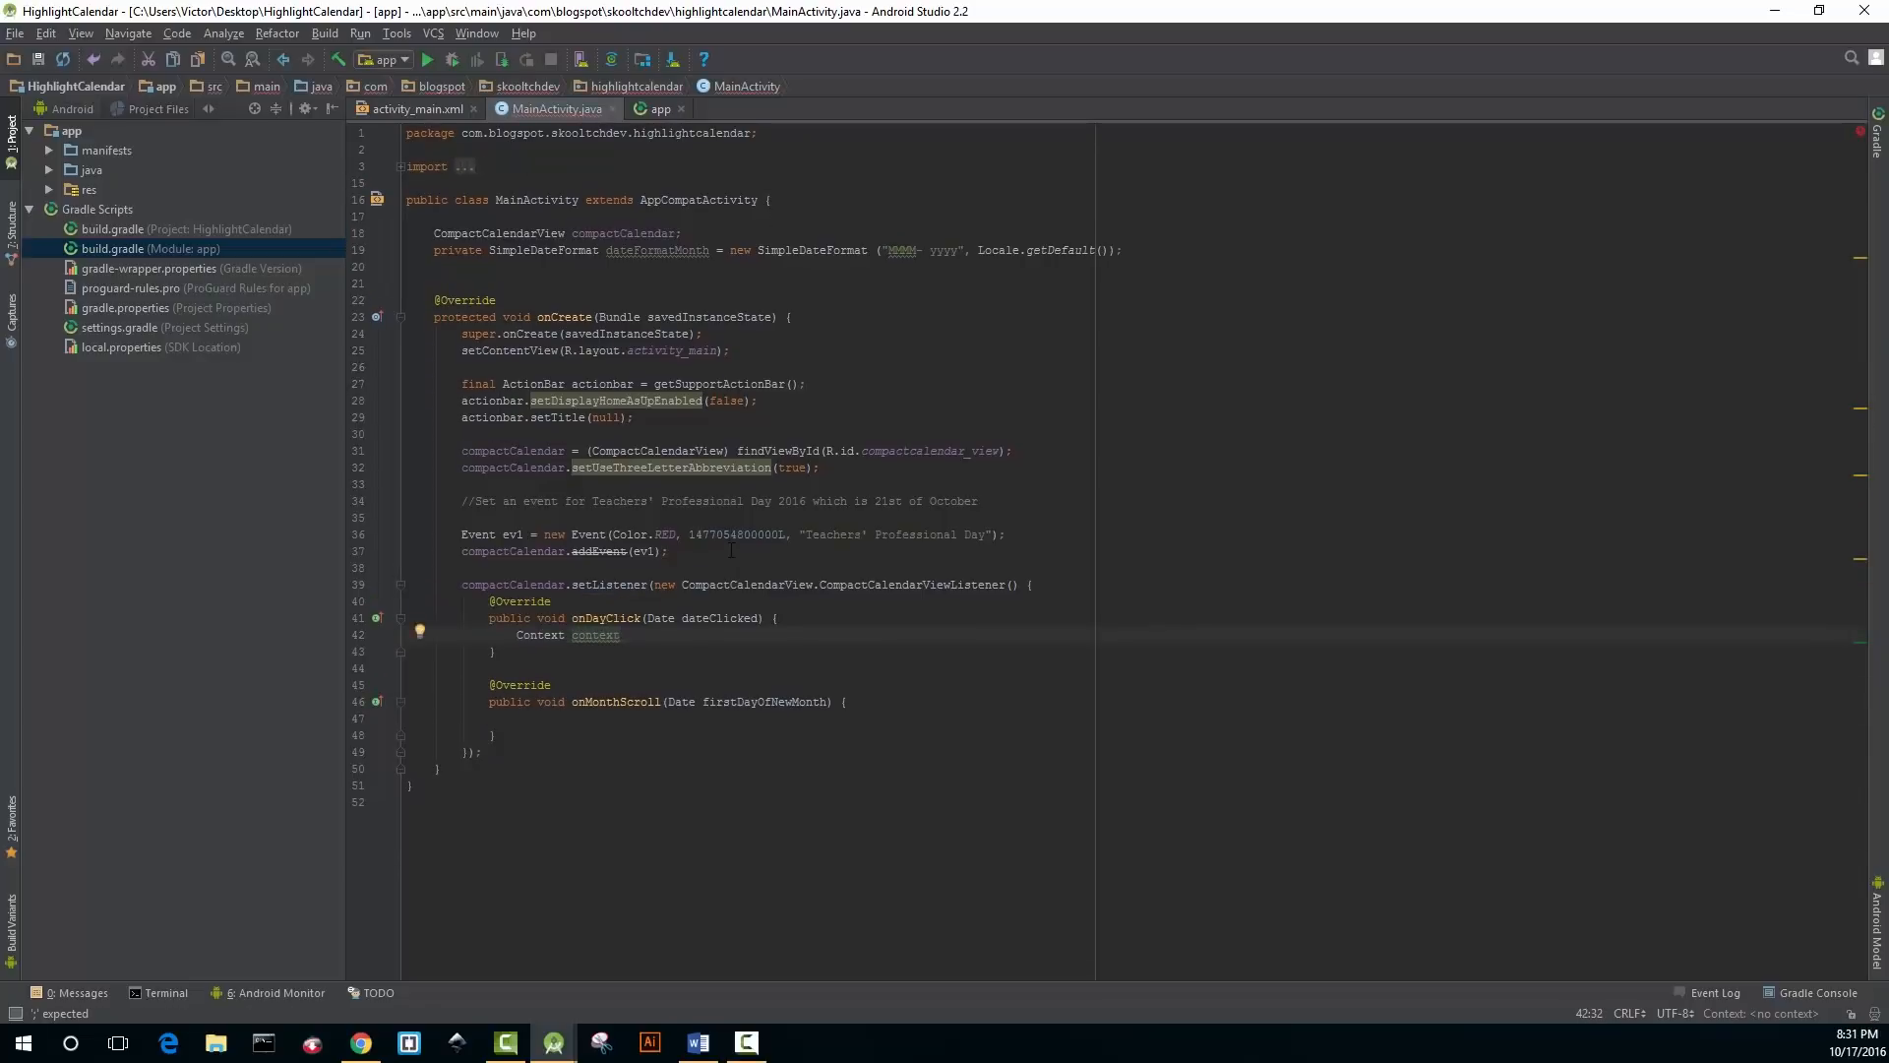
Inside onDayClick, declare Context context = getApplicationContext();
text(=)
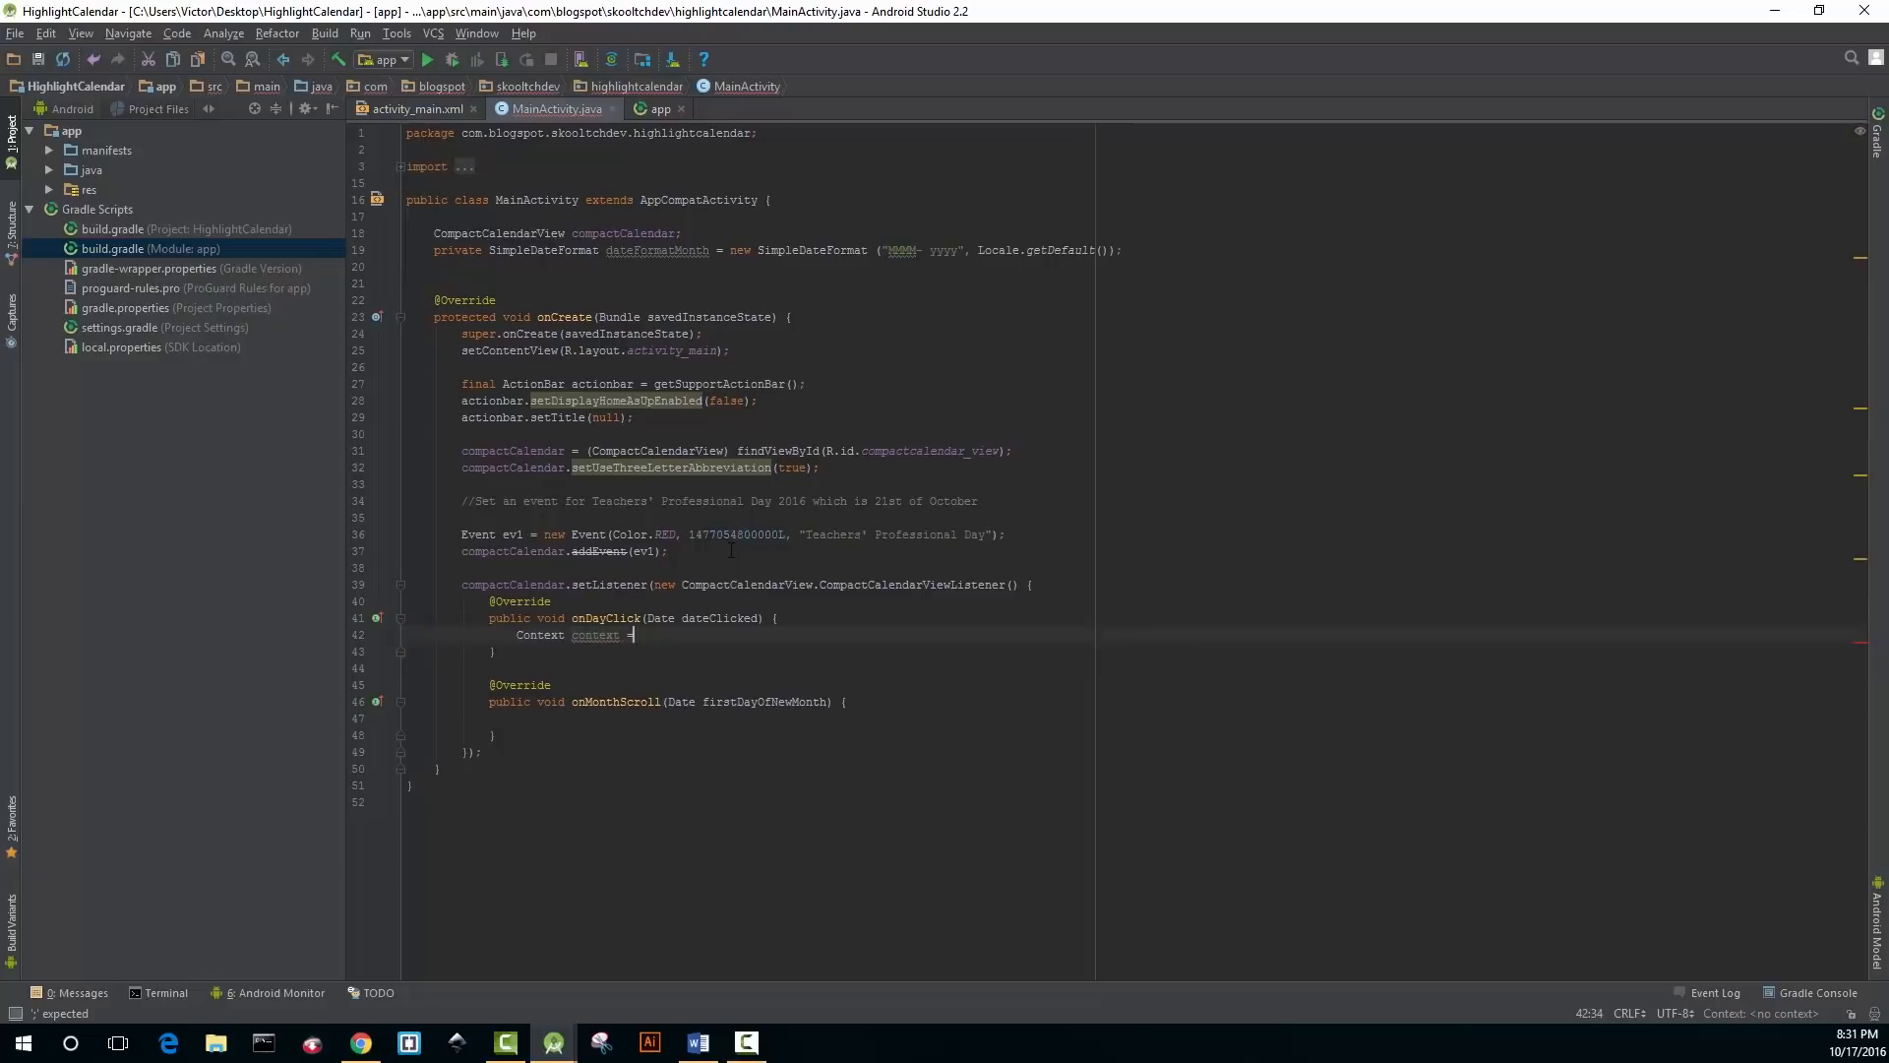
text(getApplicationContext();)
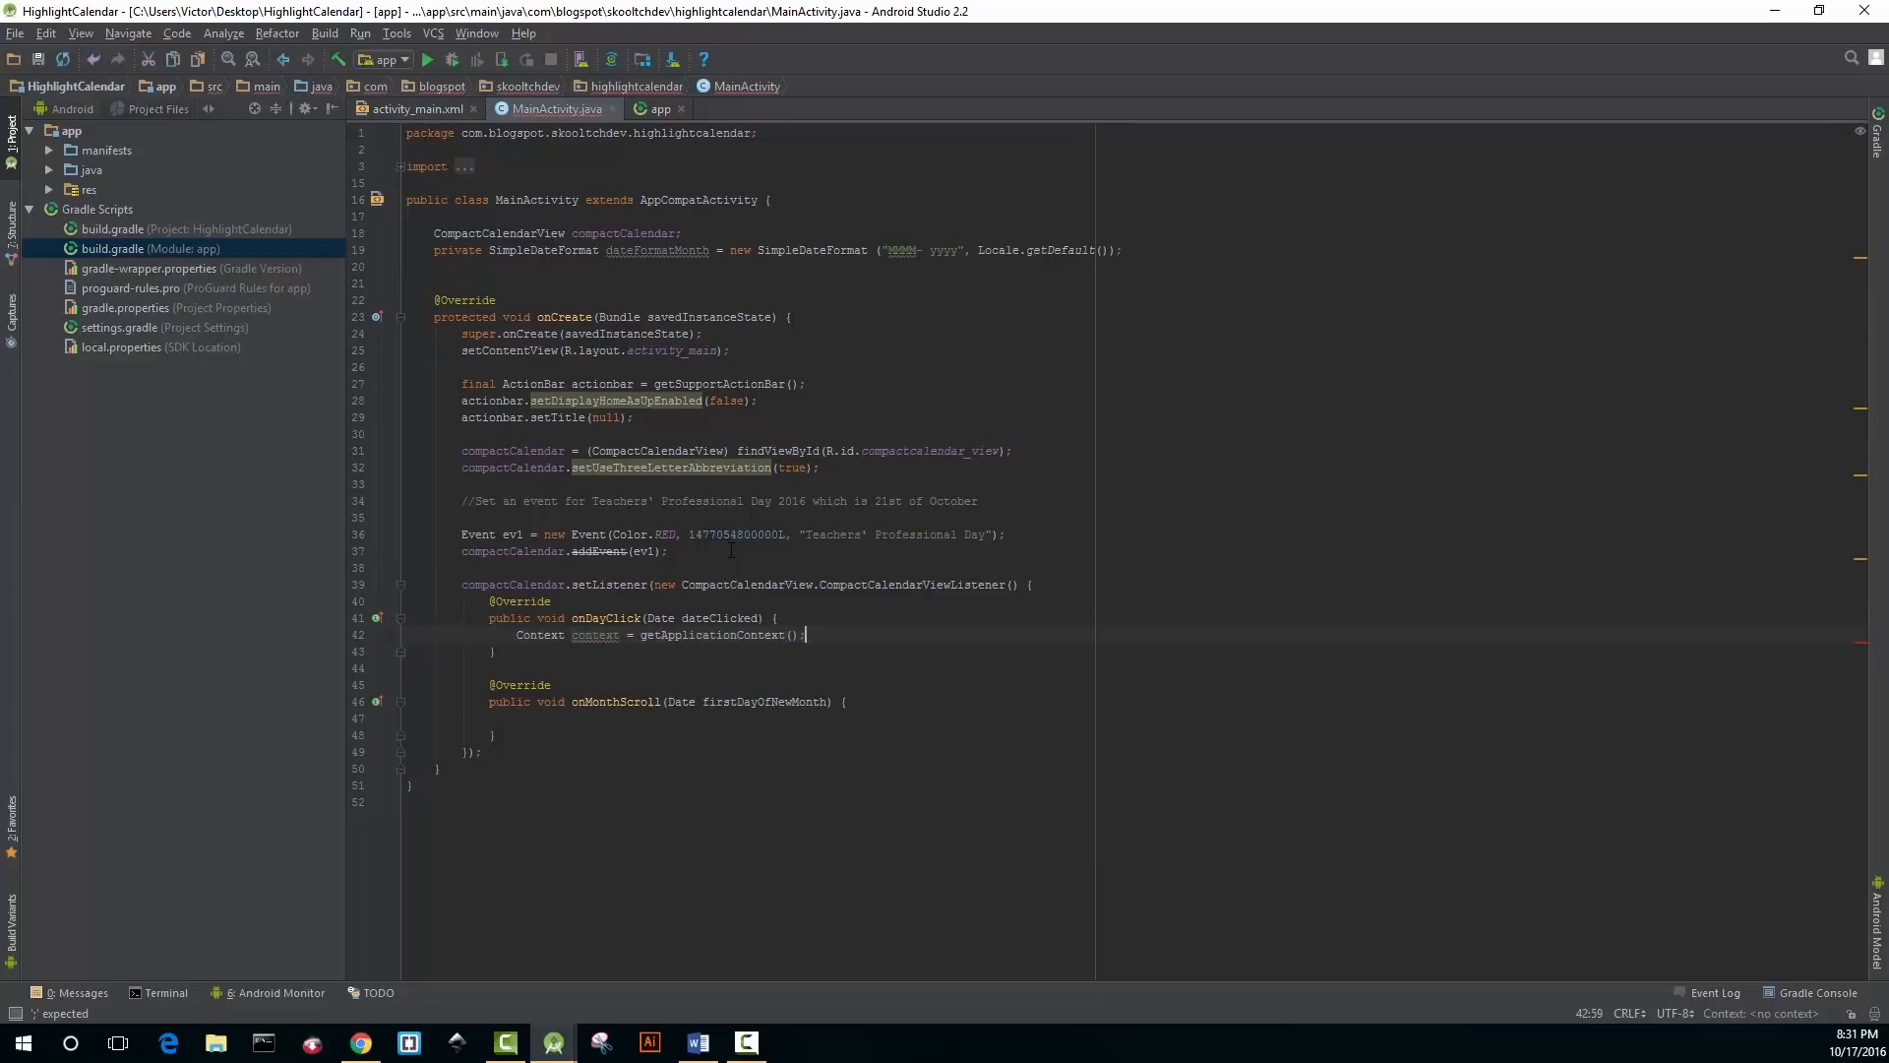
Begin the if condition dateClicked.toString().compareTo( inside onDayClick
key(Enter)
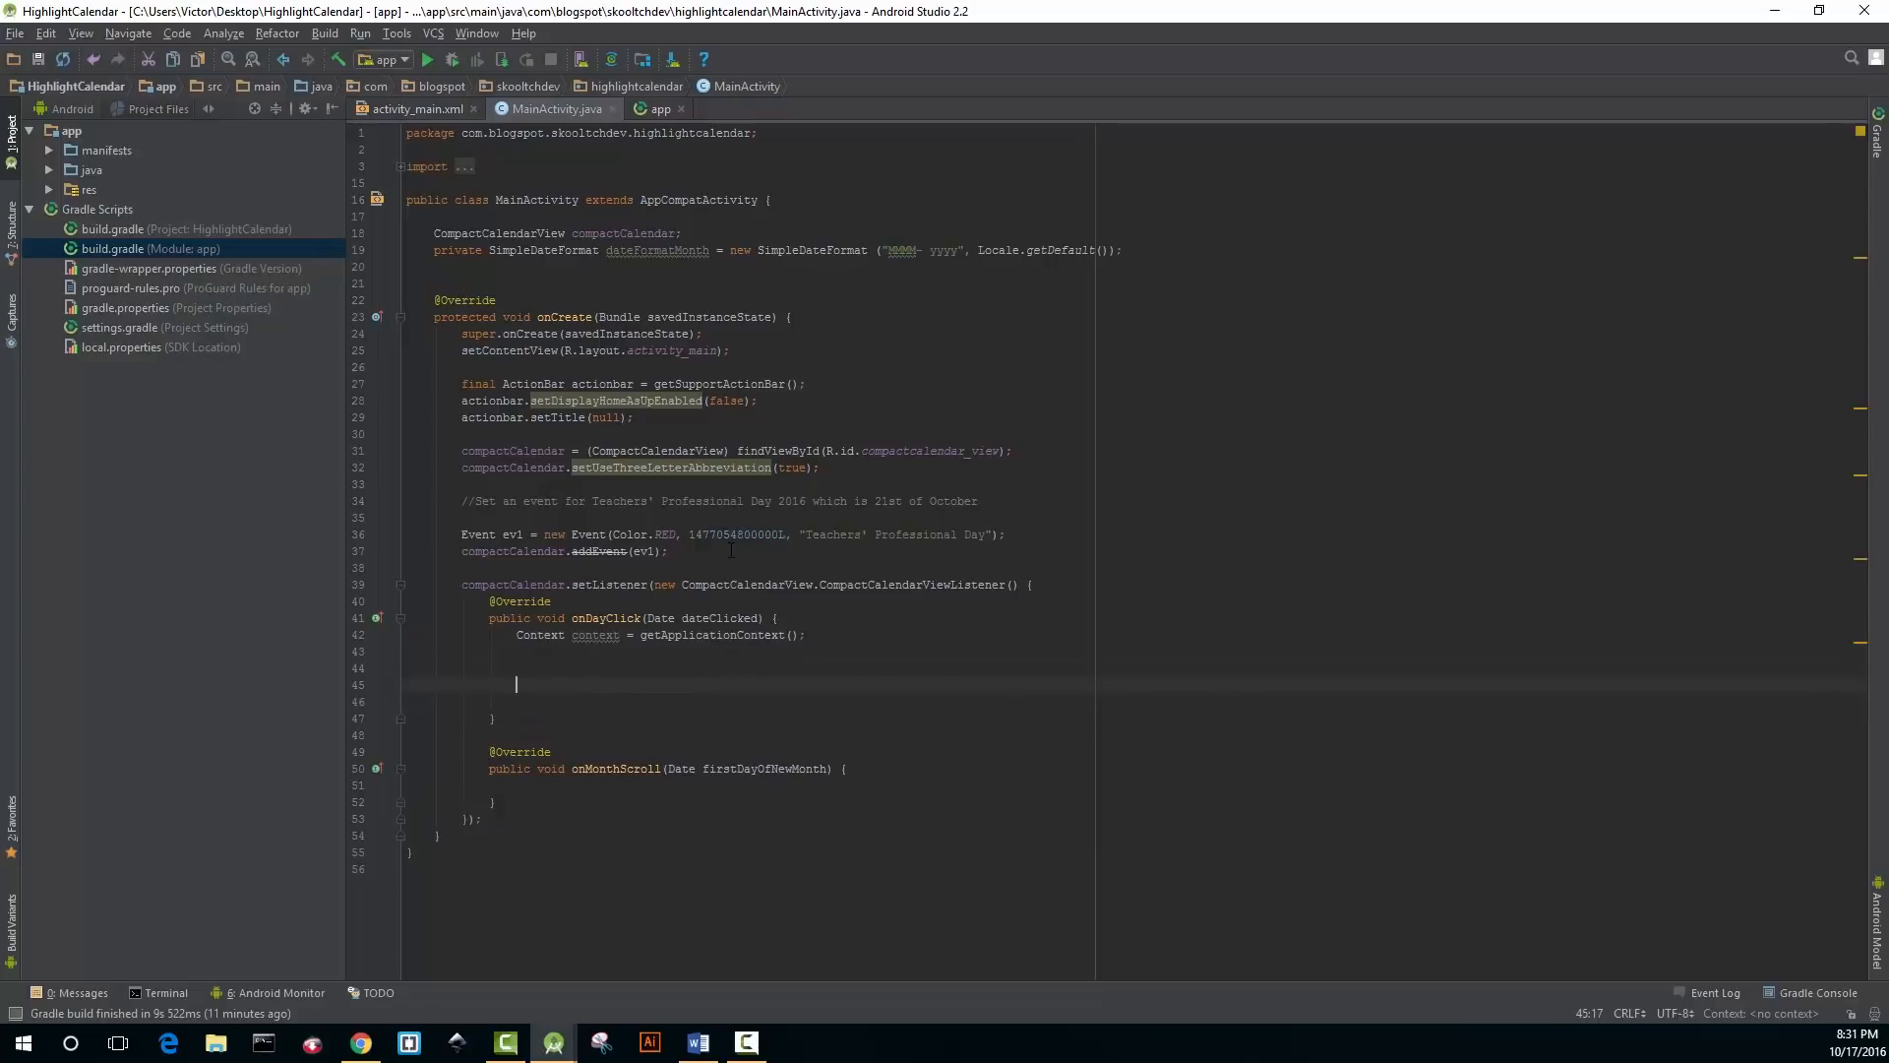
text(if)
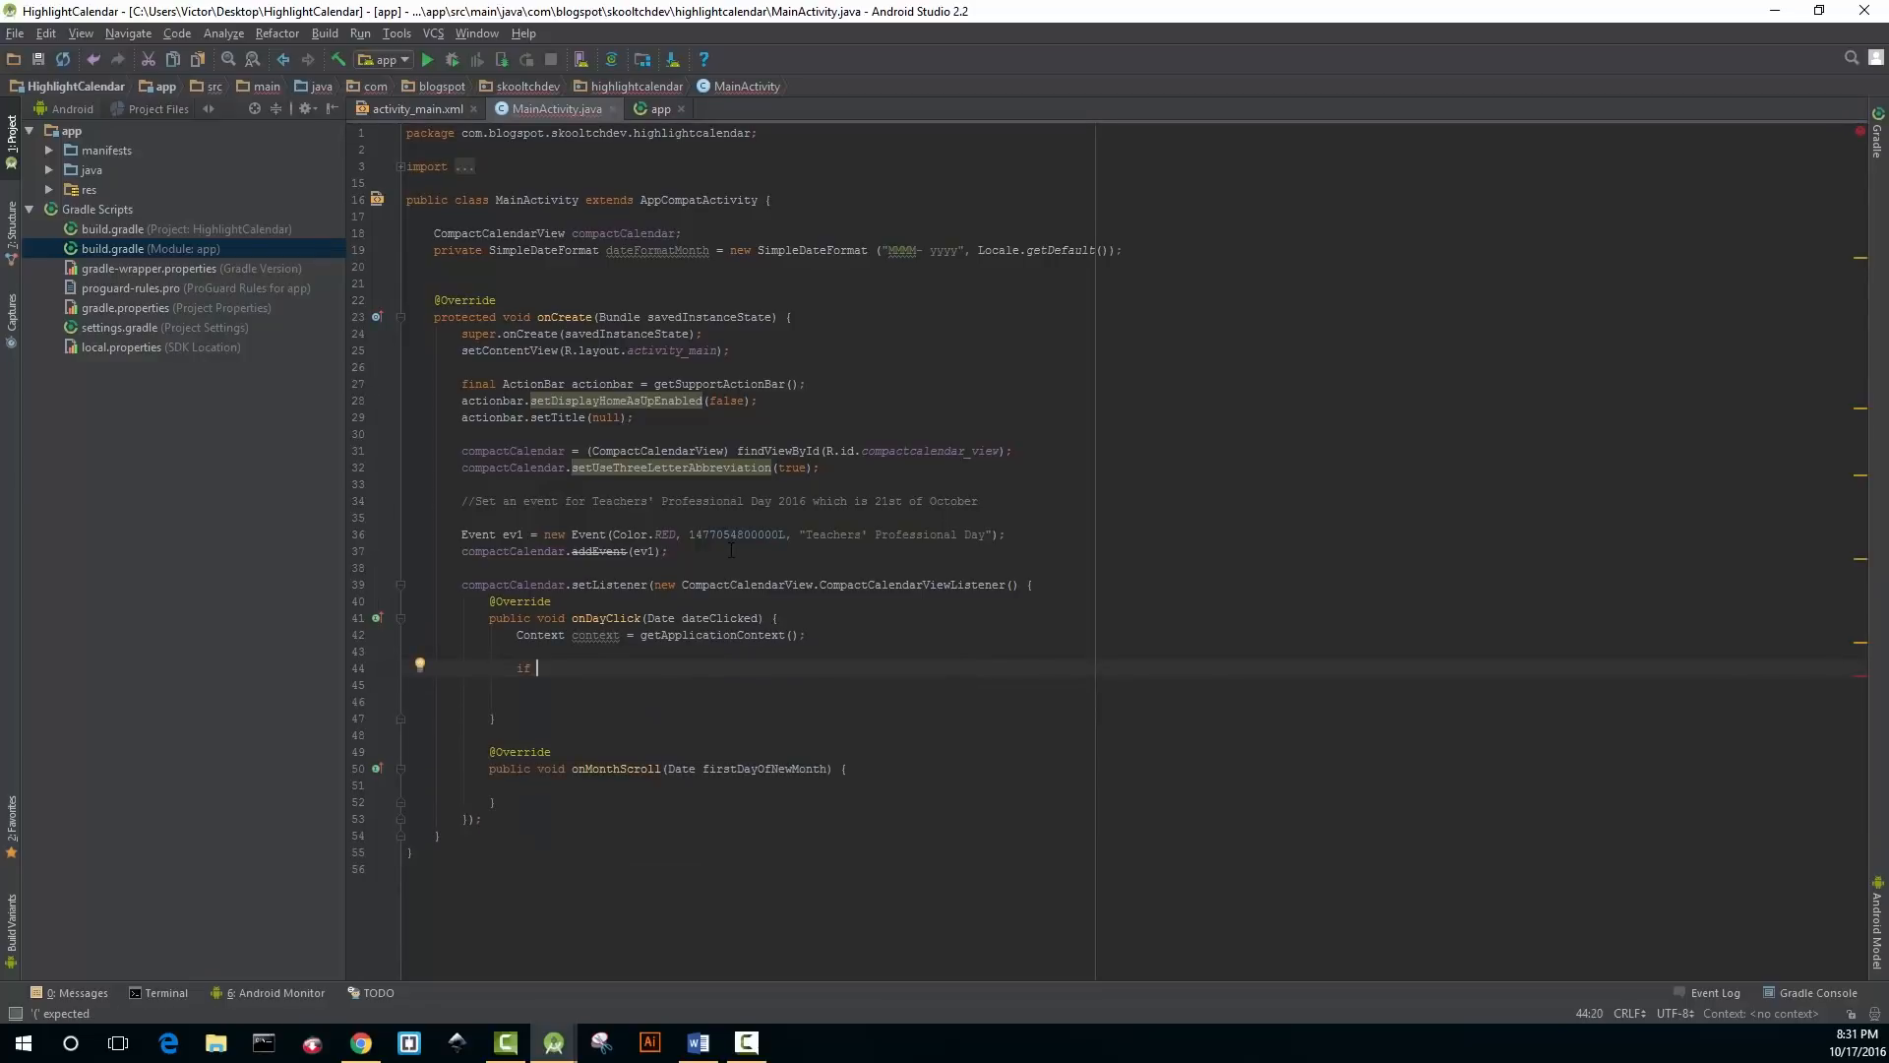
text((da)
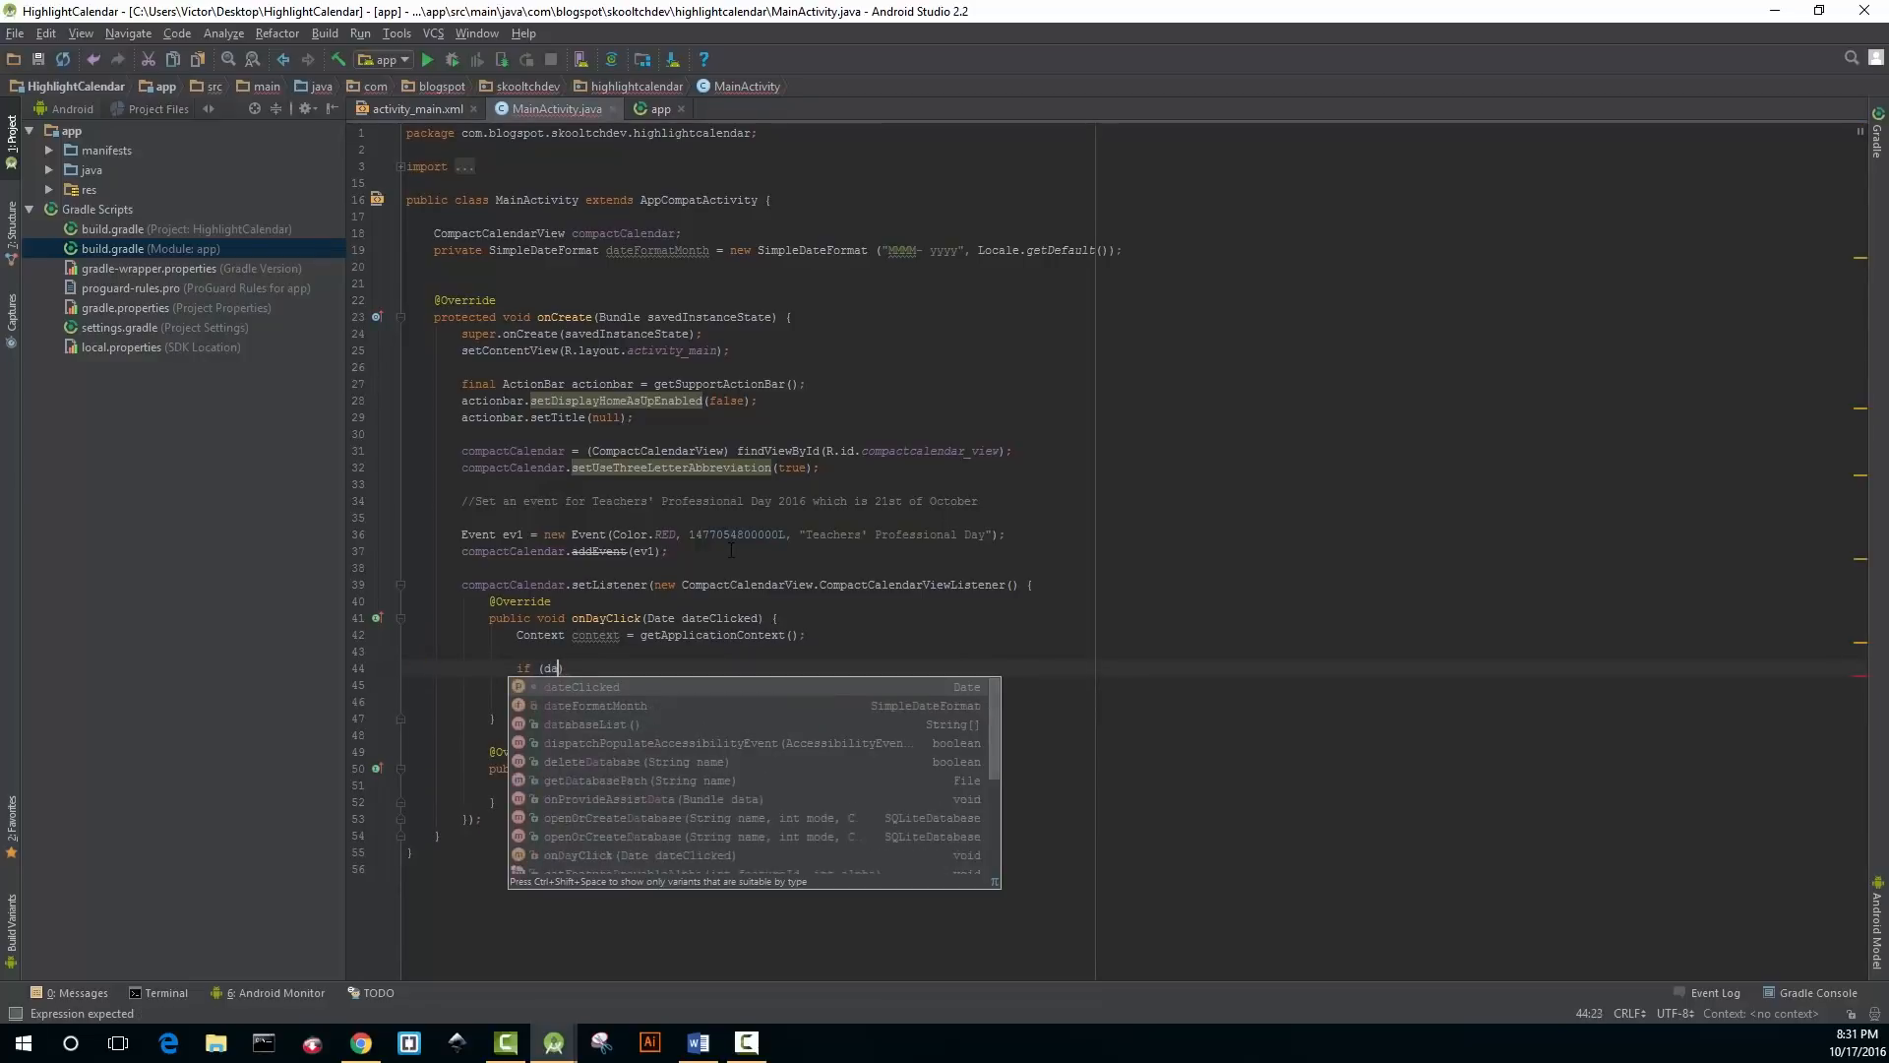
key(Enter)
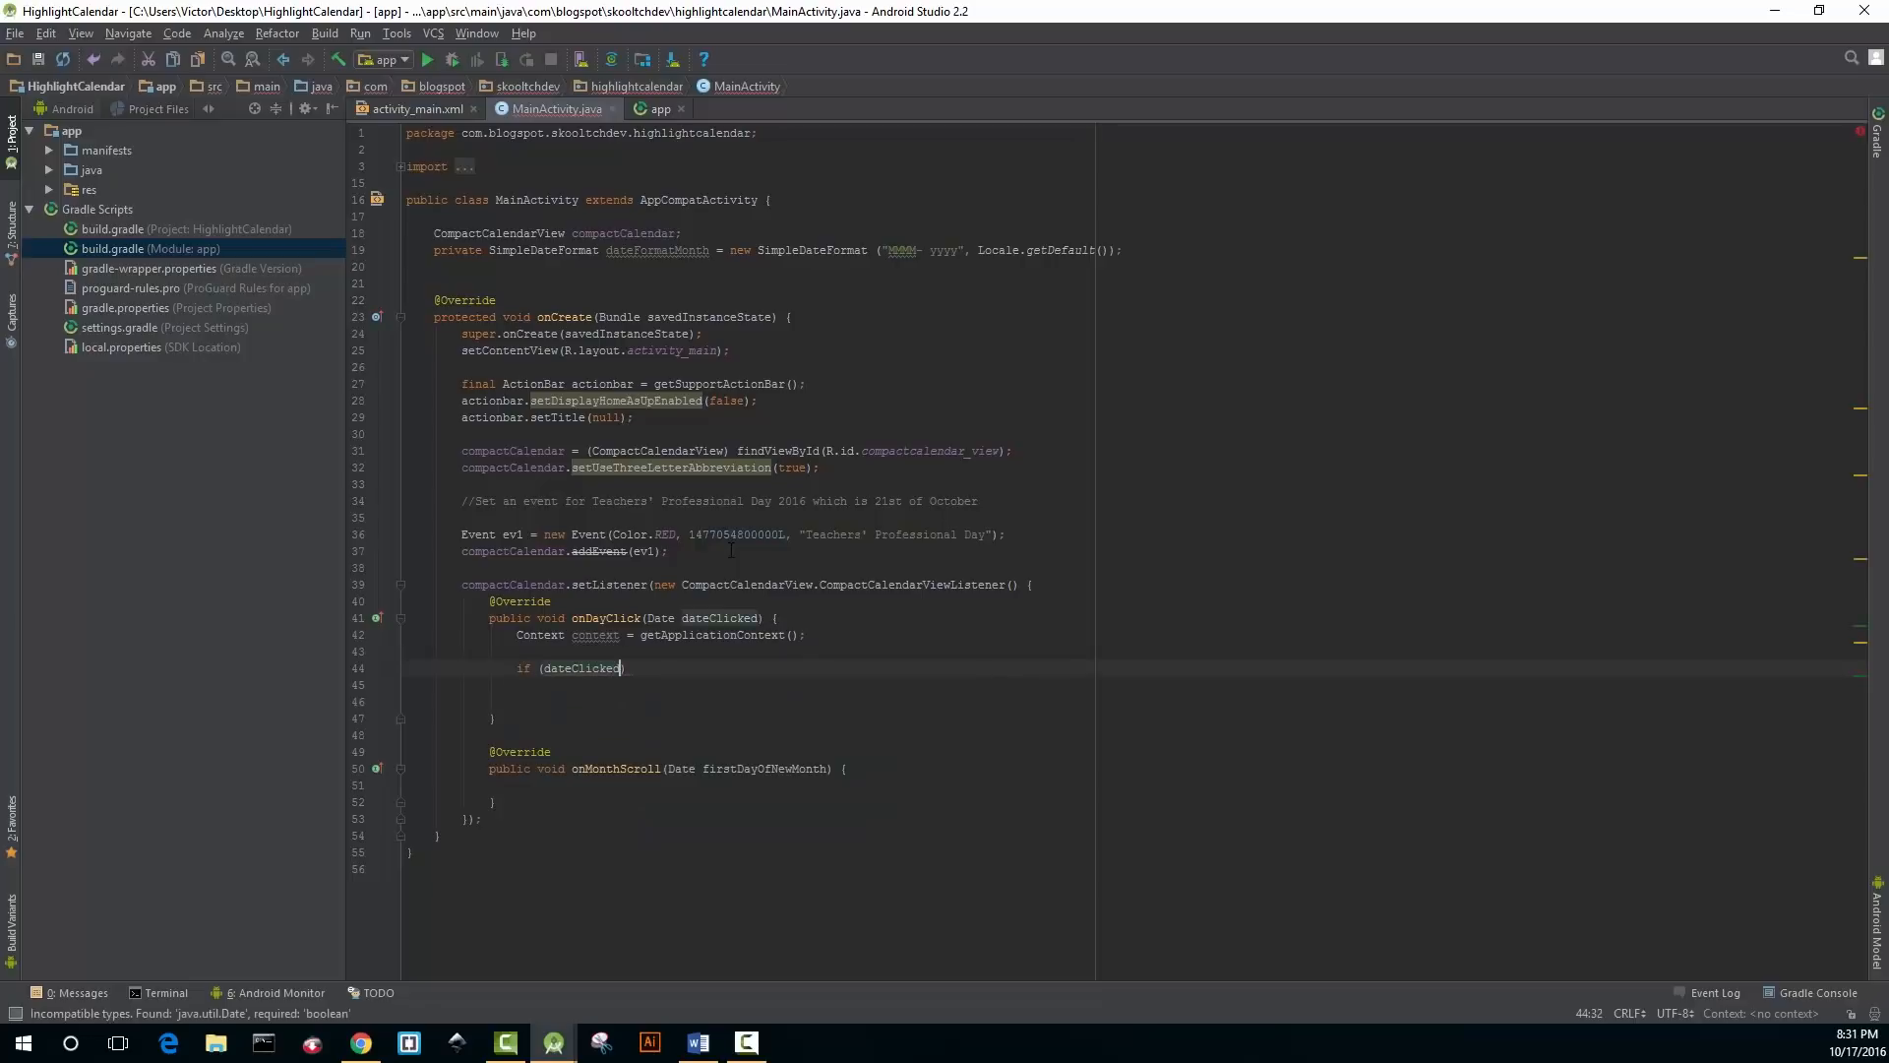
text(.toString)
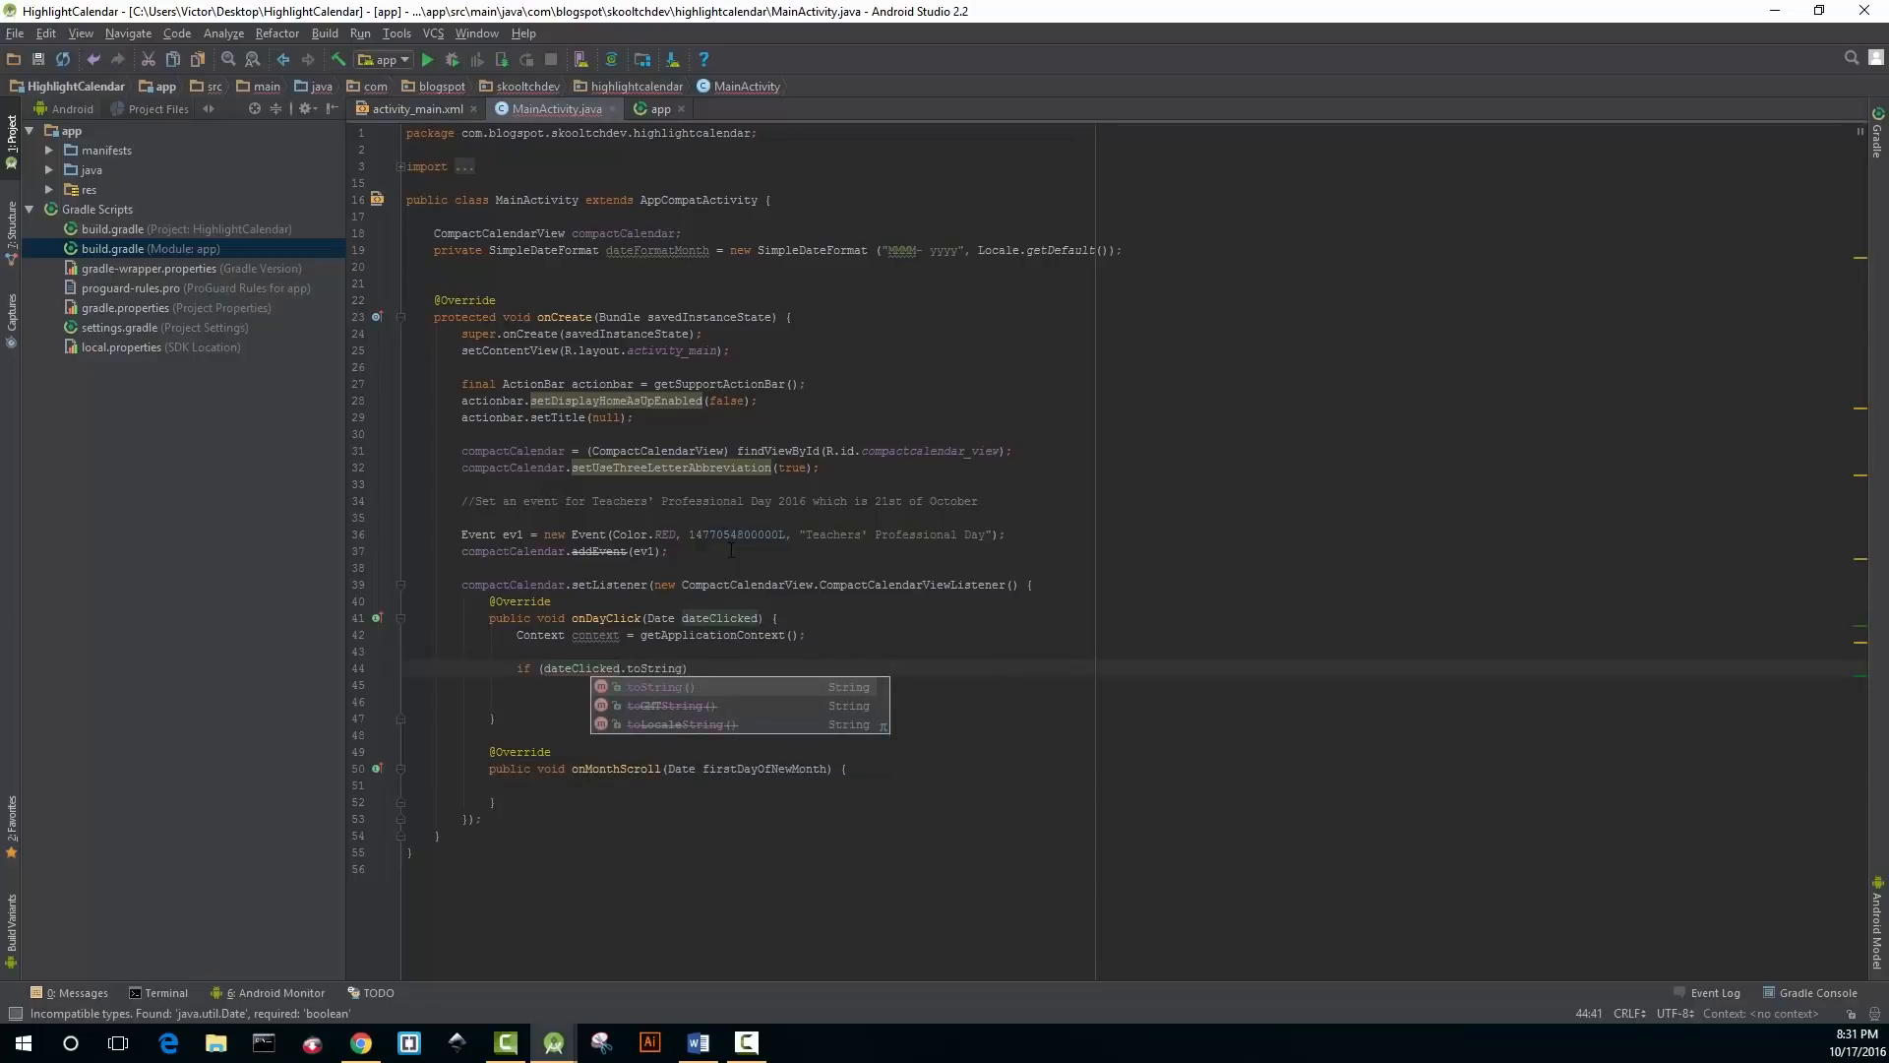
text(().compareTo("Fri Oct 21 00")))
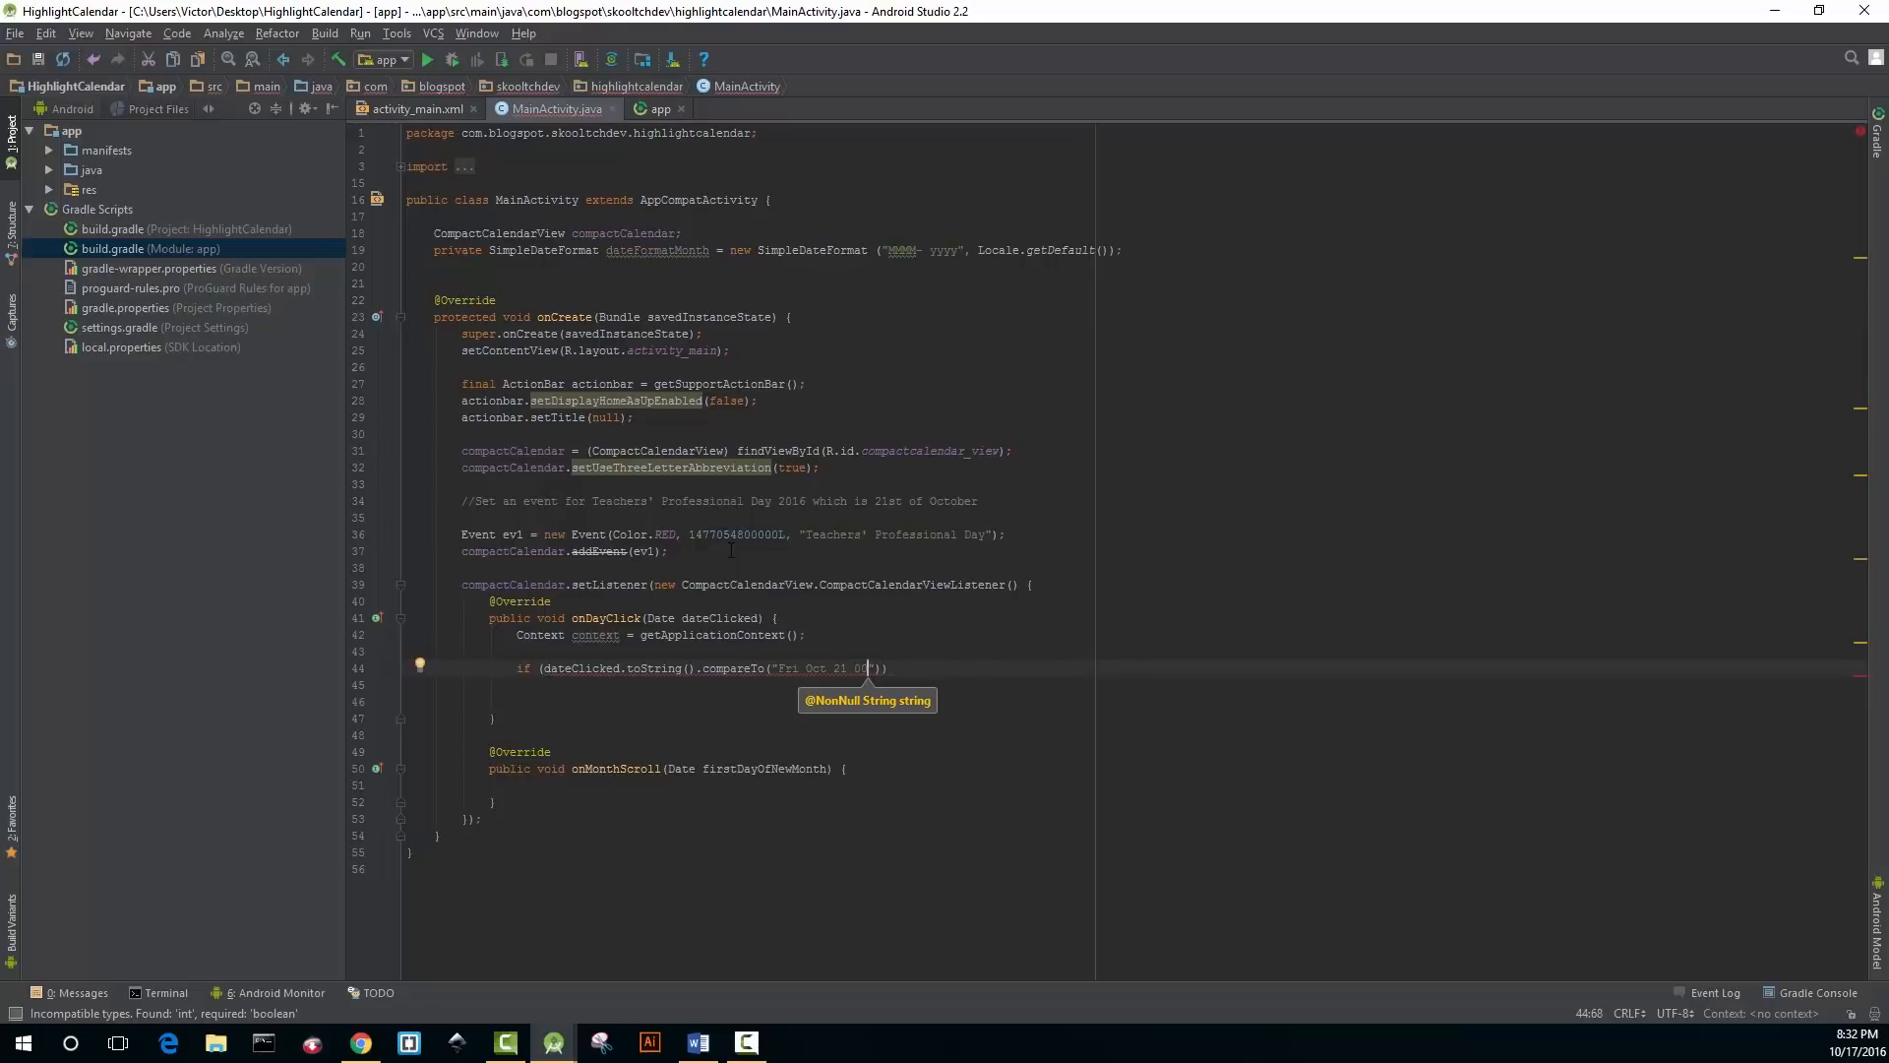
Complete the condition comparing to "Fri Oct 21 09:00:00 AST 2016" == 0 and open the if block
text(:)
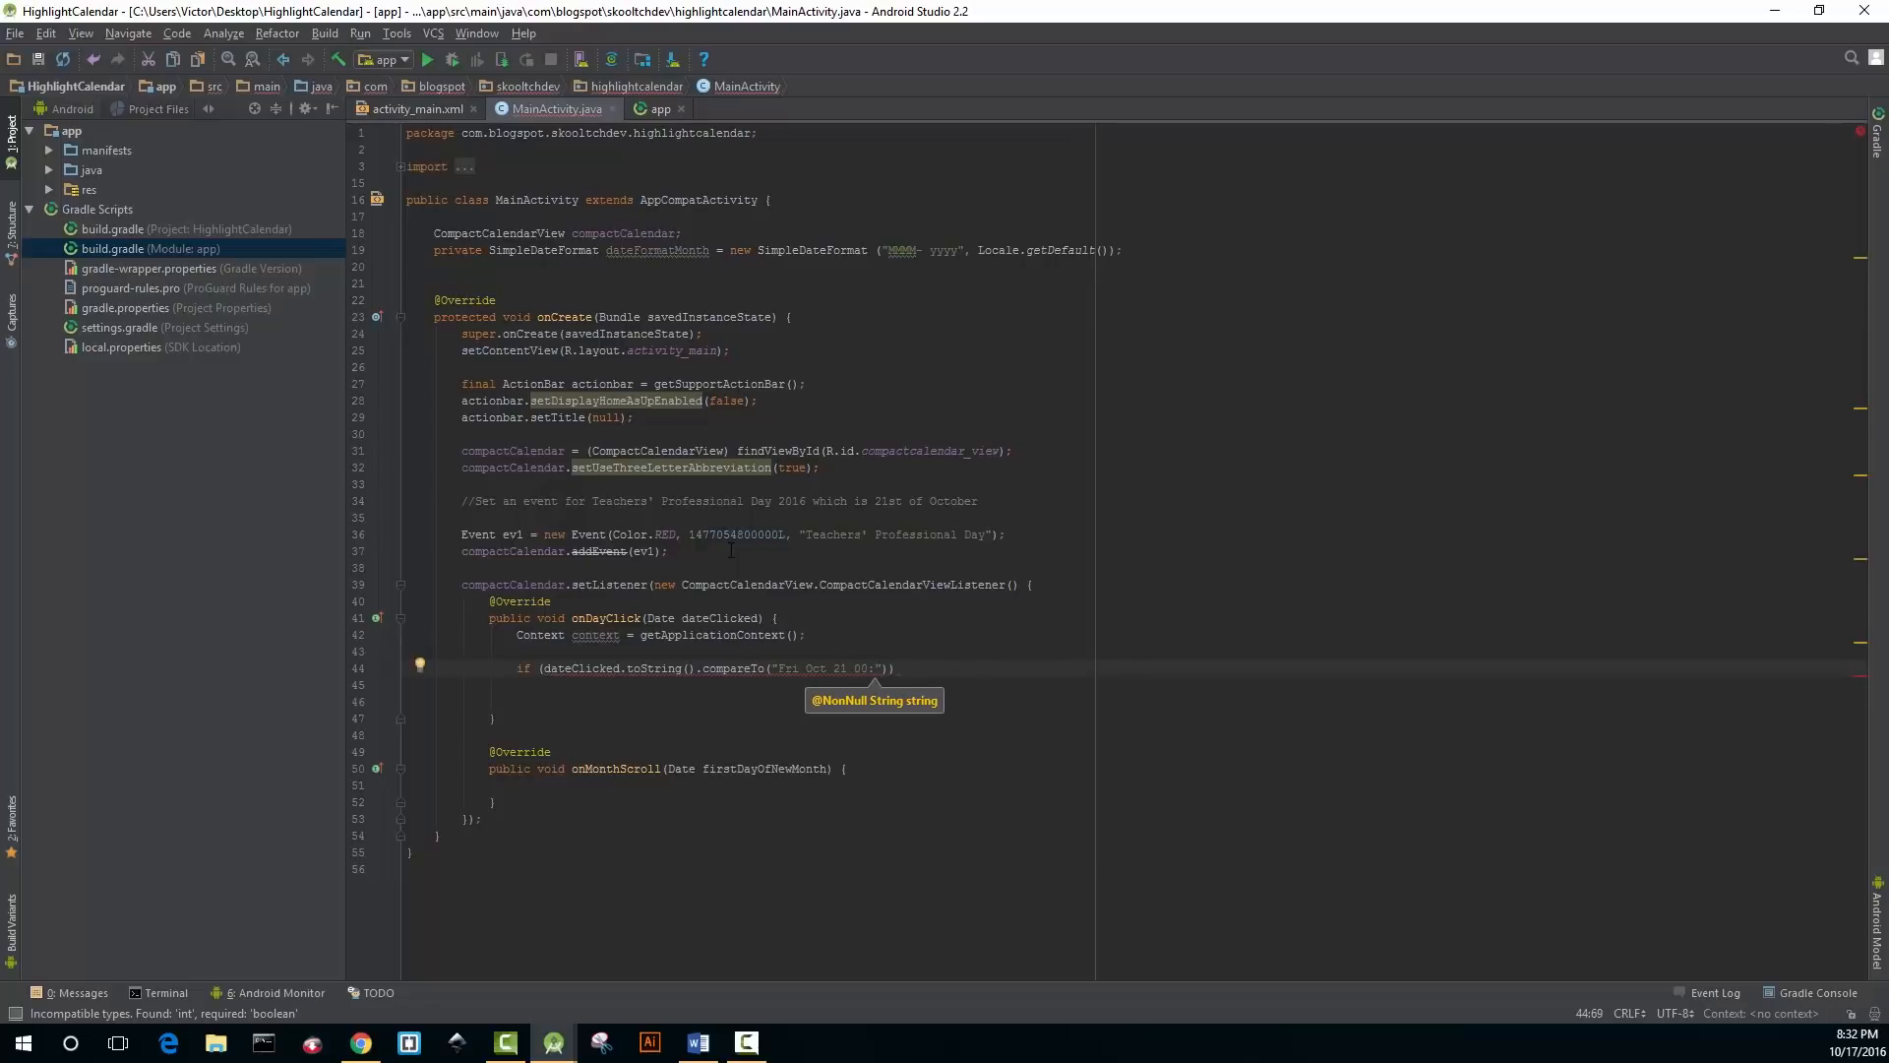
key(BackSpace)
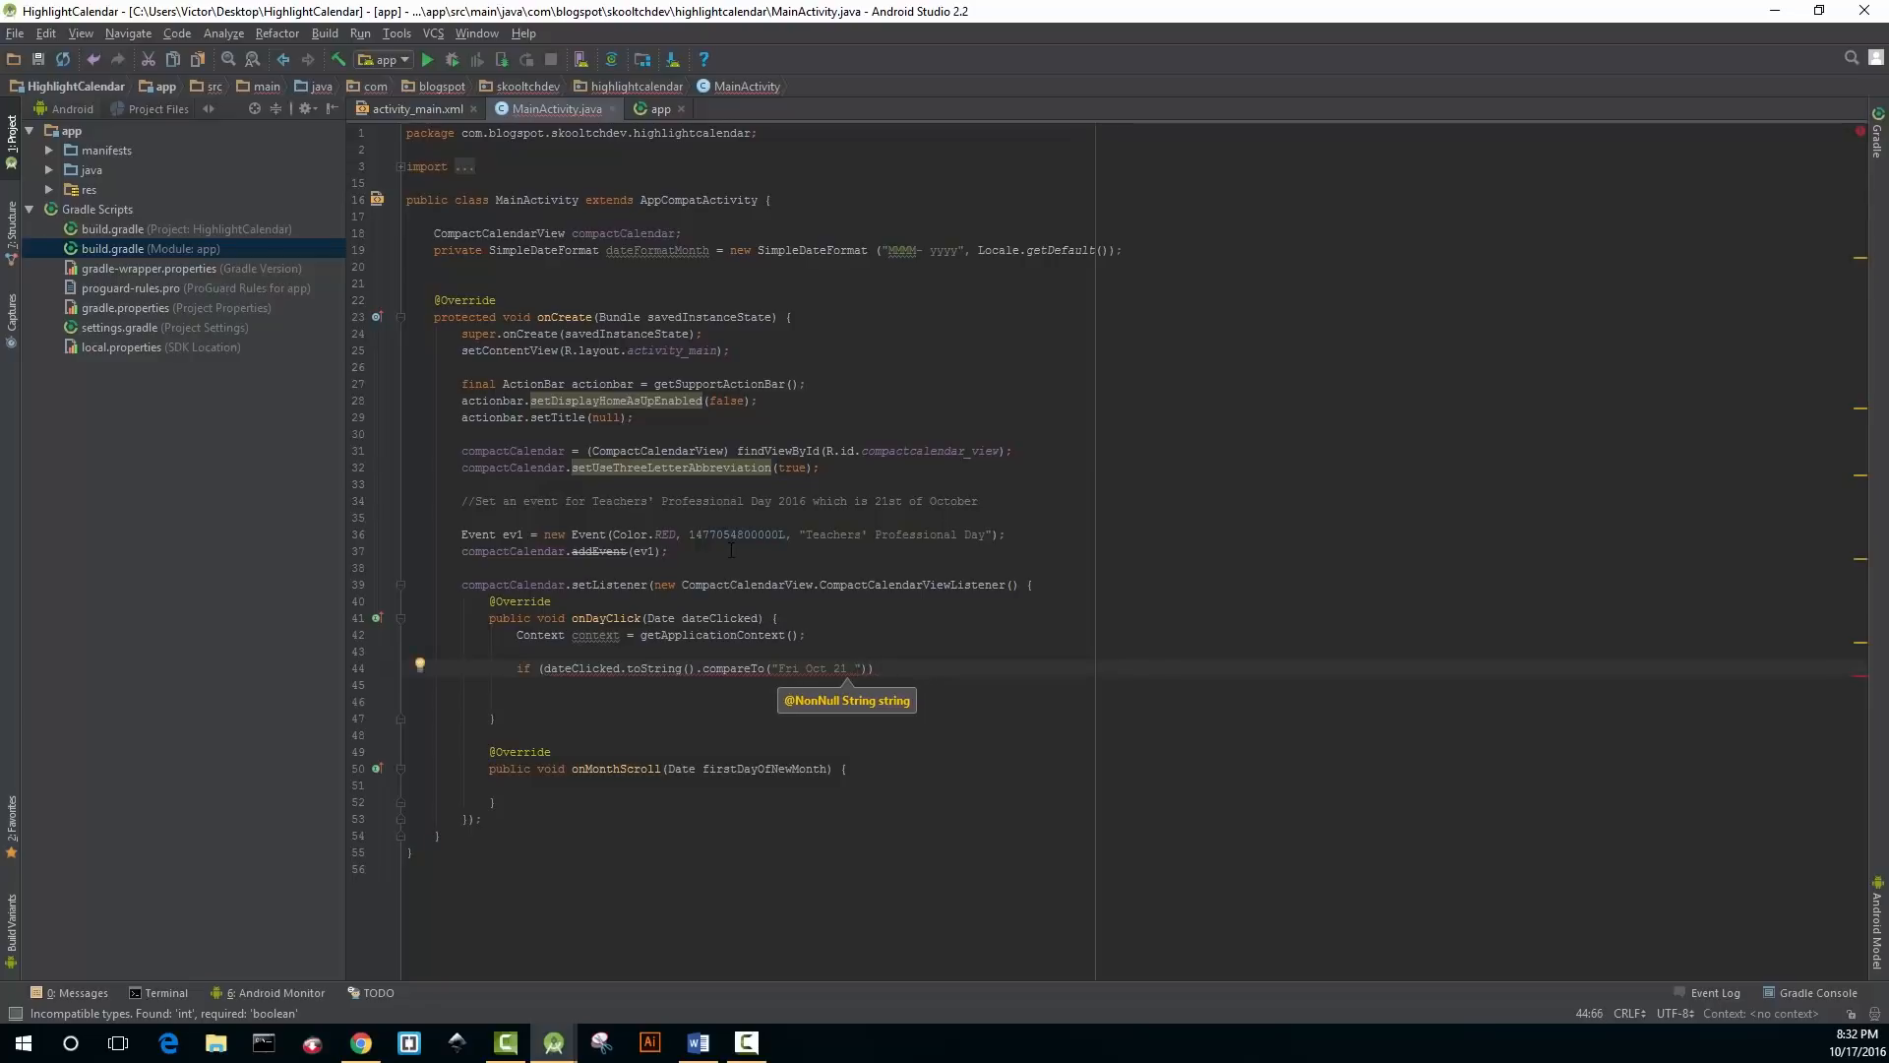
text(1)
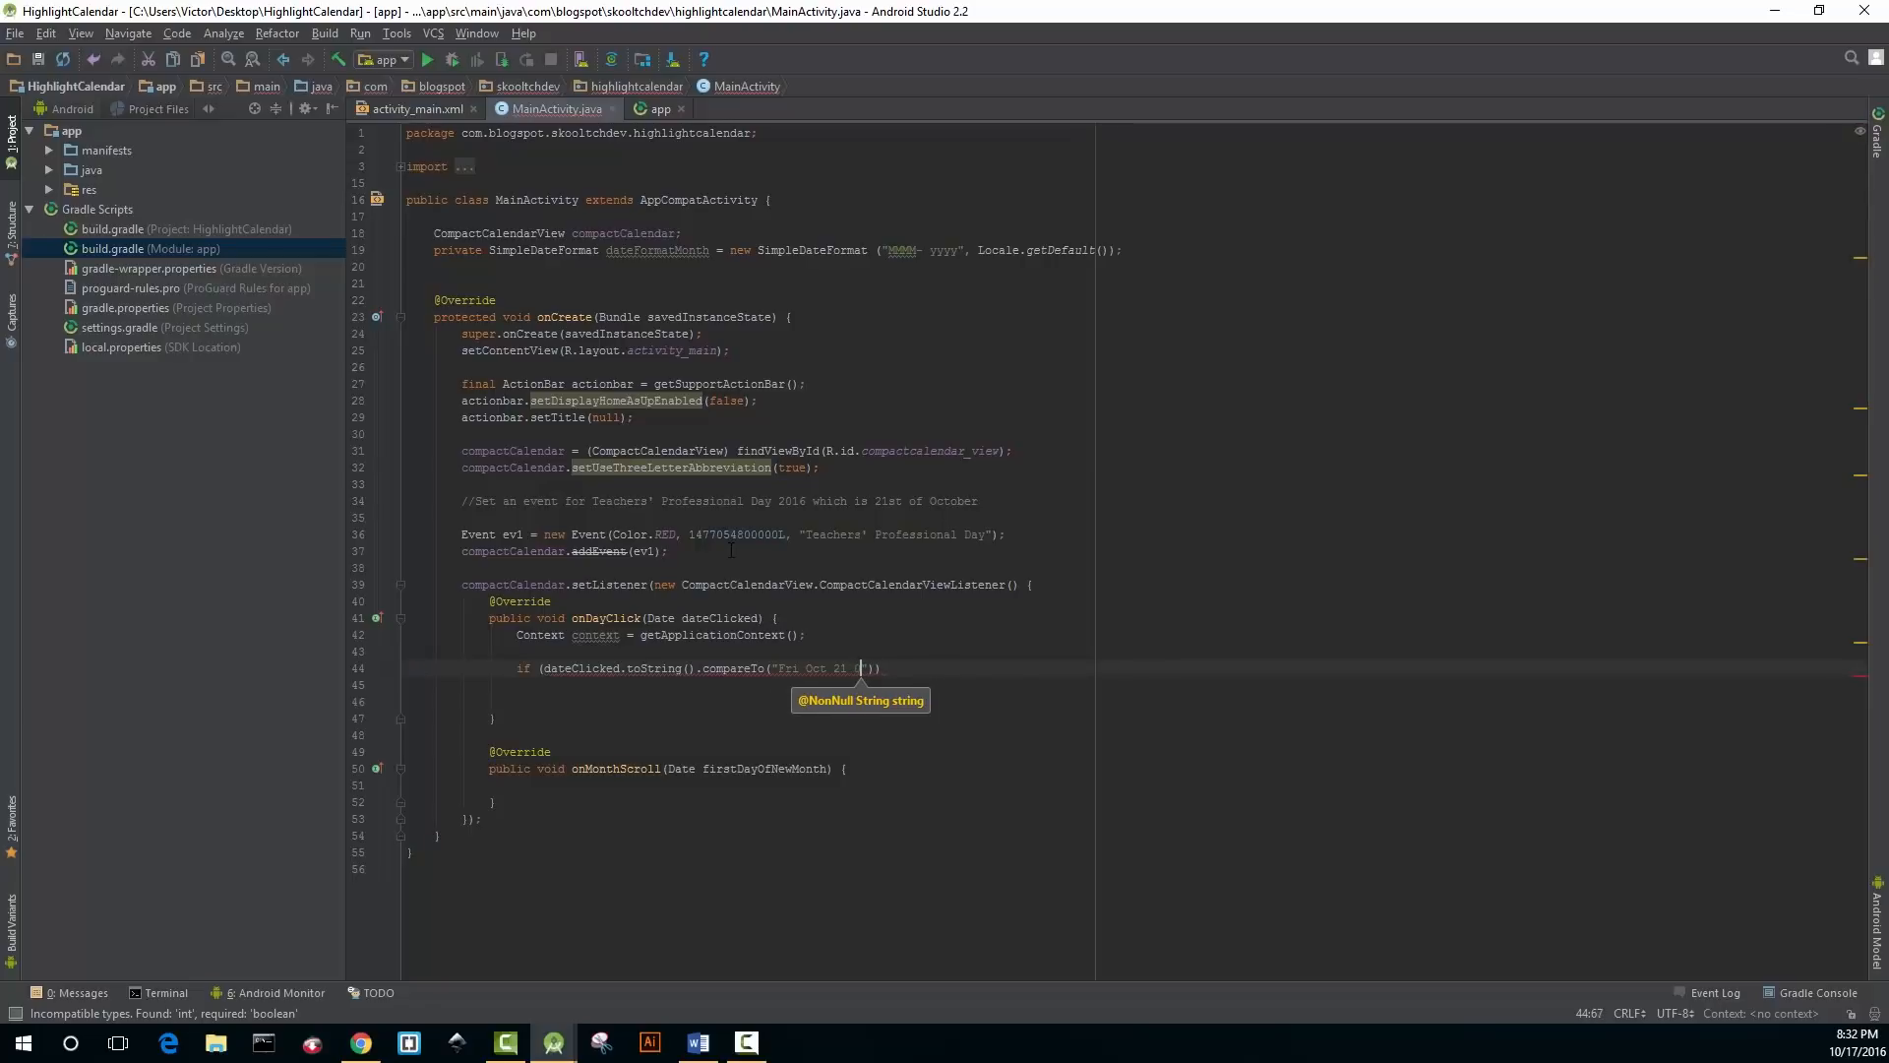
text(09:00:00)
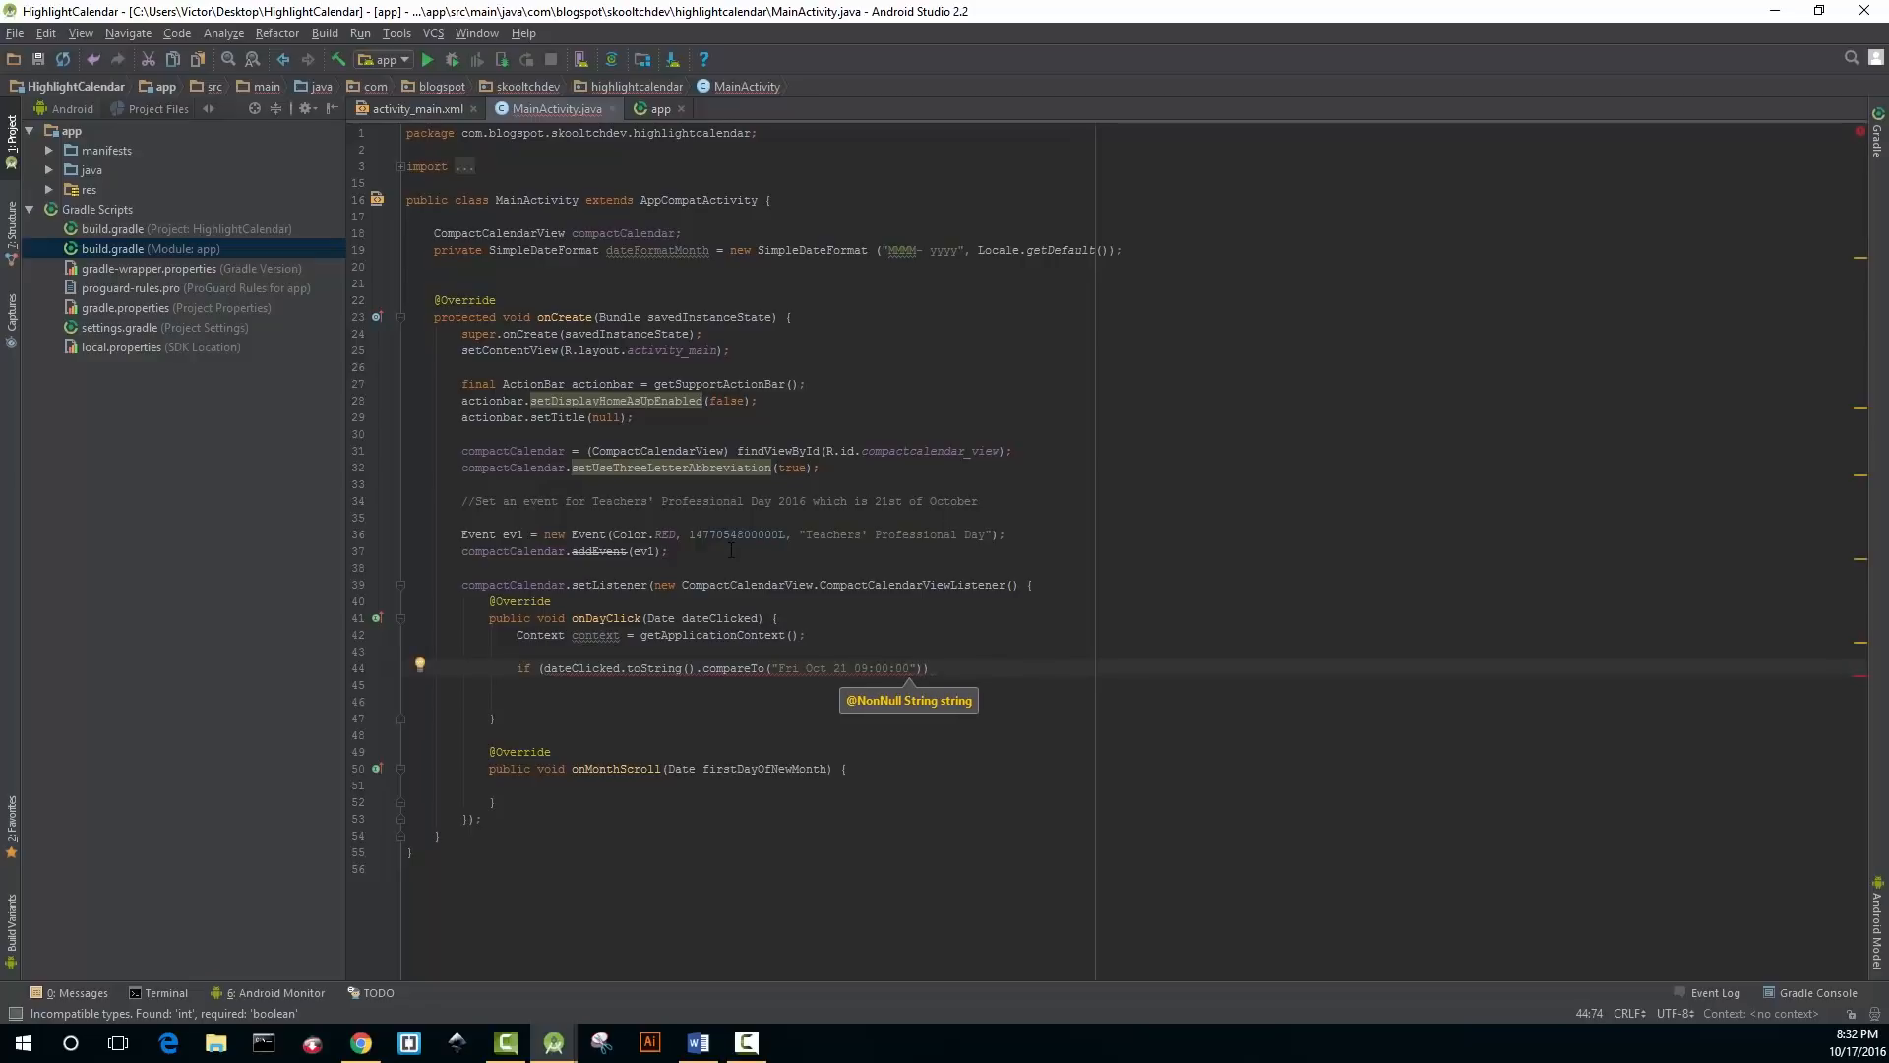
text(AST 2016)
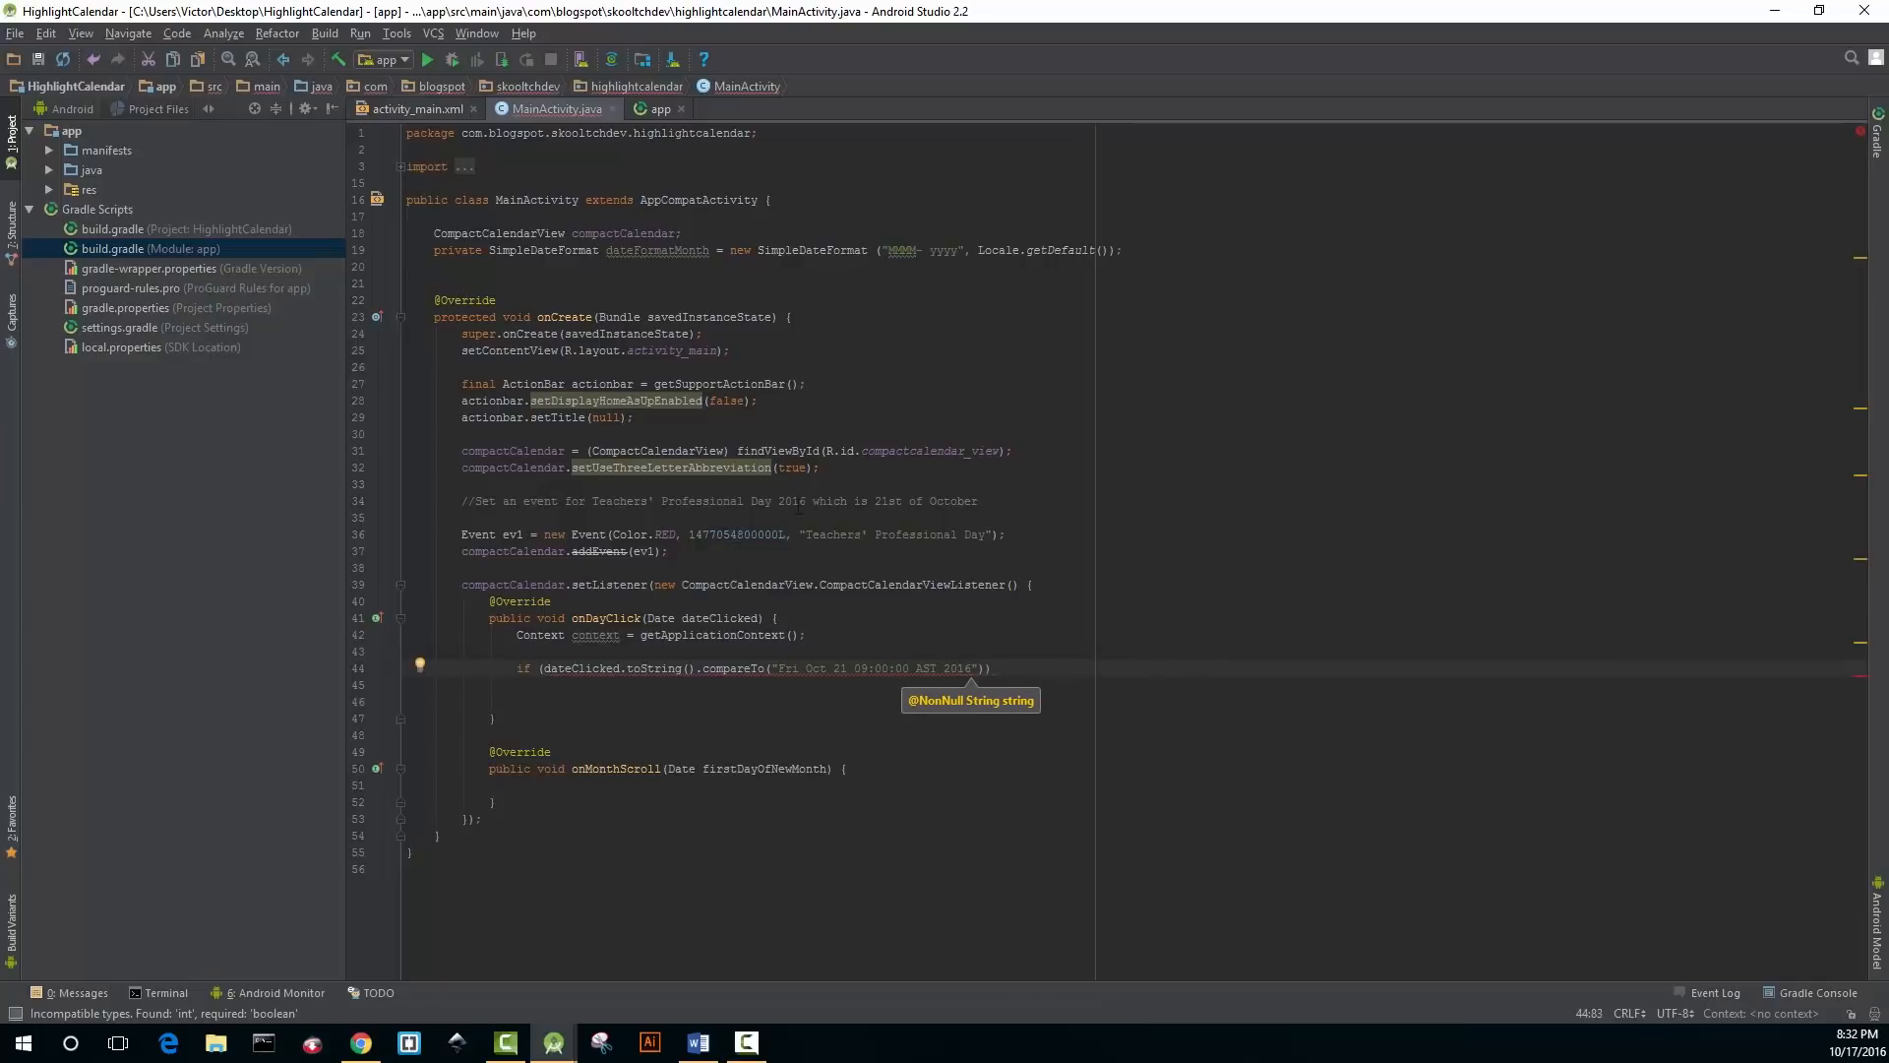
text(==)
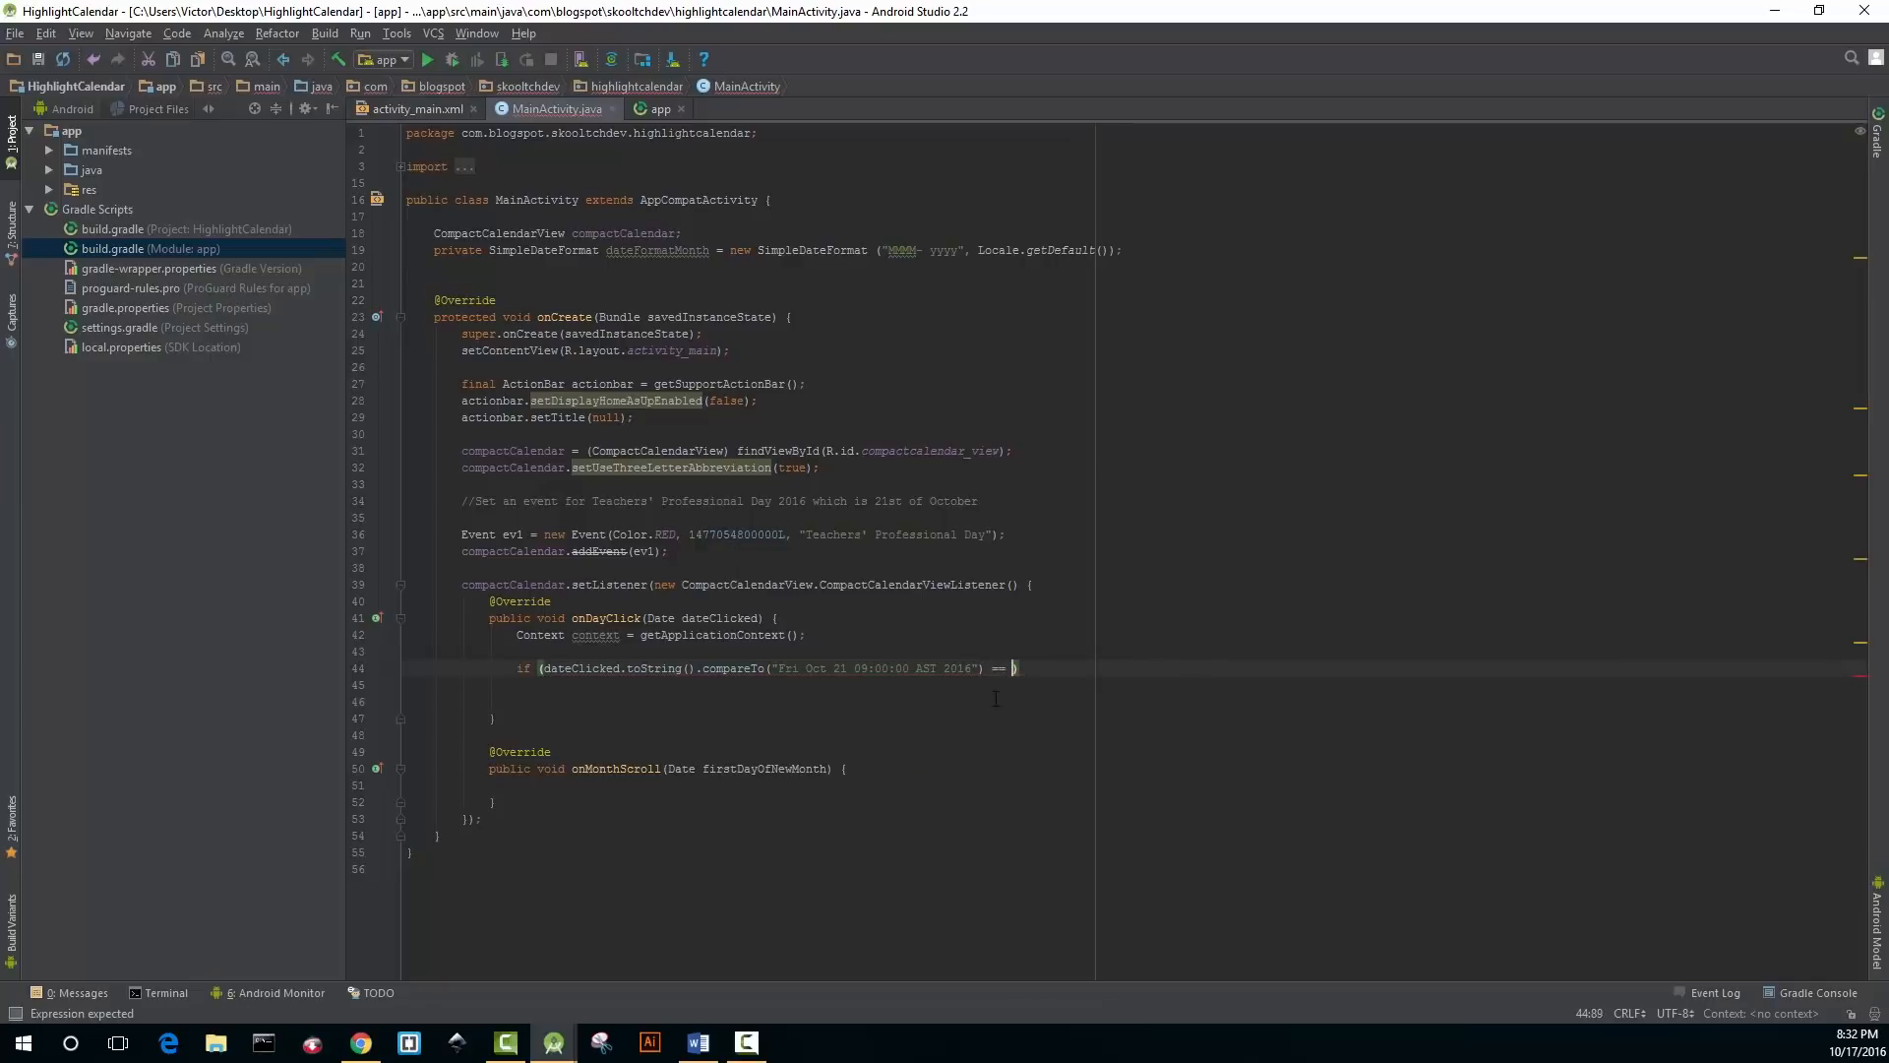
text(0))
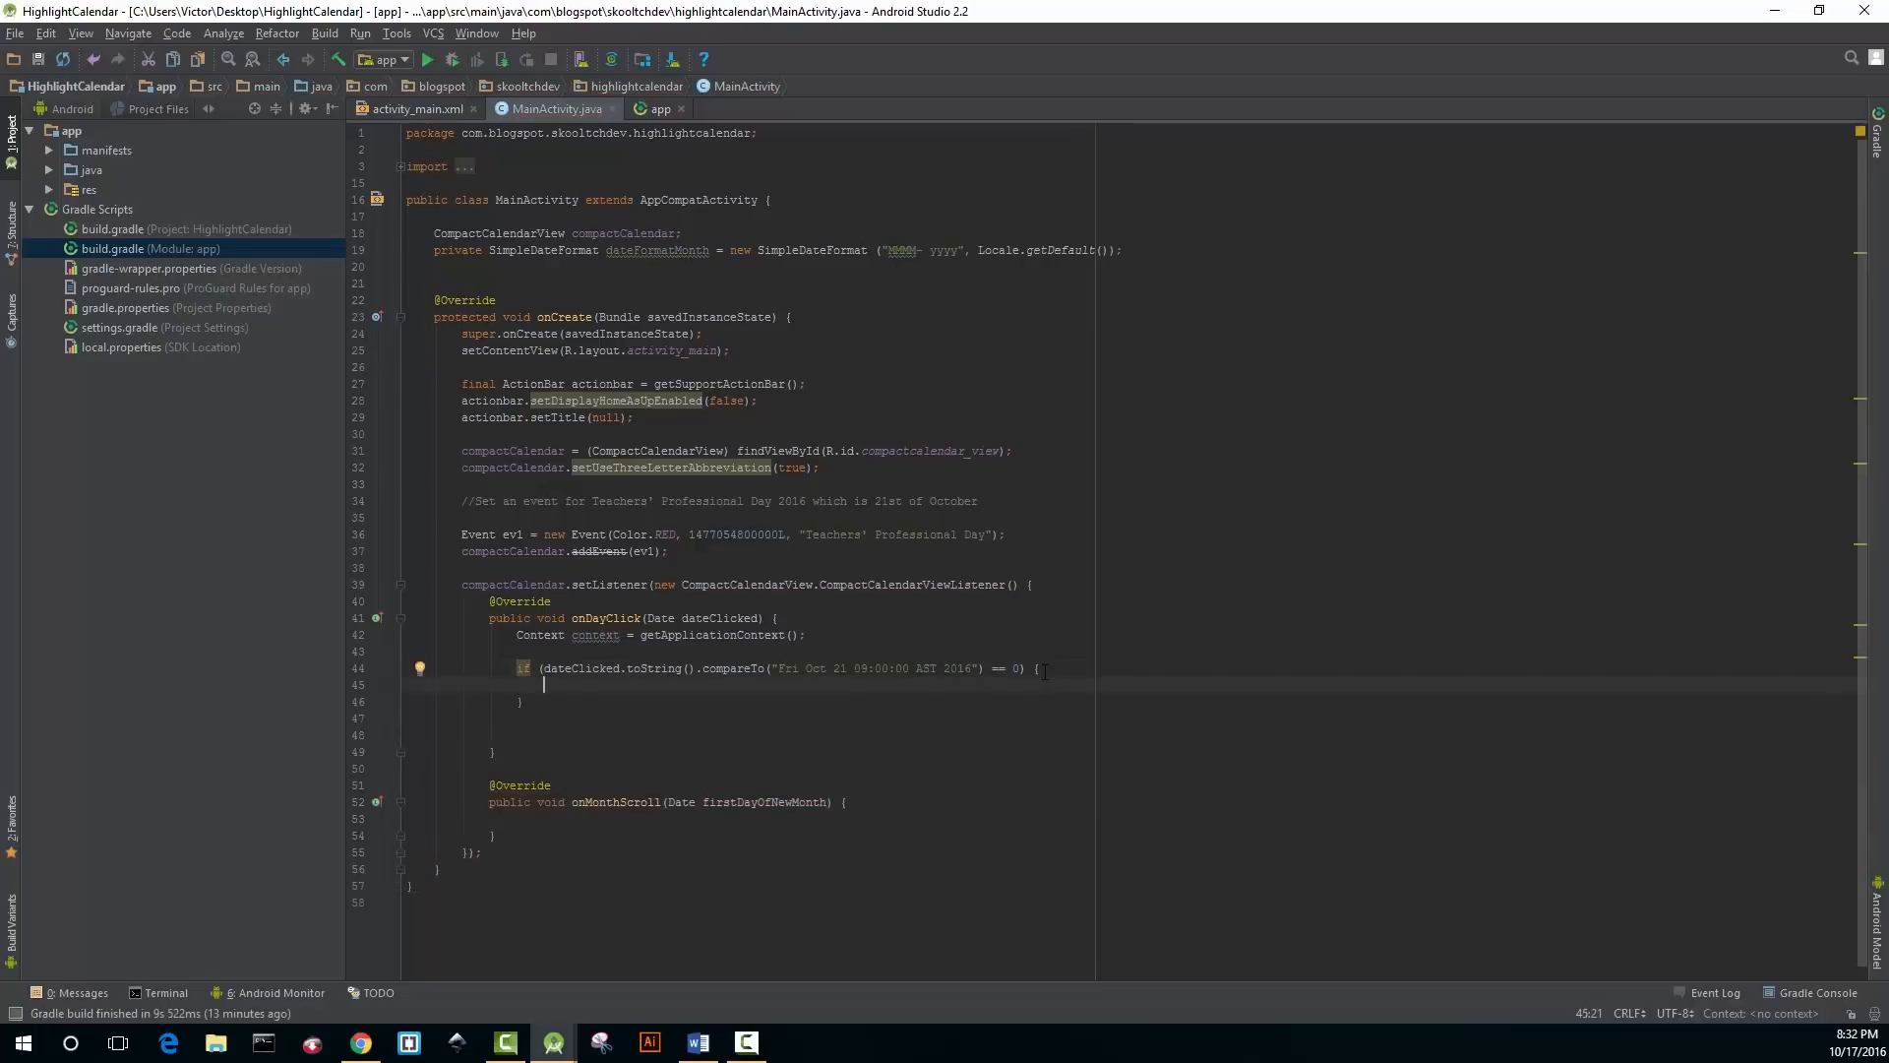
Write Toast.makeText(context, with the "Teachers' Professional Day" message in the if block
text(Toast)
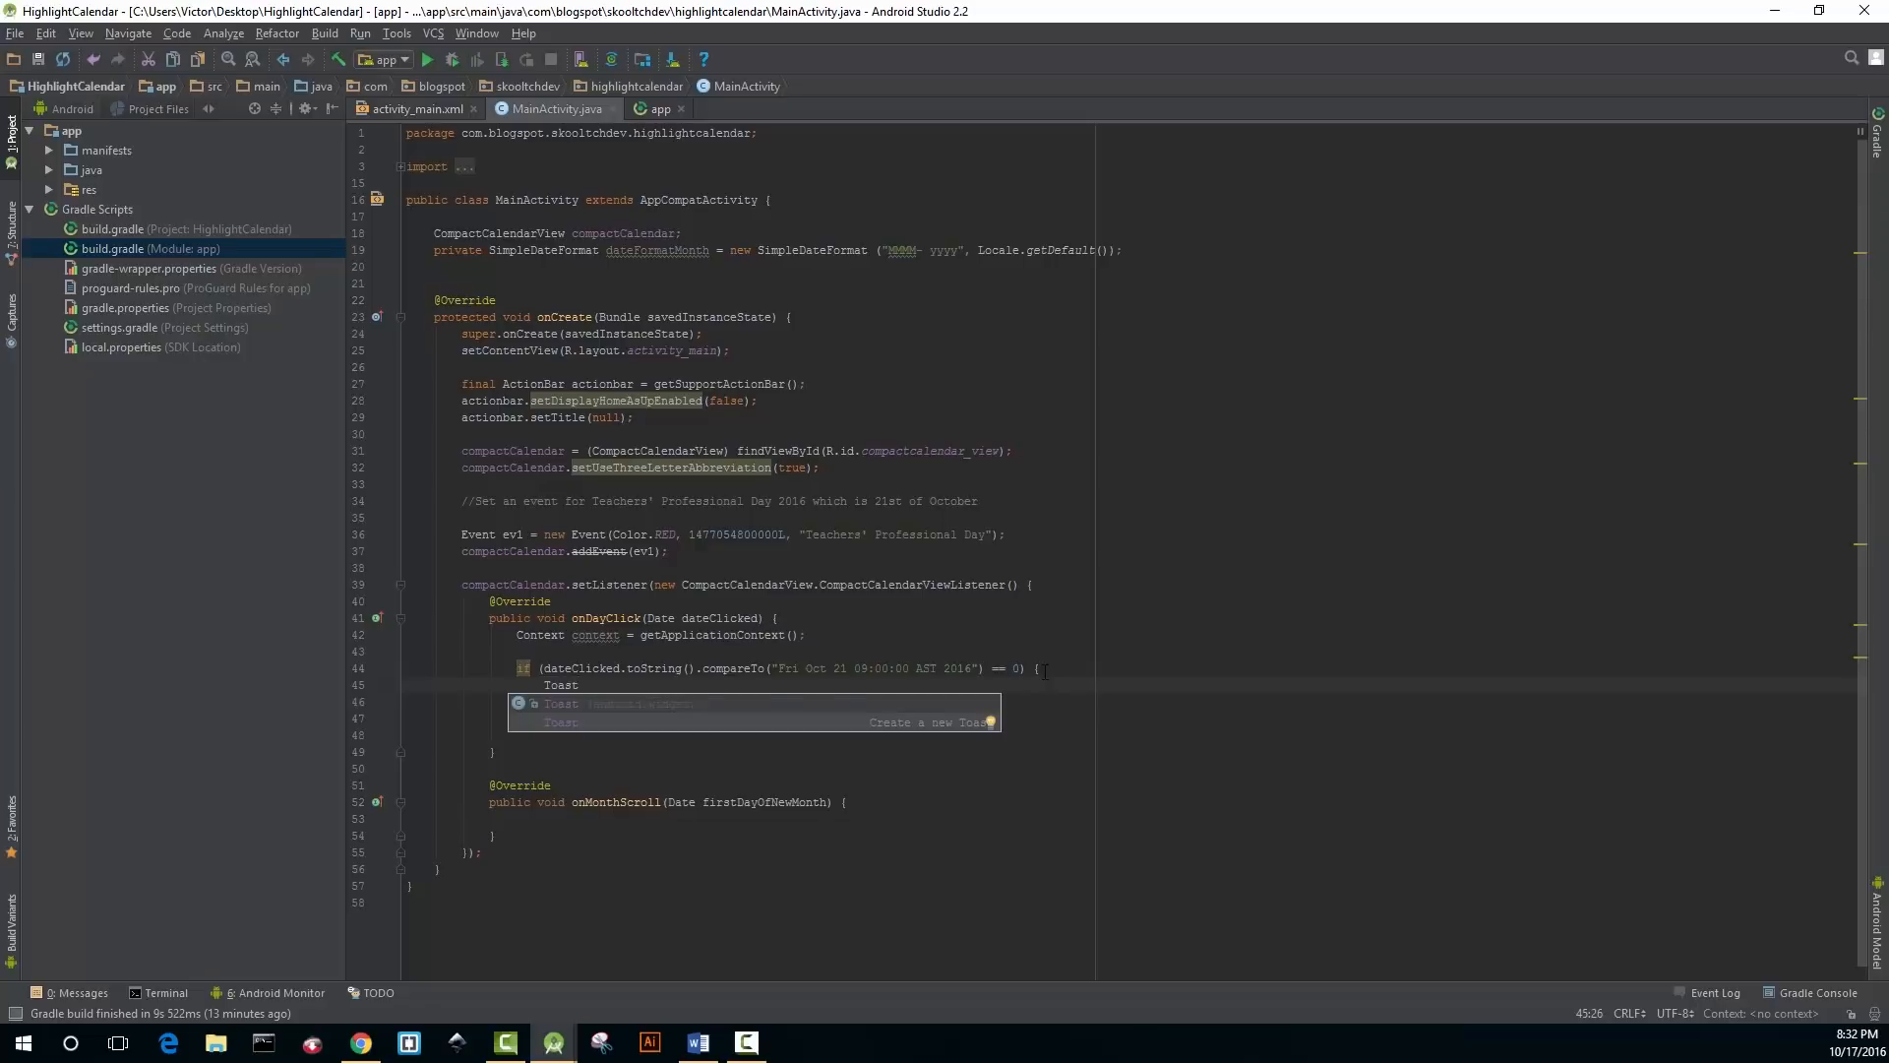
text(.makeTe)
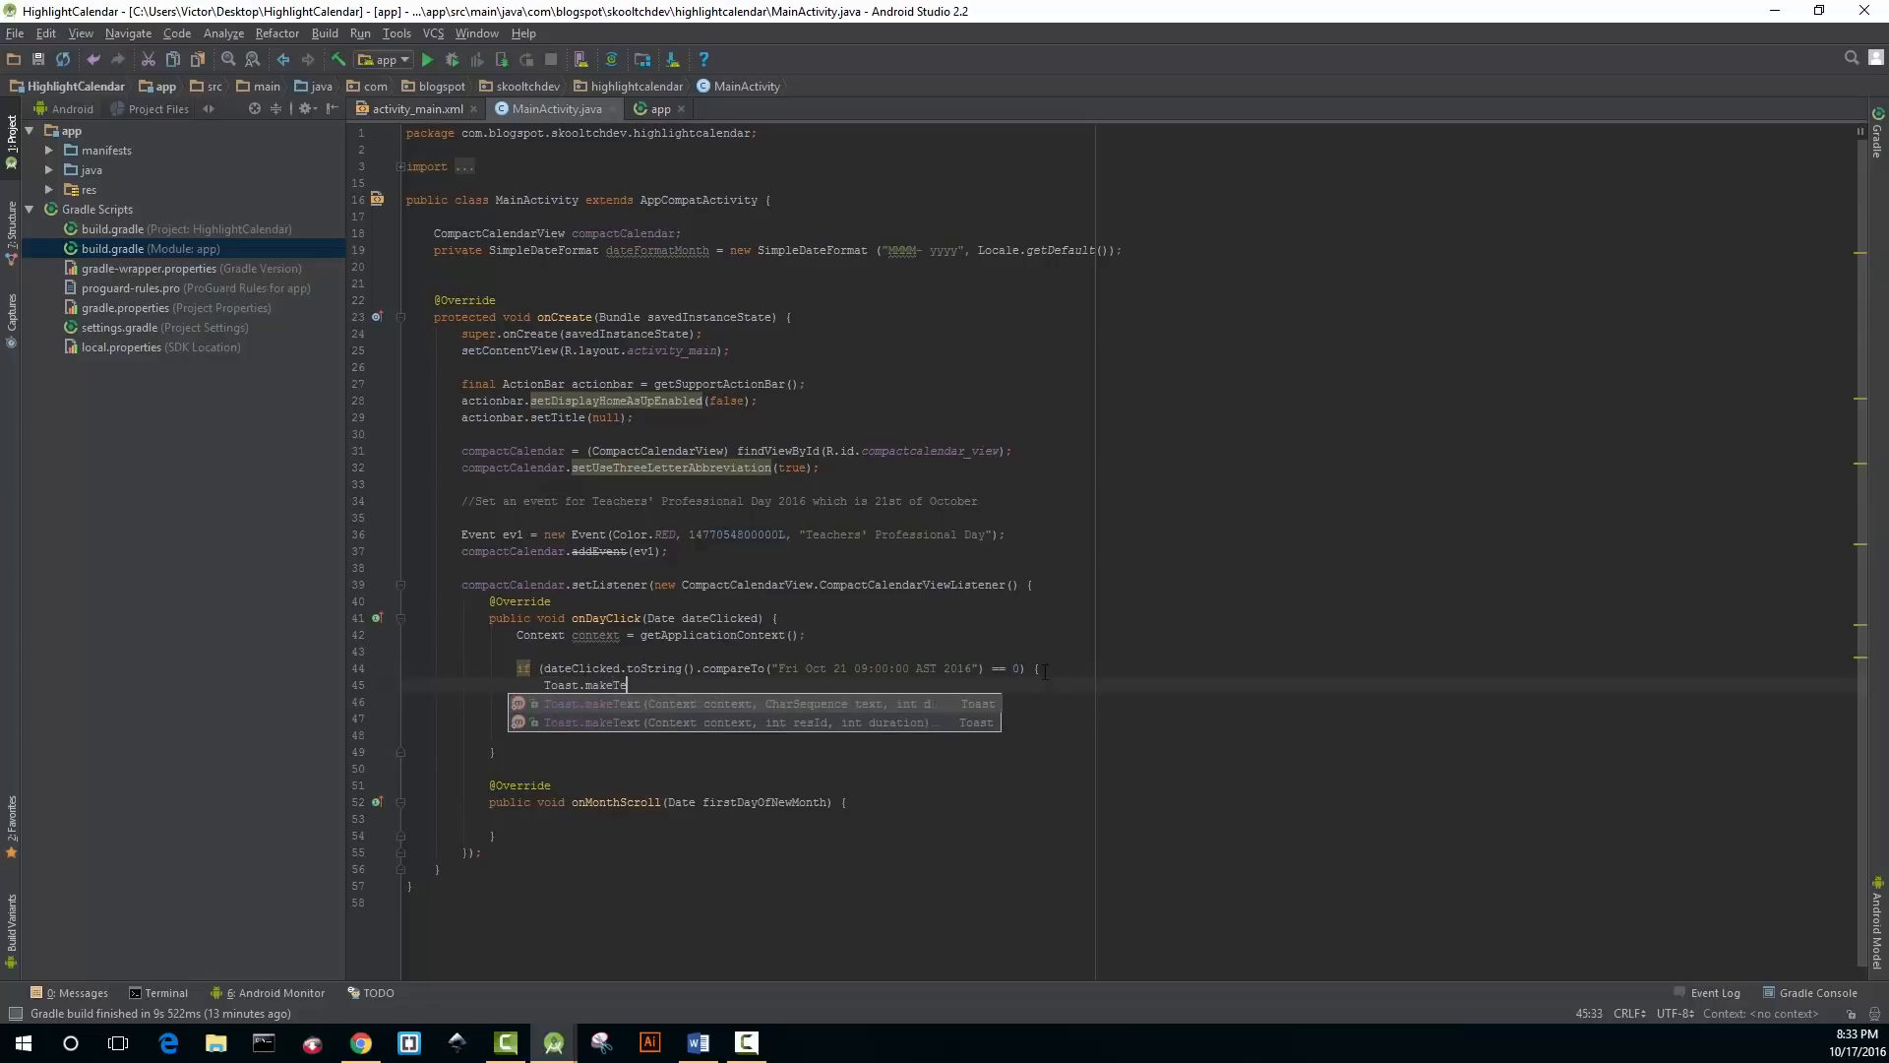
text((conte)
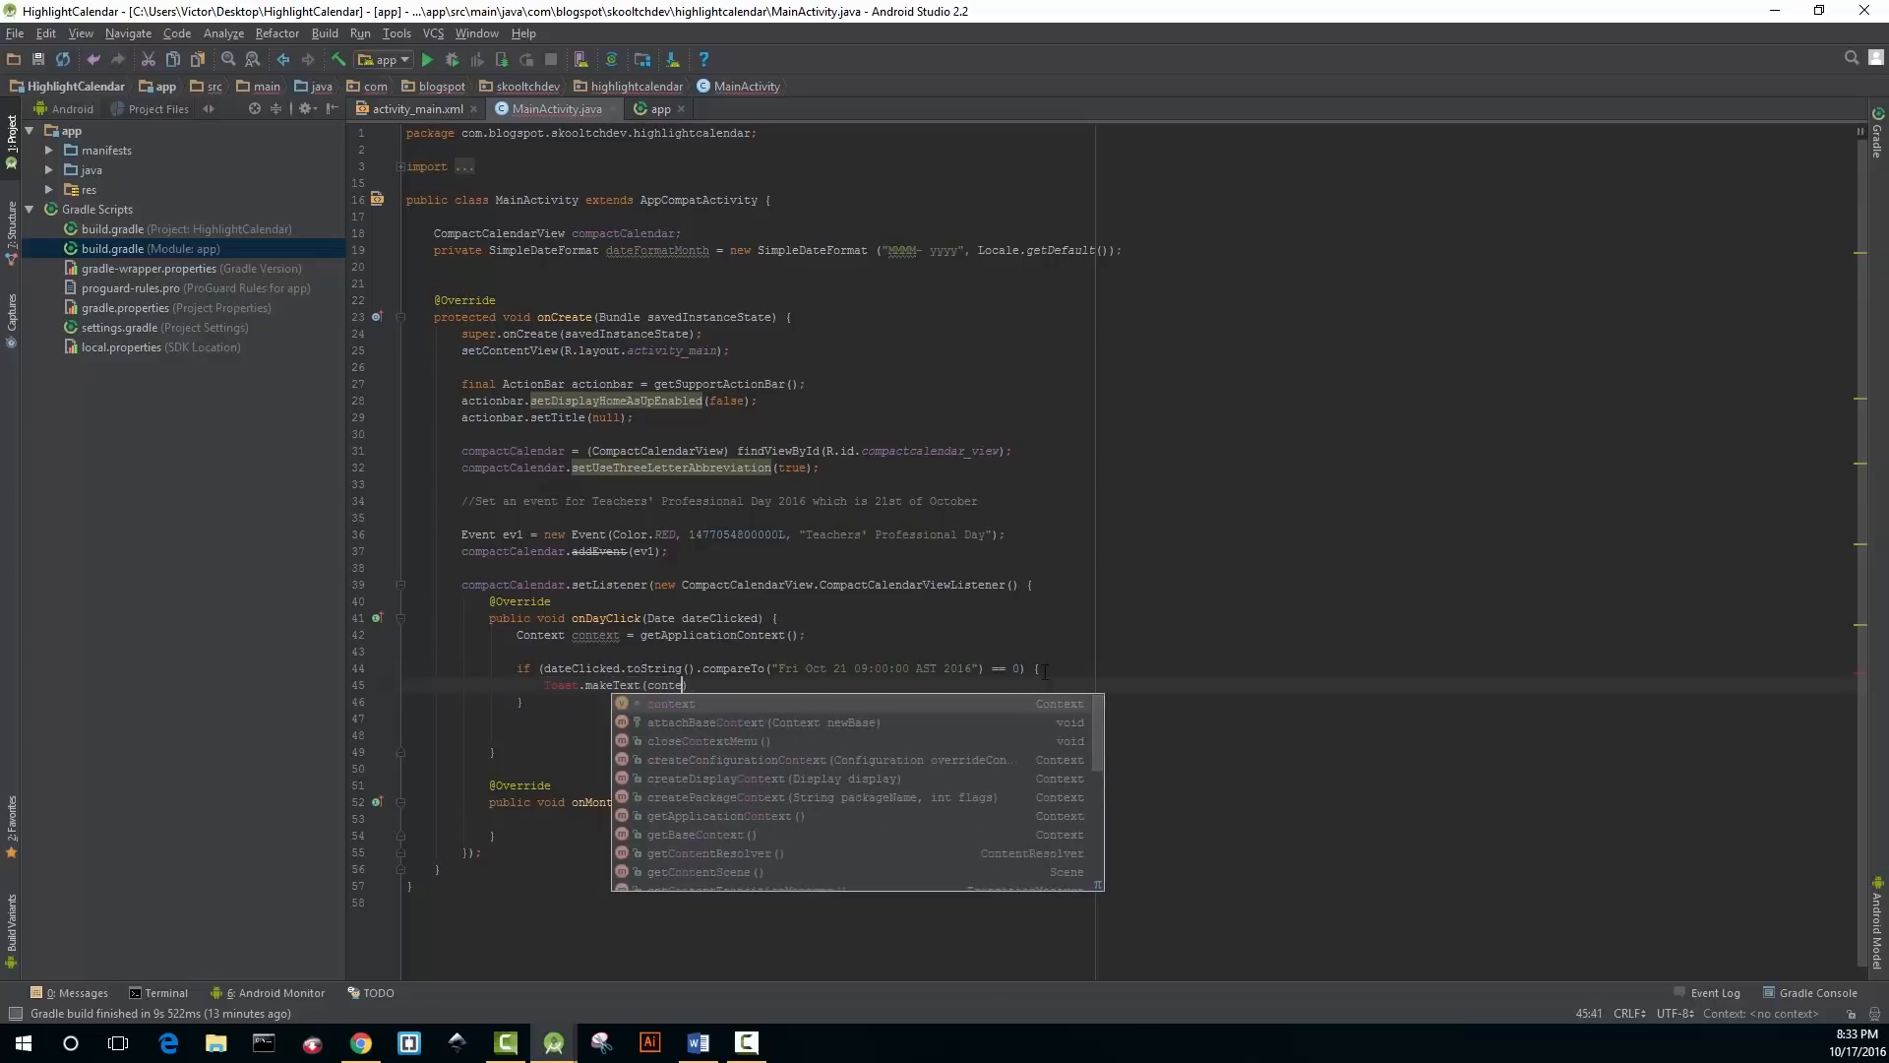
key(Enter)
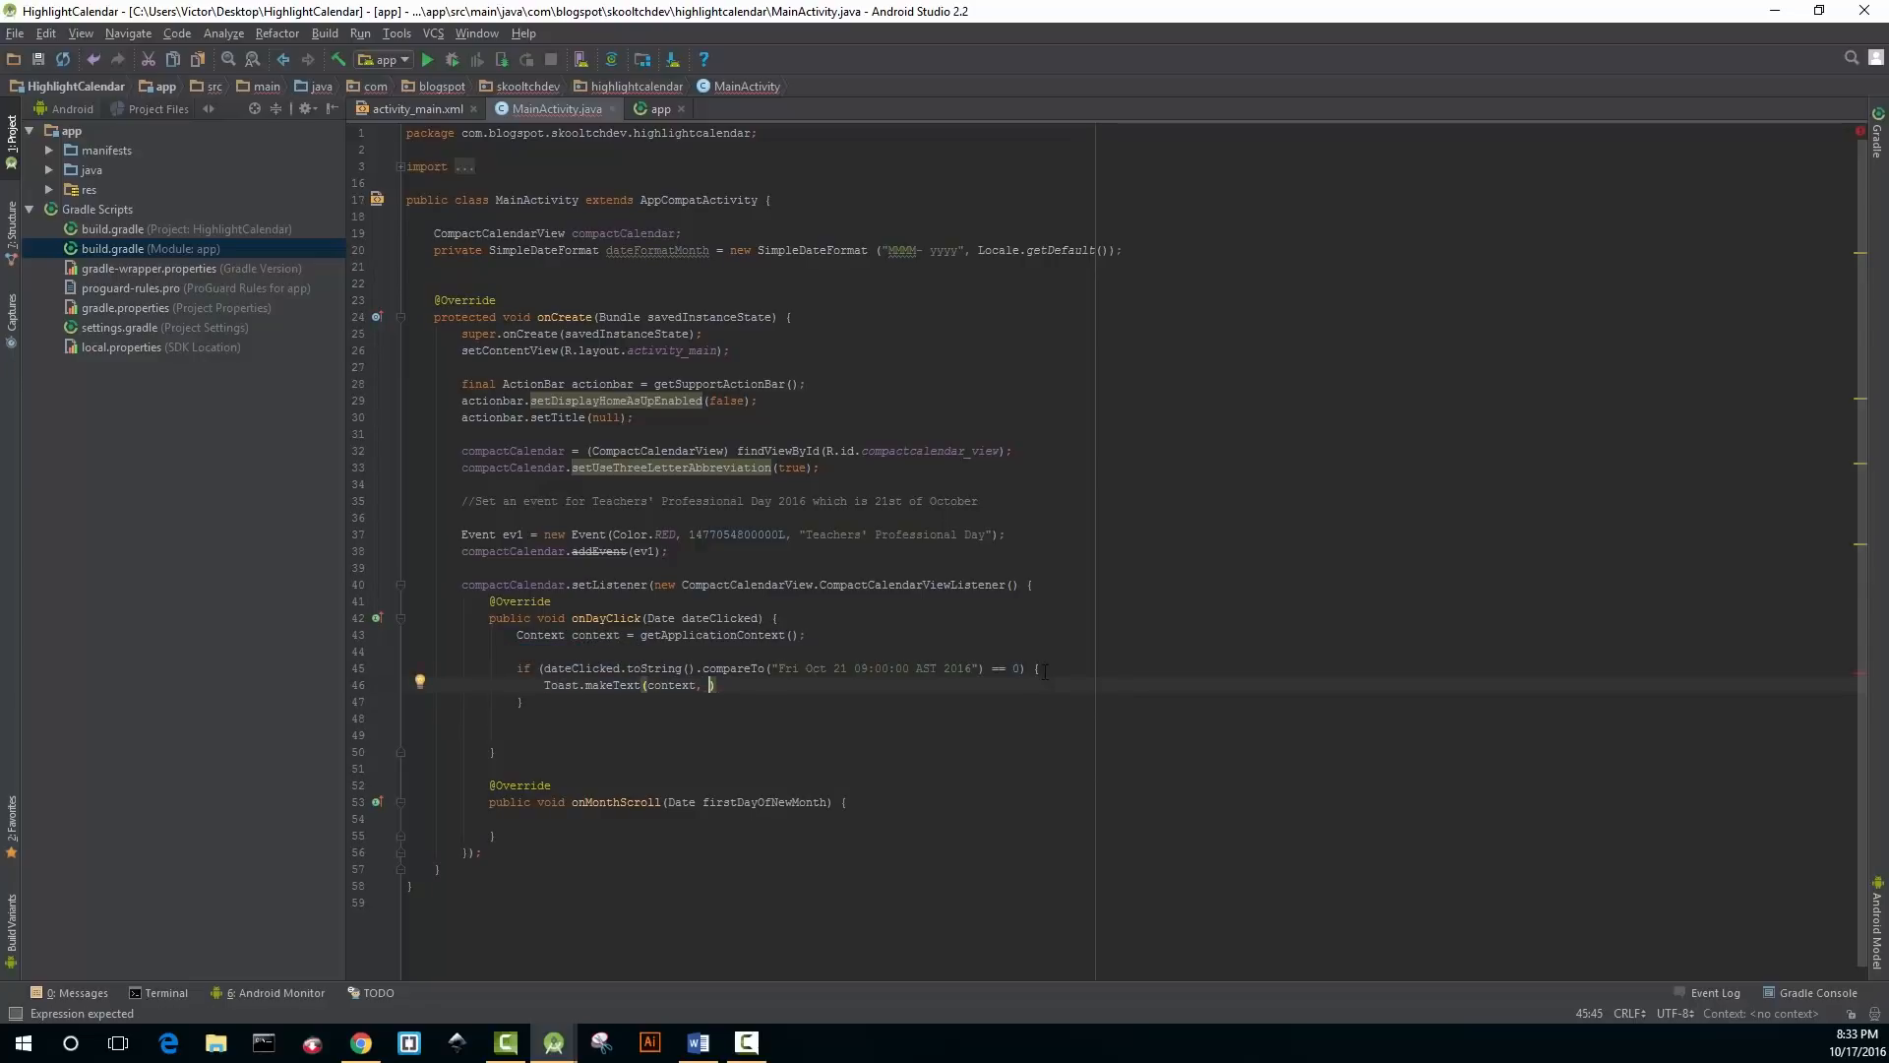
text("Test")
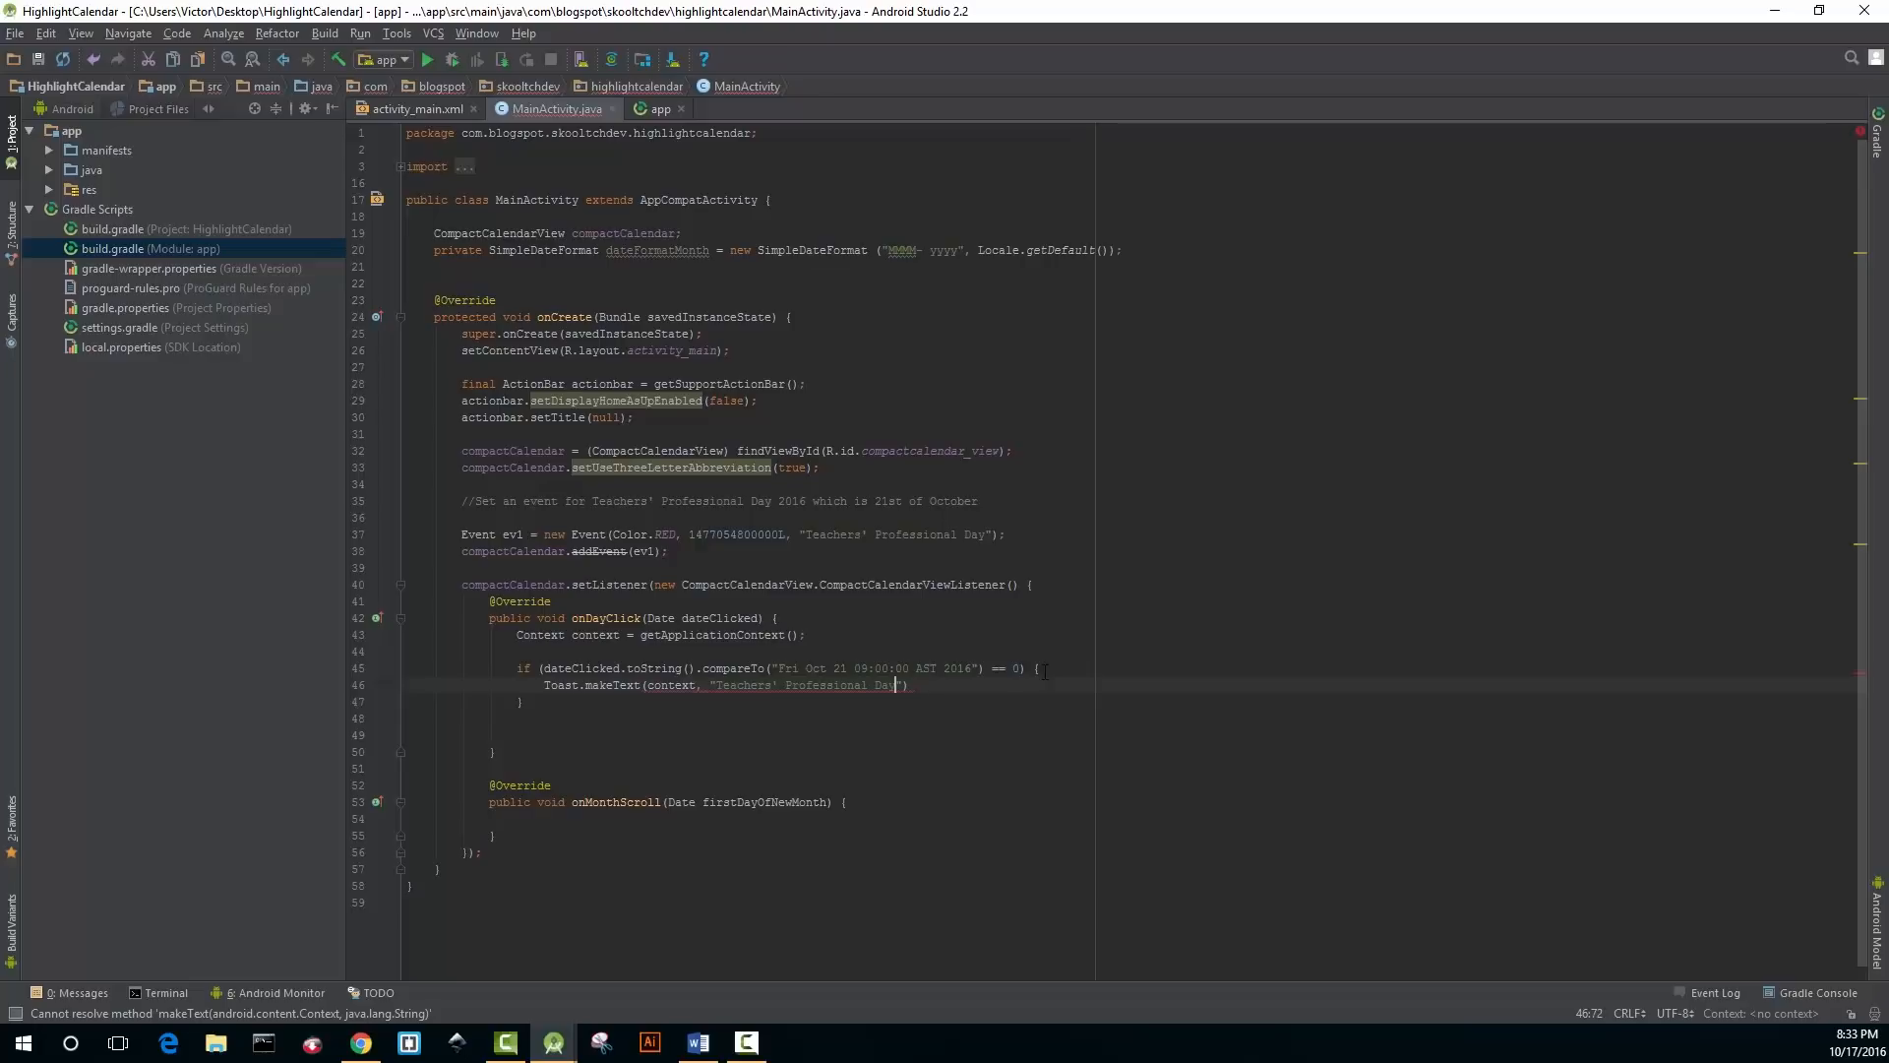
text(,)
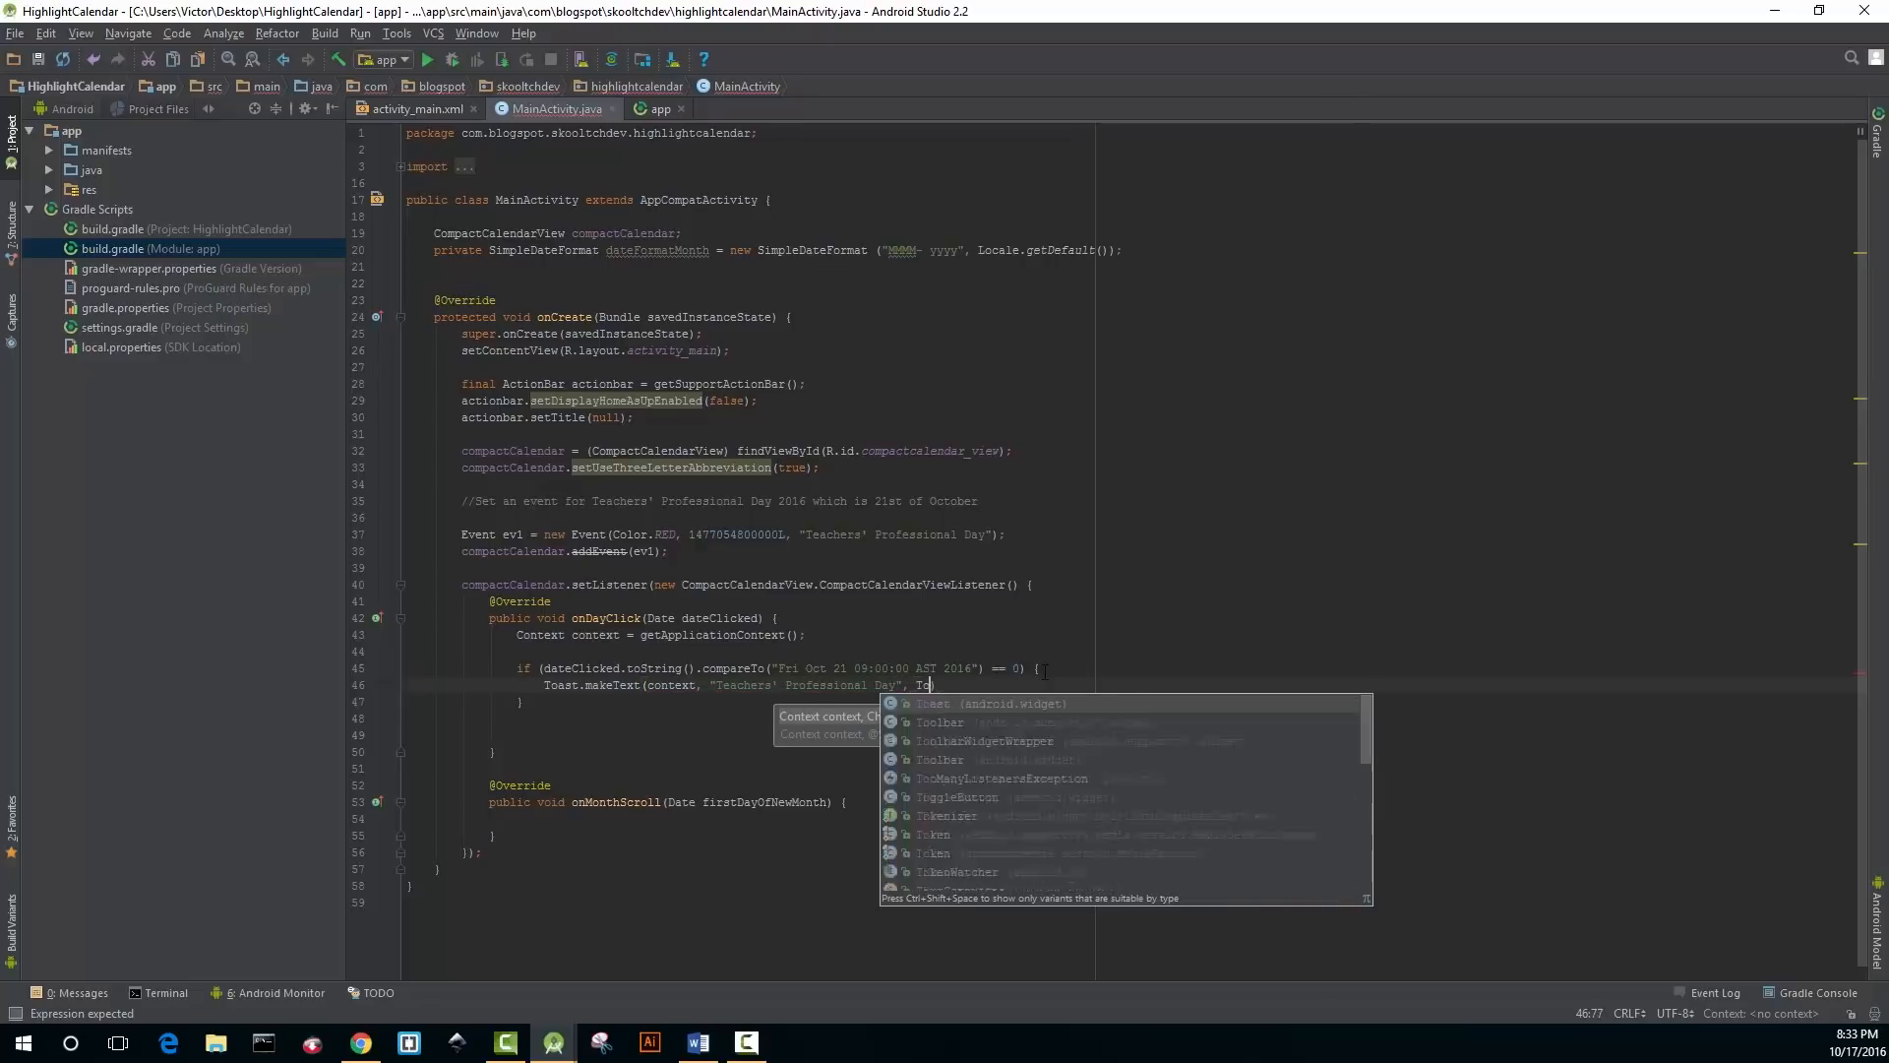
Finish the toast with Toast.LENGTH_SHORT).show(); and begin the else branch
text(Toast.LENG)
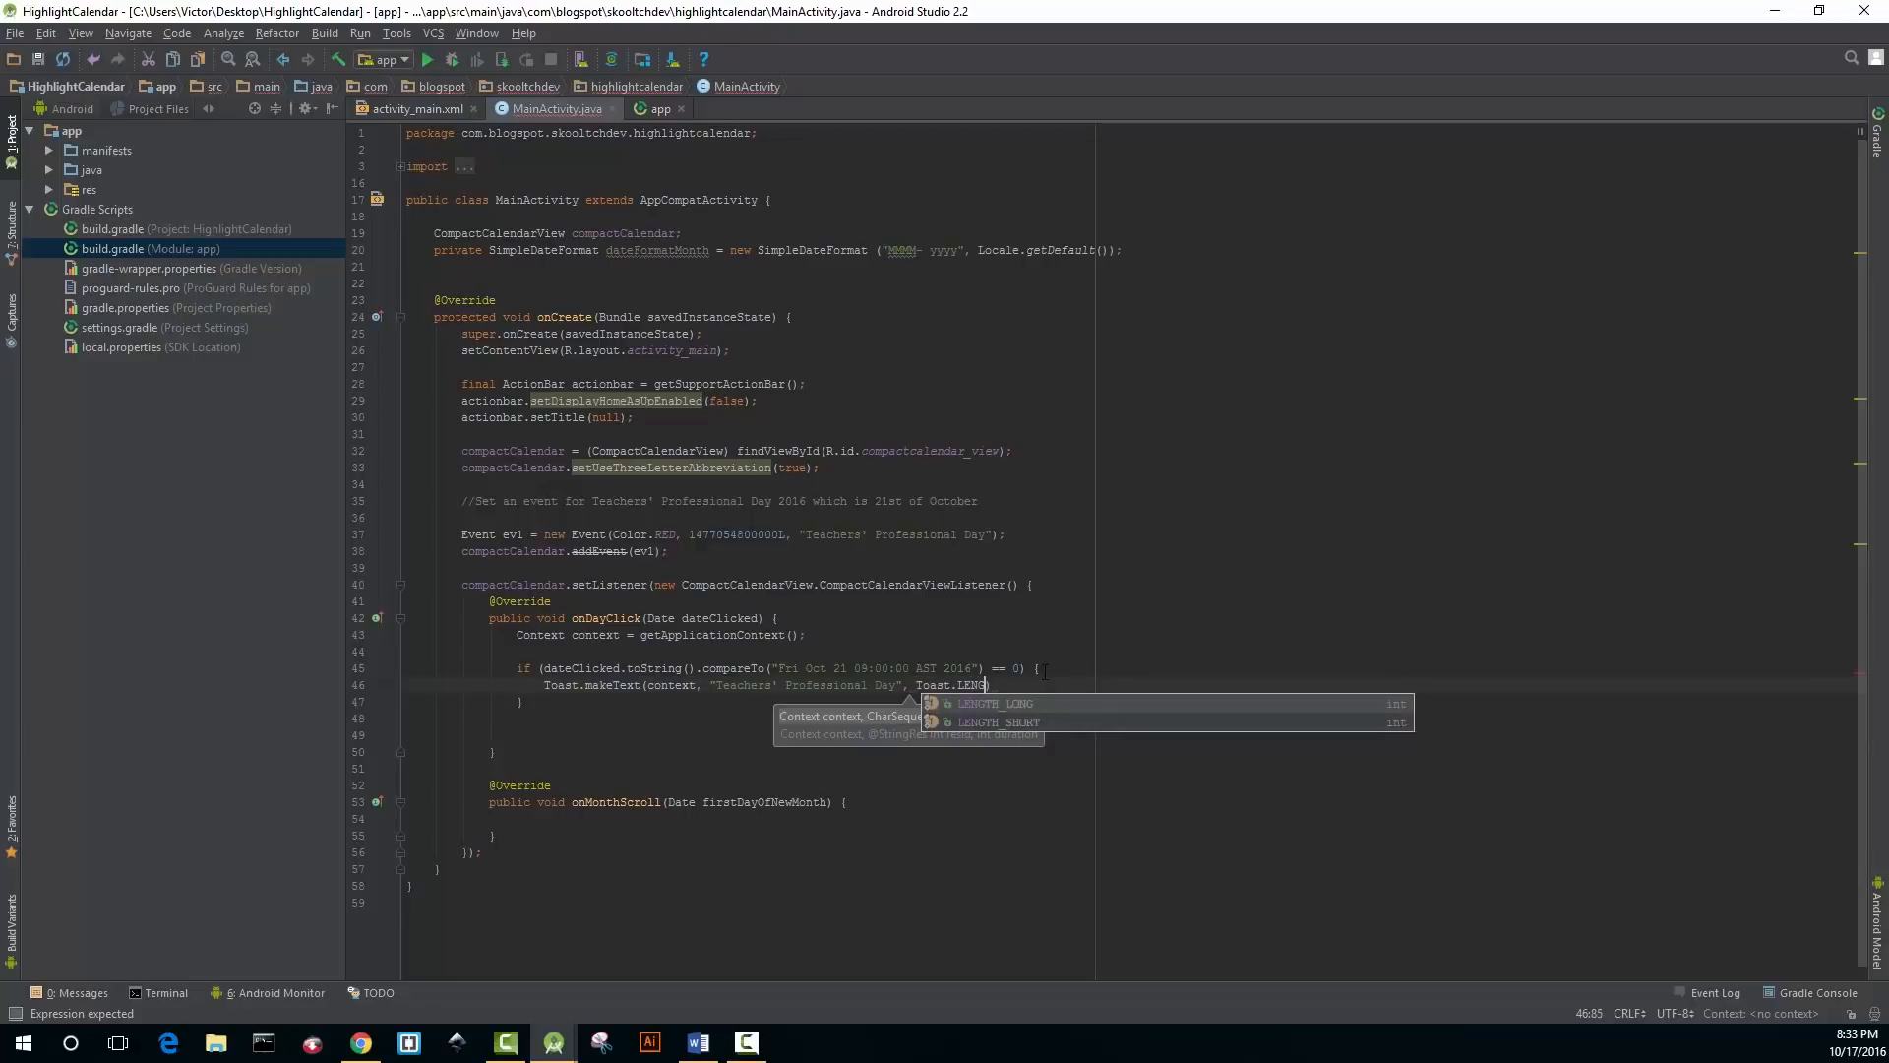
click(999, 722)
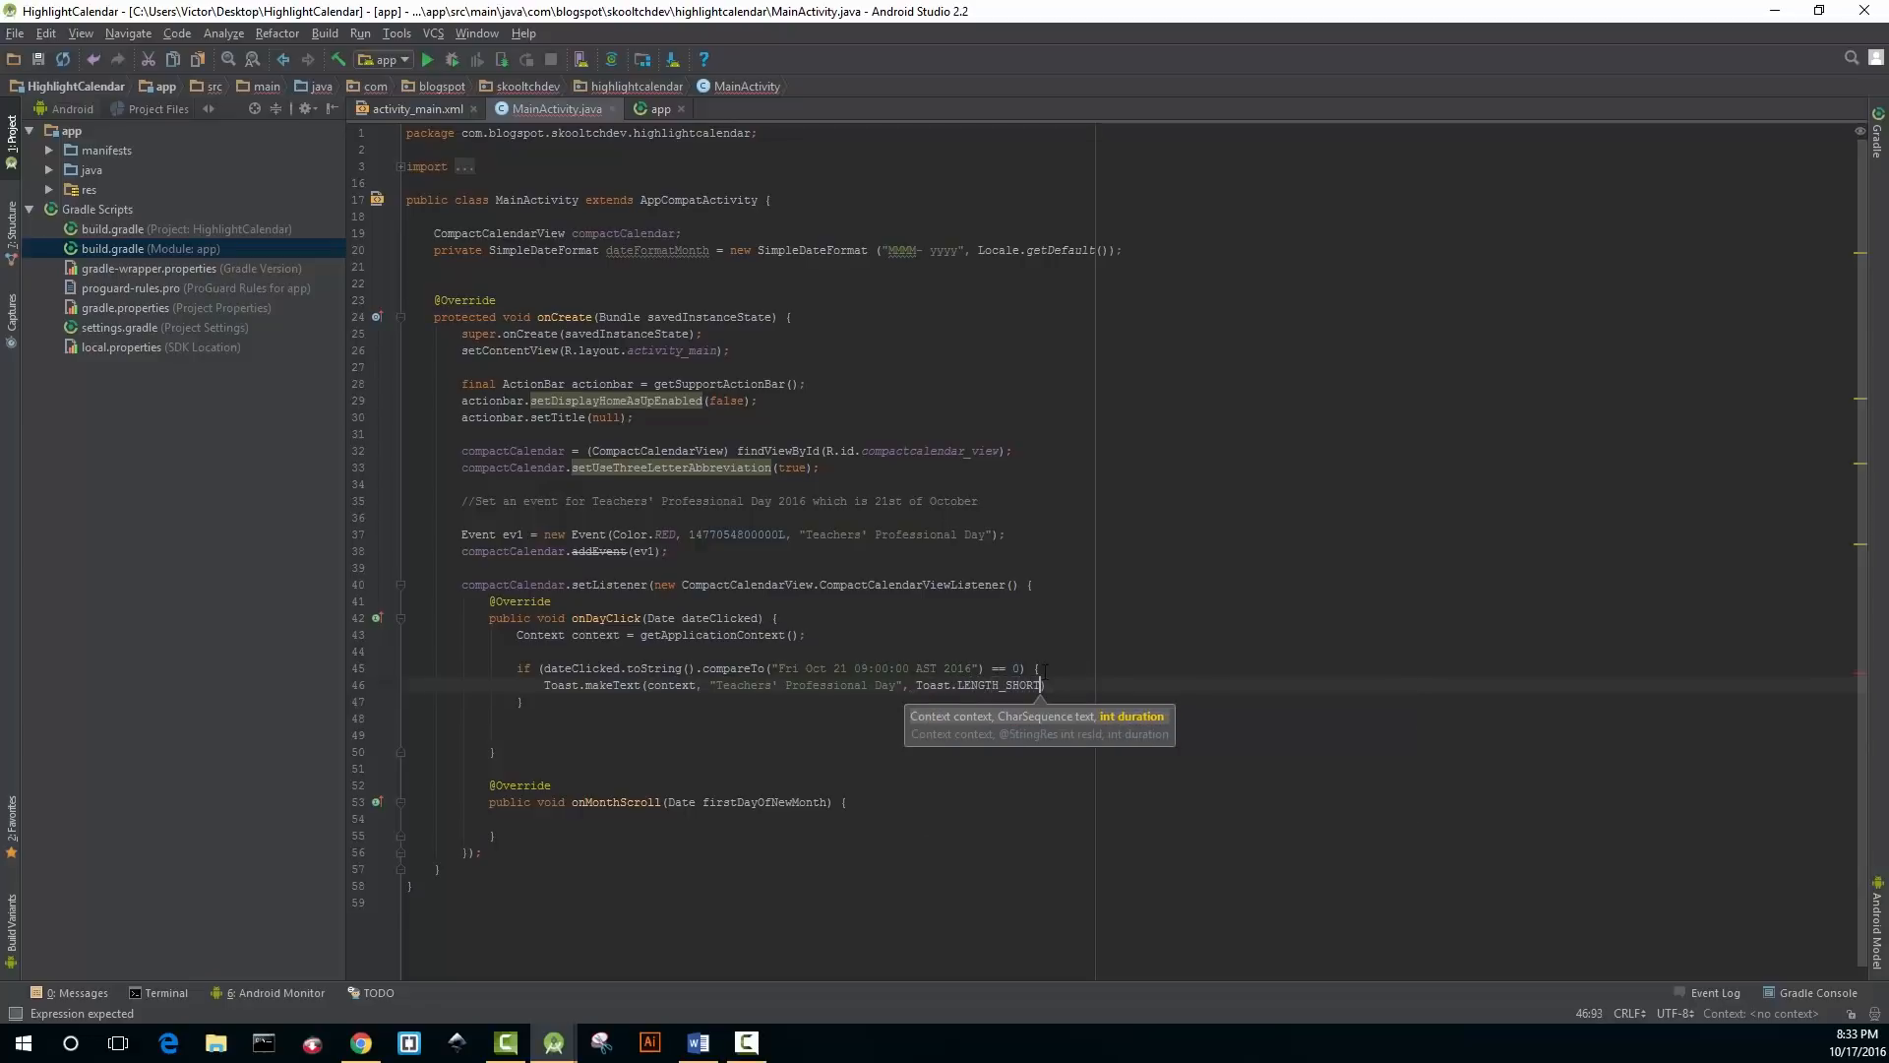
text(.show)
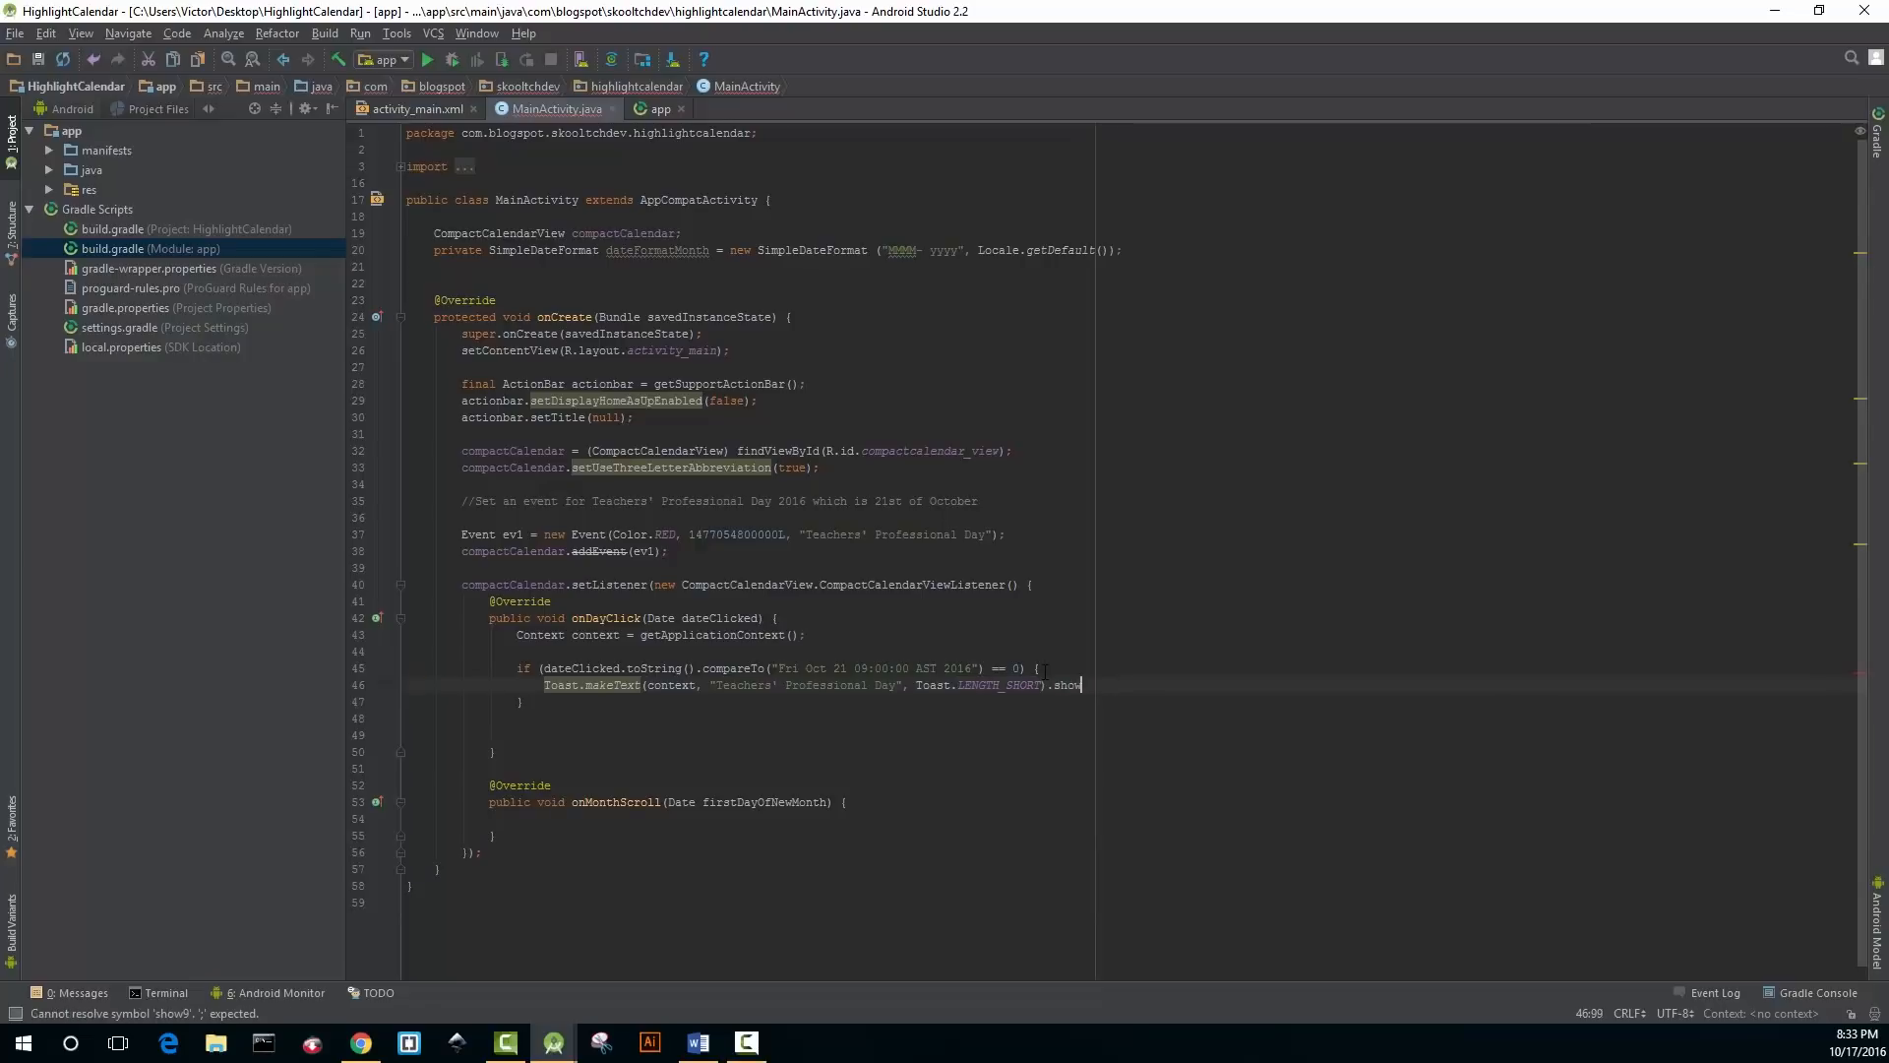
text(();)
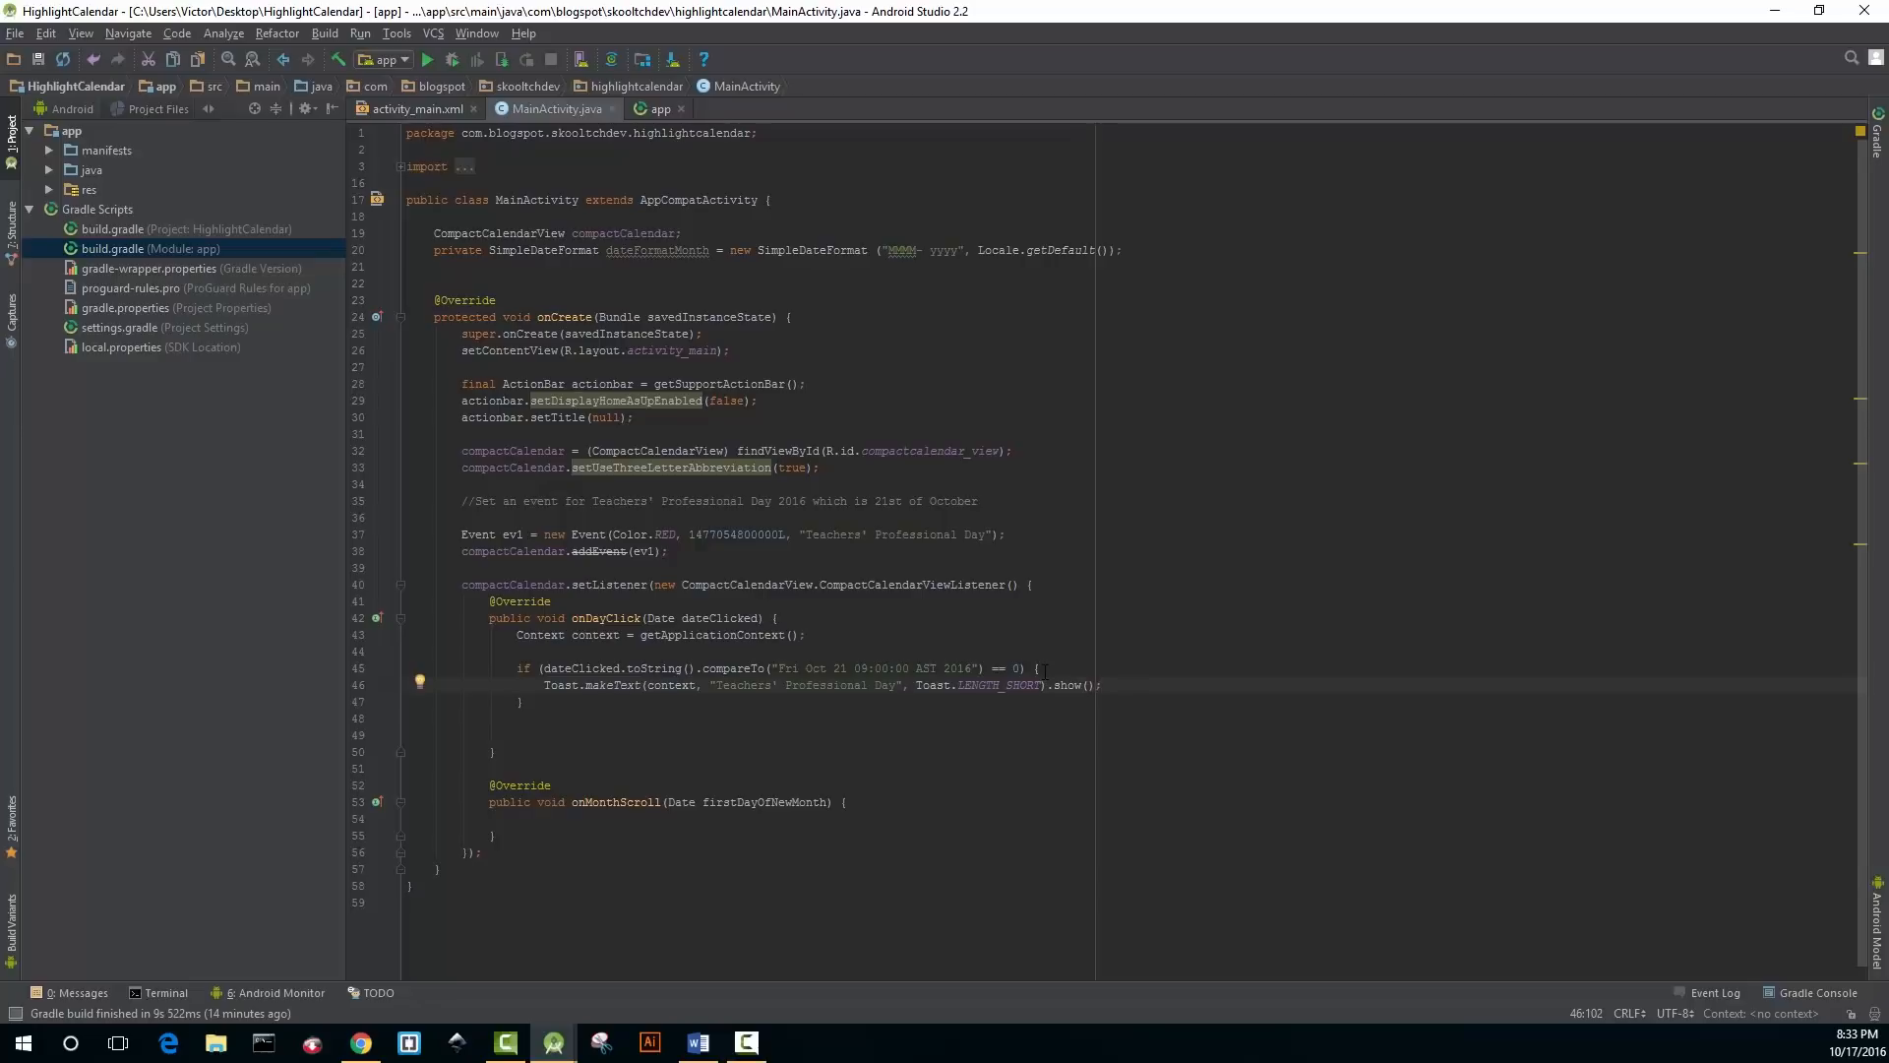
text(le)
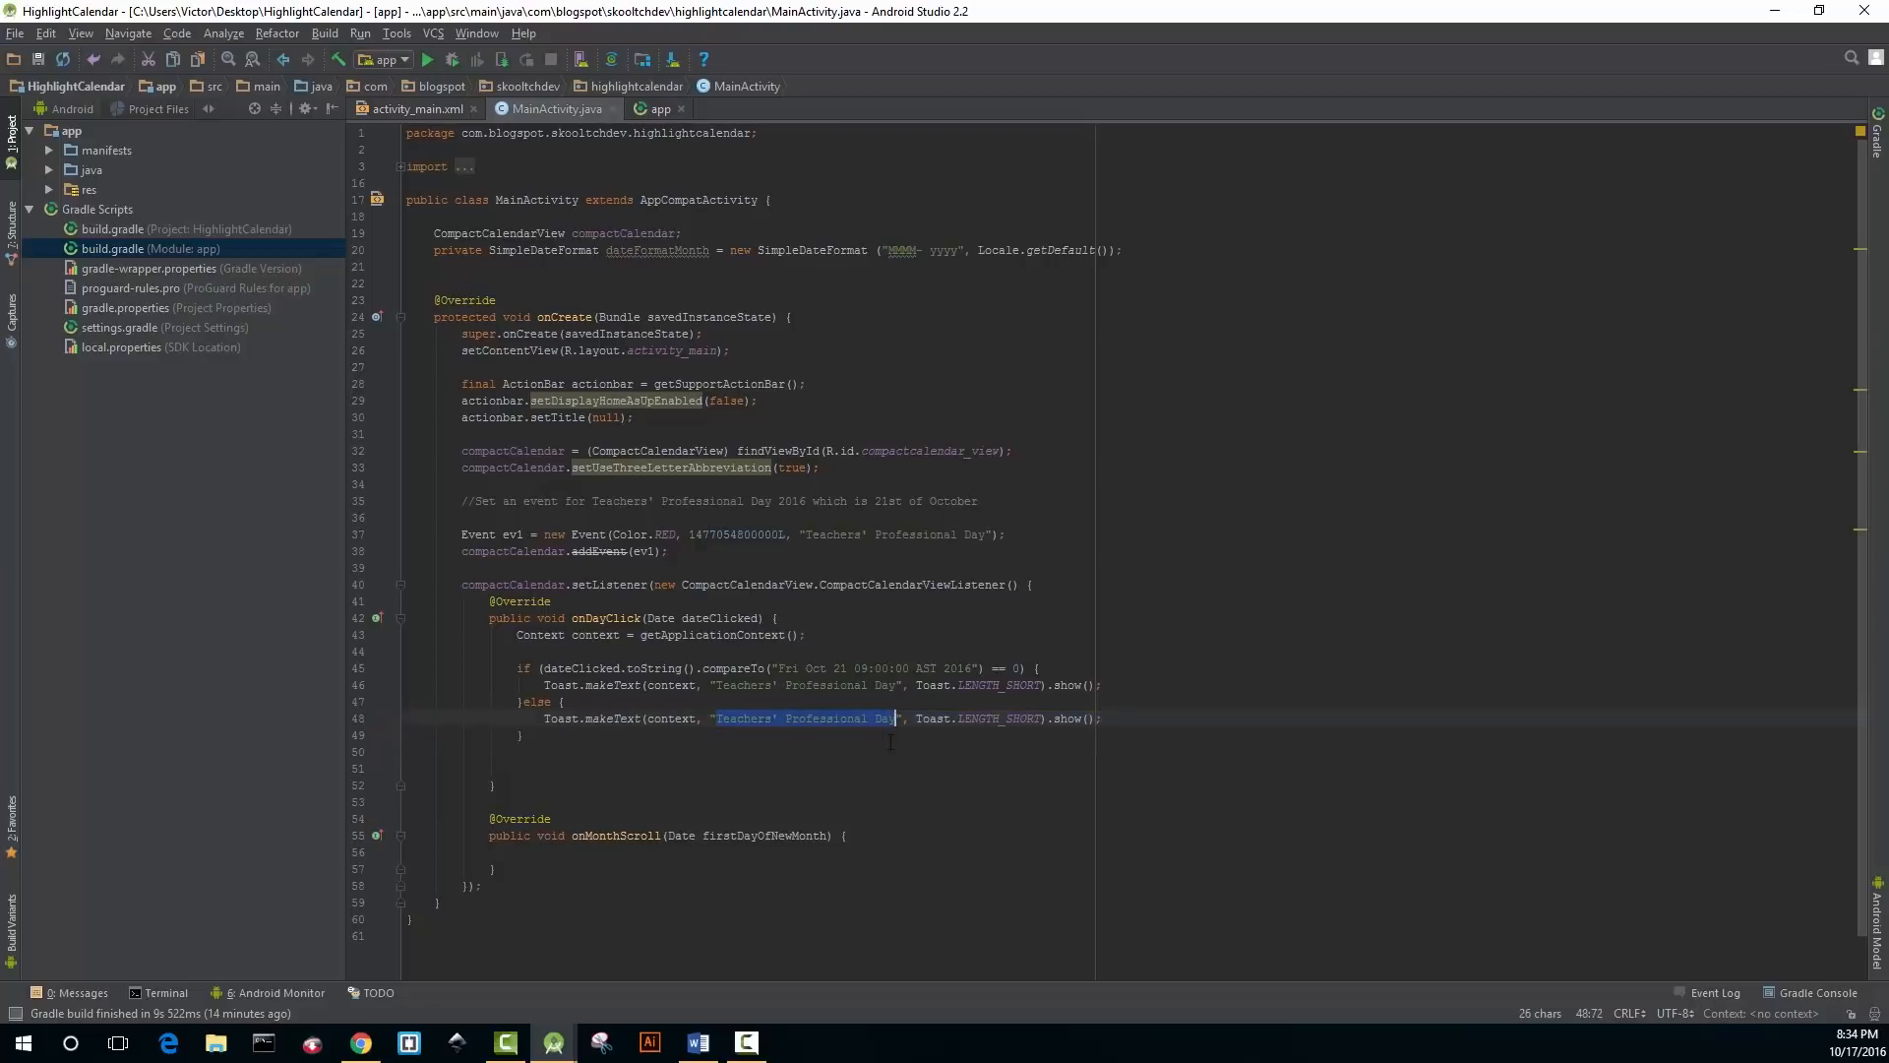
Change the else-branch toast message to "No Events Planned for that day"
text(No Event)
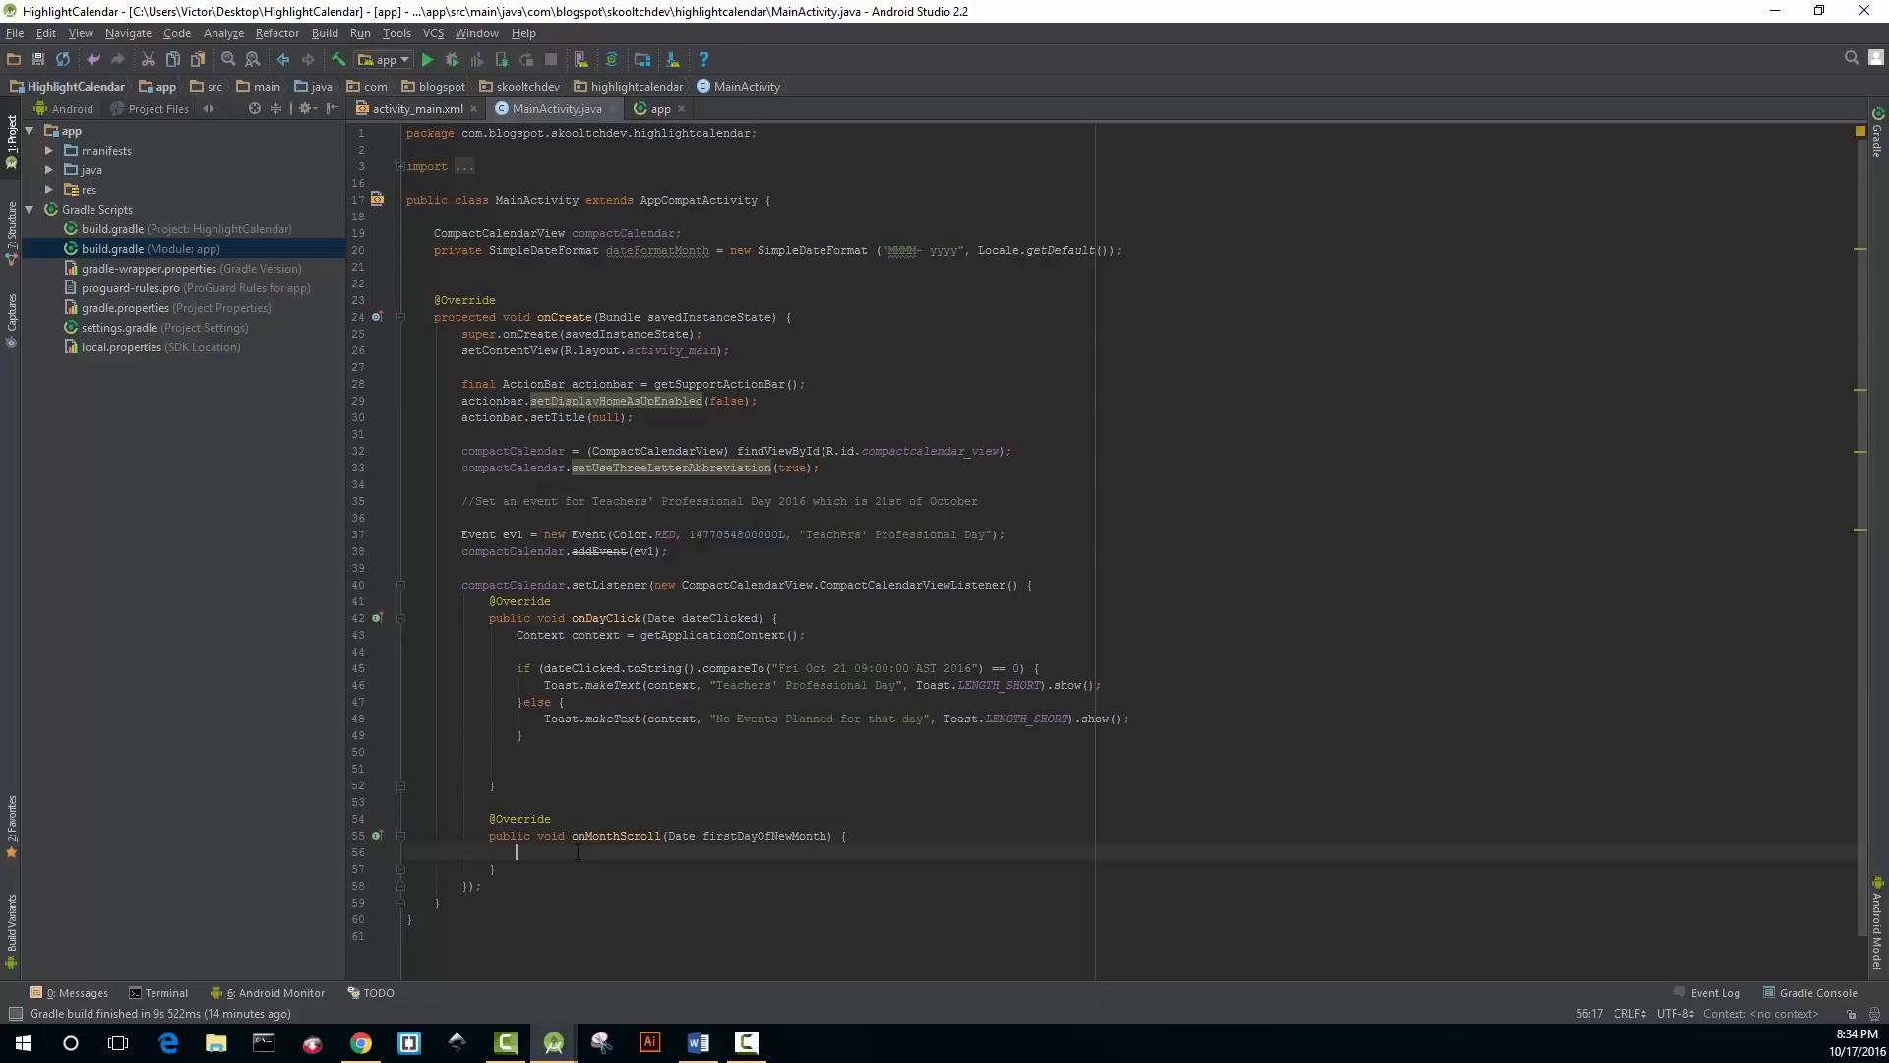
In onMonthScroll, write actionBar.setTitle(dateFormatMonth.format(firstDayOfNewMonth)); via completion
text(actionba)
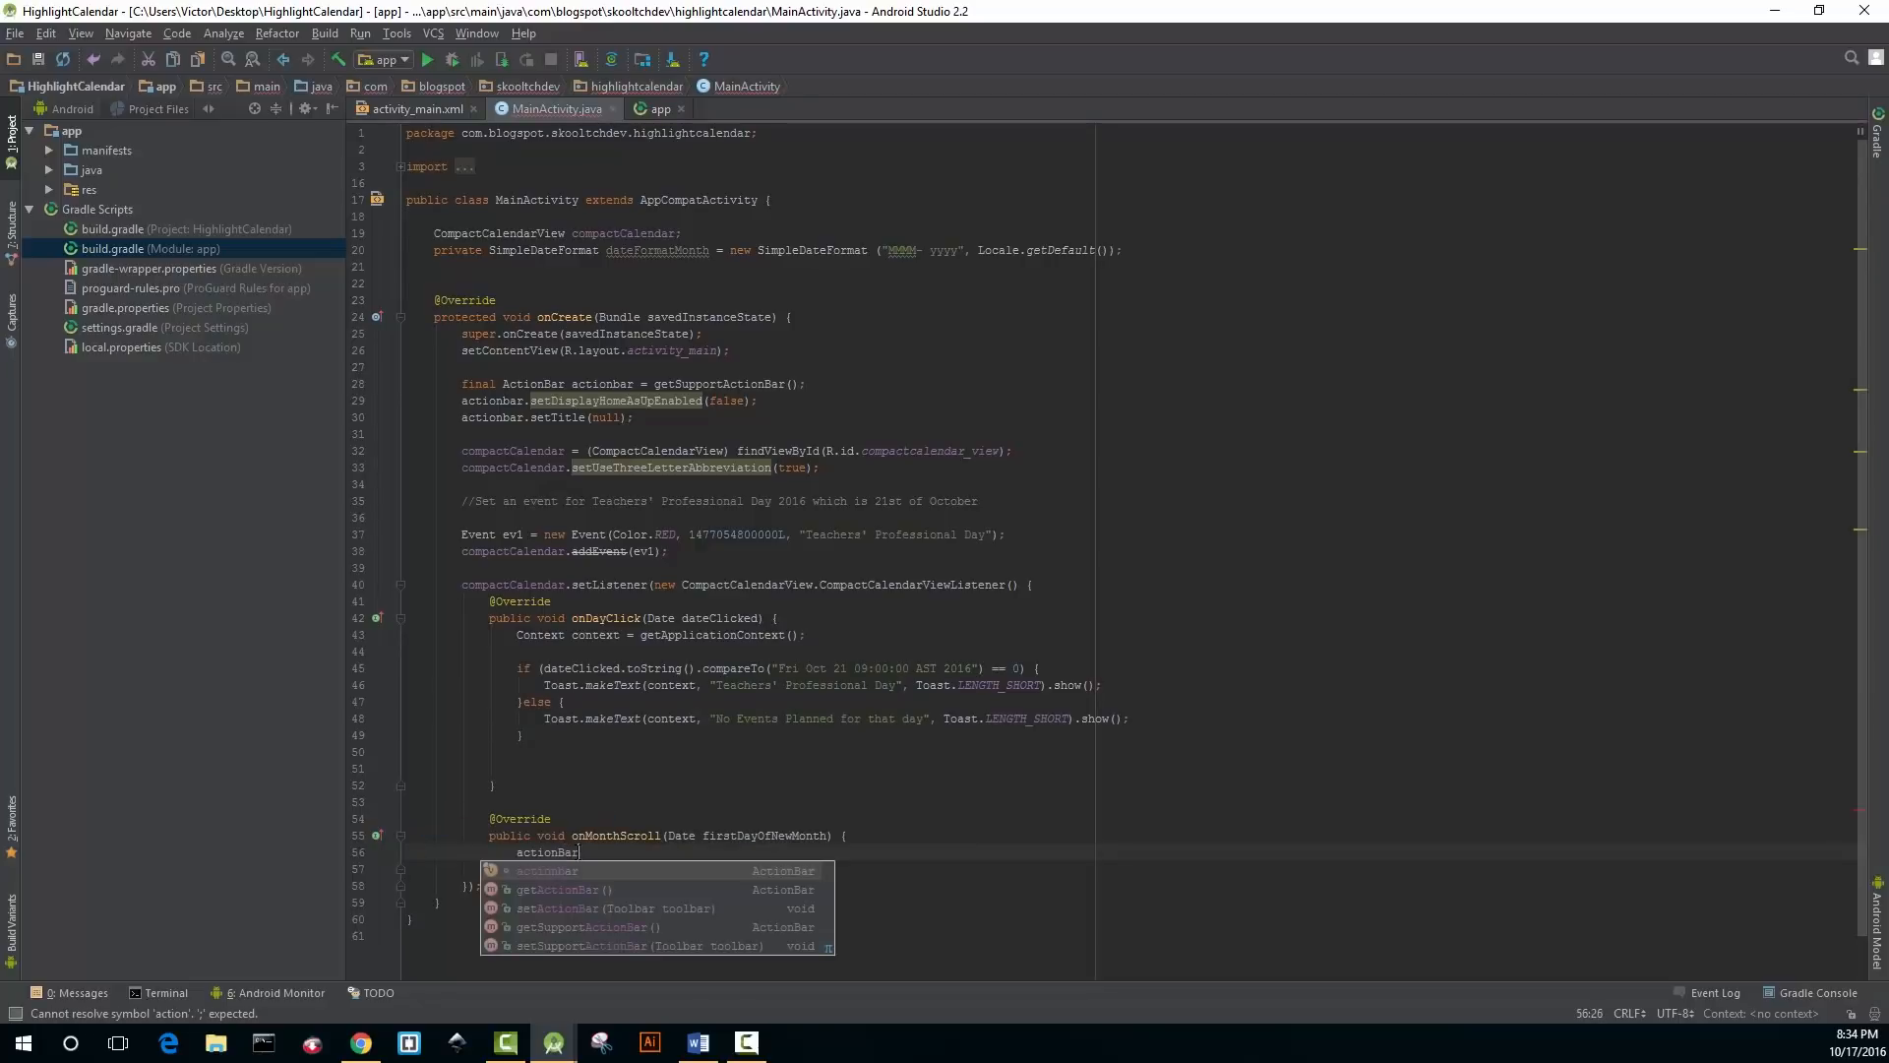
text(.set)
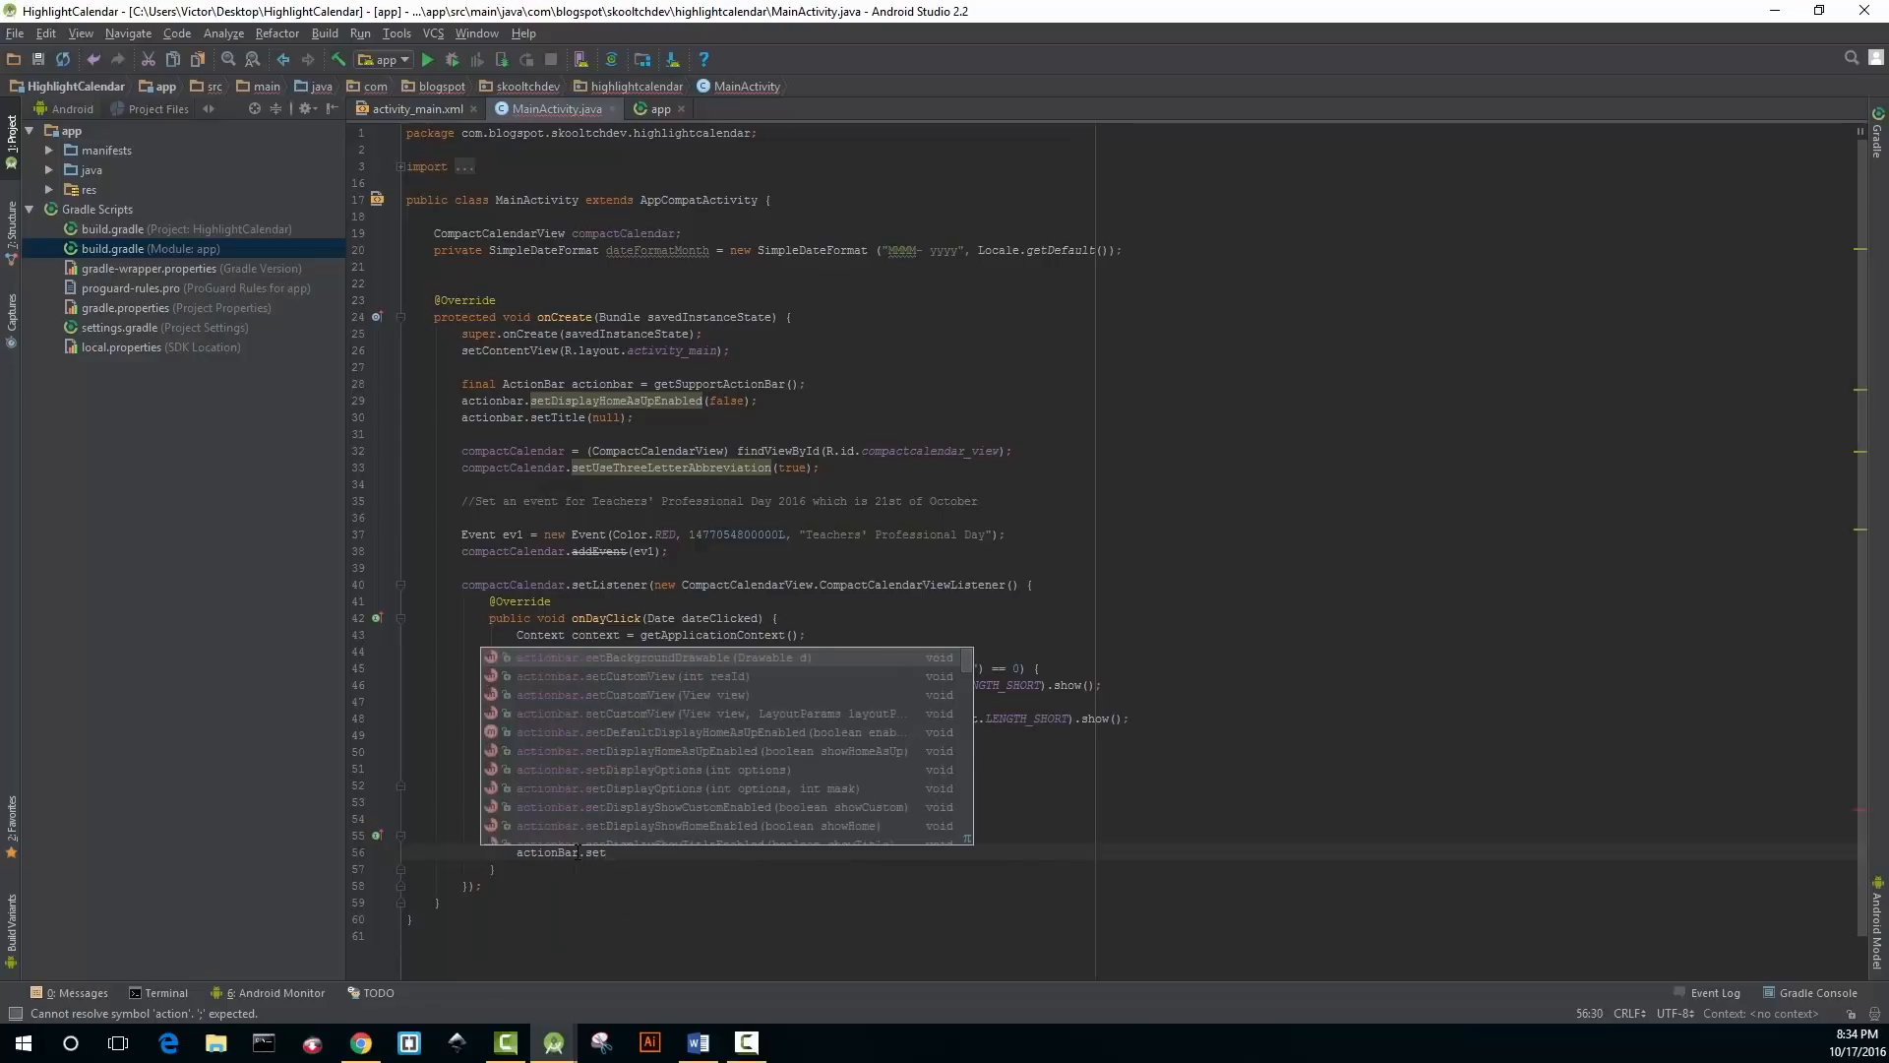
text(Title(dateFormatM)
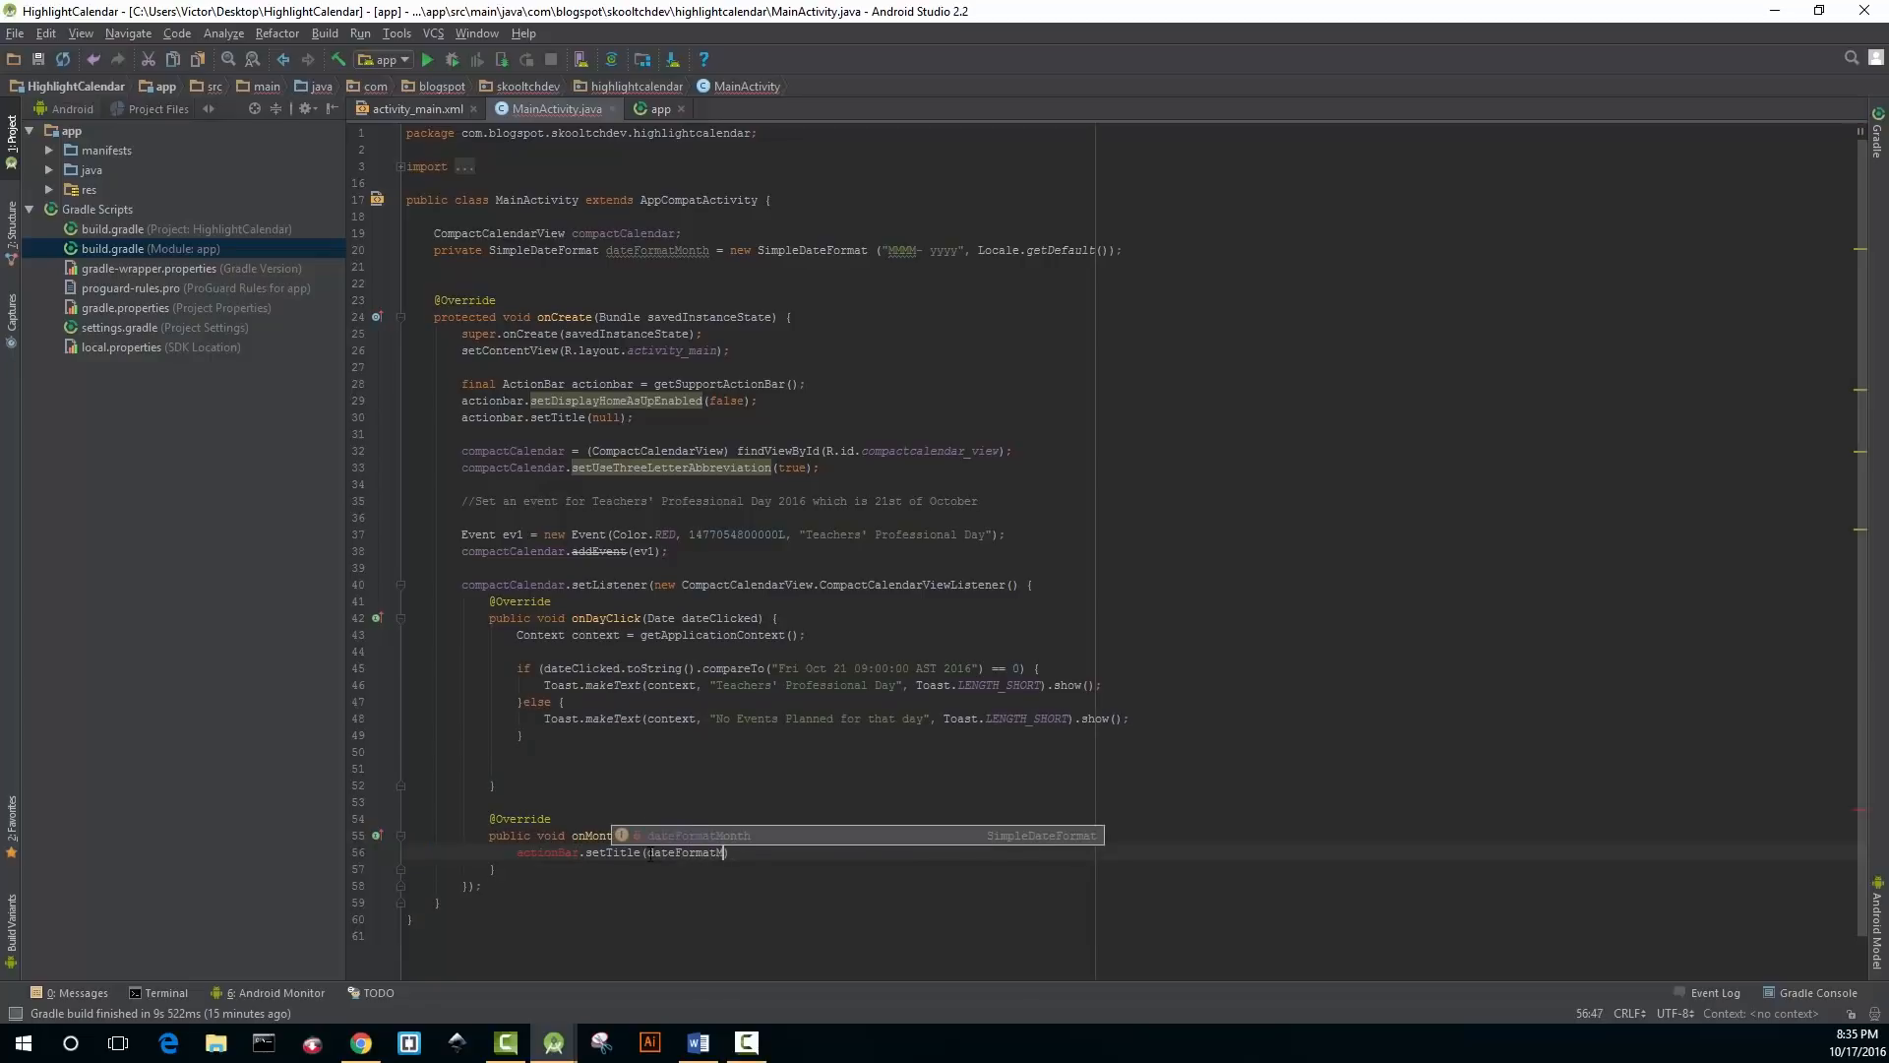
text(.forma)
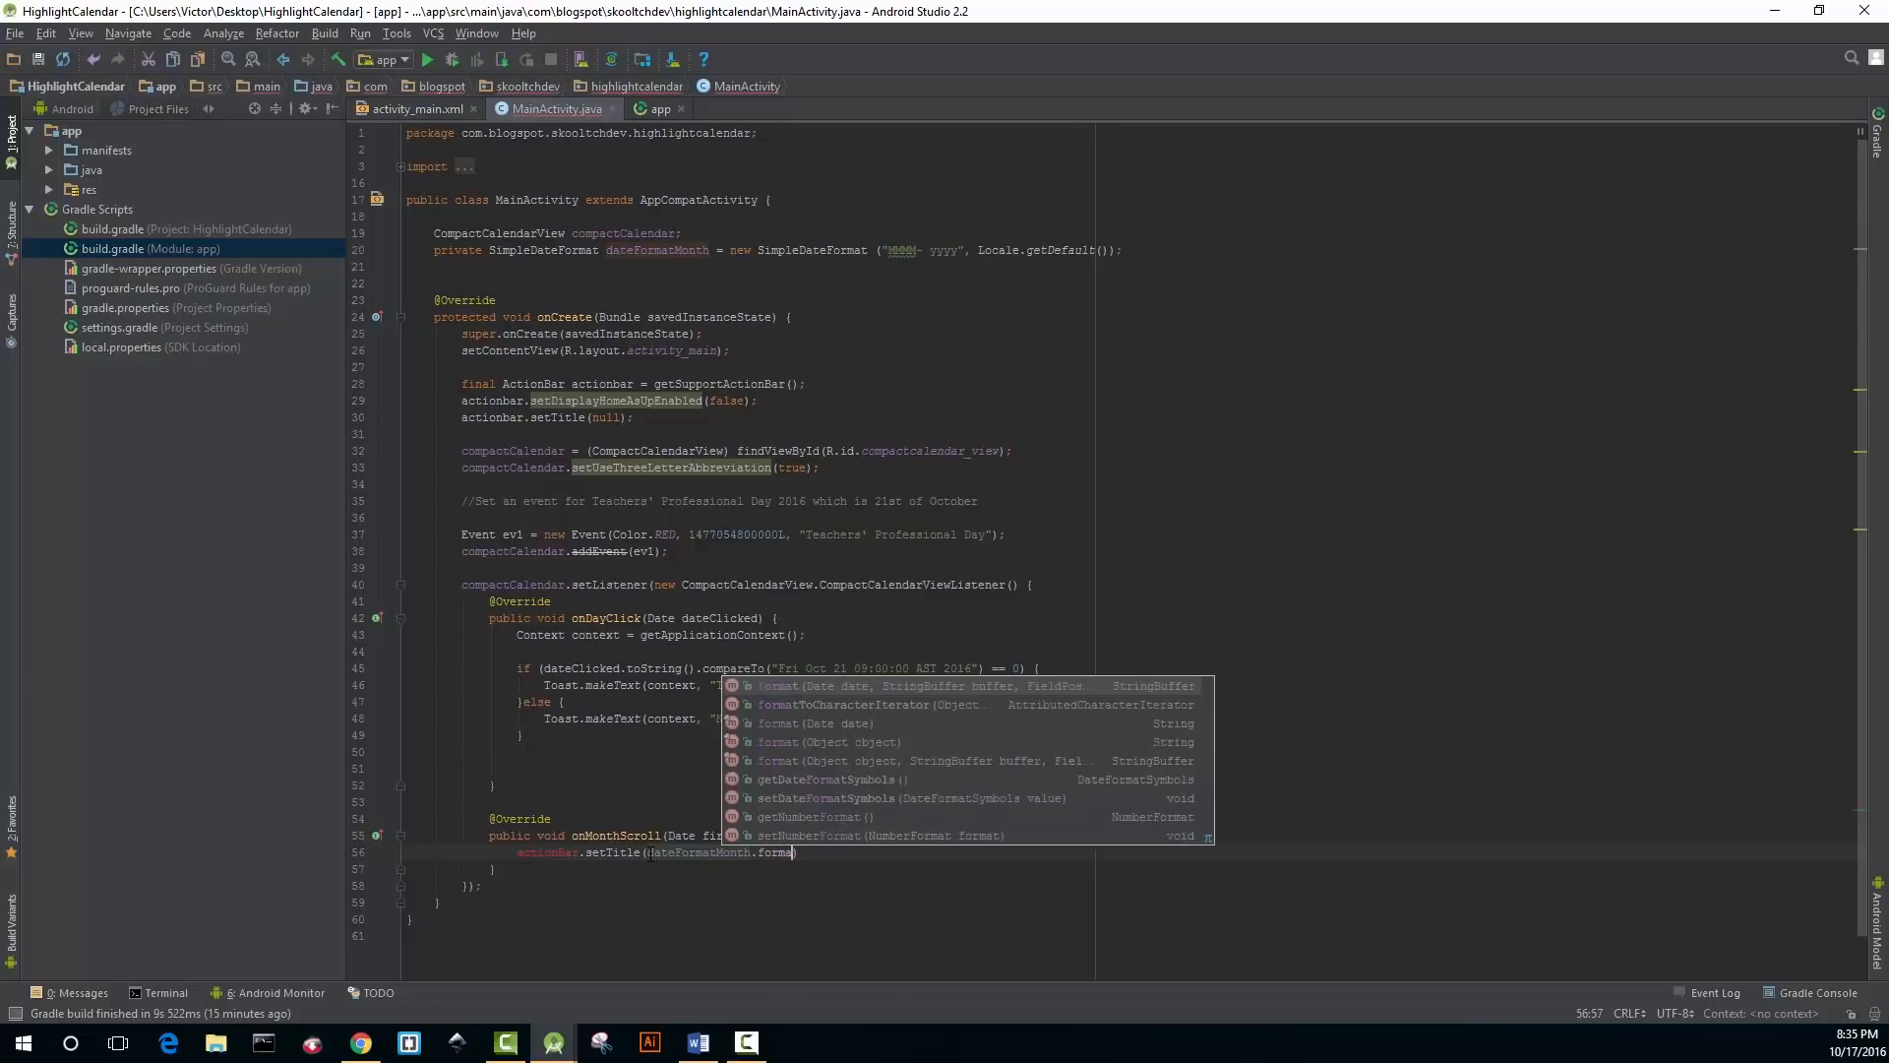
text((firstDayOfNewMonth)
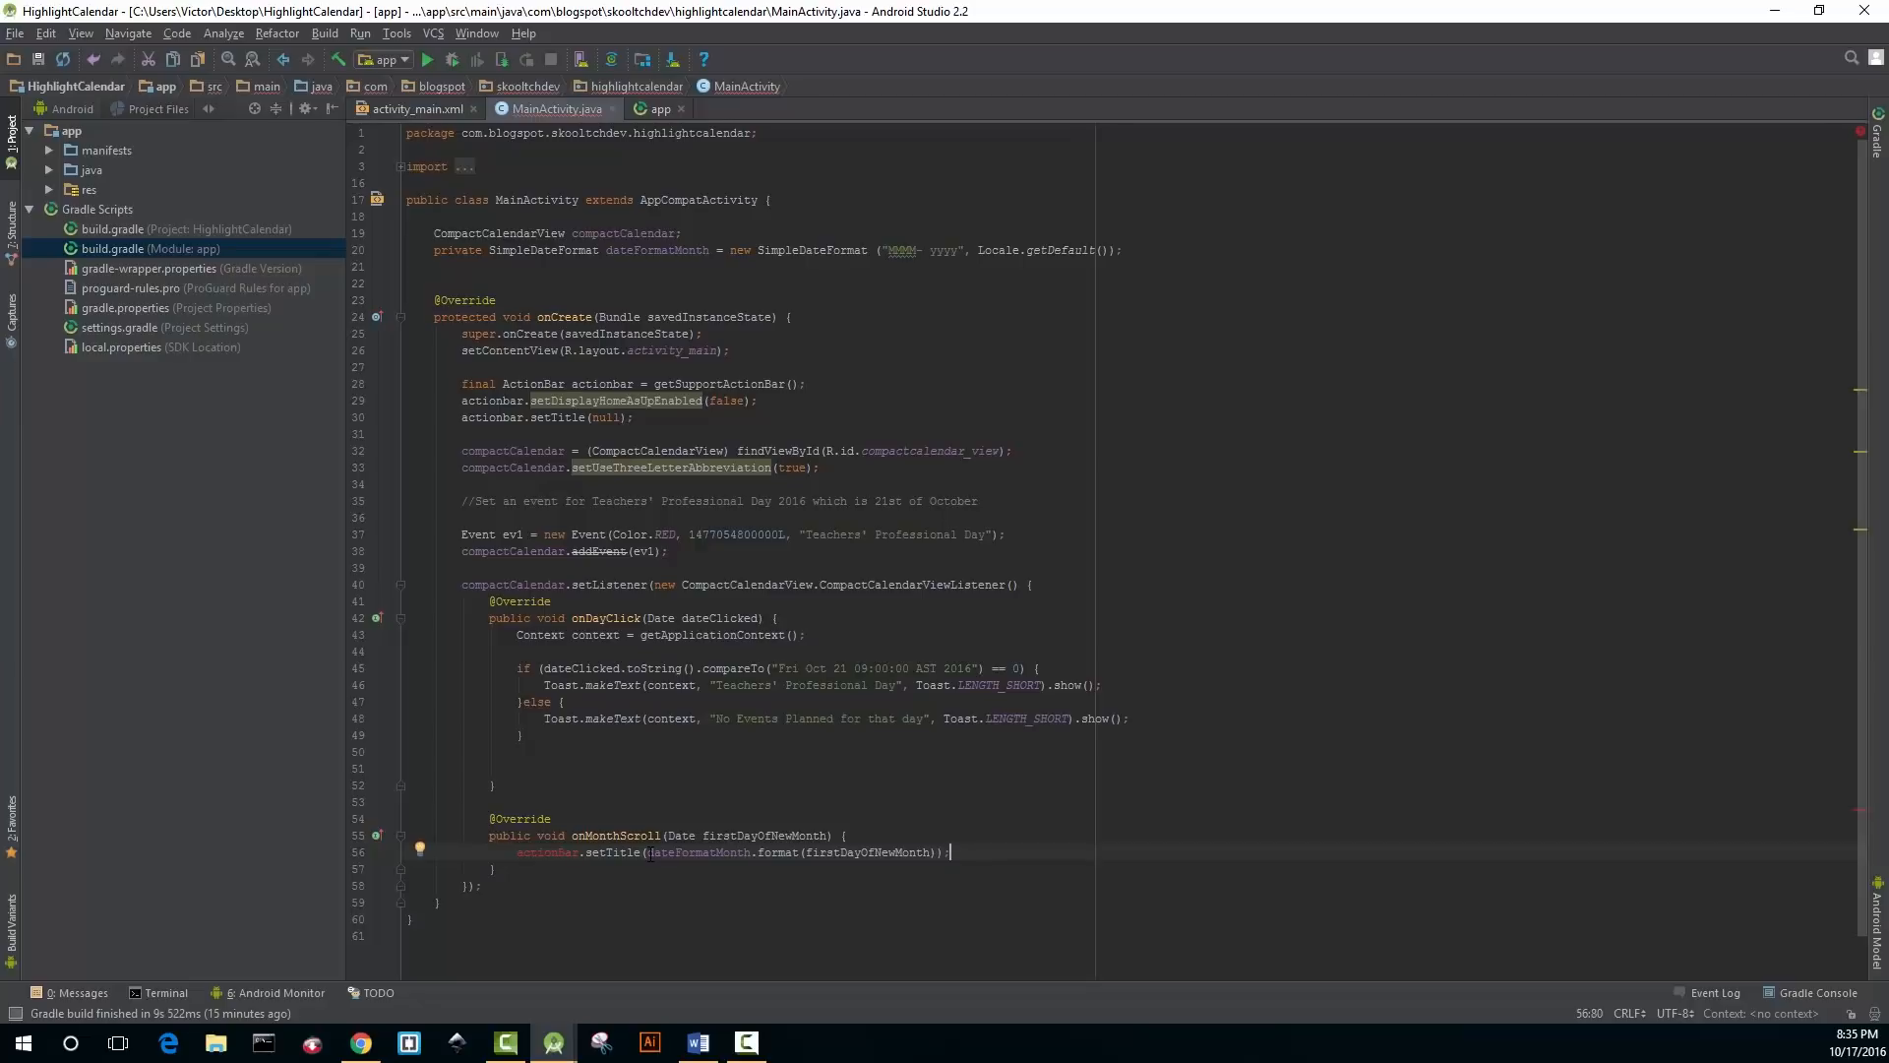
mouse_move(546, 852)
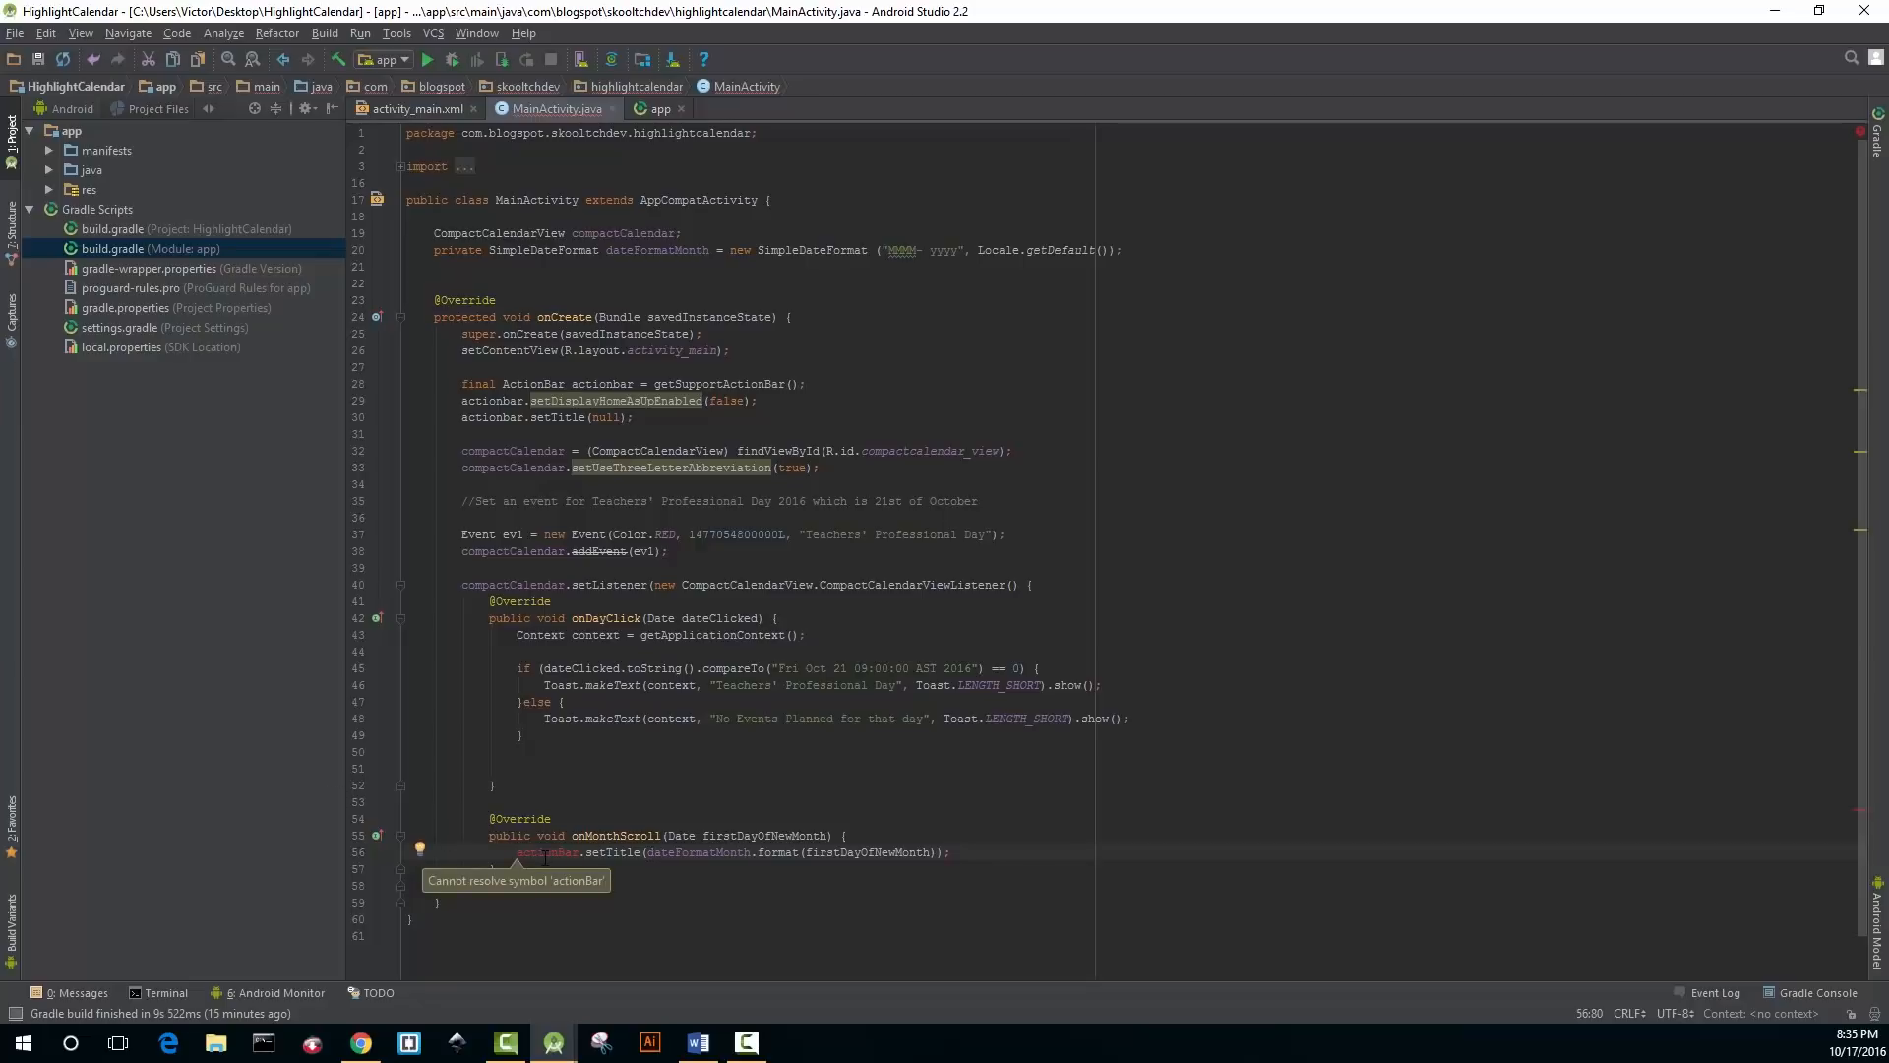